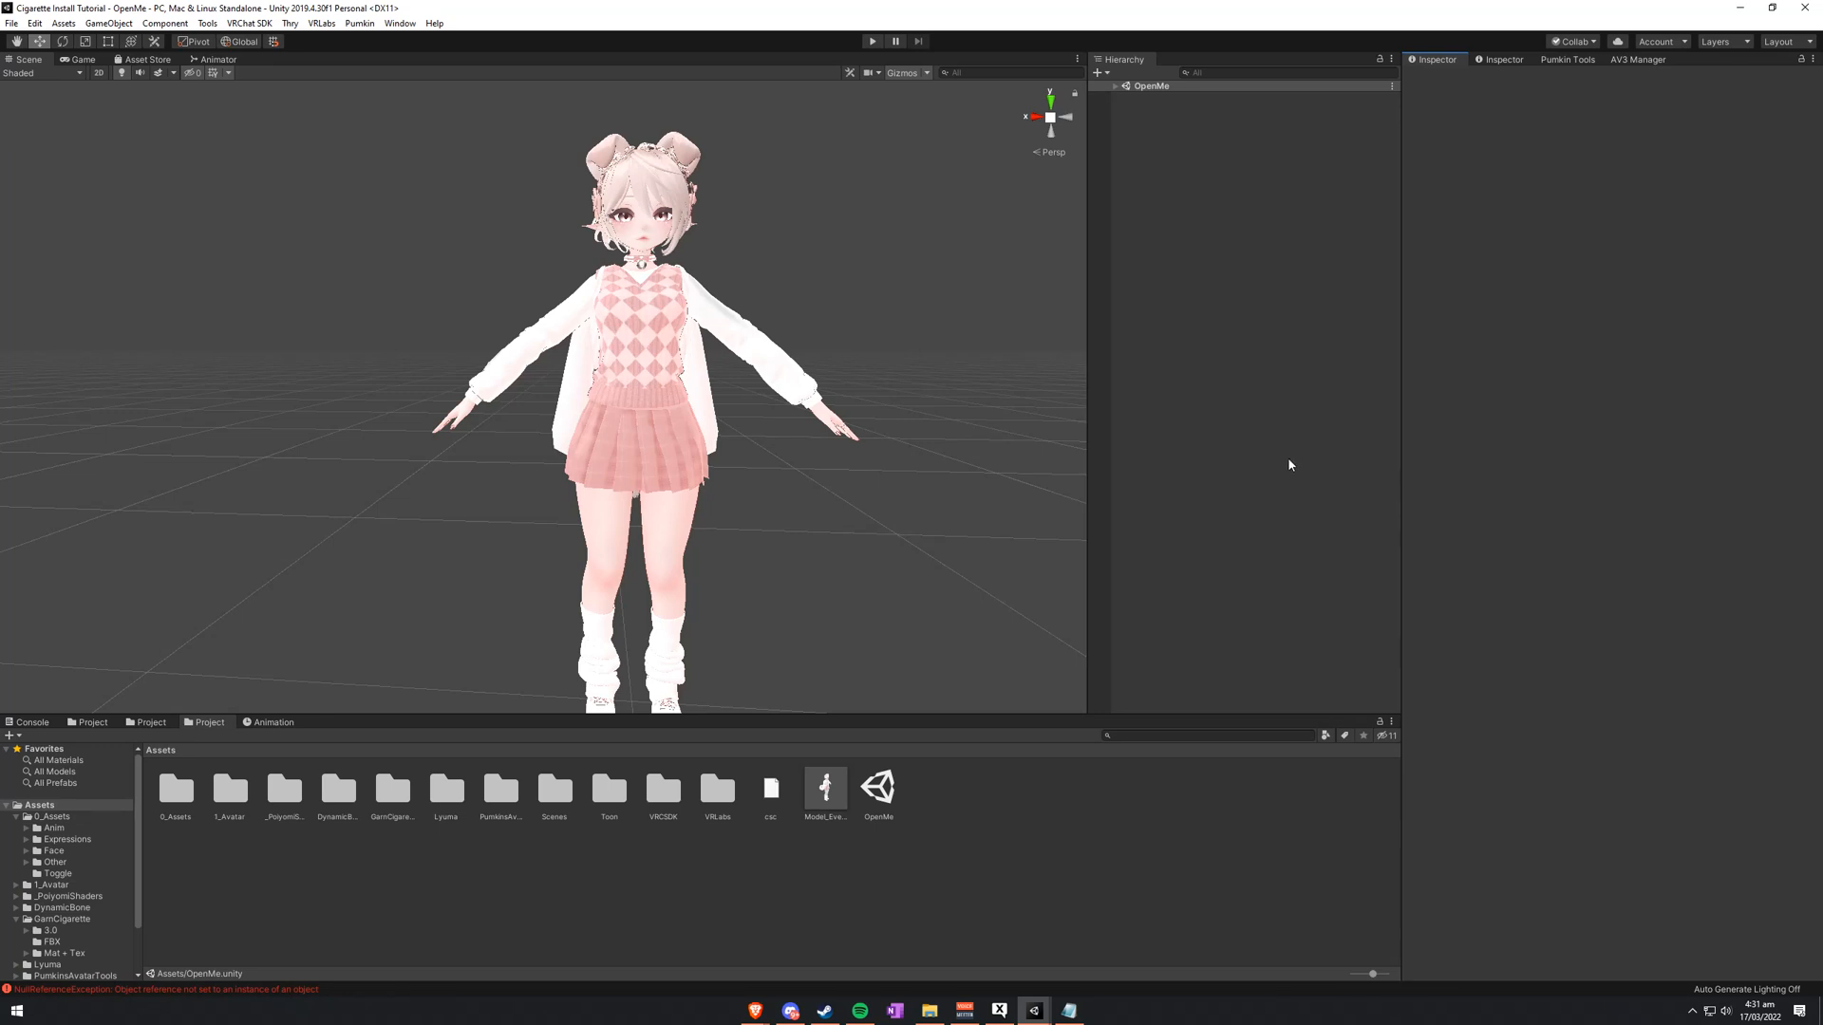
{"action": "mouse_move", "coordinate": [988, 483]}
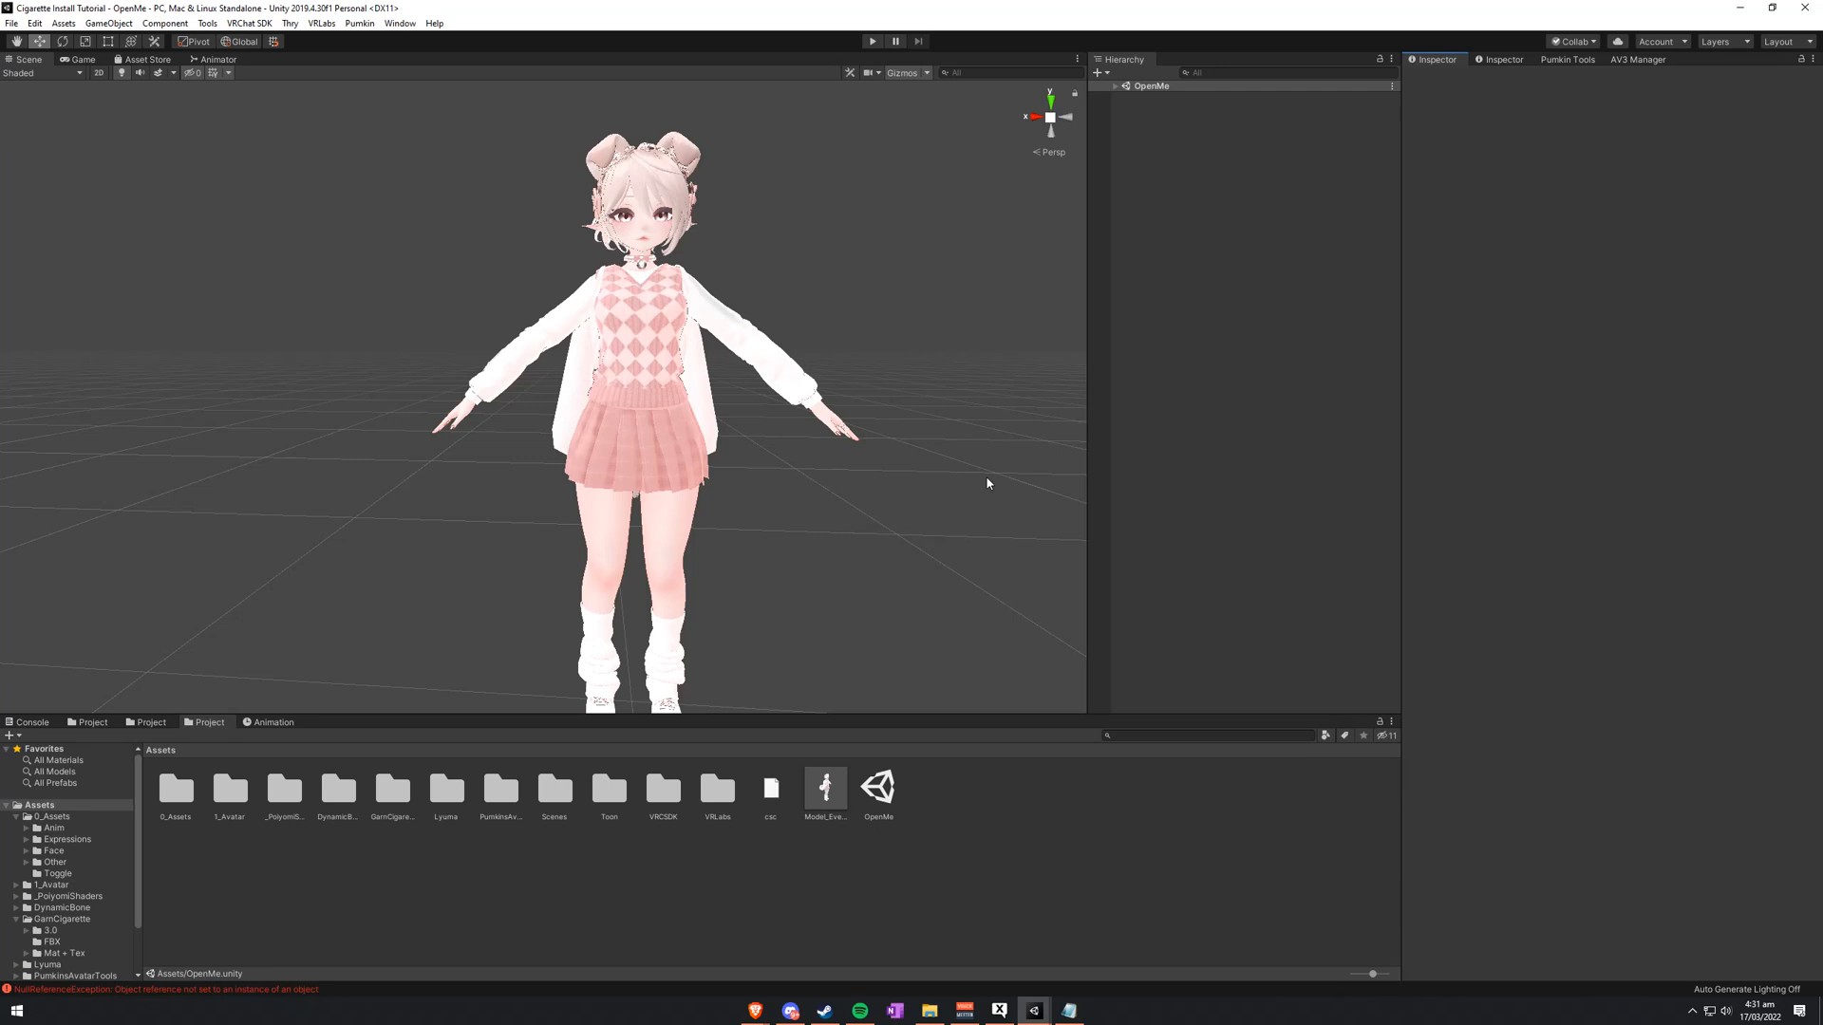
{"action": "mouse_move", "coordinate": [971, 492]}
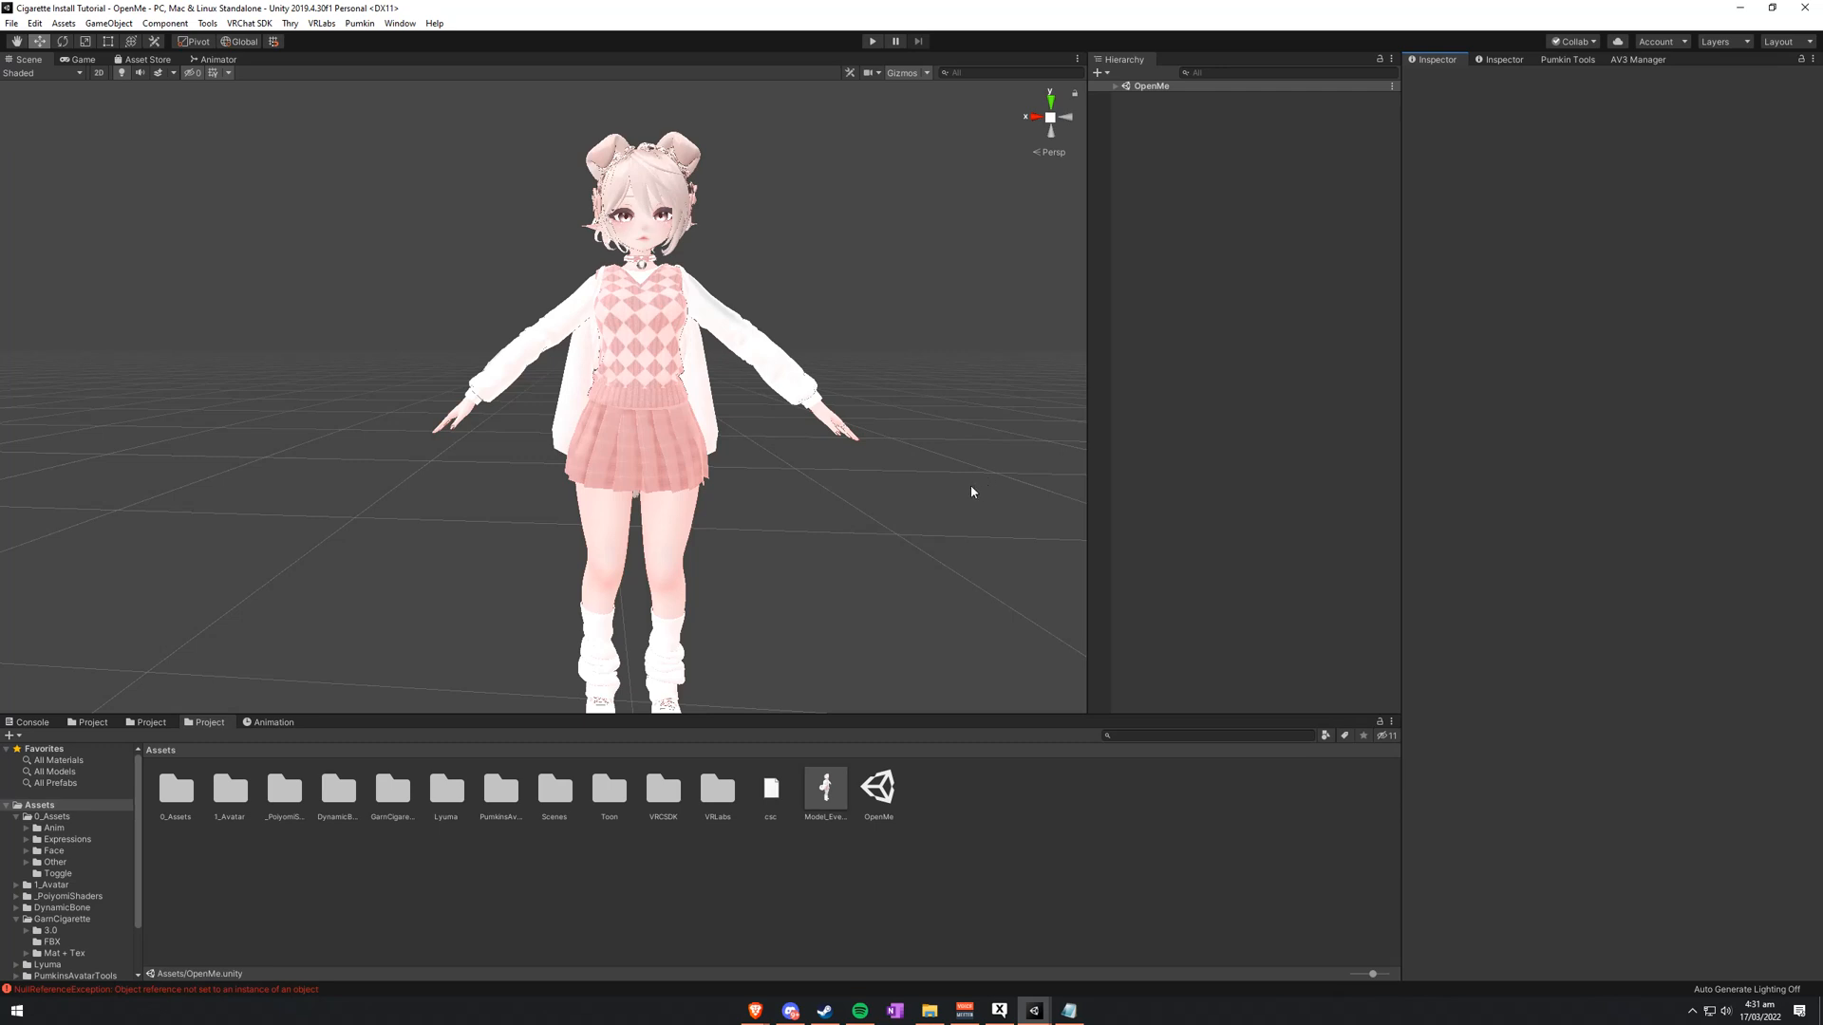
Step: Expand OpenMe in the Hierarchy to reveal Main Camera, Directional Light and Model_Eve_v1.00
{"action": "left_click", "coordinate": [321, 22]}
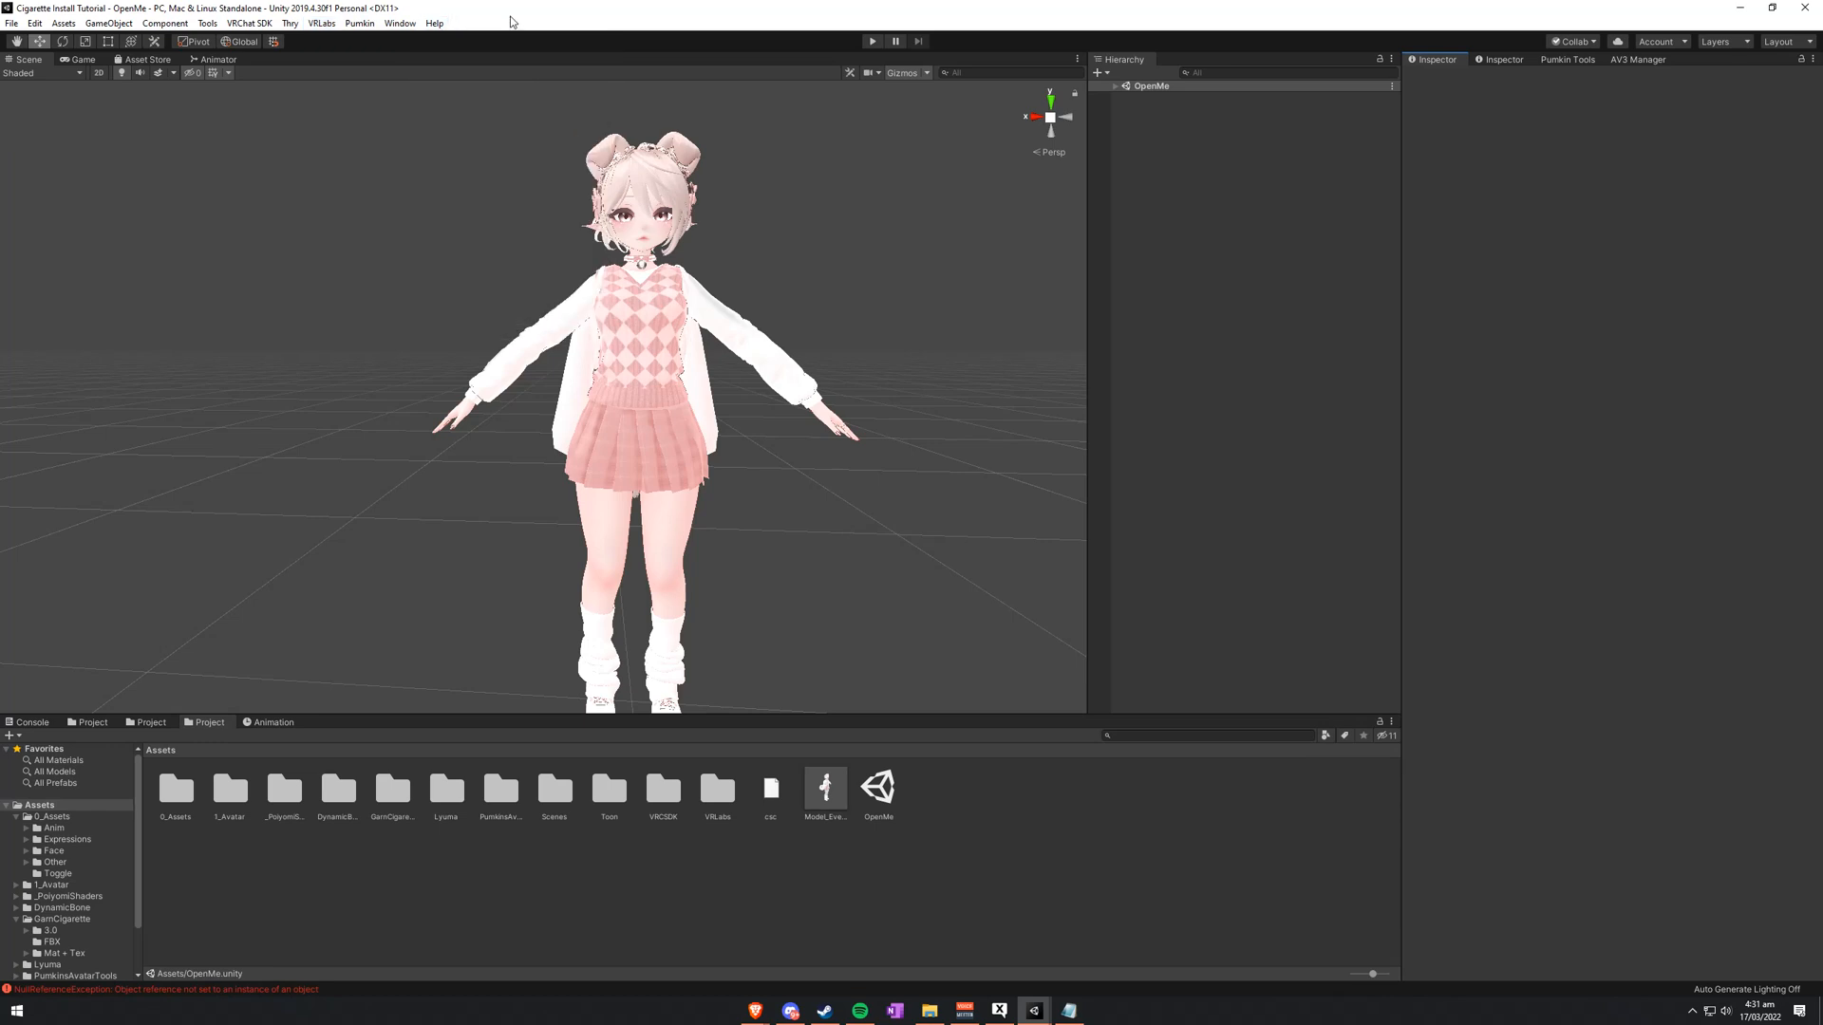
{"action": "left_click", "coordinate": [208, 21]}
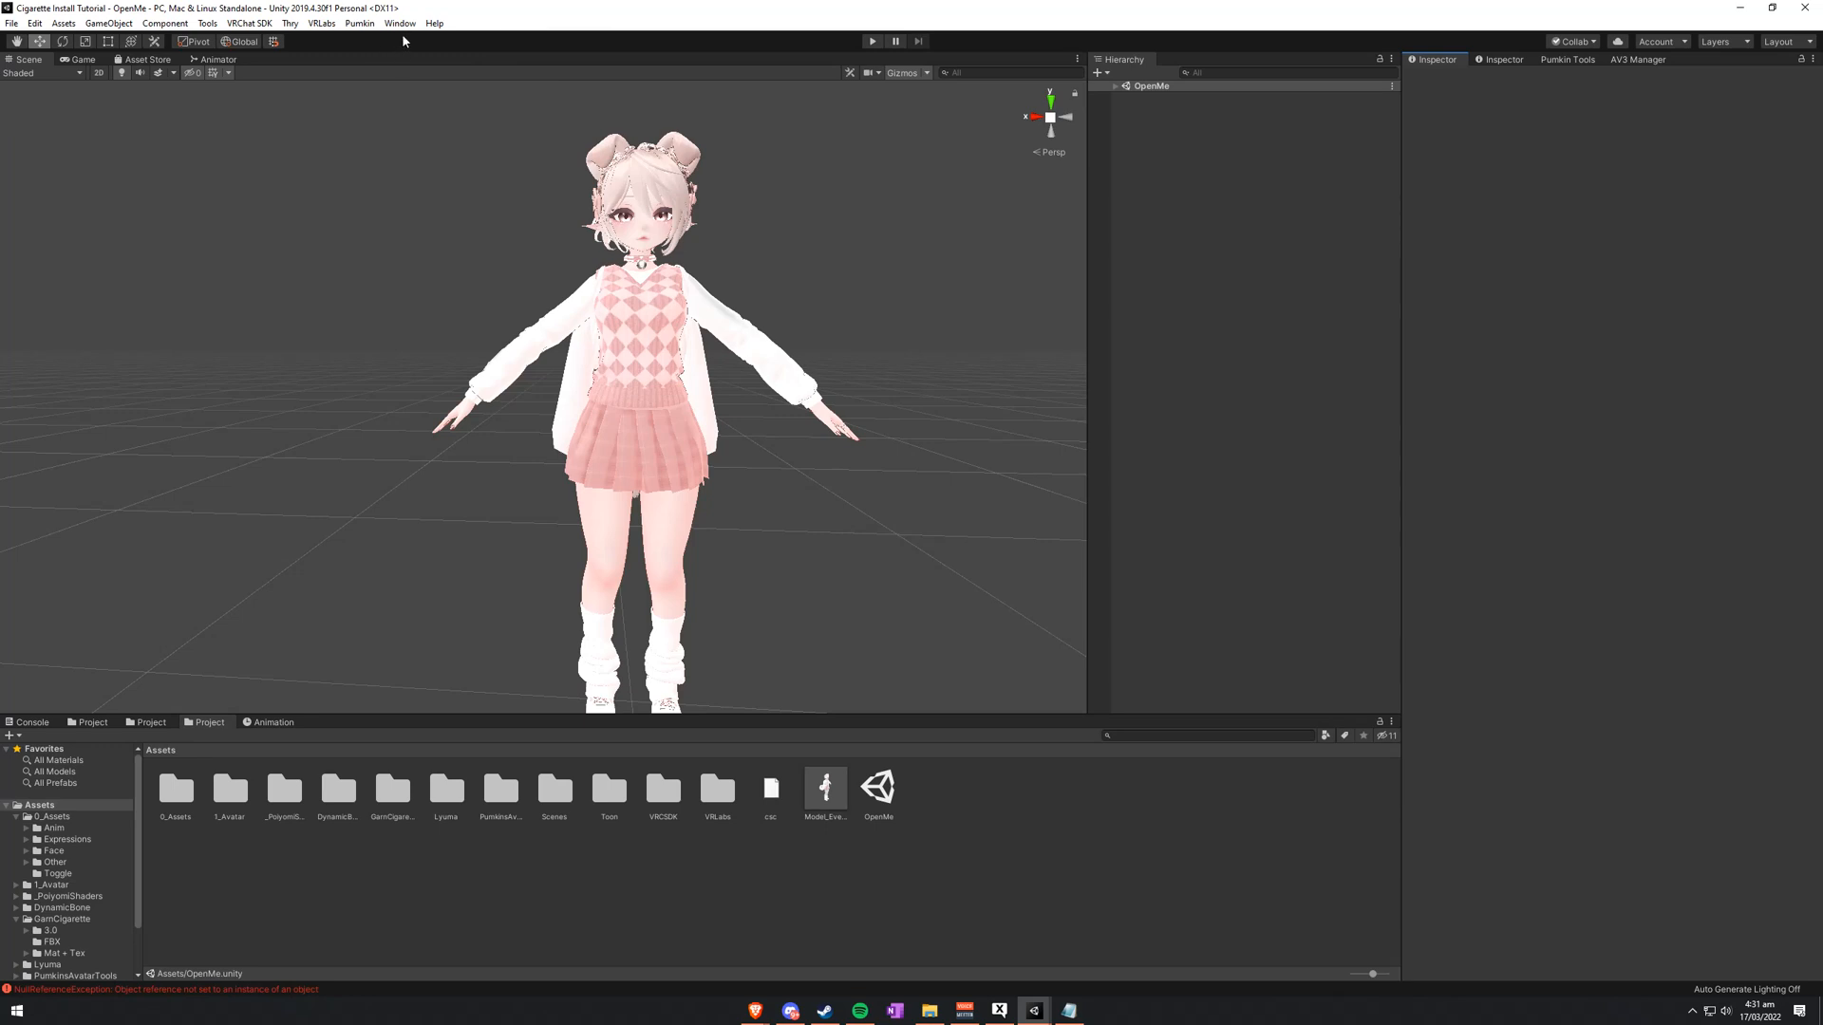
{"action": "mouse_move", "coordinate": [652, 264]}
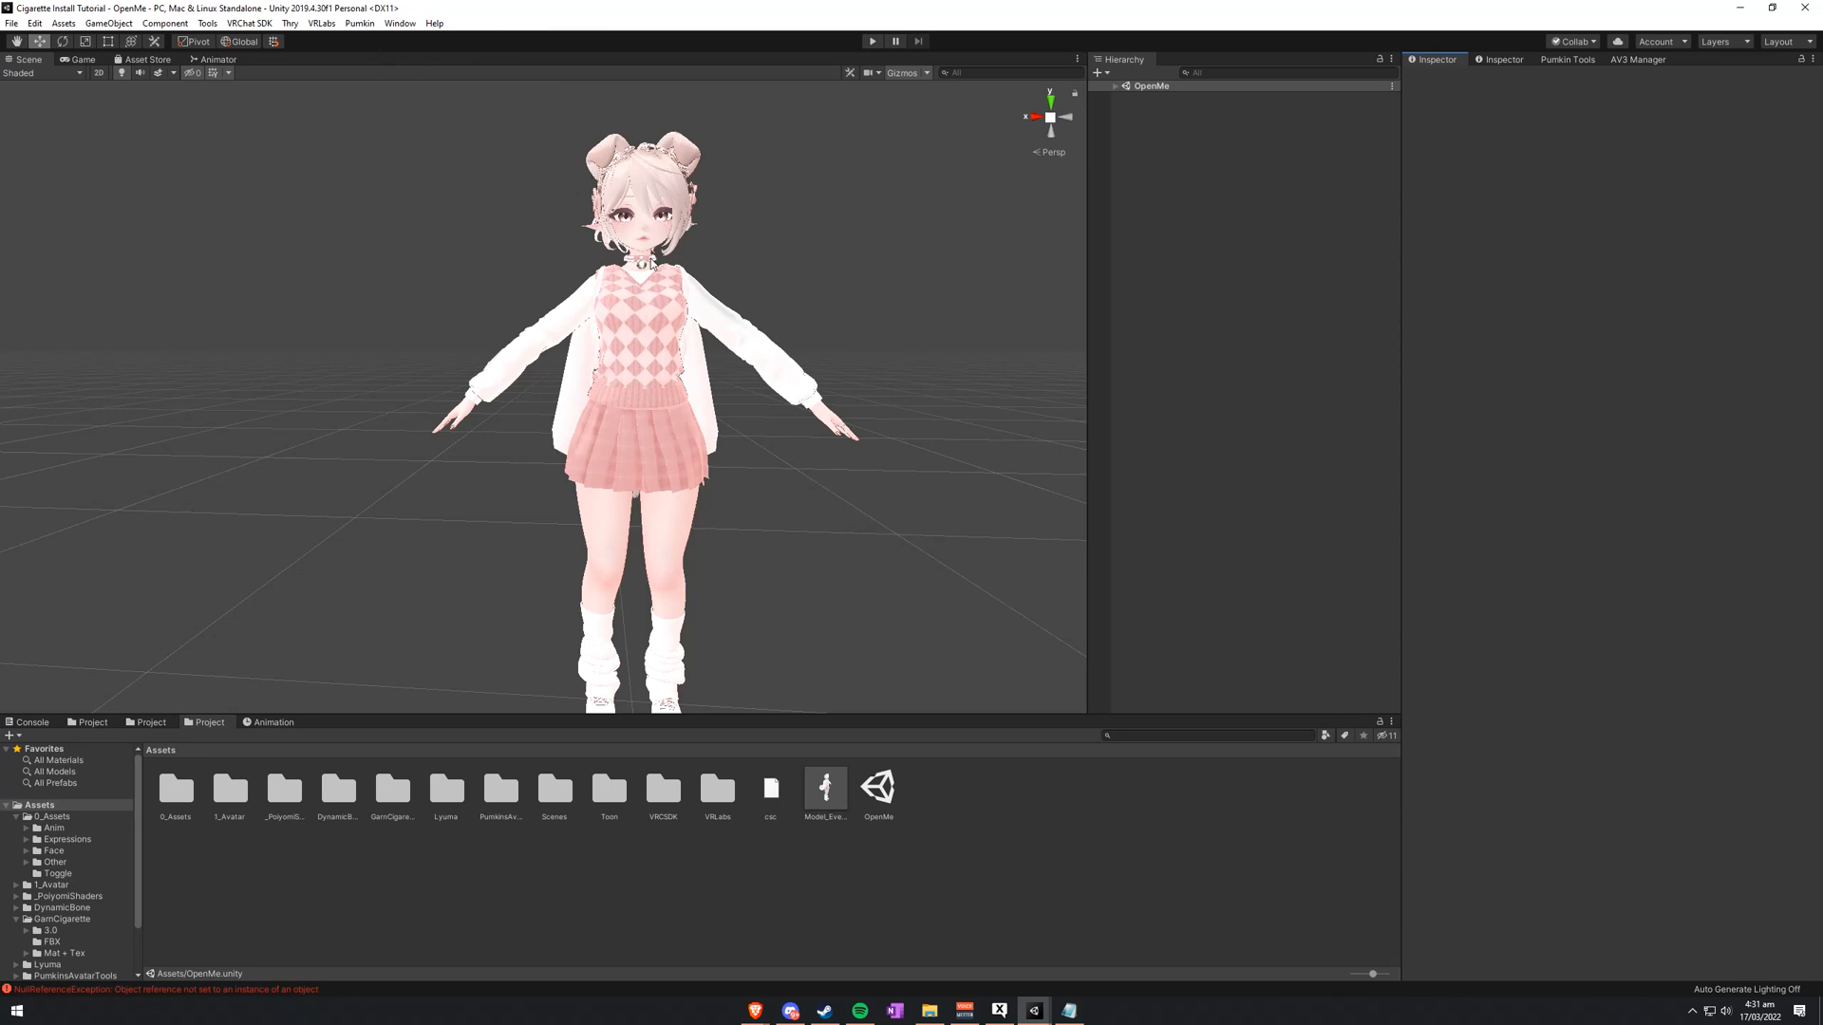
{"action": "mouse_move", "coordinate": [320, 22]}
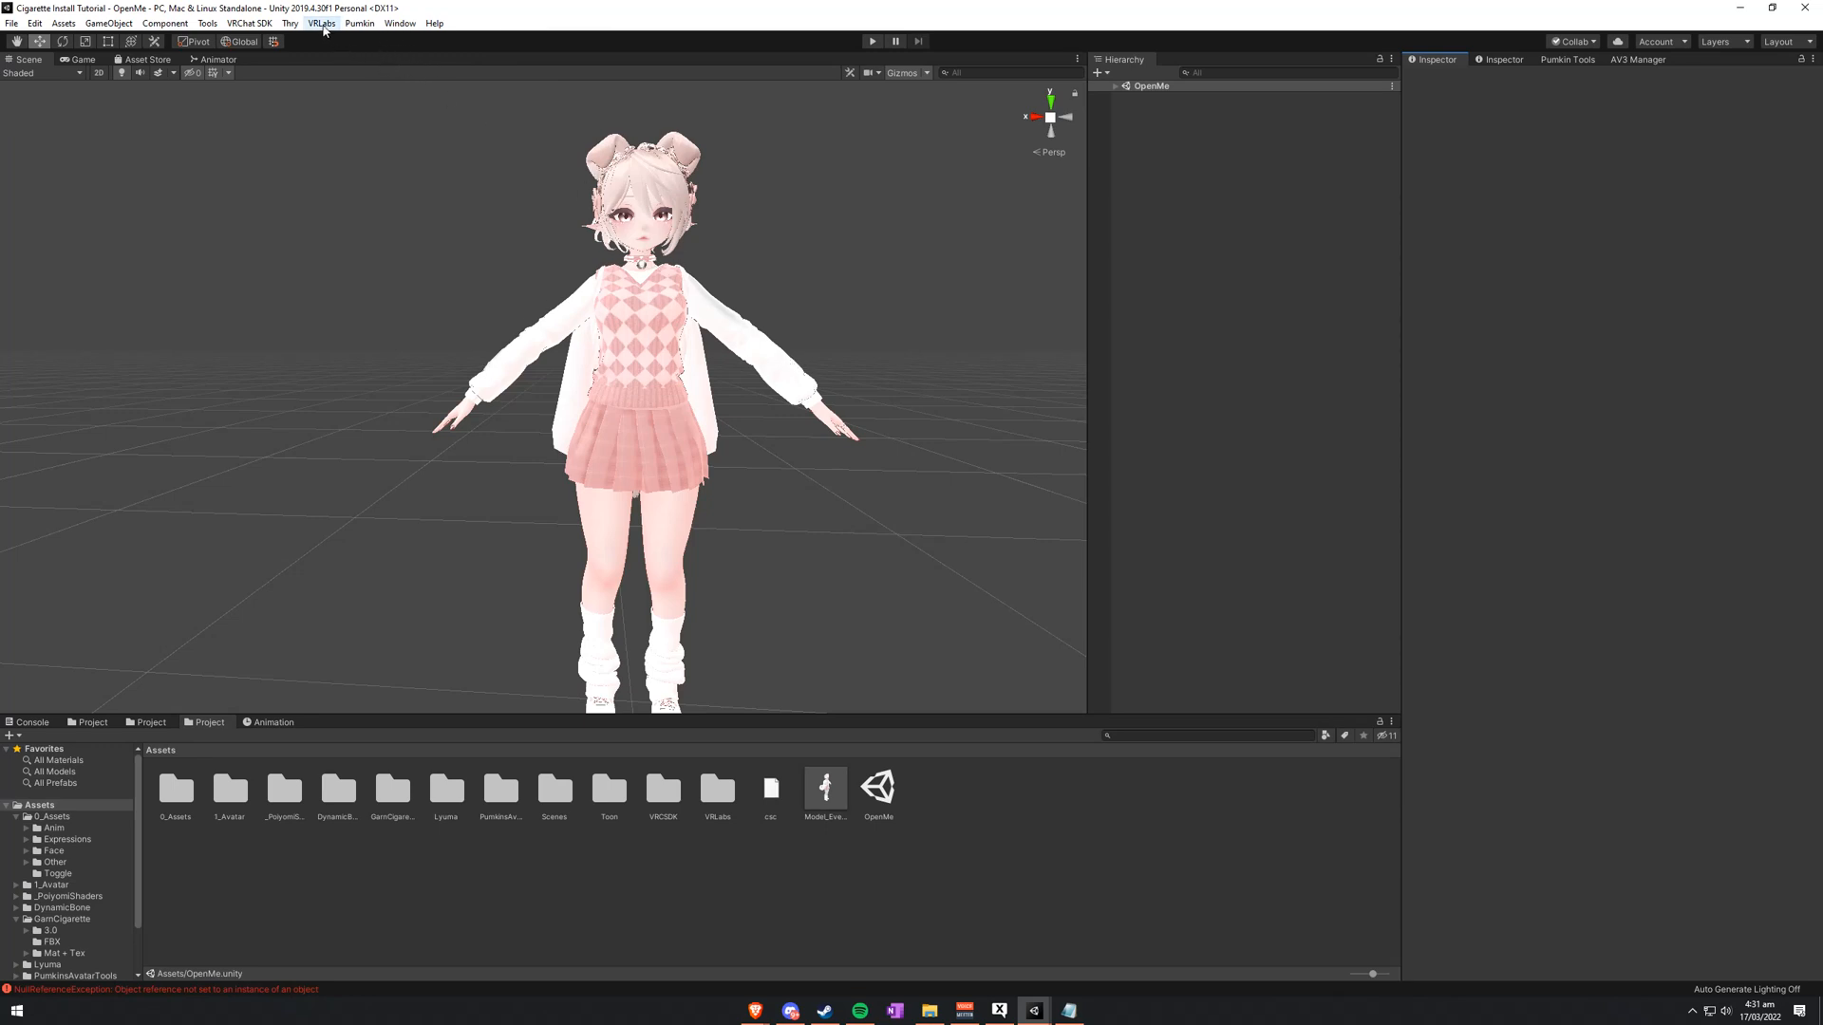
{"action": "left_click", "coordinate": [358, 22]}
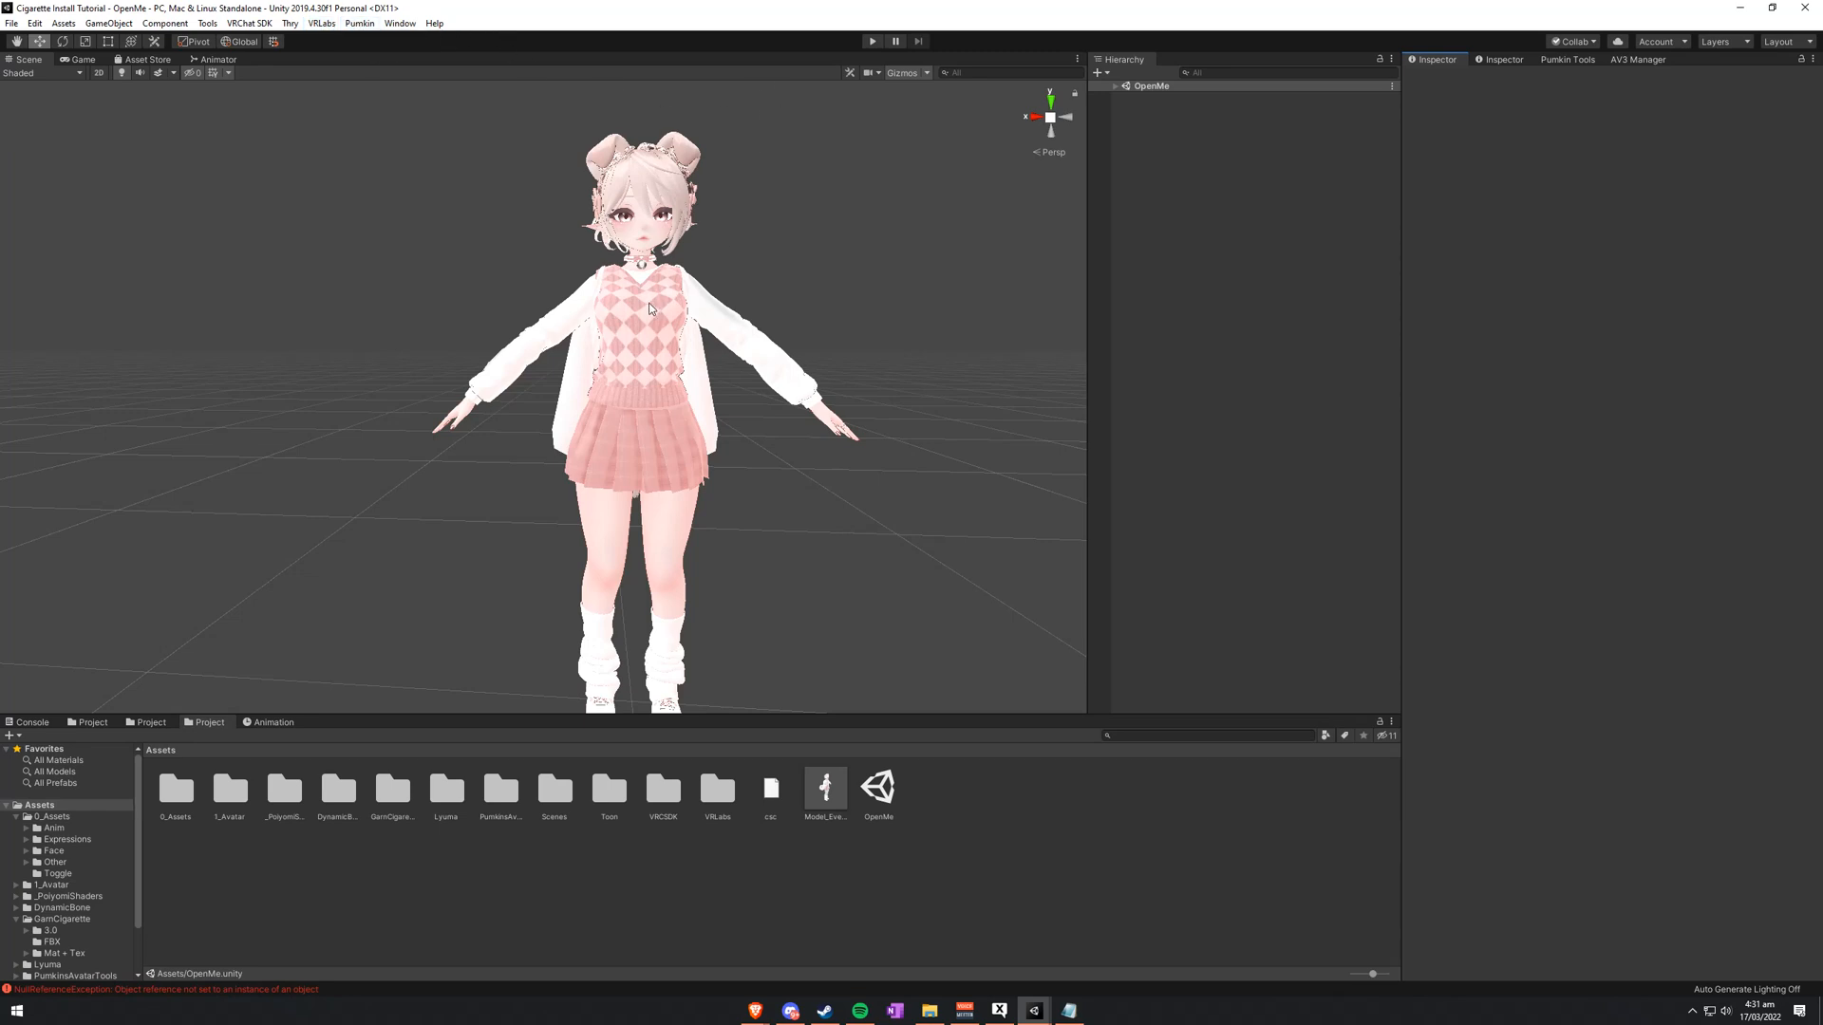
{"action": "mouse_move", "coordinate": [592, 494]}
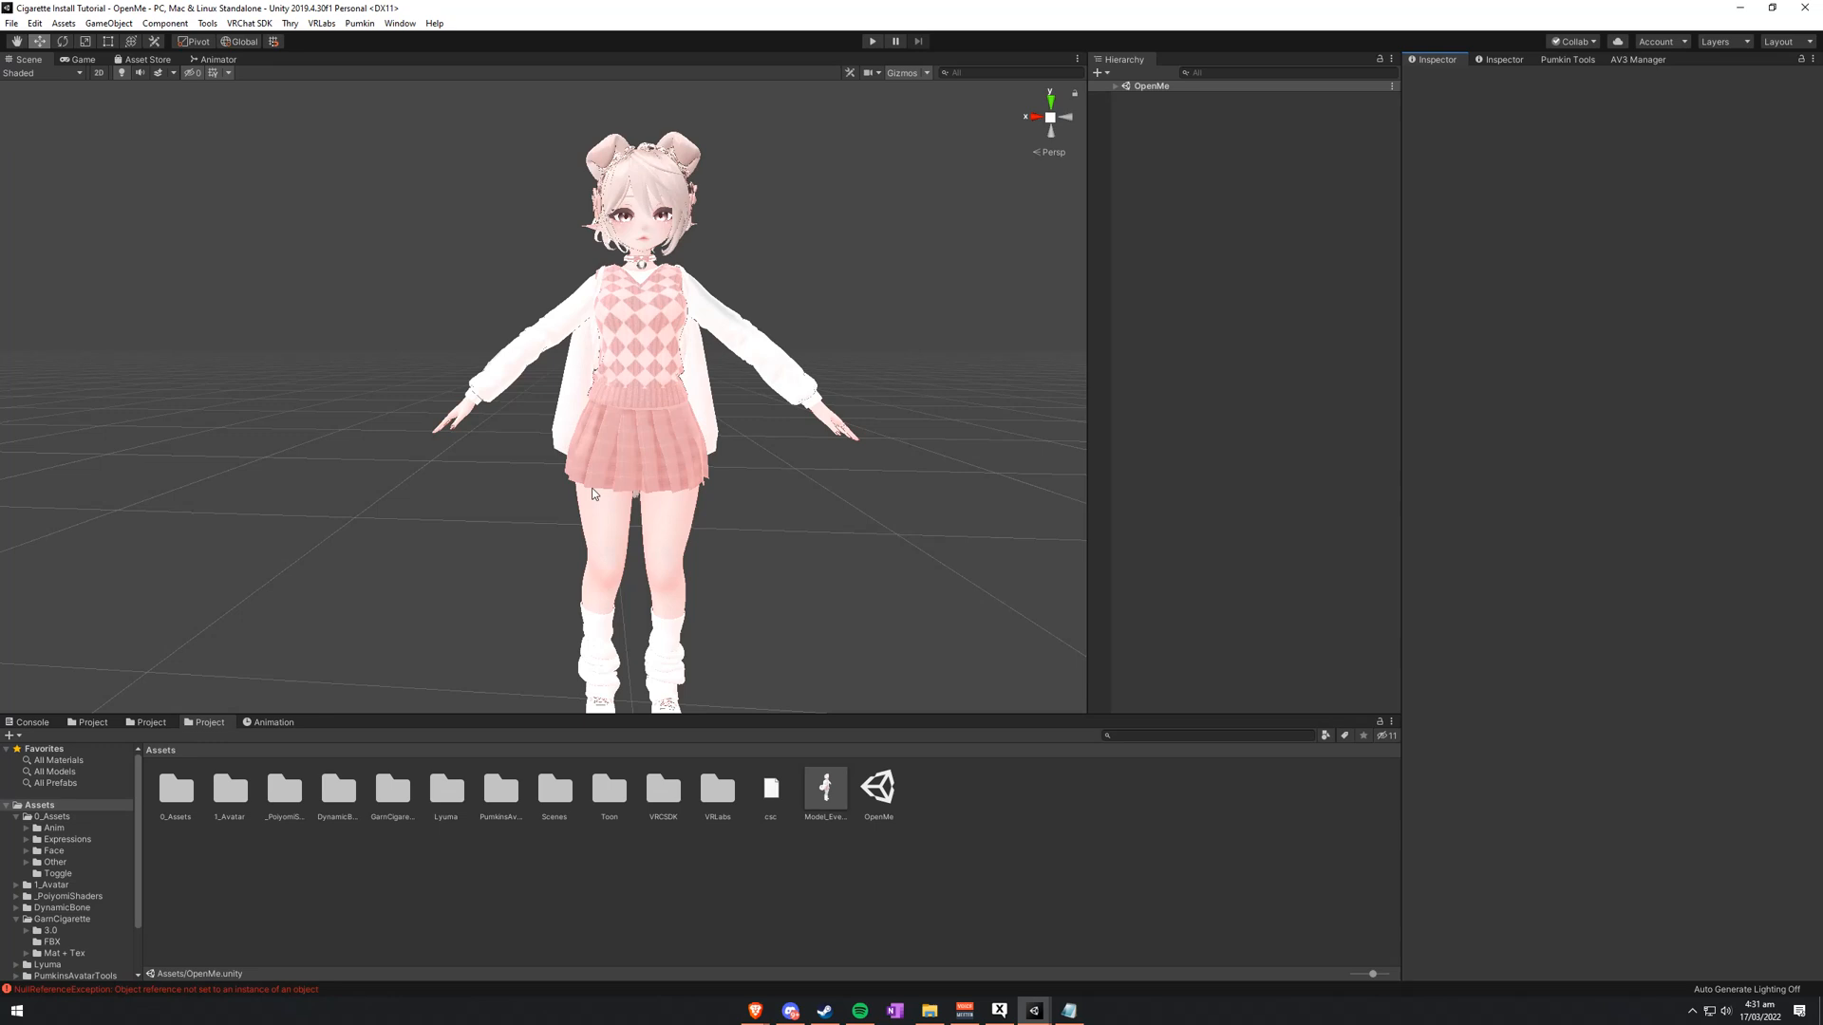
{"action": "mouse_move", "coordinate": [686, 645]}
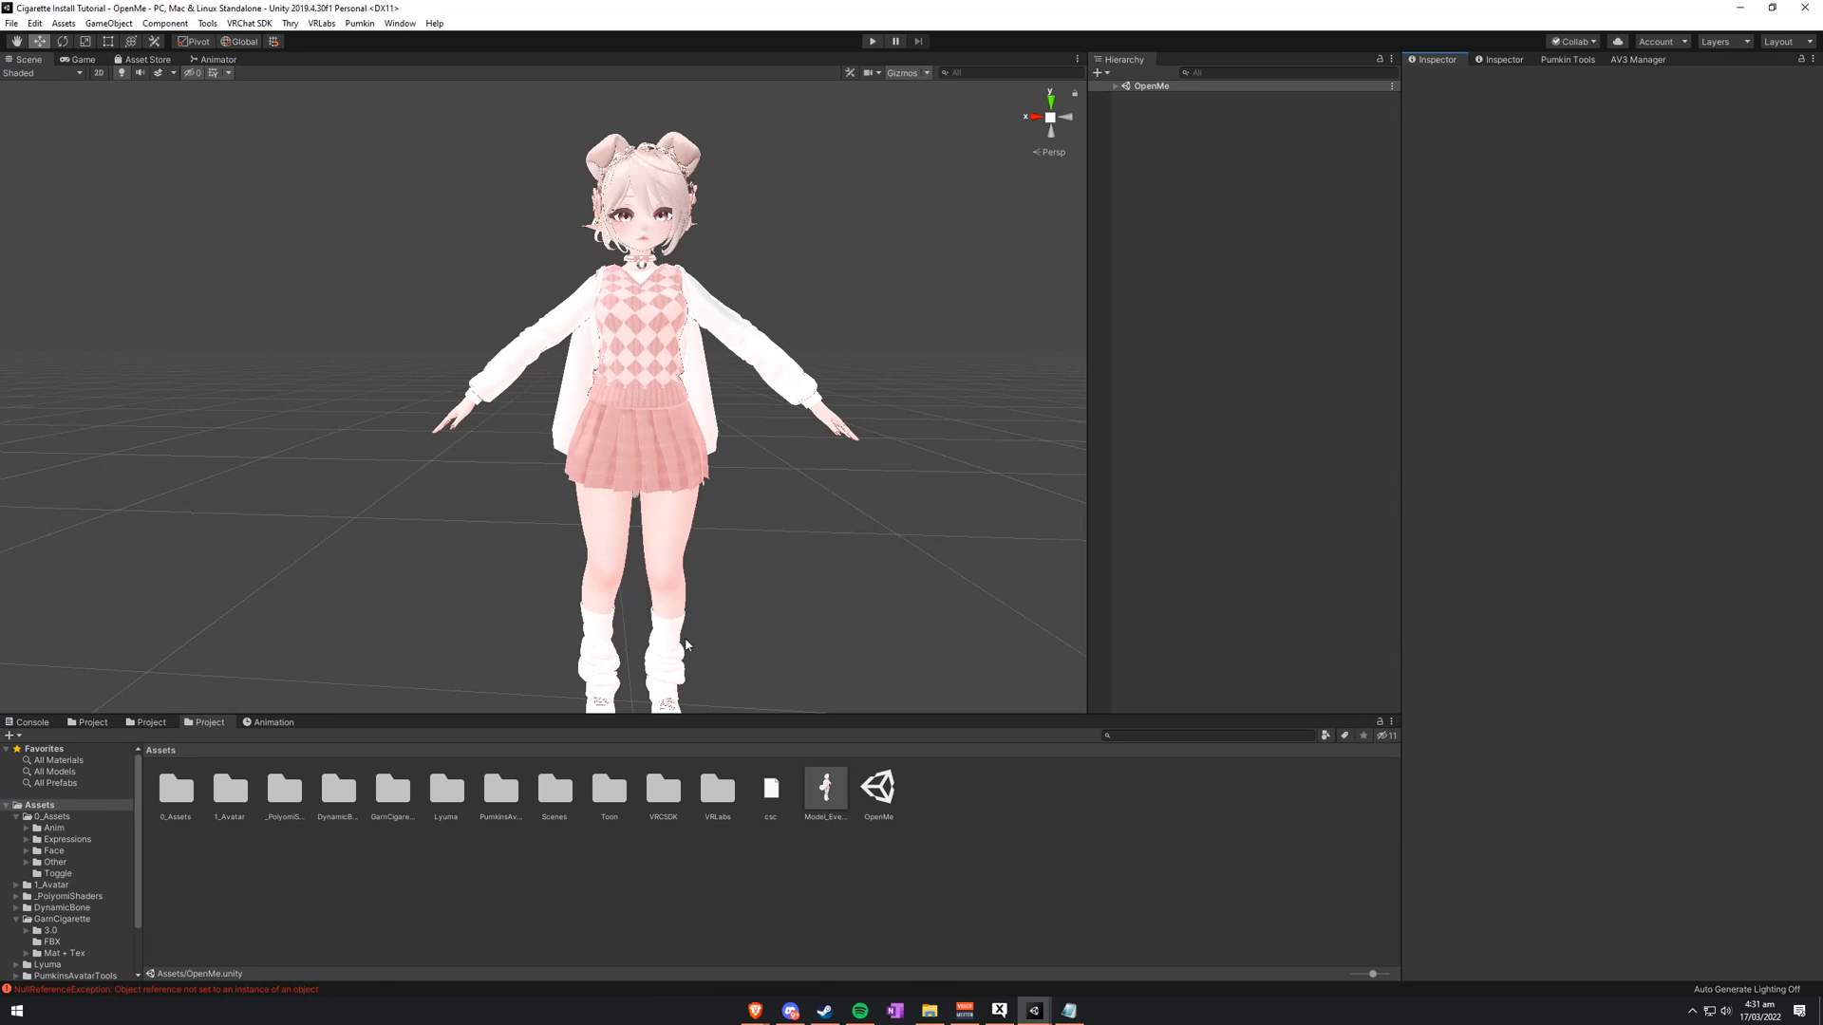
{"action": "mouse_move", "coordinate": [305, 801]}
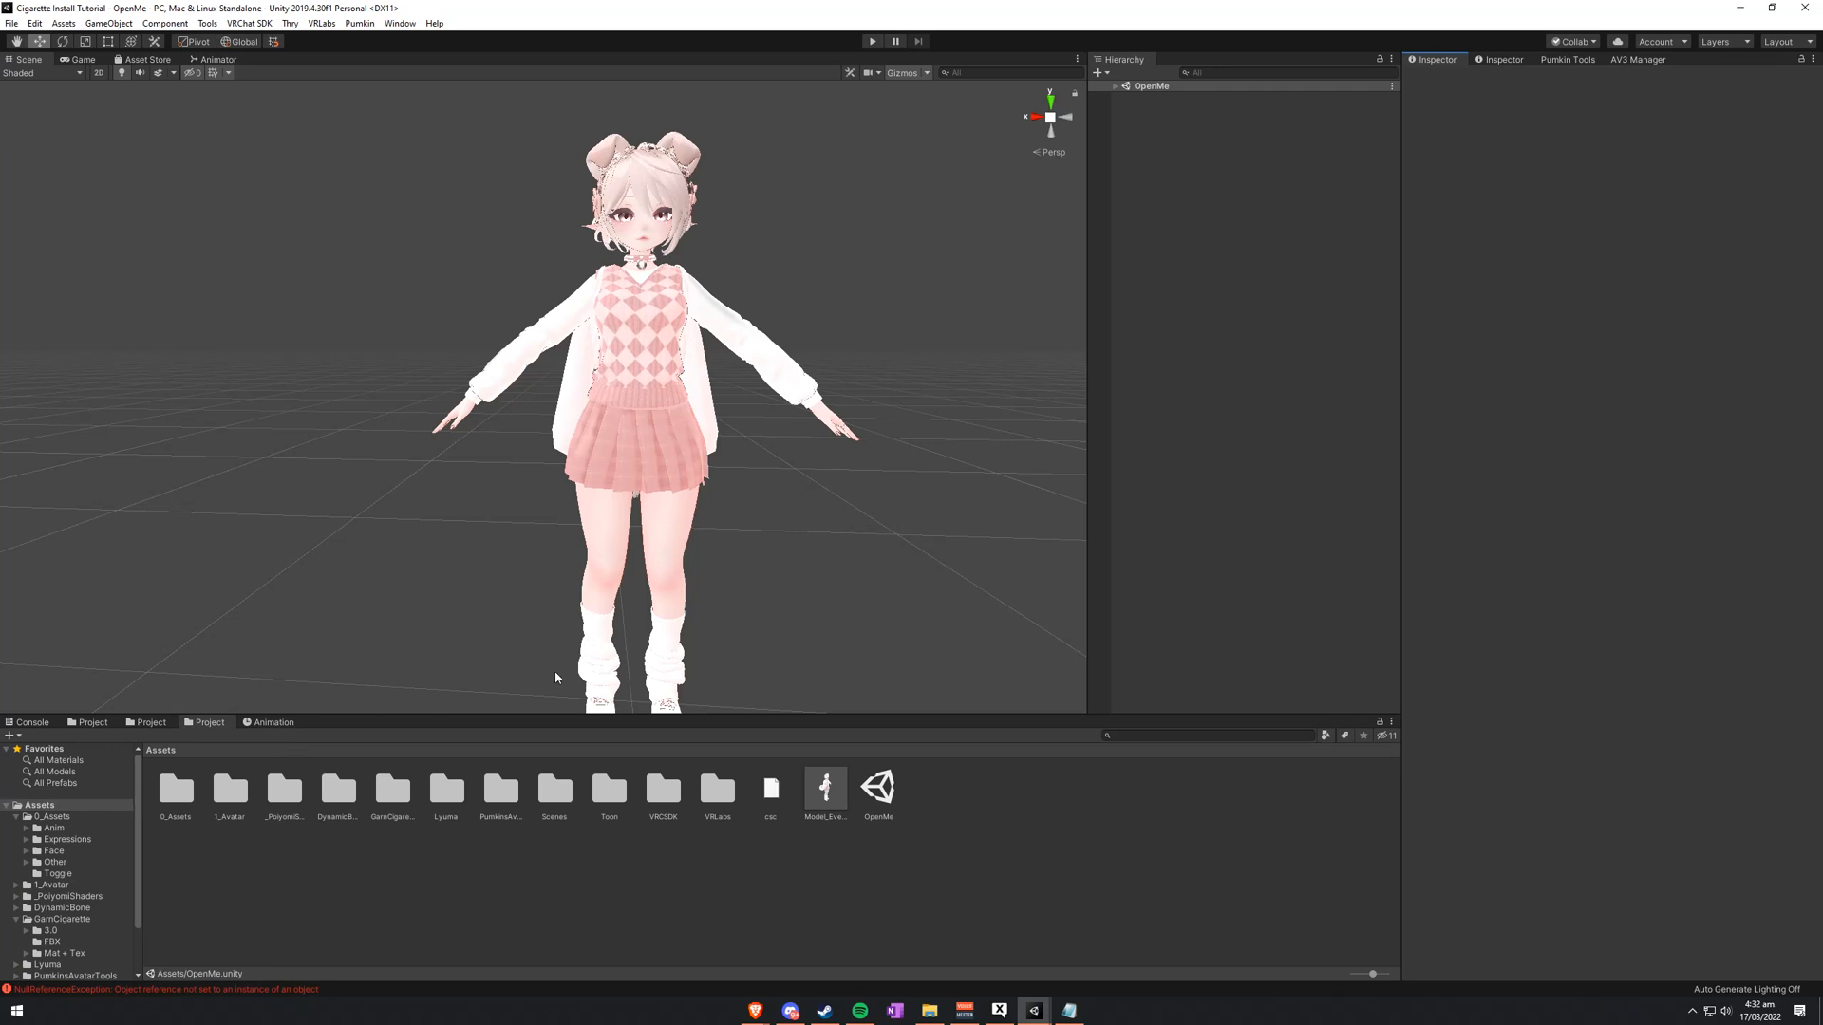
{"action": "mouse_move", "coordinate": [953, 431]}
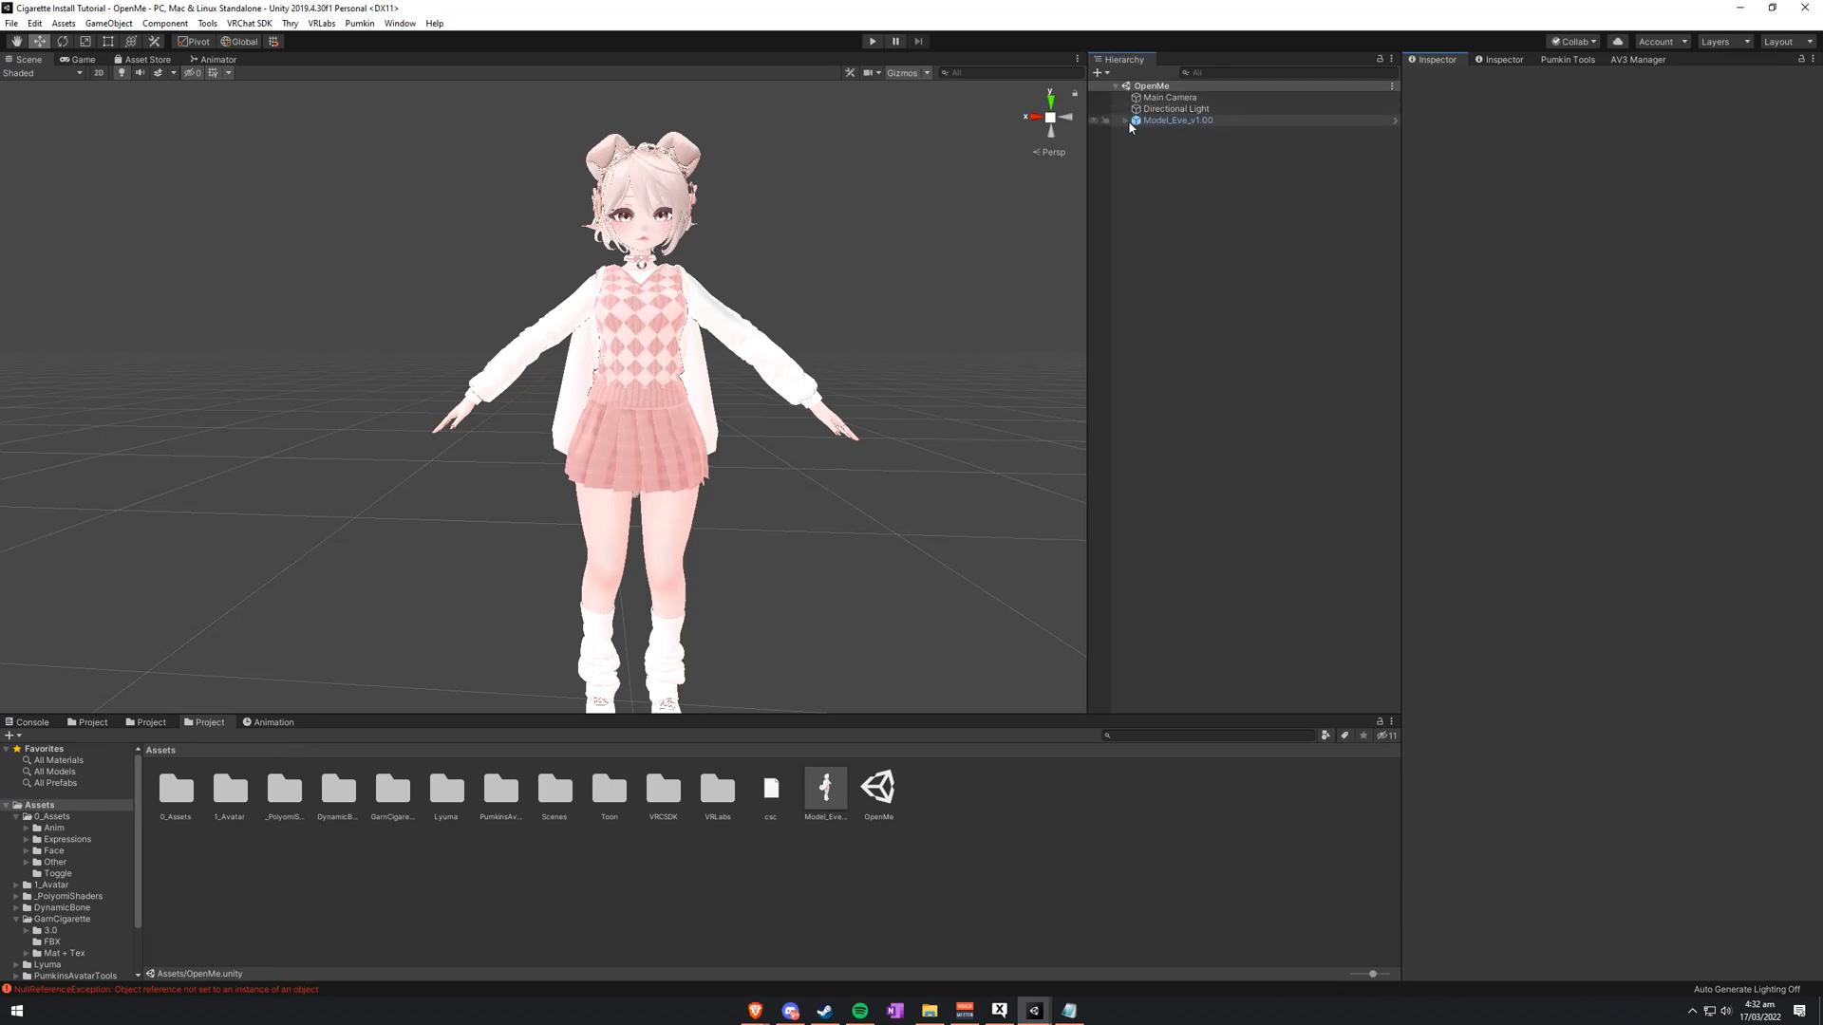
Step: Reset Model_Eve_v1.00 to a T-pose with Pumpkin's Avatar Tools, returning to the Inspector
{"action": "left_click", "coordinate": [1123, 119]}
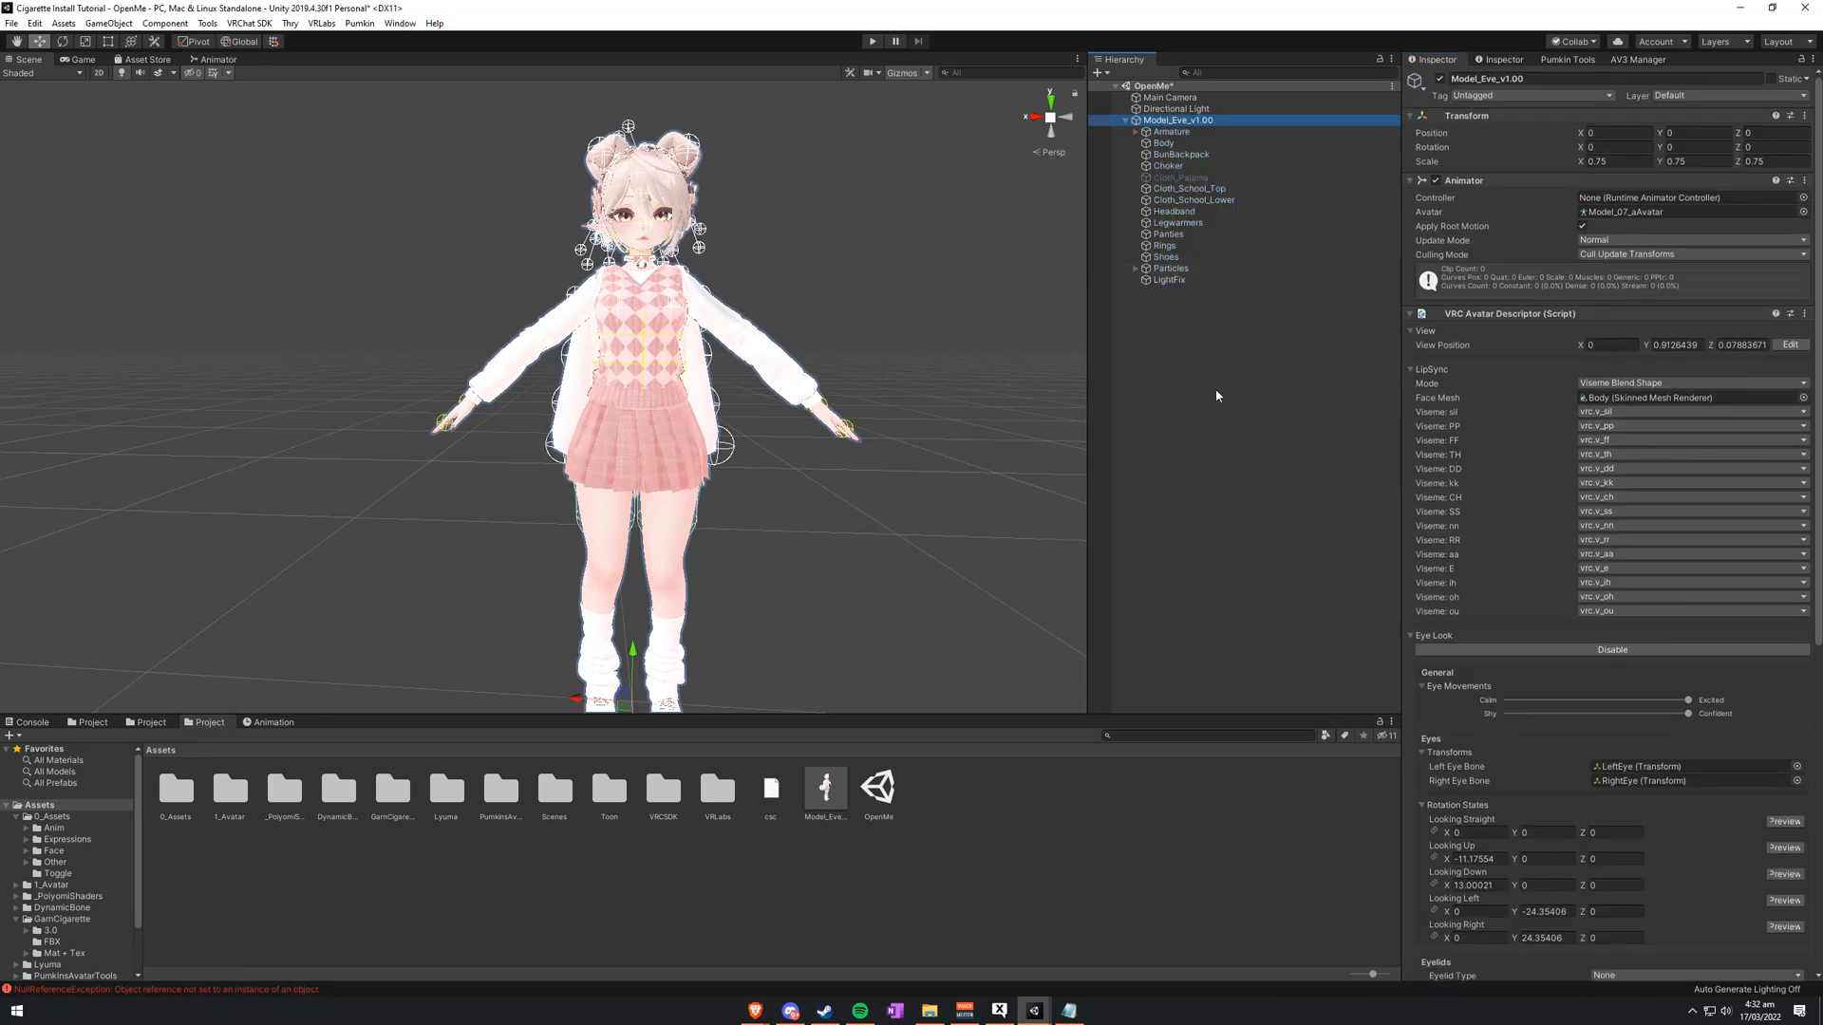
{"action": "mouse_move", "coordinate": [1192, 315]}
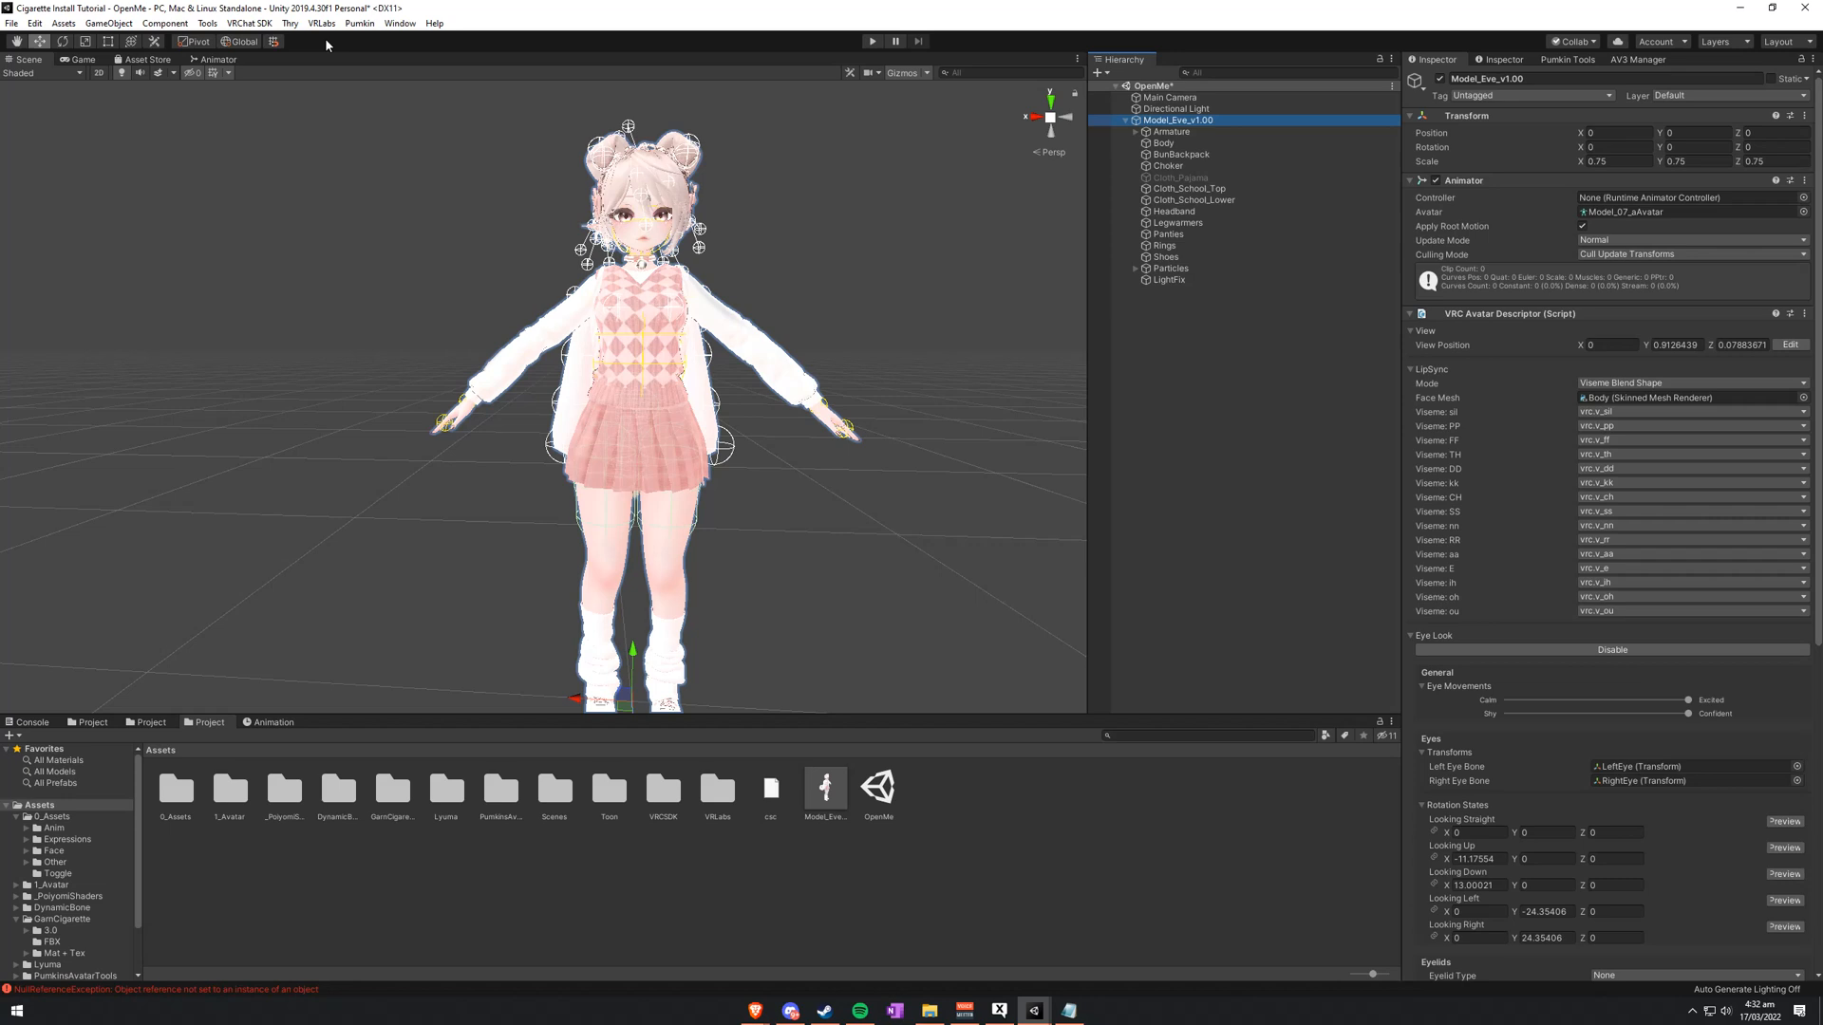
{"action": "left_click", "coordinate": [361, 22]}
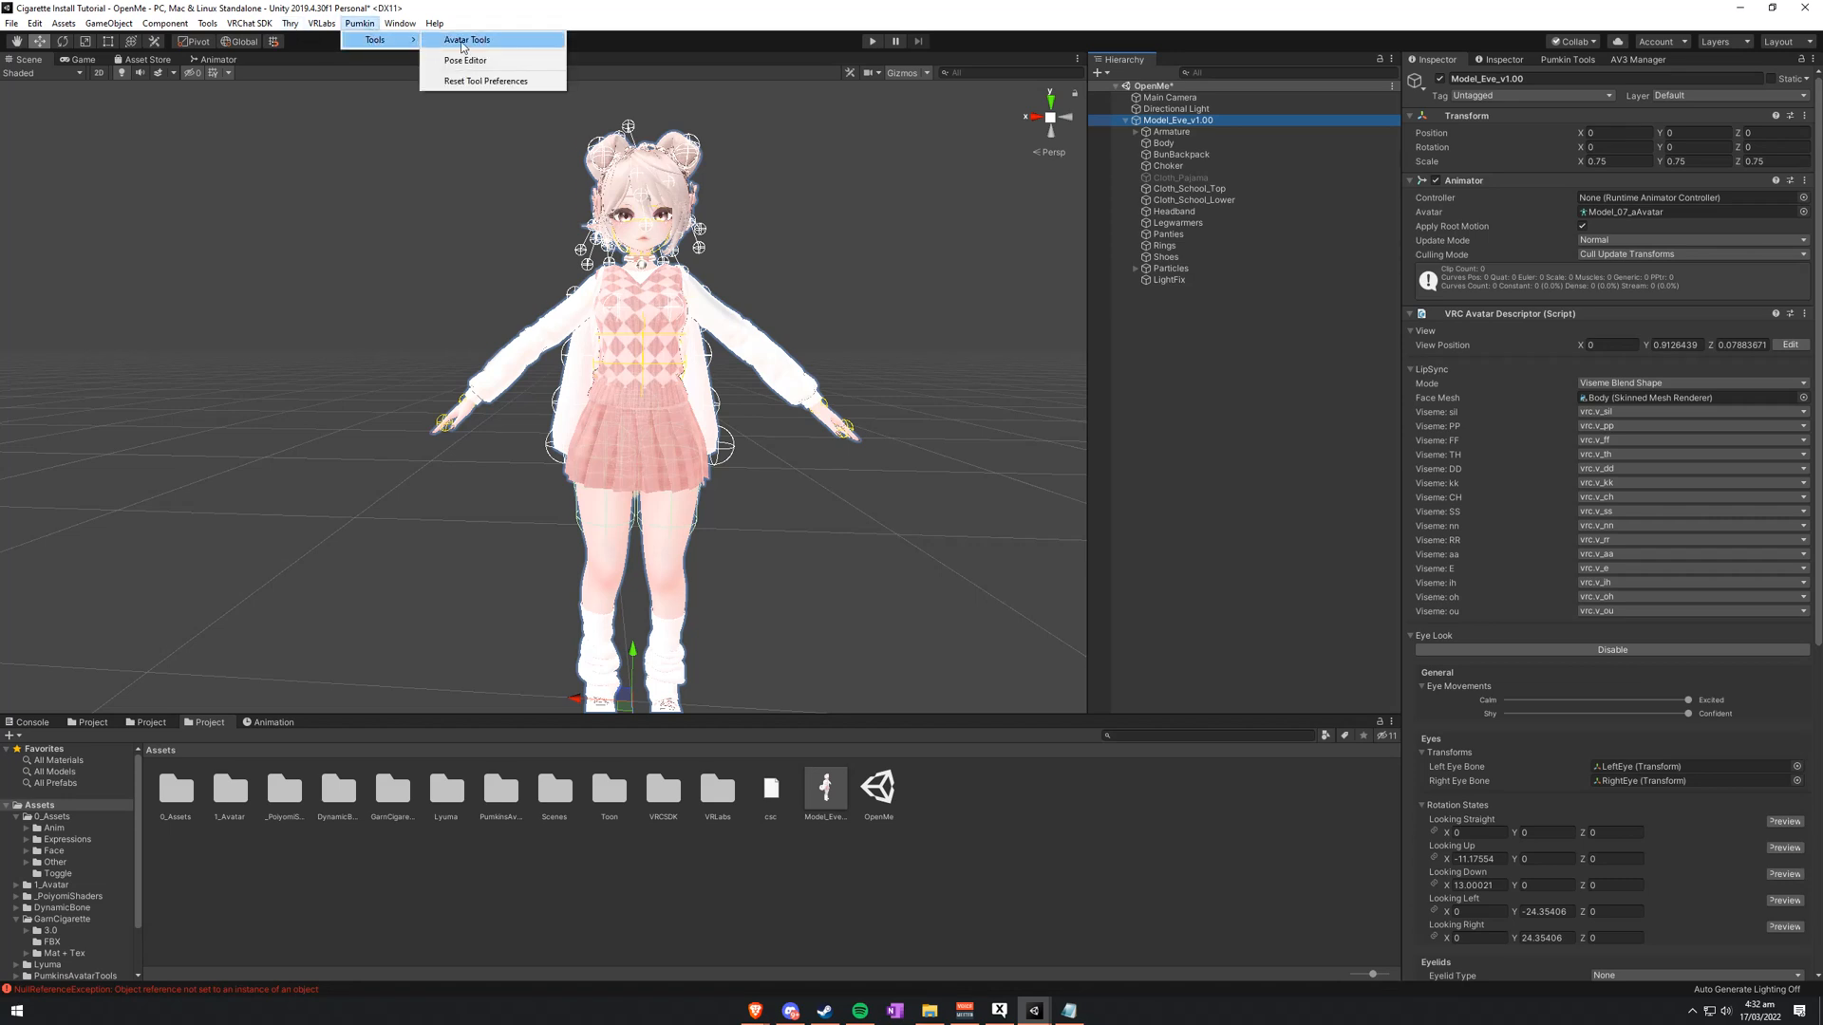
{"action": "left_click", "coordinate": [466, 40]}
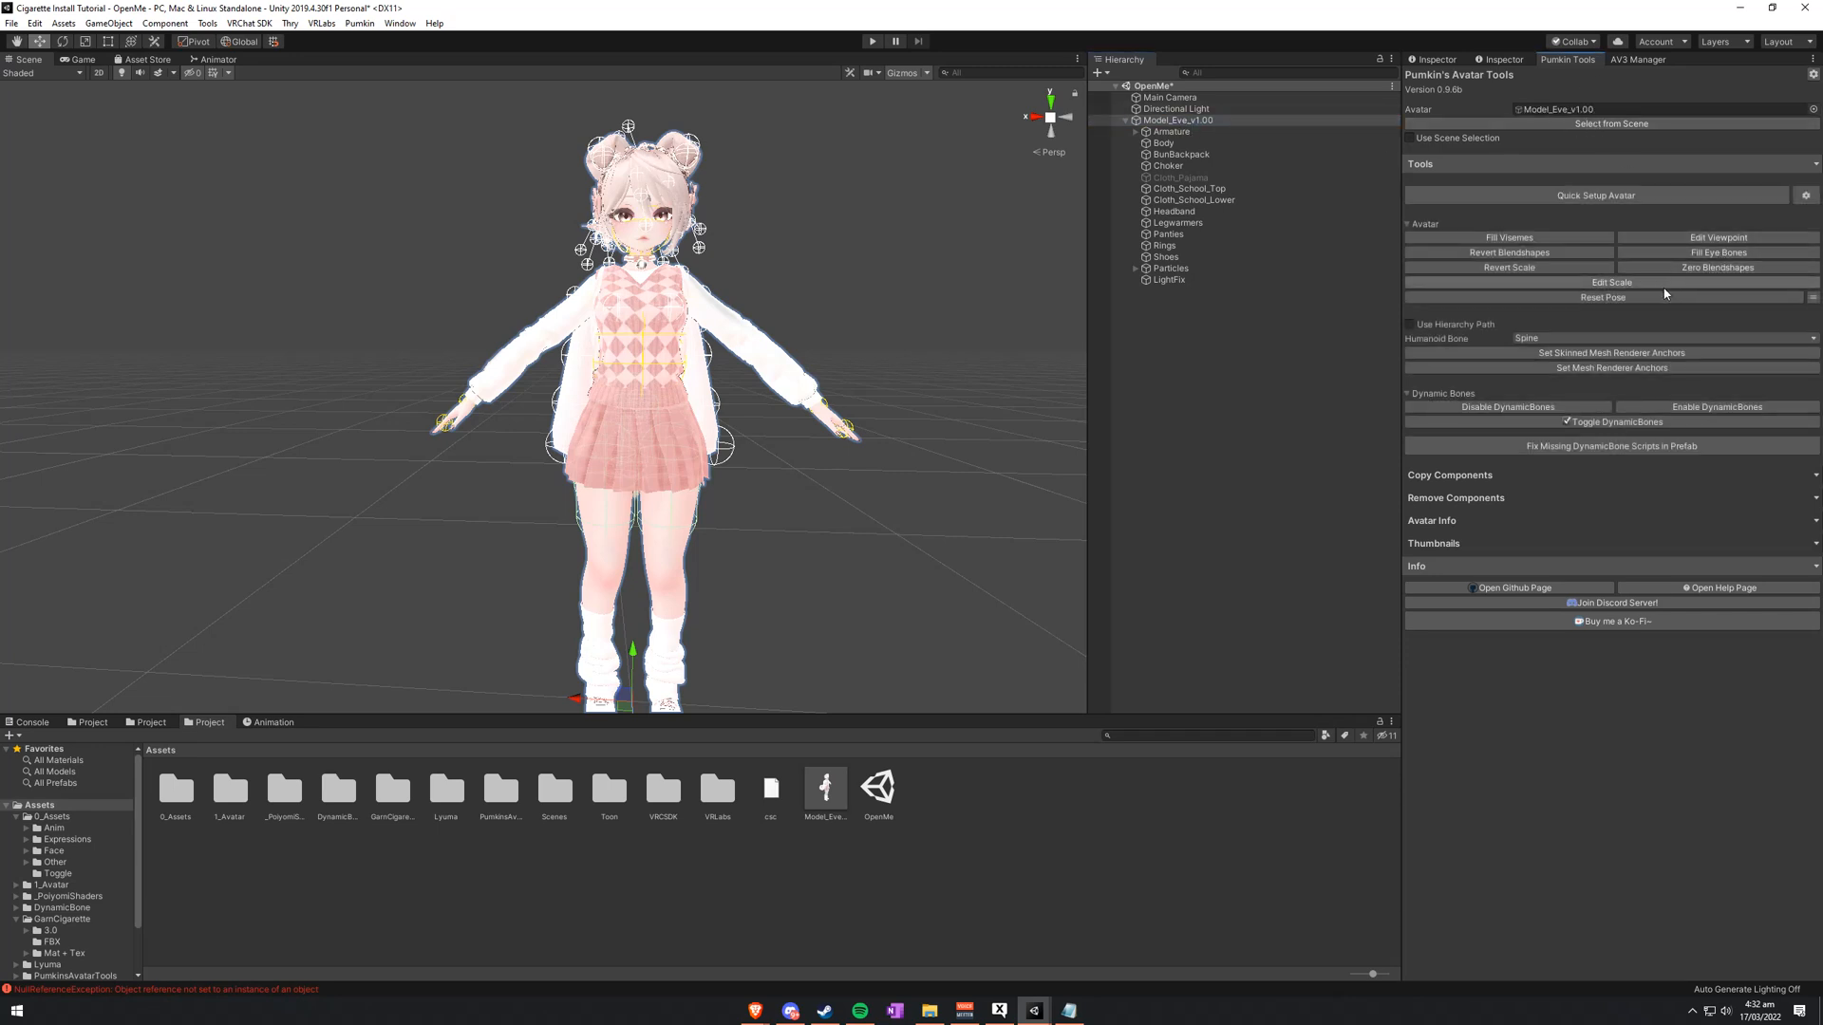
{"action": "left_click", "coordinate": [1602, 296]}
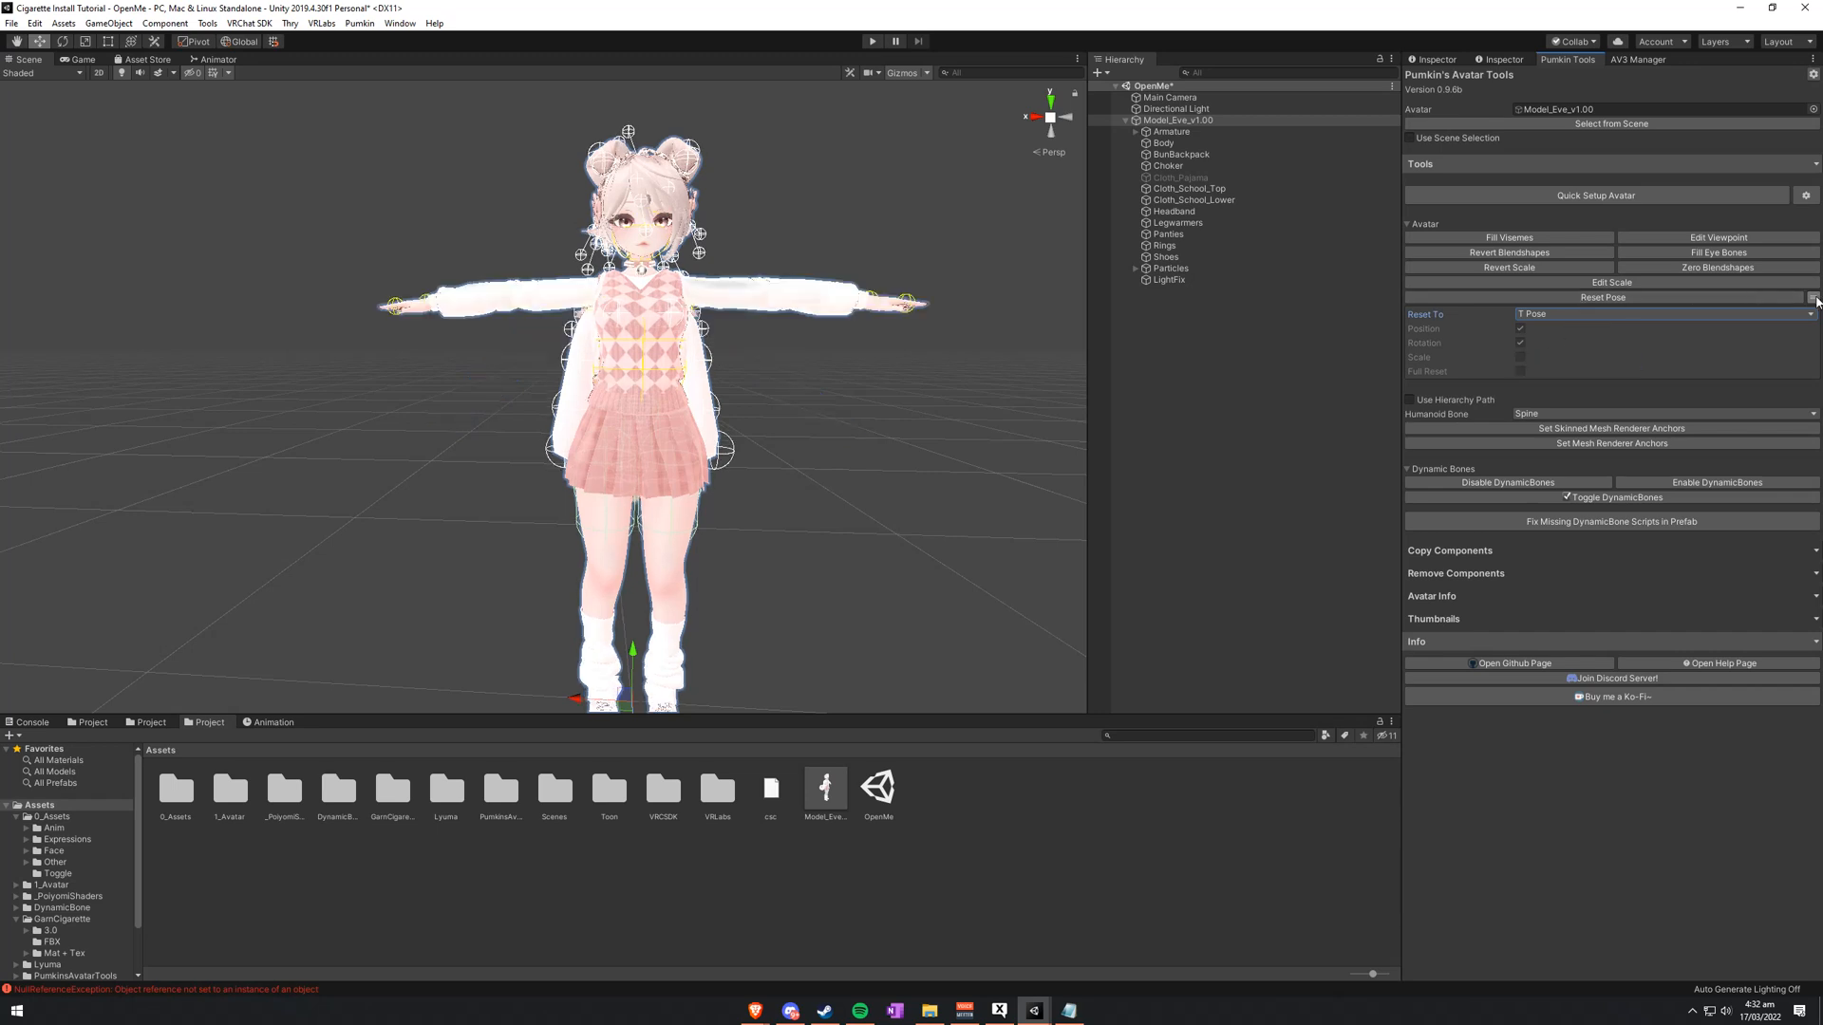
{"action": "left_click", "coordinate": [1439, 59]}
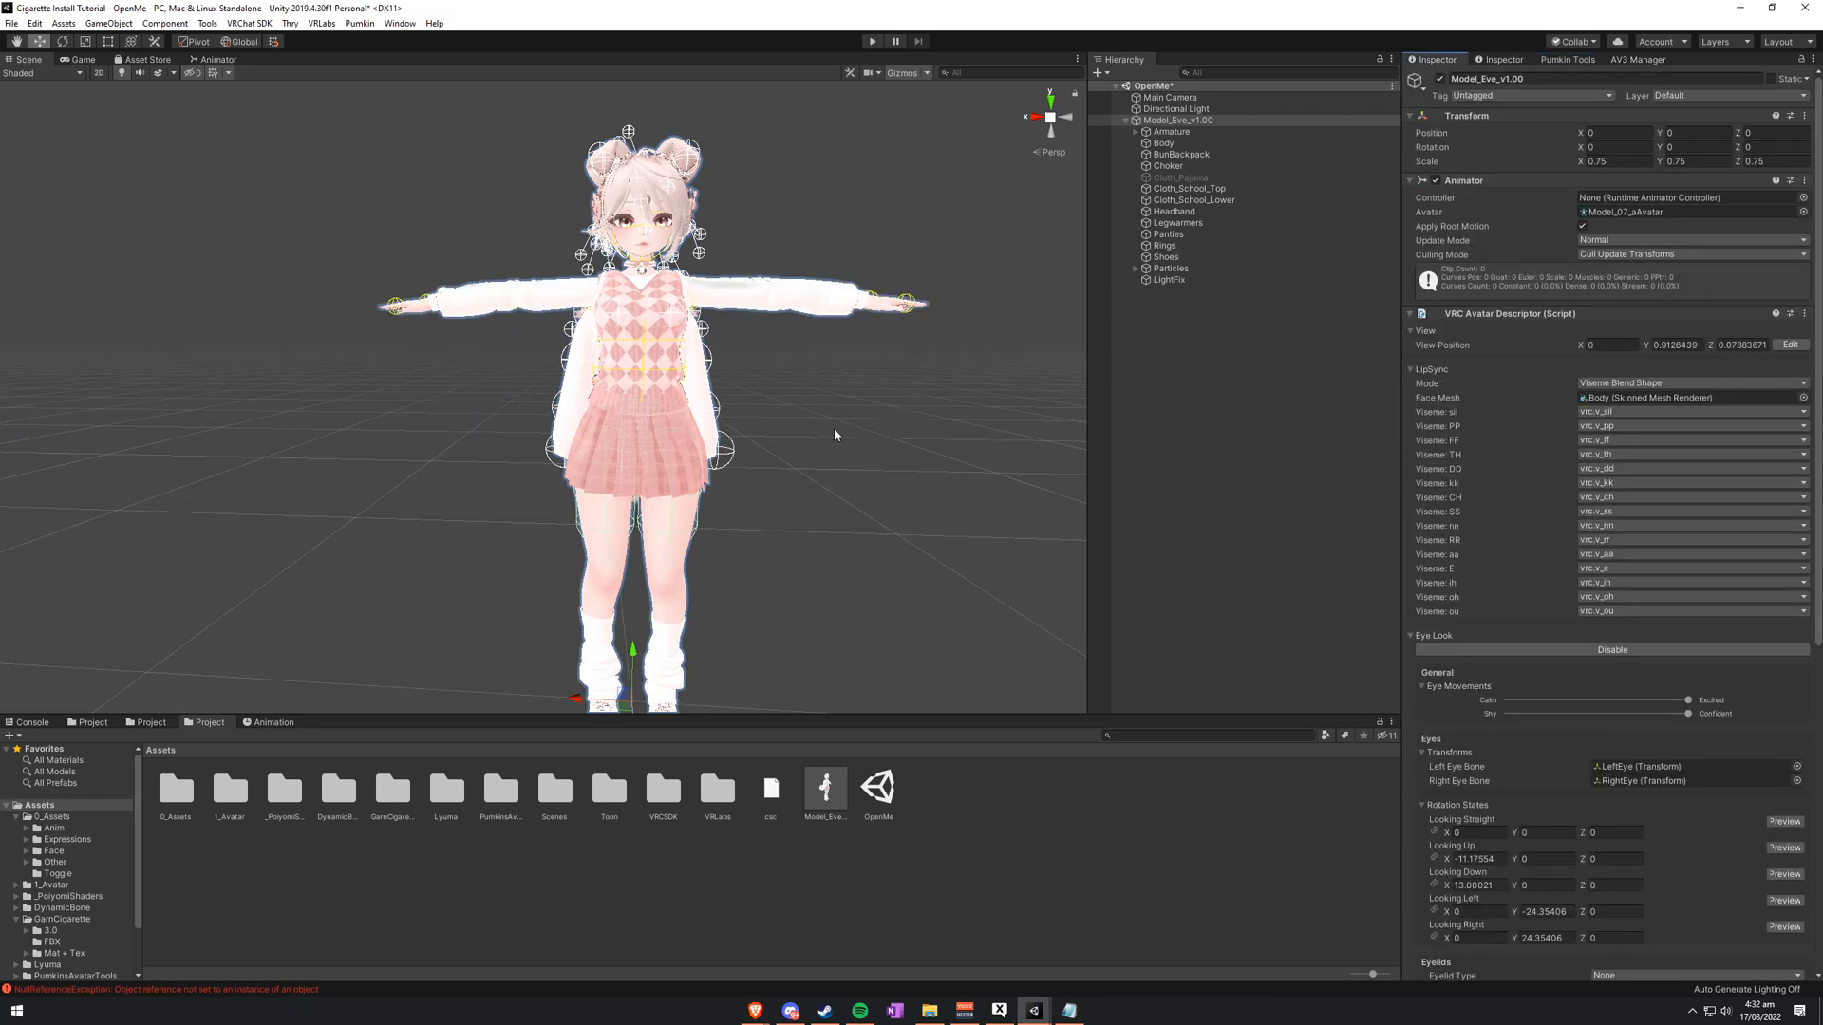
Step: Add the Cigarette prefab from the GamiCigarette folder to the scene and expand Cigarette Container
{"action": "left_click", "coordinate": [392, 788]}
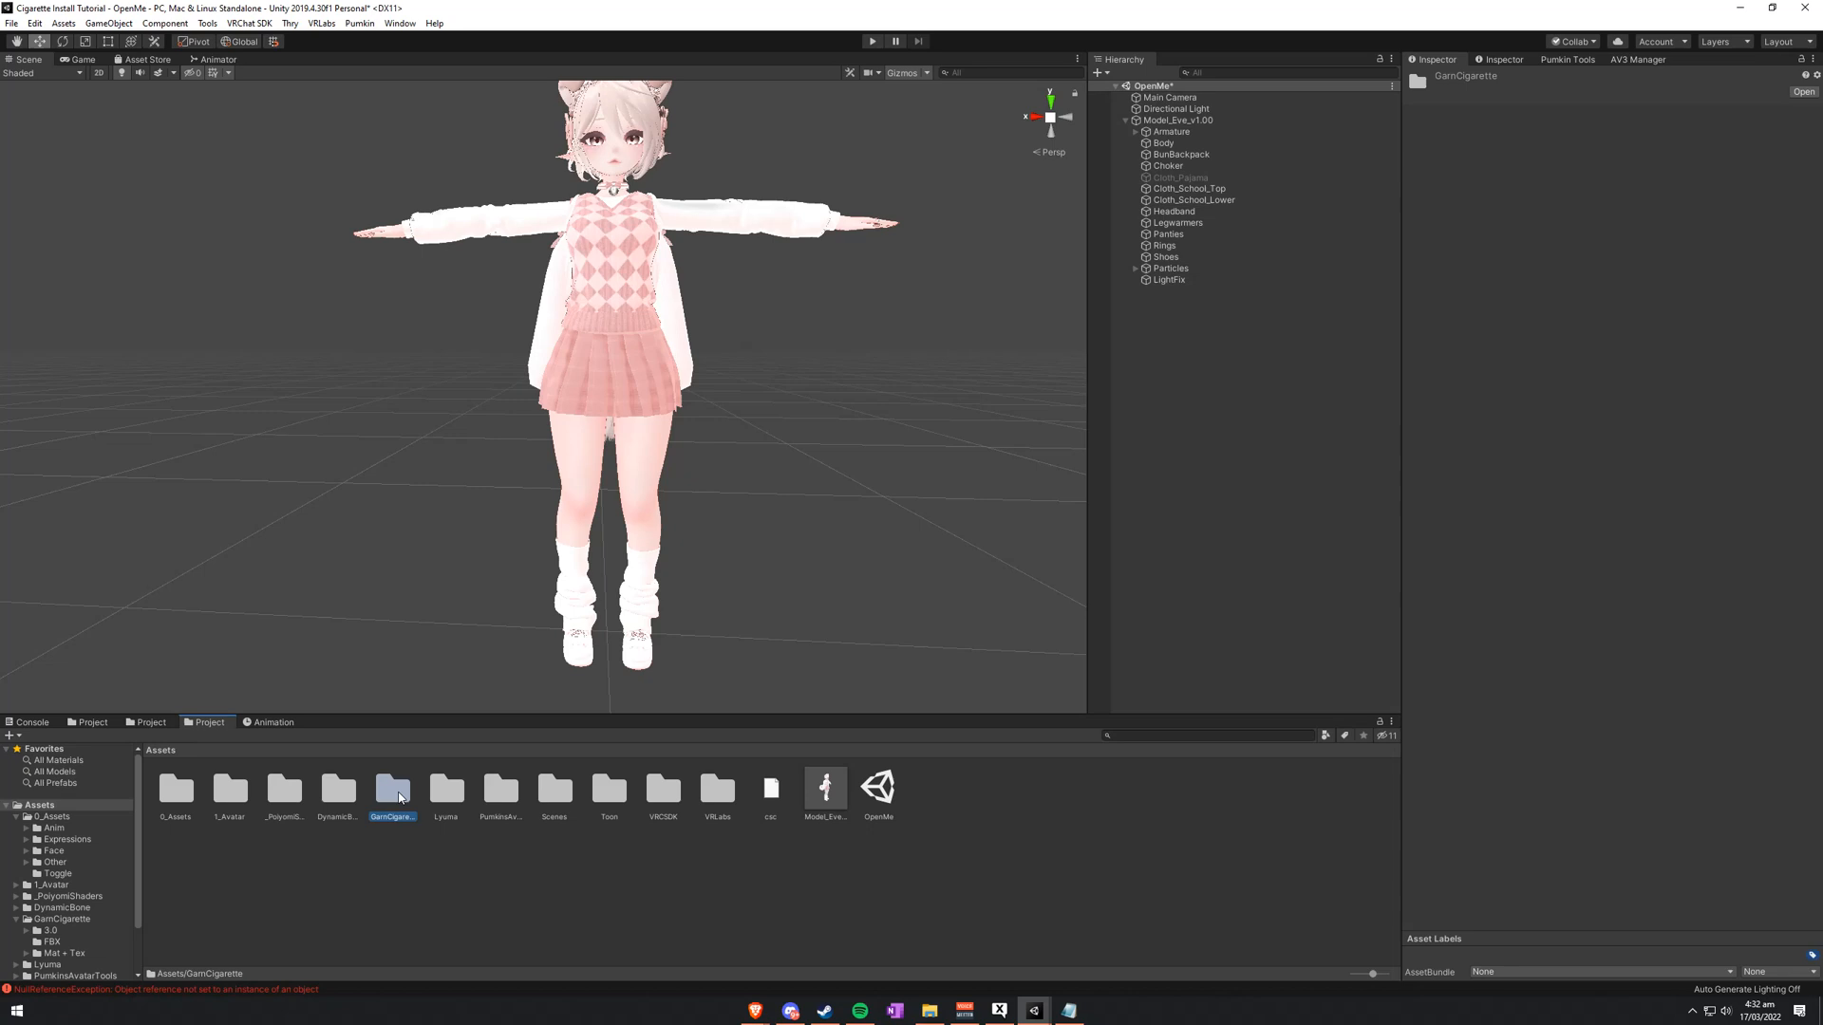
{"action": "double_click", "coordinate": [392, 788]}
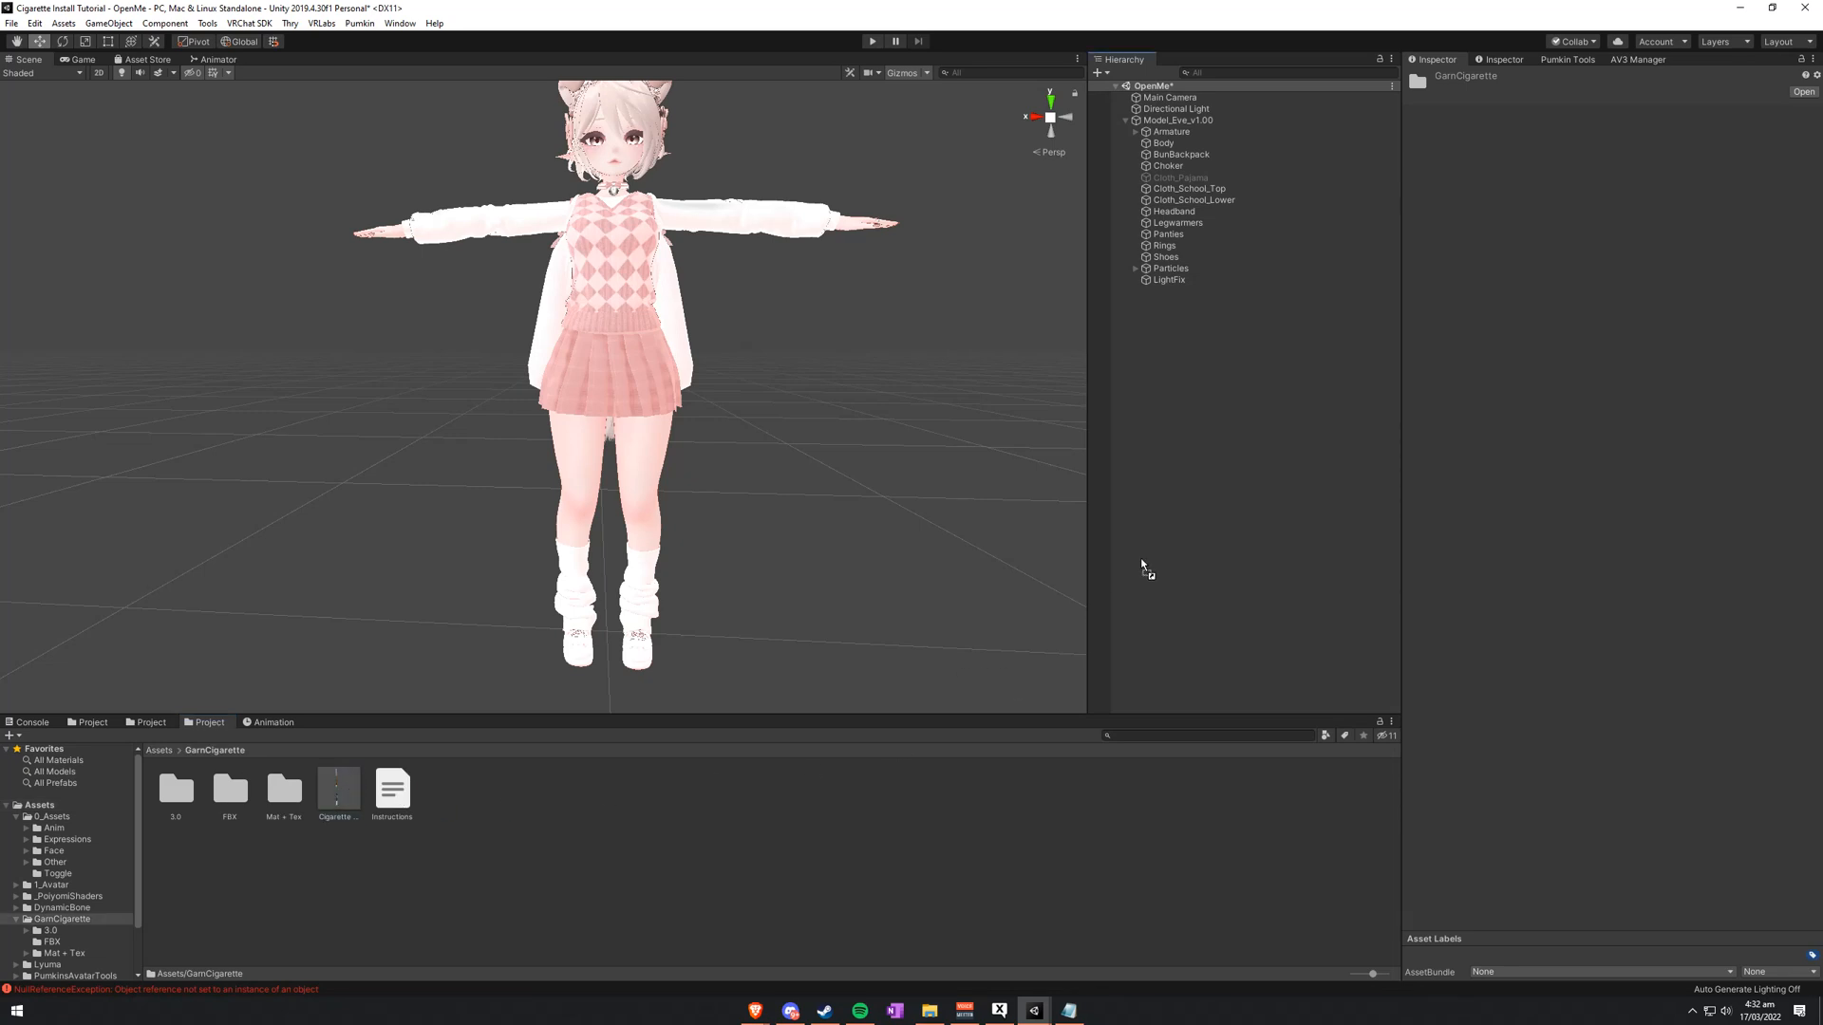
{"action": "left_click", "coordinate": [1177, 120]}
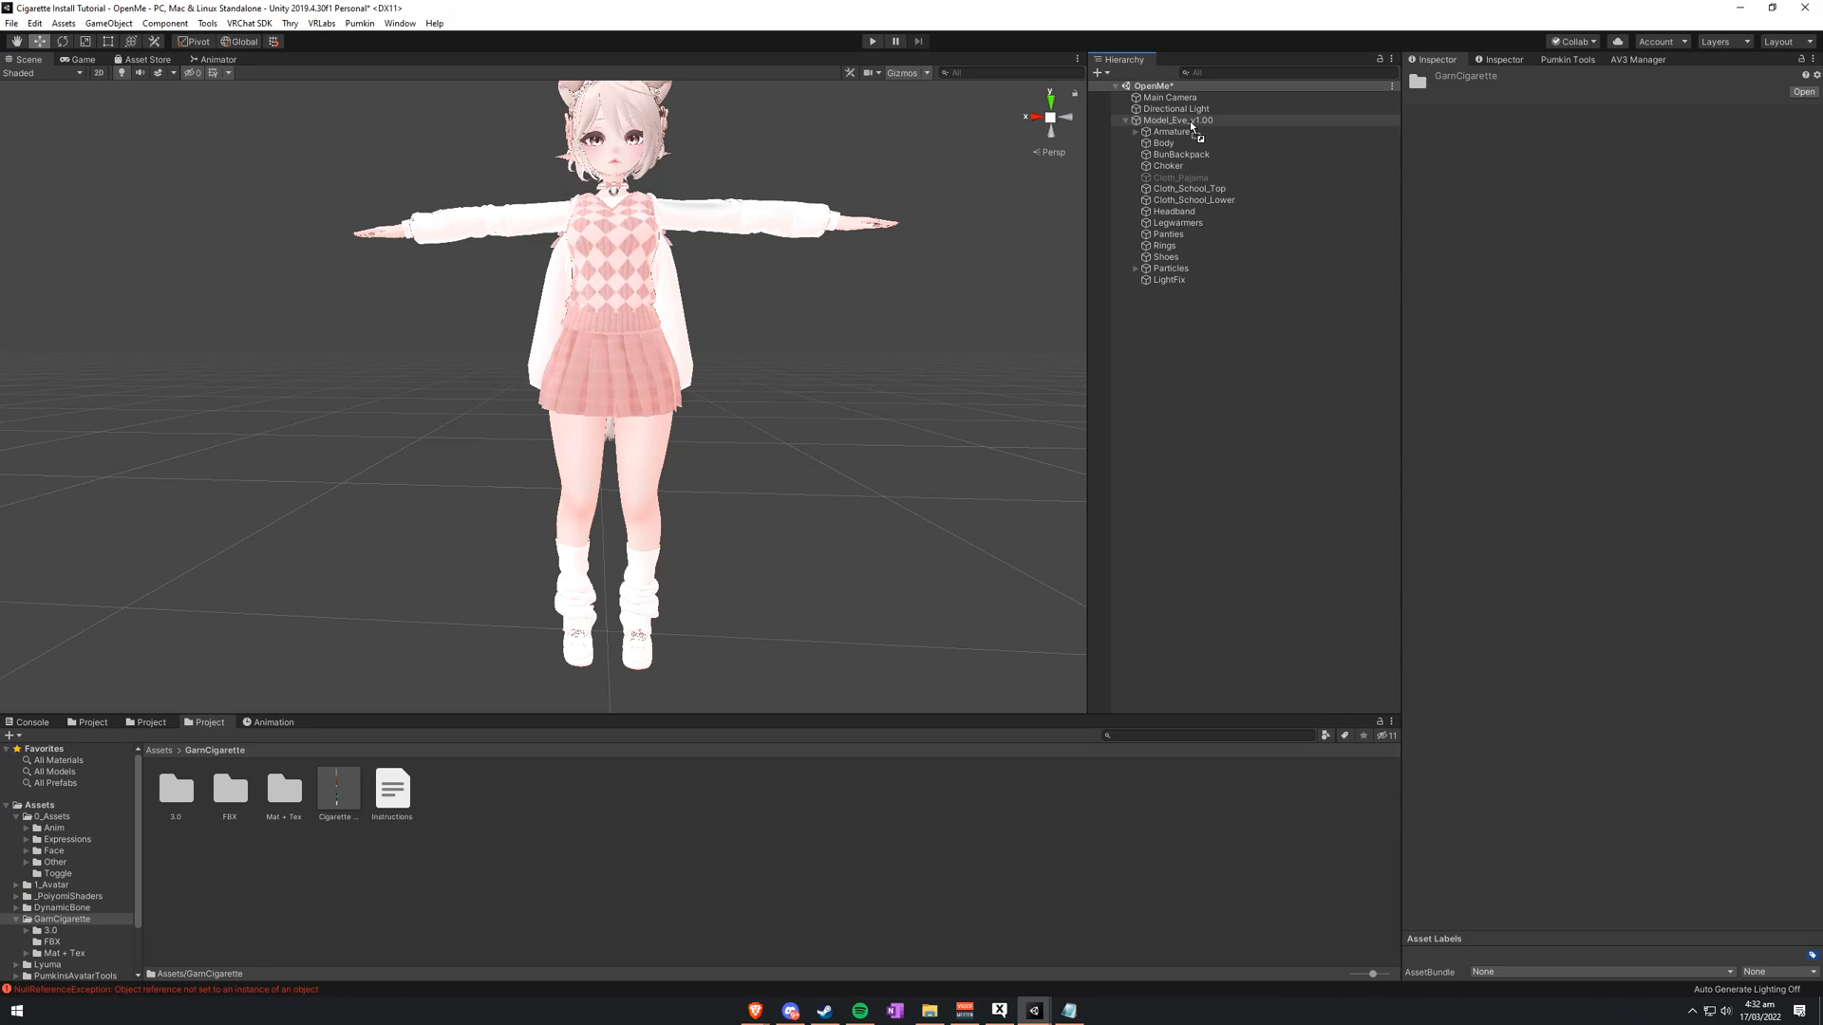
{"action": "left_click", "coordinate": [1191, 291]}
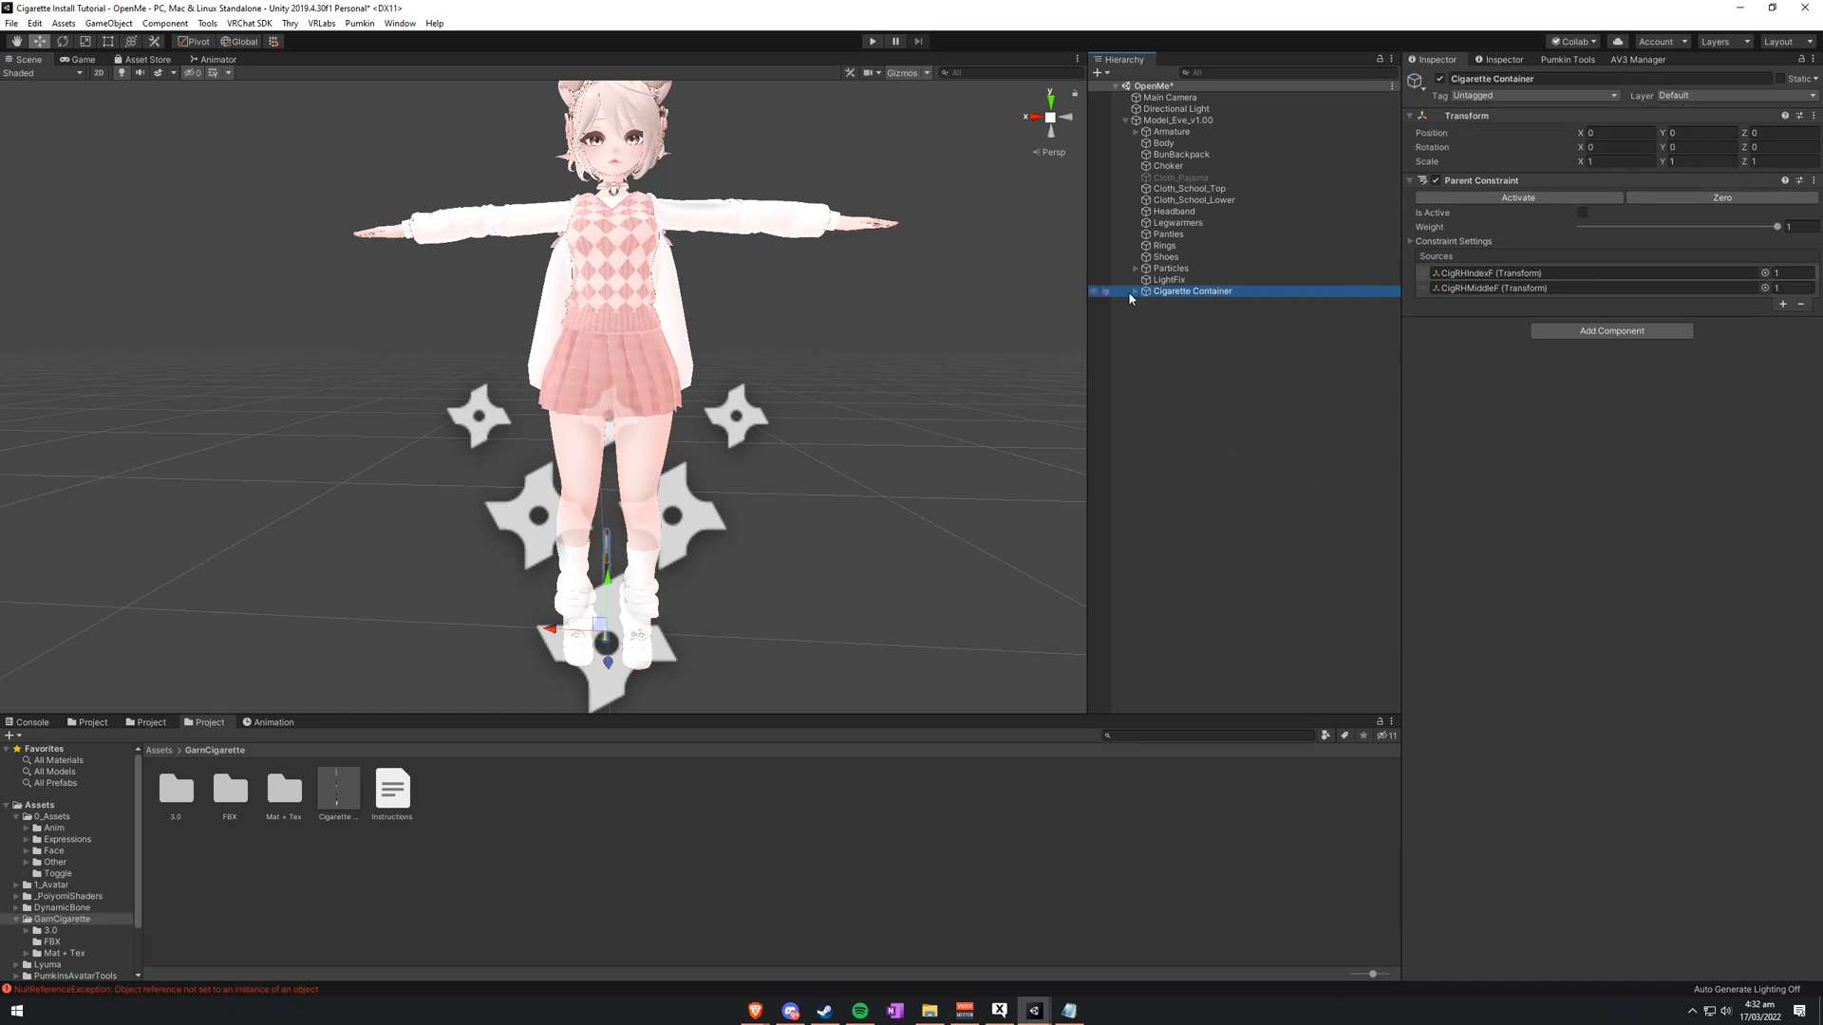
{"action": "left_click", "coordinate": [1134, 291]}
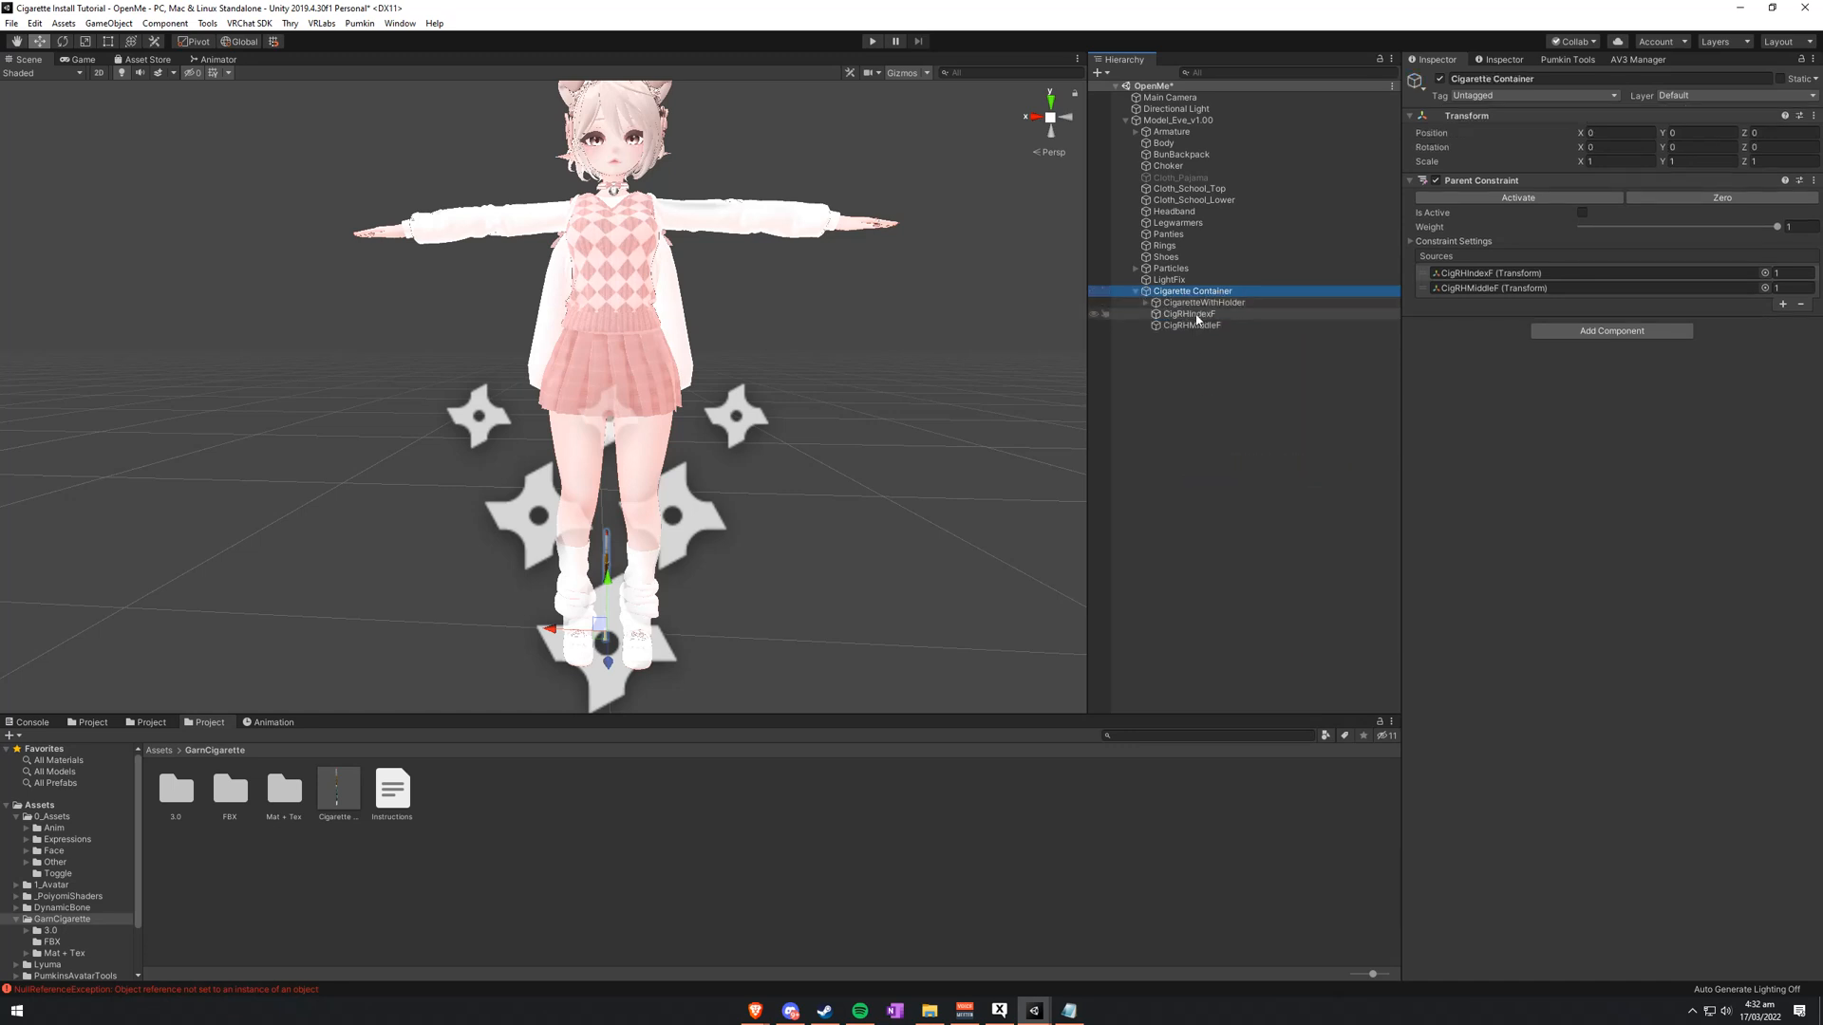
Step: Move CigRHIndexF and CigRHMiddleF out of Cigarette Container to the scene root
{"action": "left_click", "coordinate": [1188, 314]}
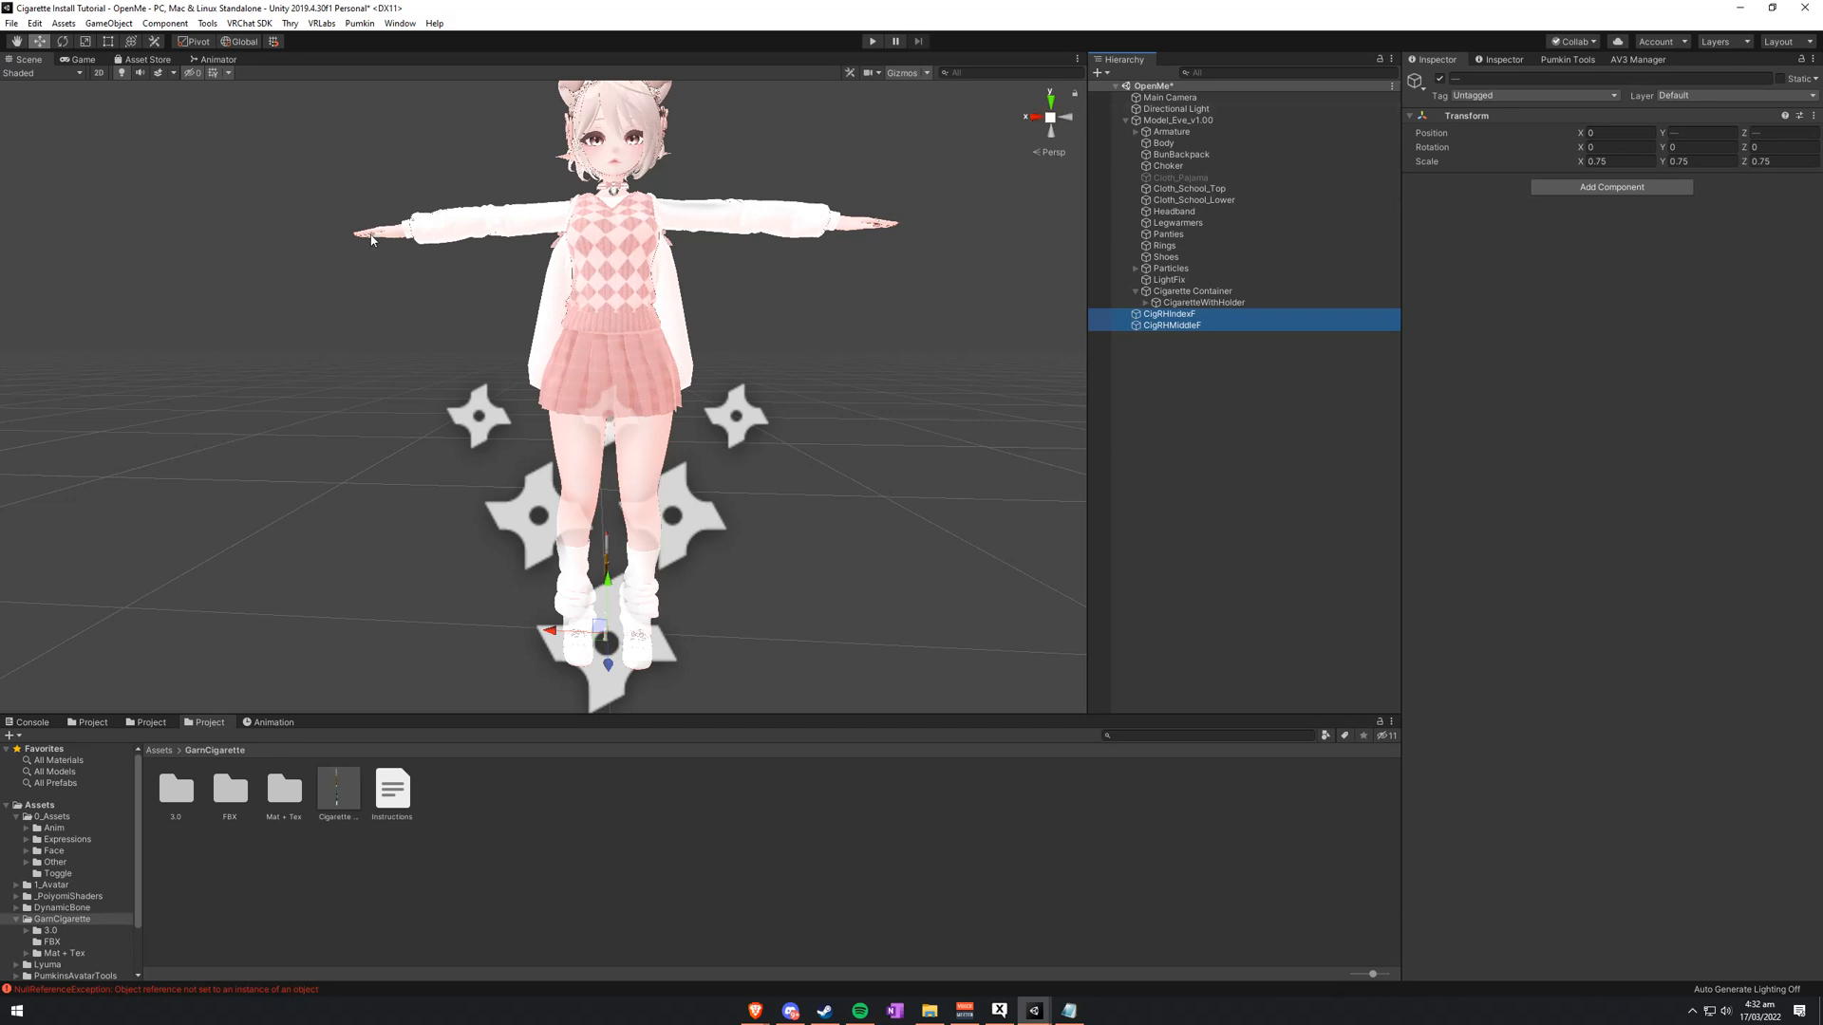
{"action": "mouse_move", "coordinate": [1035, 121]}
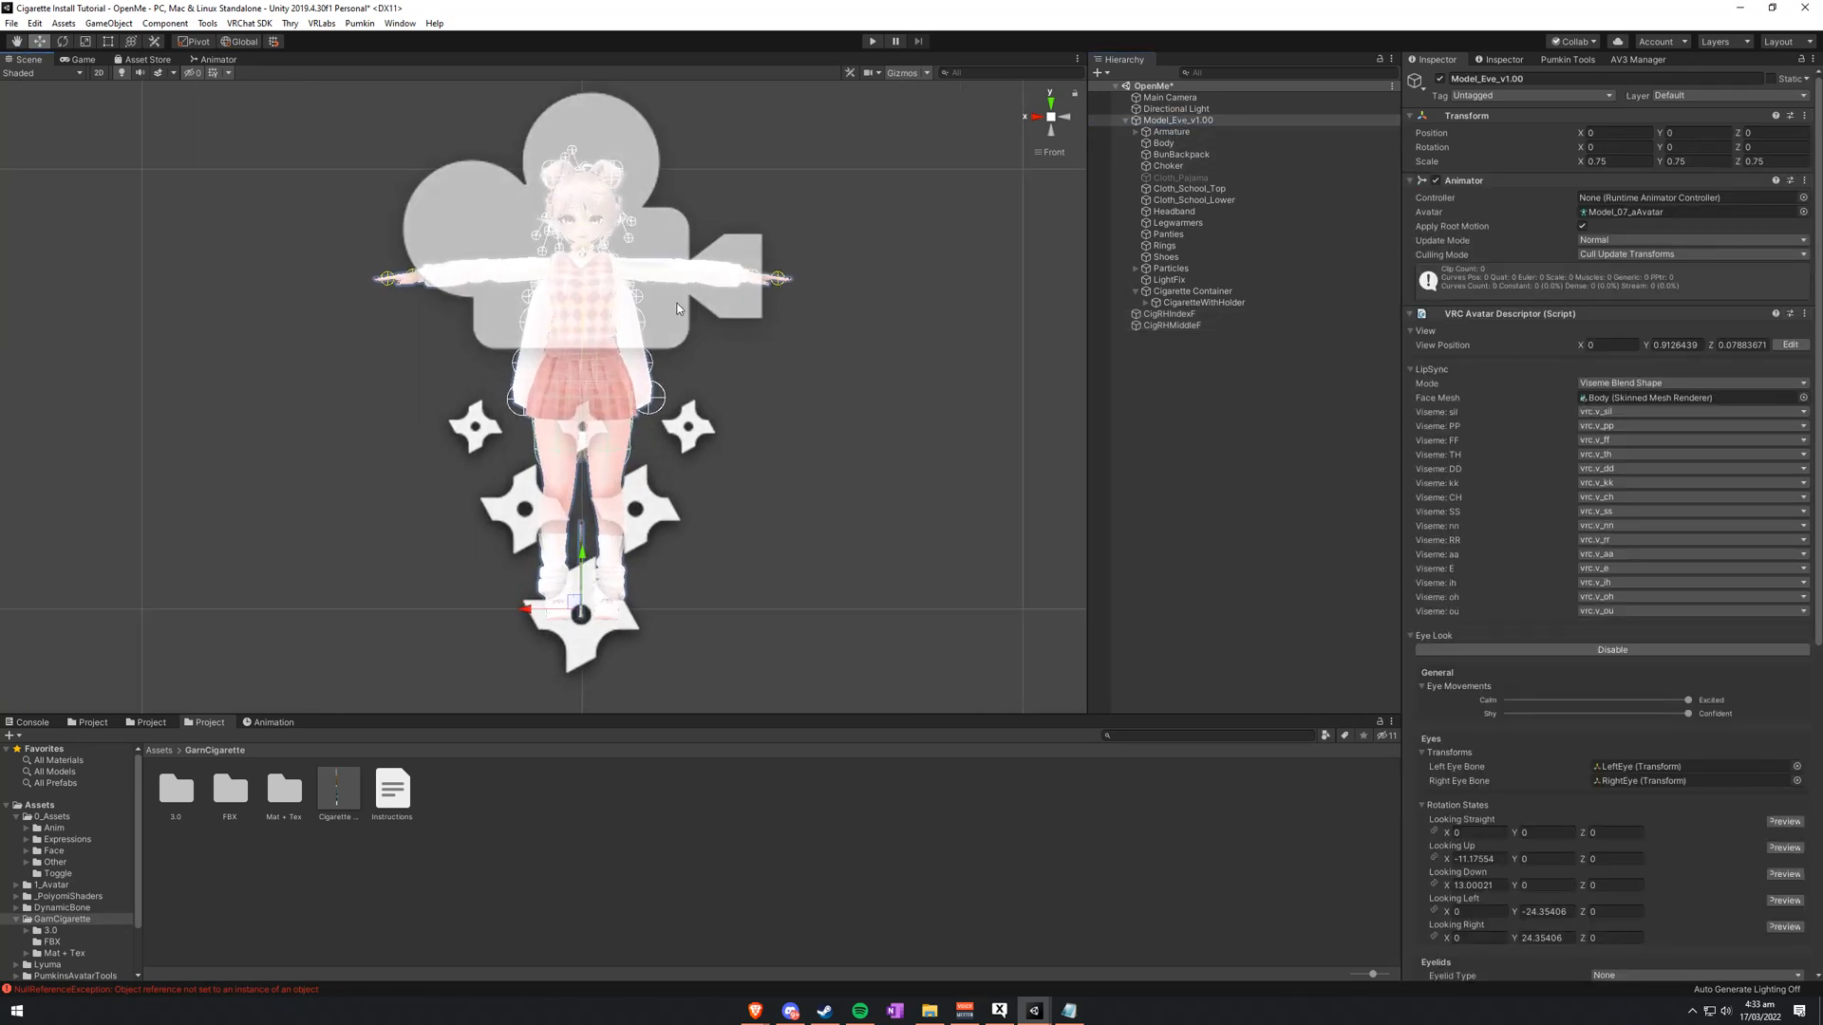
{"action": "left_click", "coordinate": [1170, 314]}
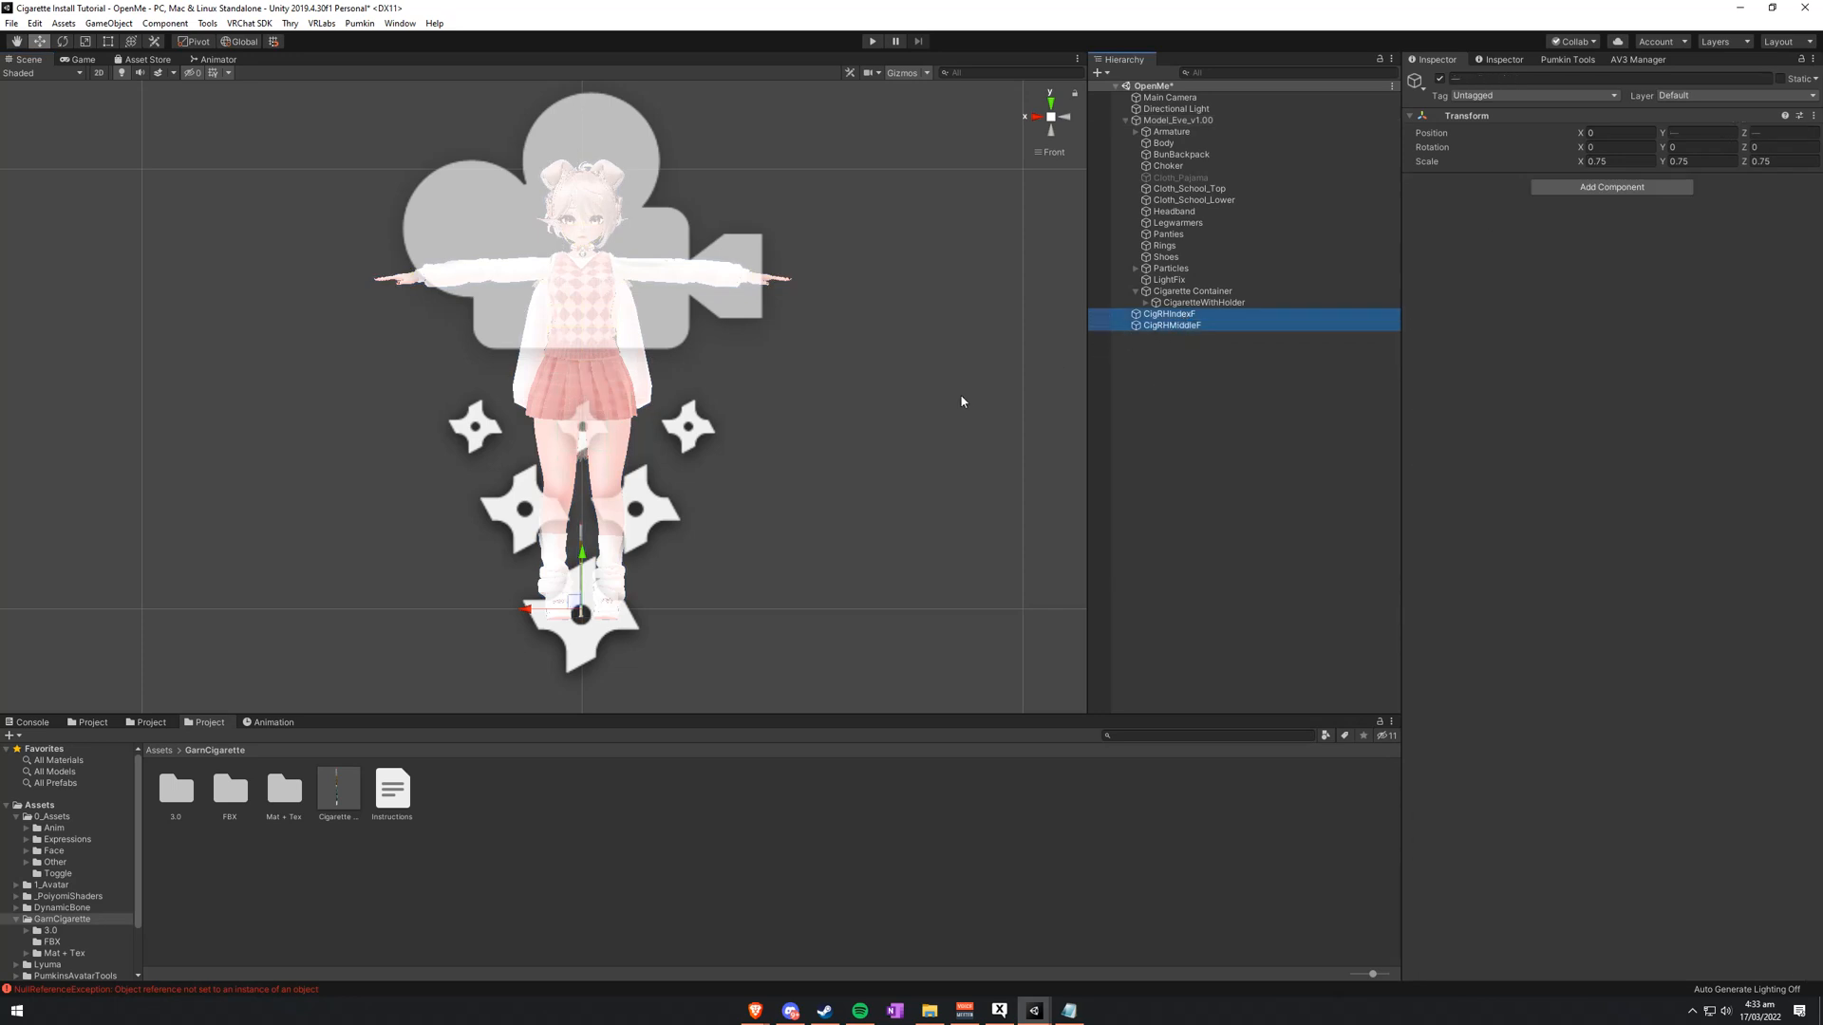
{"action": "scroll", "scroll_direction": "down", "scroll_amount": 3}
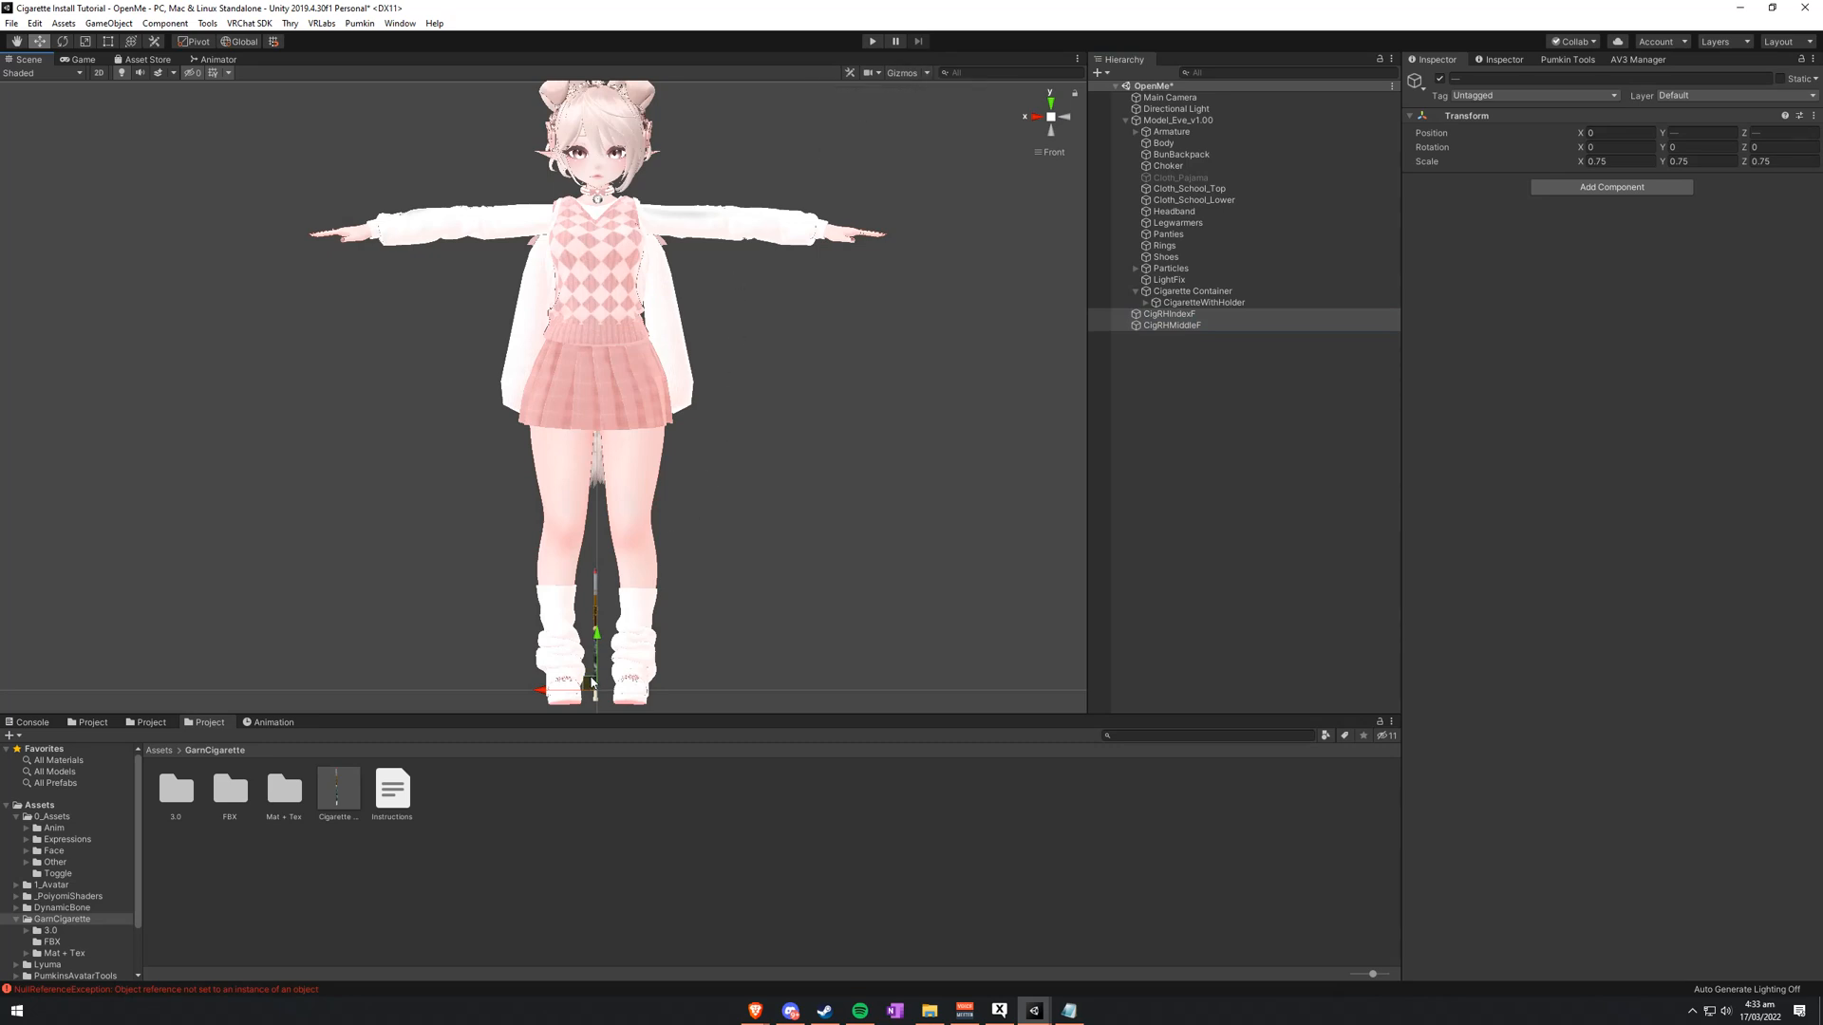
Step: Drag CigRHIndexF and CigRHMiddleF onto the right hand's index and middle fingers
{"action": "left_click_drag", "start_coordinate": [592, 684], "coordinate": [320, 228]}
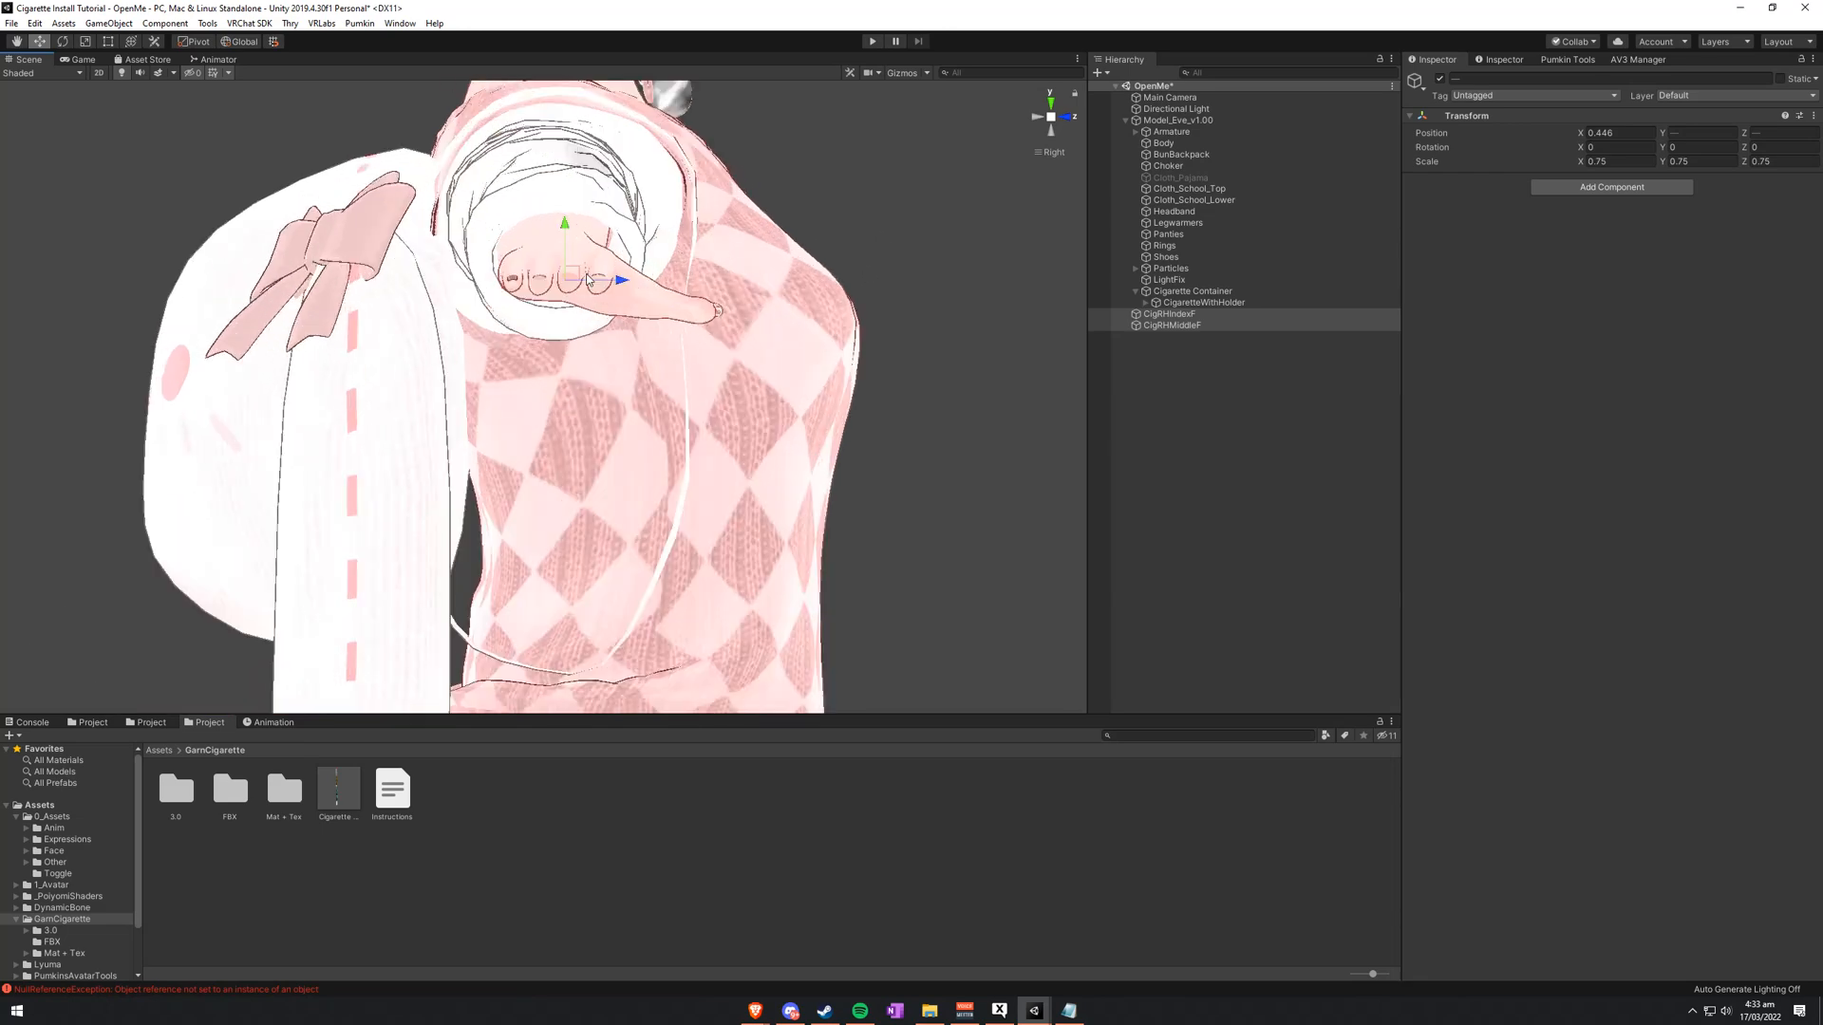
{"action": "scroll", "scroll_direction": "down", "scroll_amount": 3}
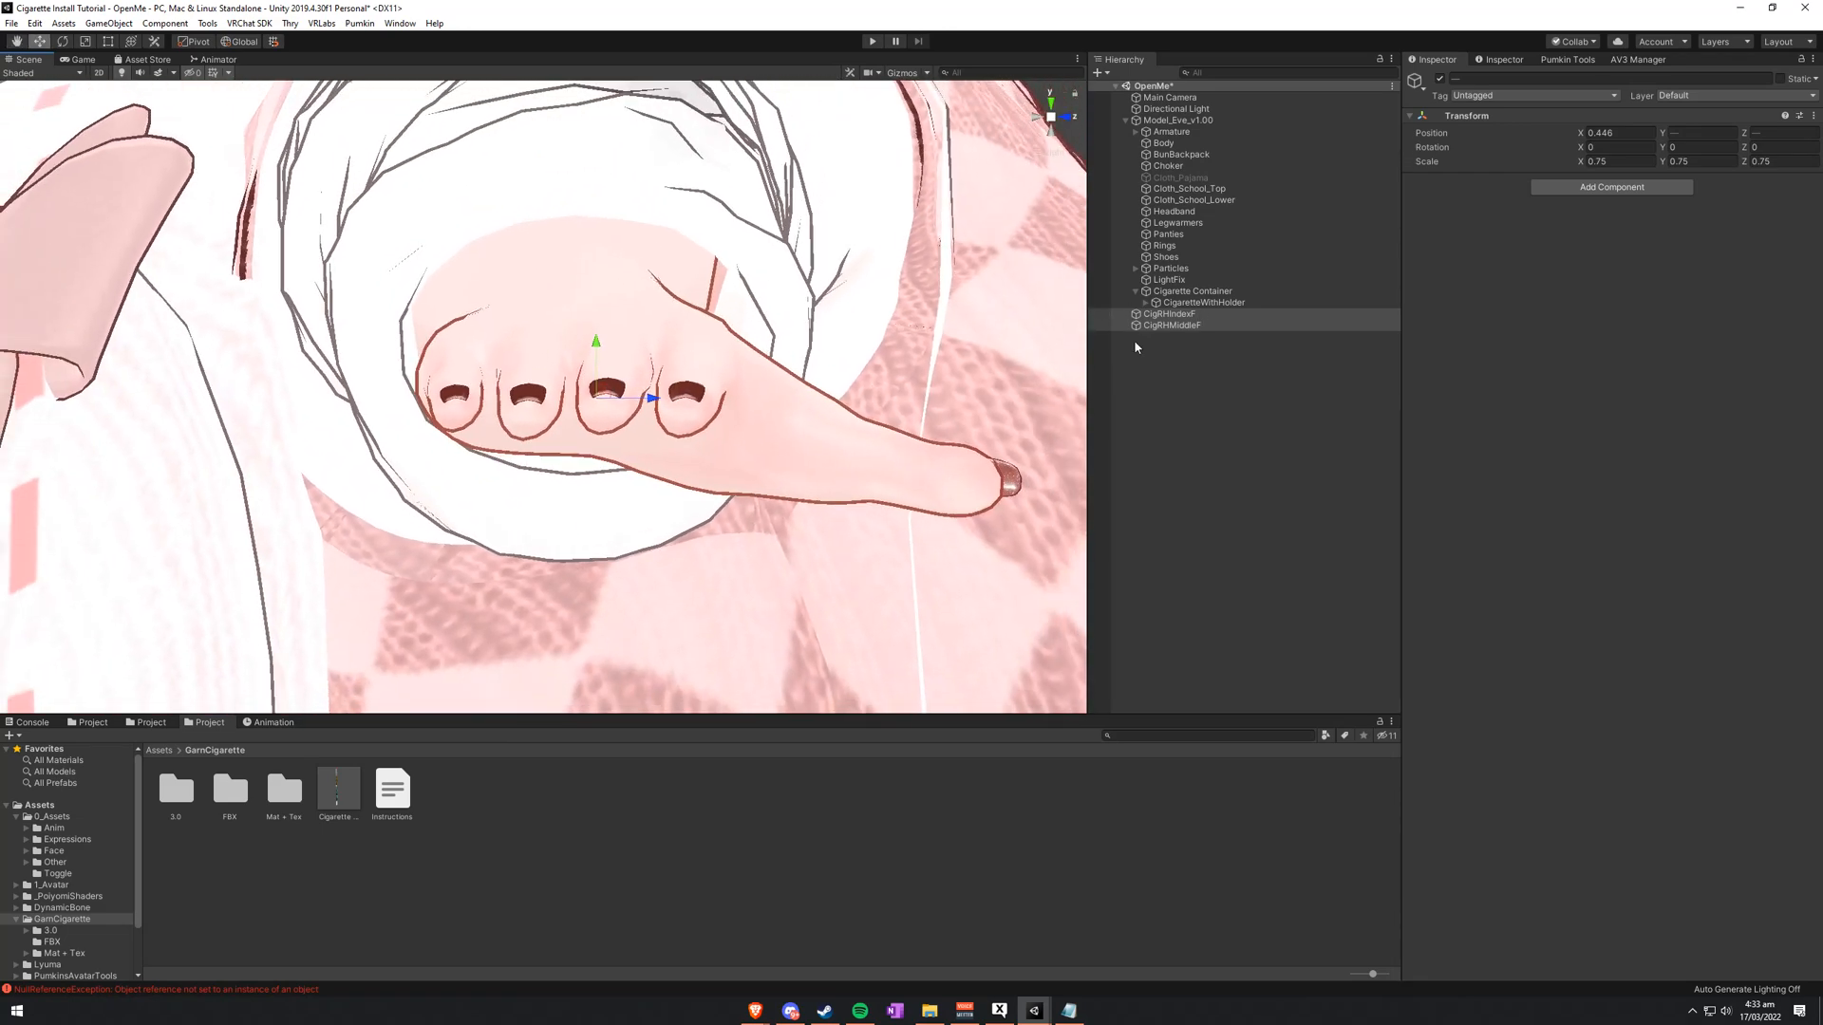
{"action": "left_click", "coordinate": [1169, 314]}
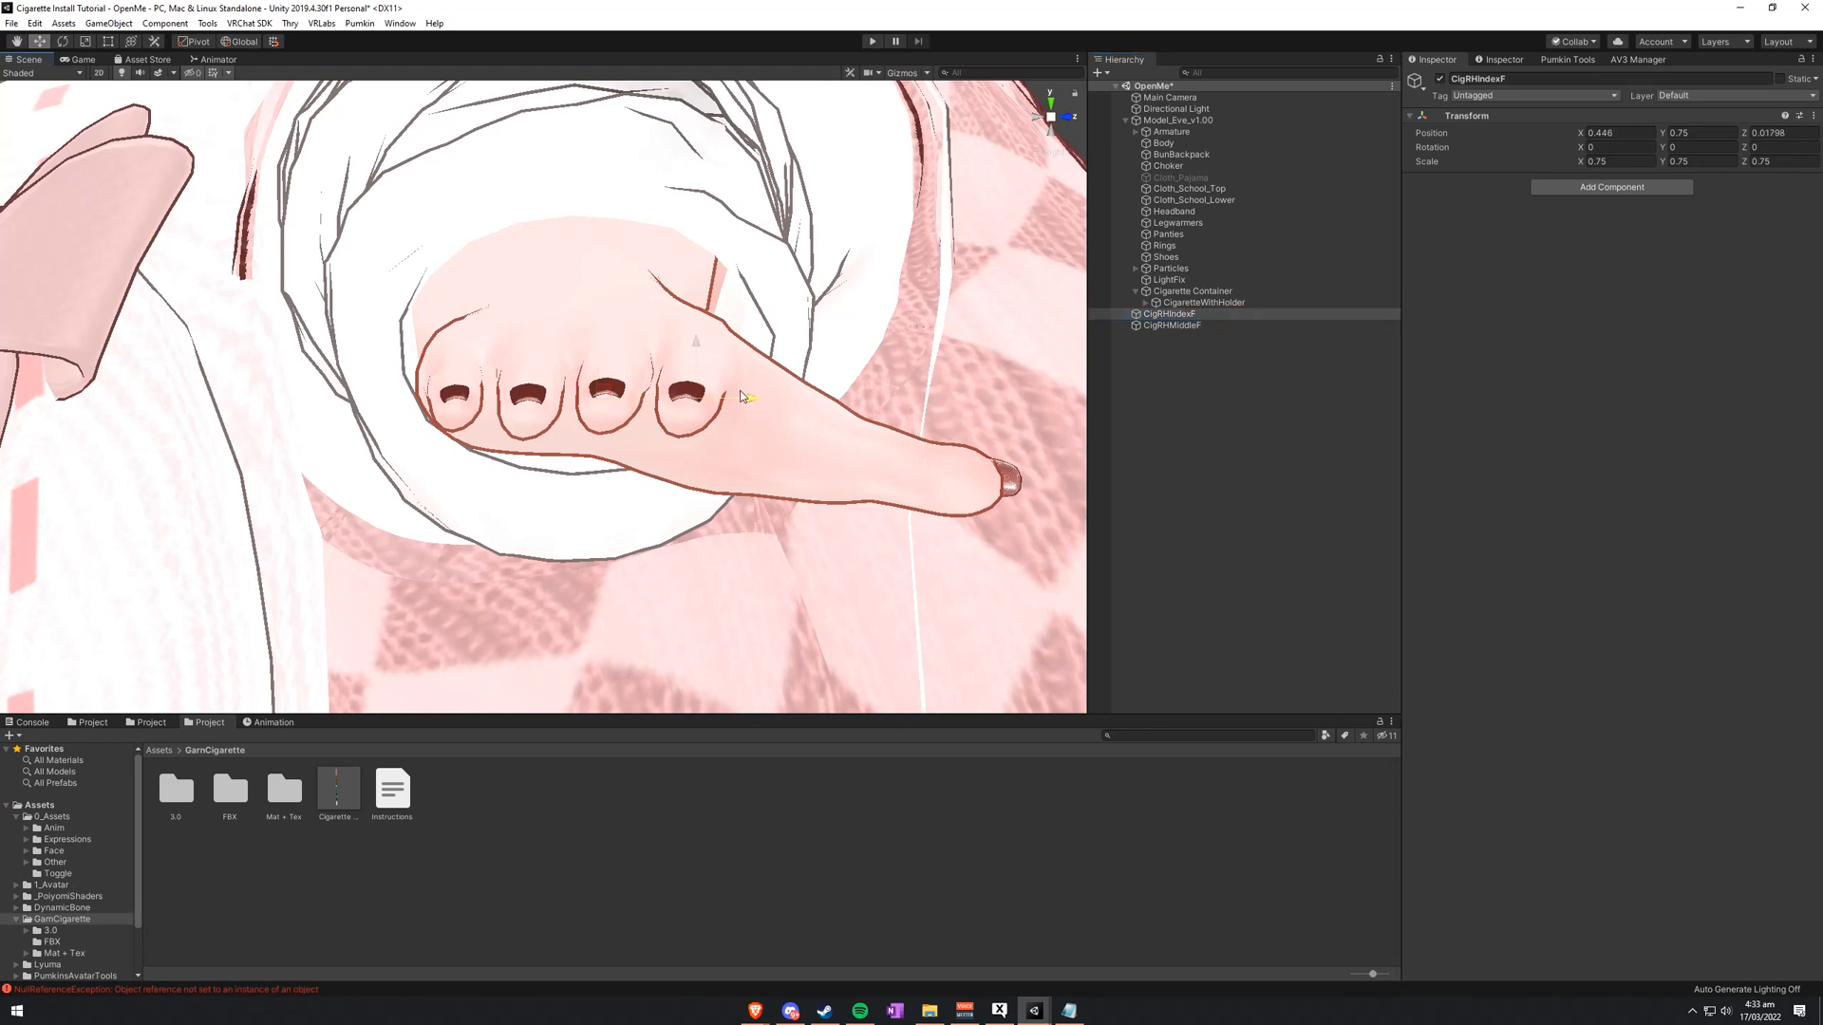
{"action": "left_click", "coordinate": [1171, 325]}
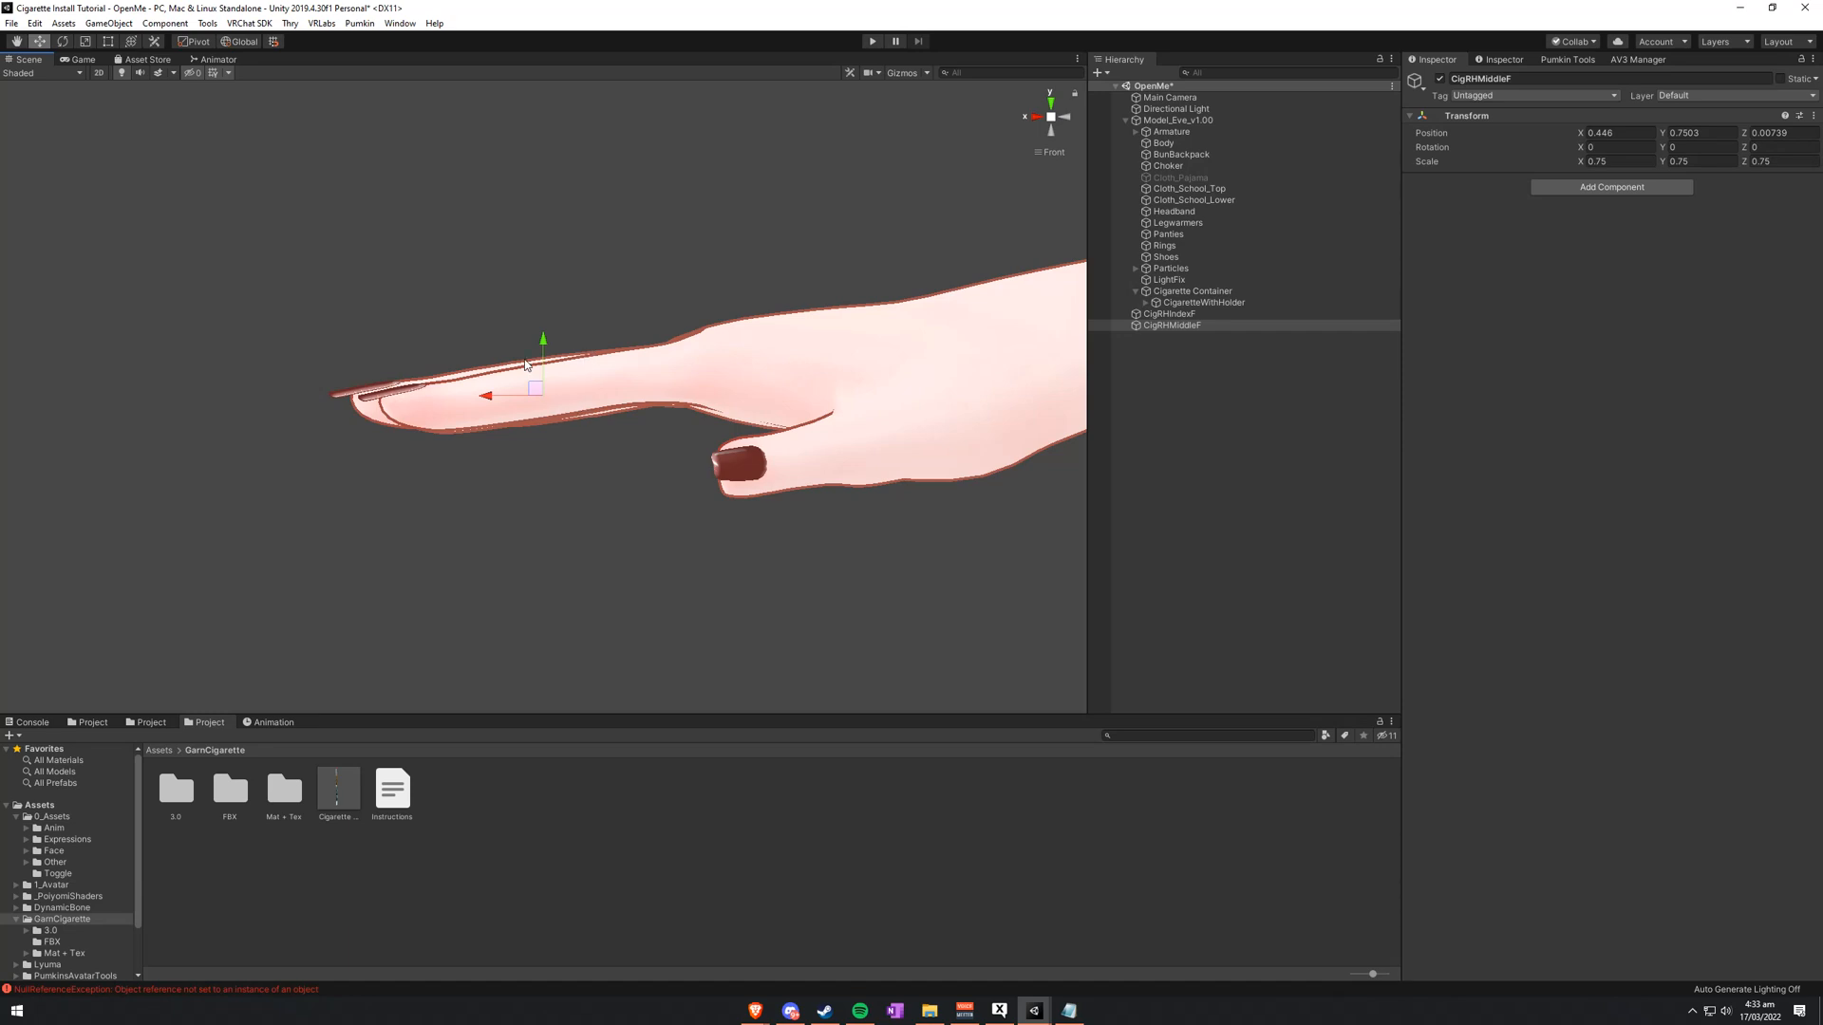
{"action": "mouse_move", "coordinate": [595, 399]}
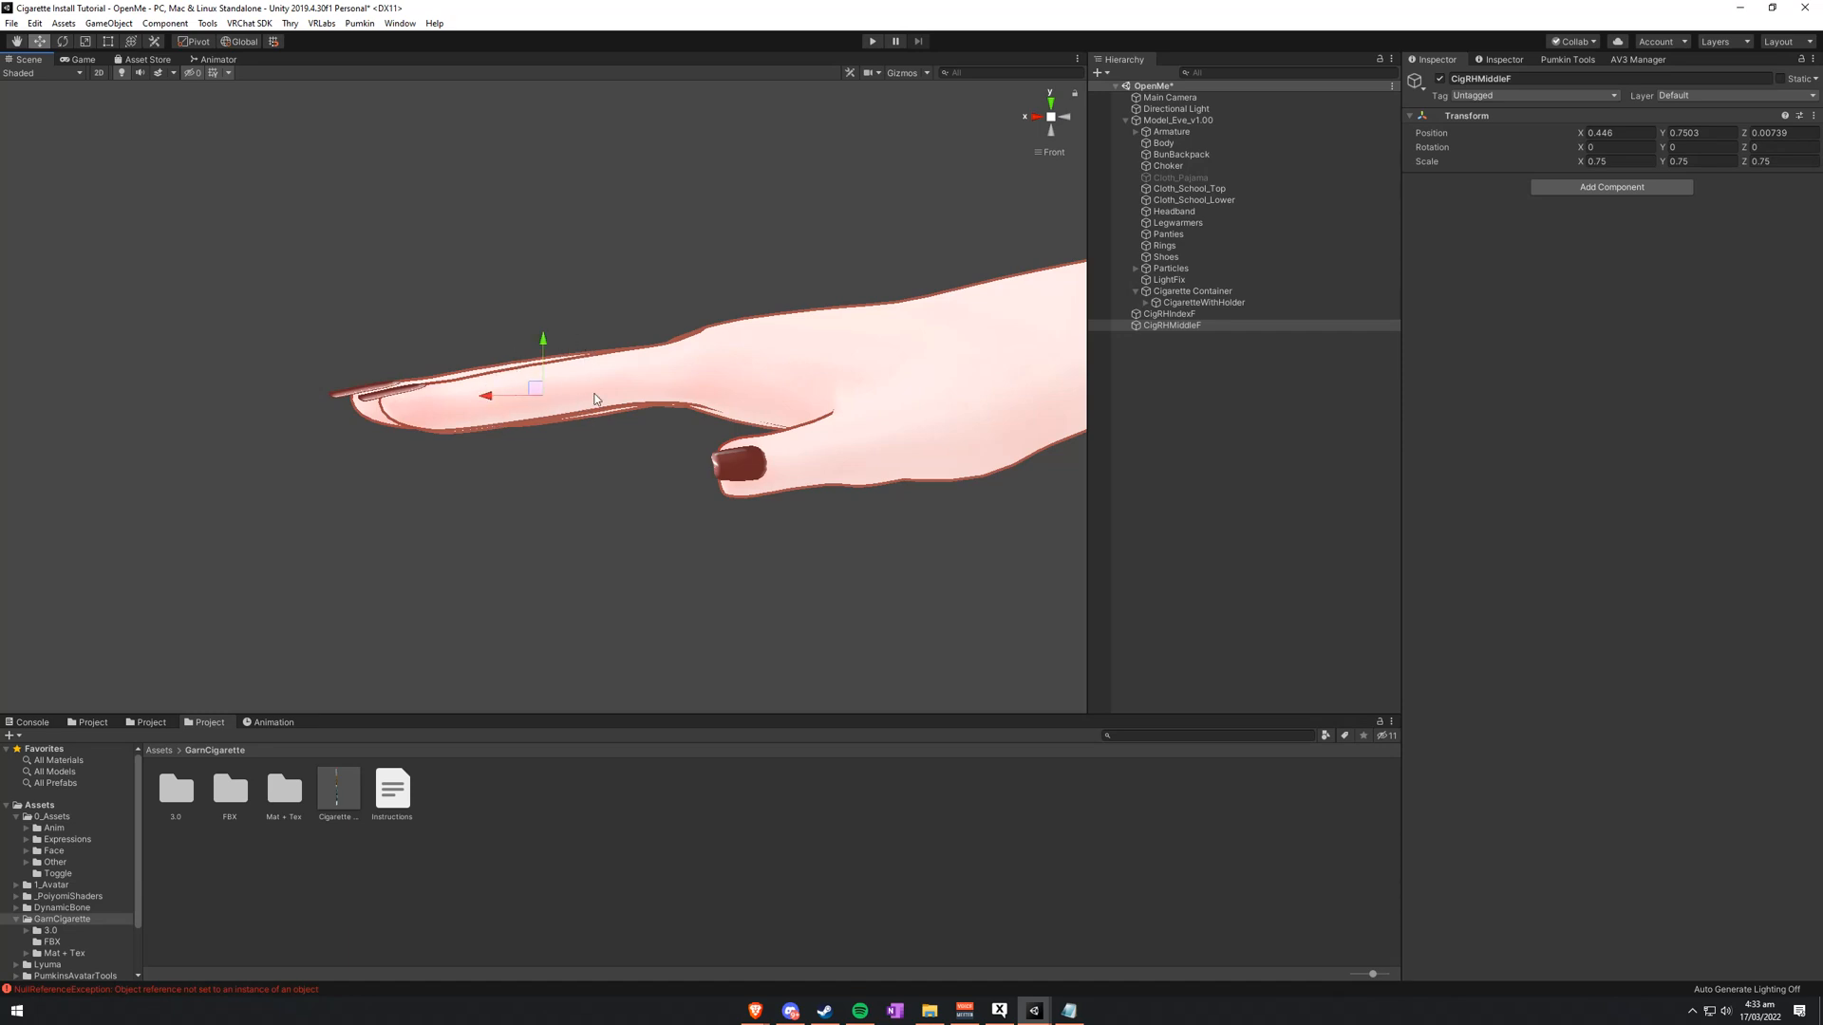
{"action": "mouse_move", "coordinate": [479, 408]}
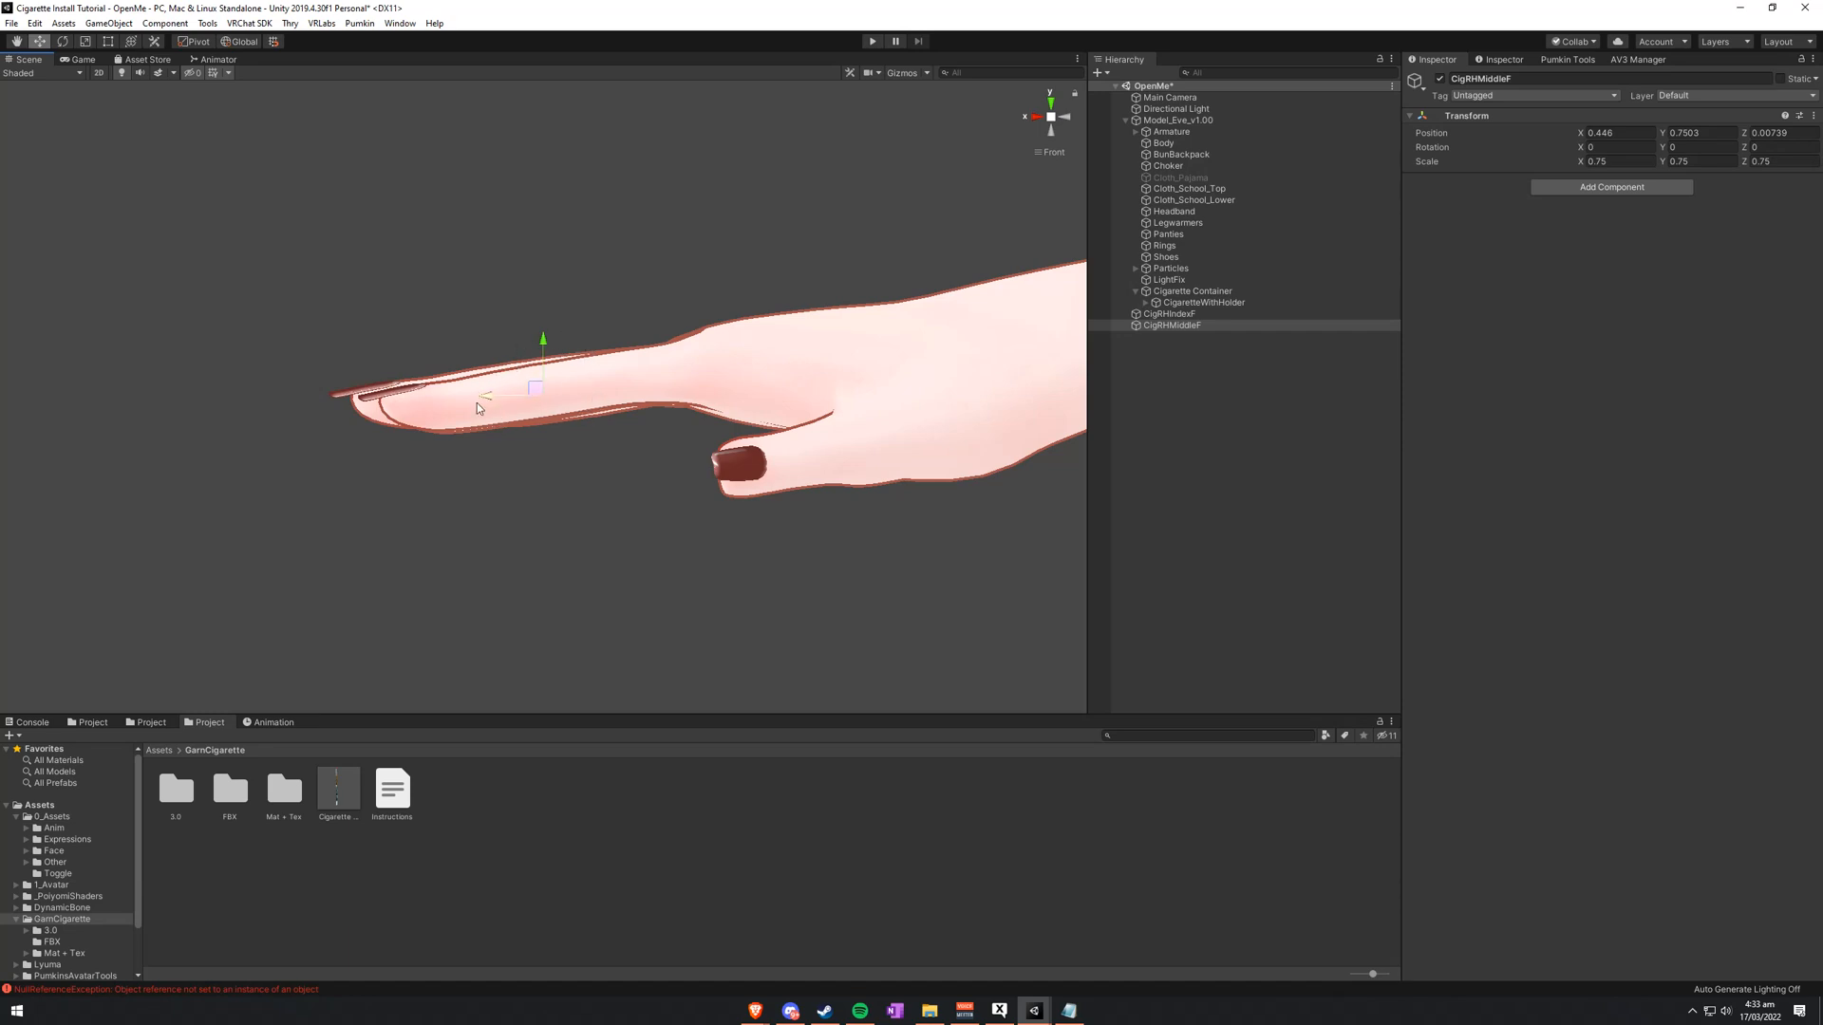
{"action": "mouse_move", "coordinate": [702, 353]}
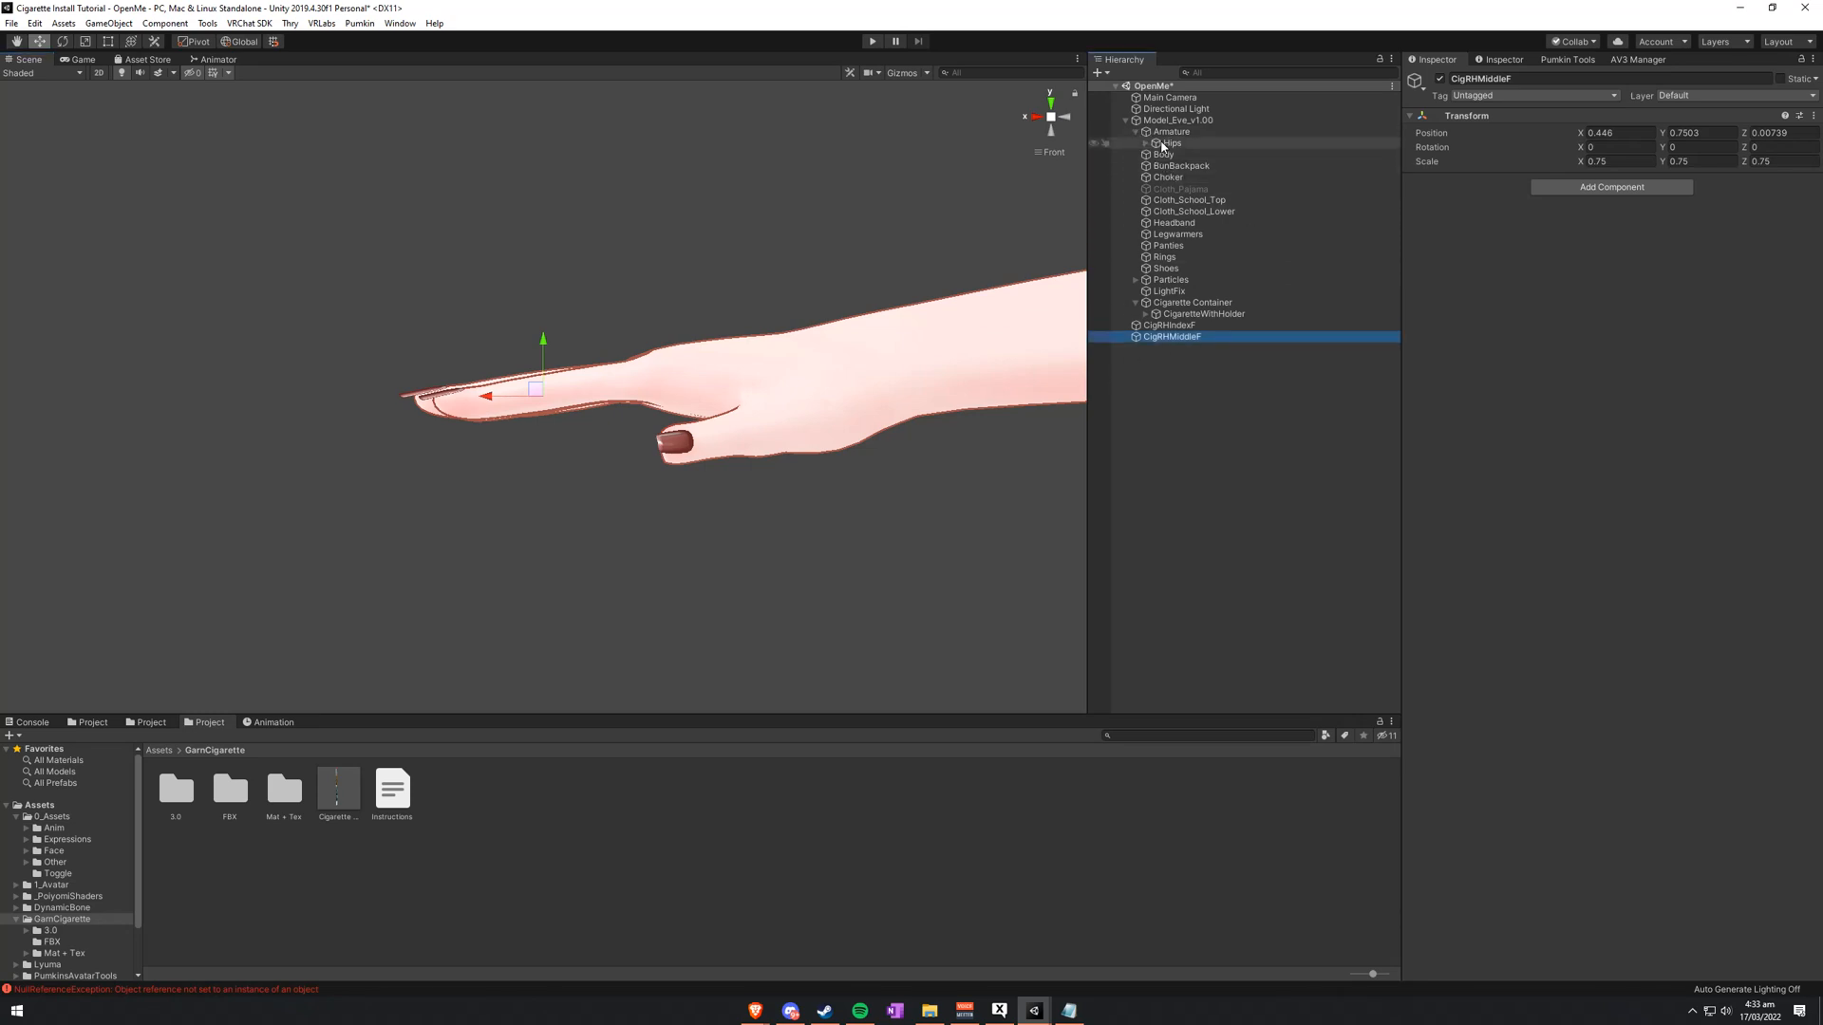
Step: Parent CigRHIndexF under Index_Finger_1_R and CigRHMiddleF under Middle_Finger_1_R
{"action": "left_click", "coordinate": [1193, 188]}
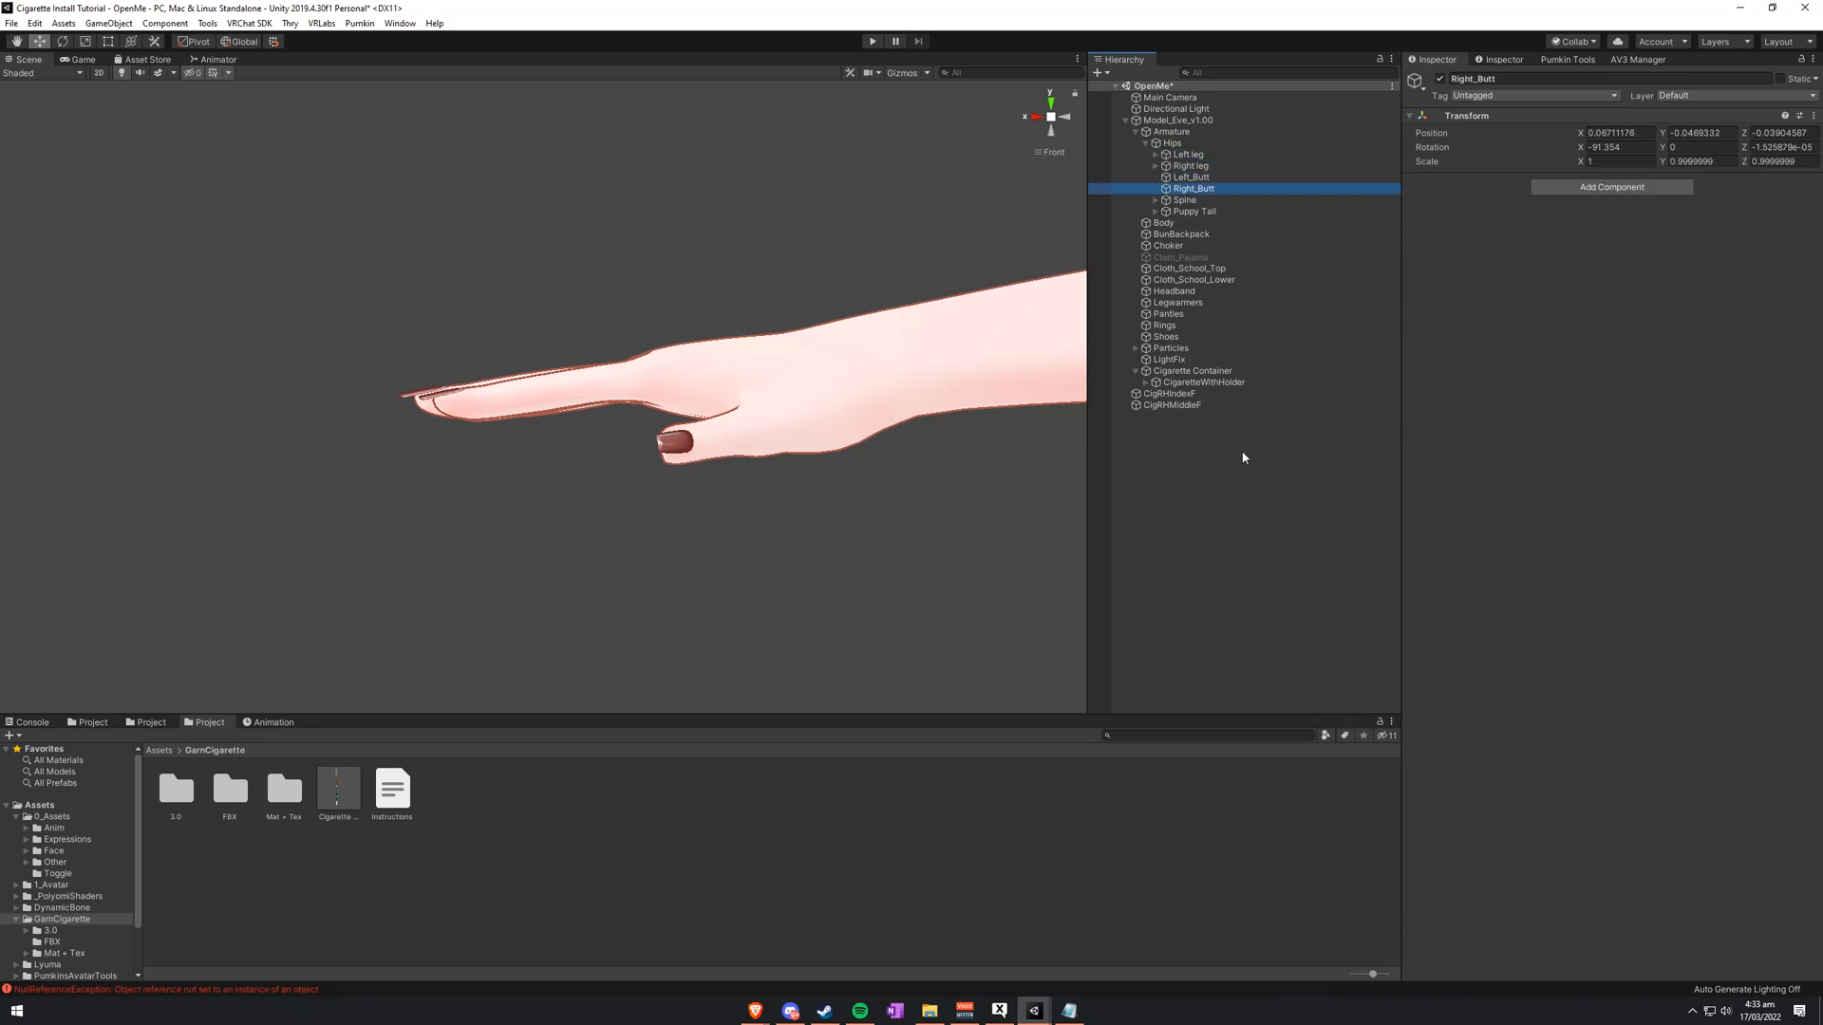
{"action": "left_click", "coordinate": [1218, 245]}
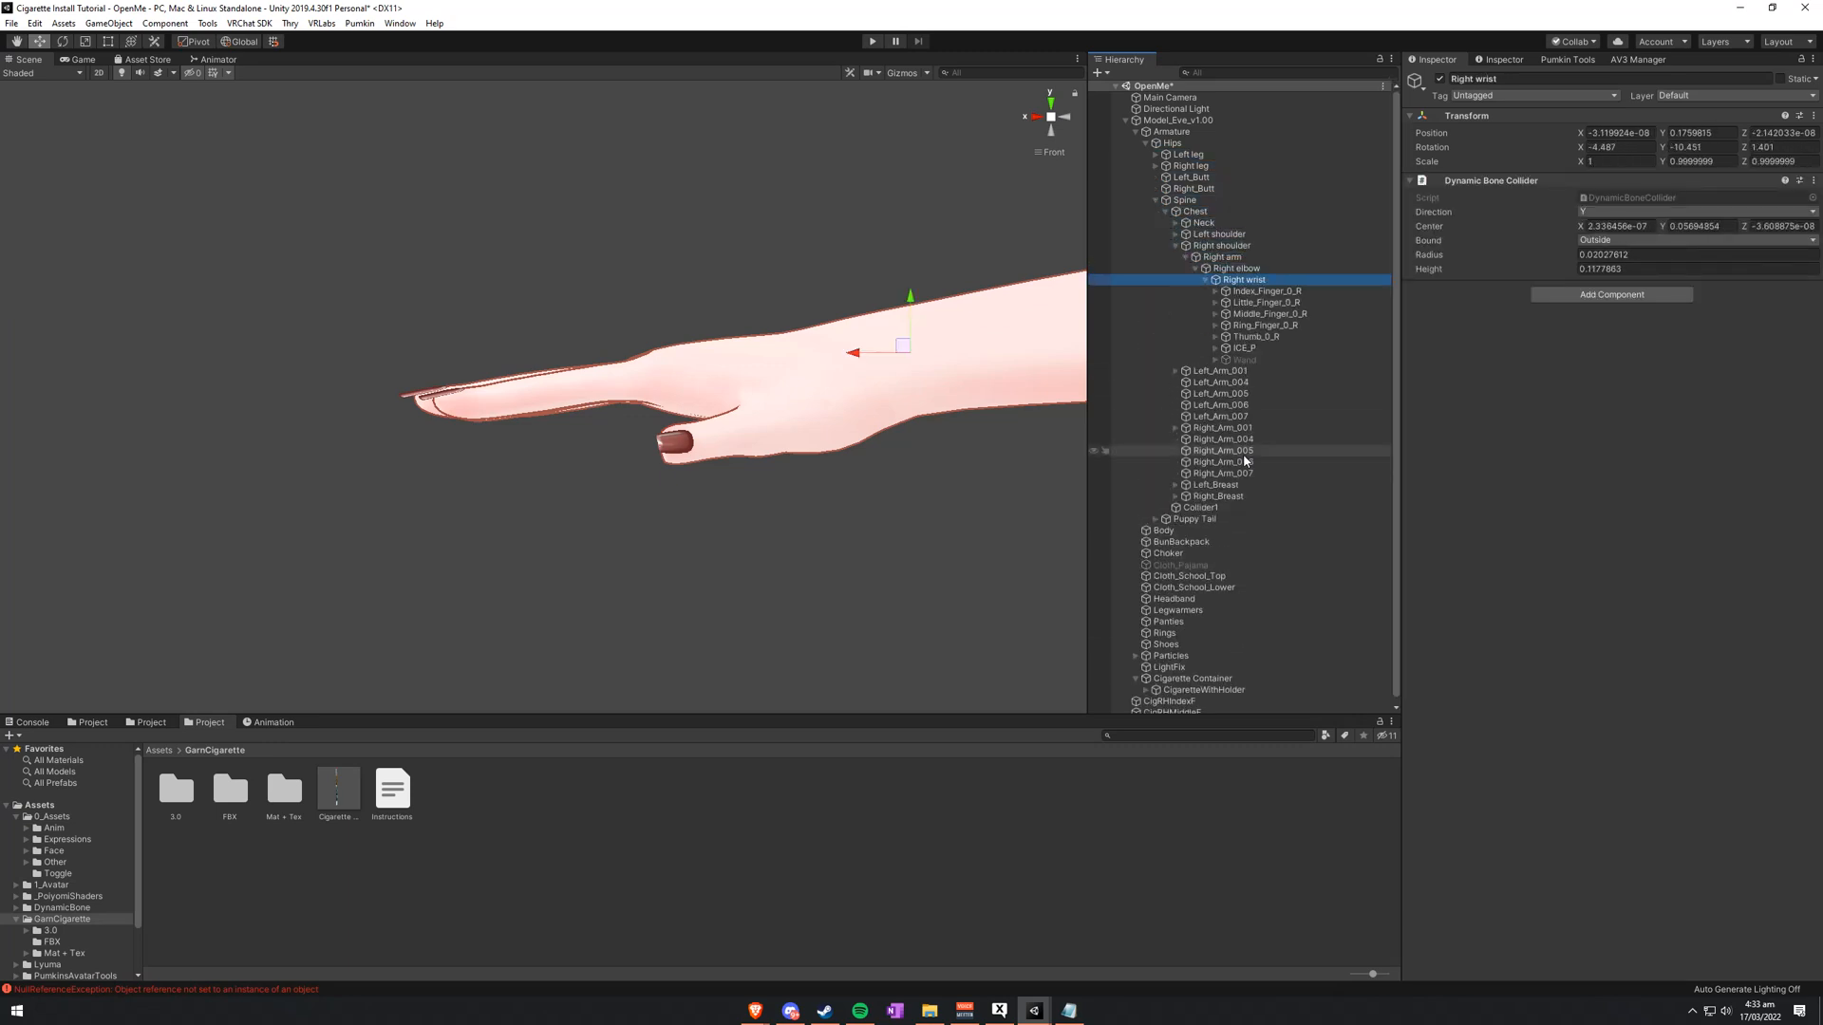
{"action": "left_click", "coordinate": [1264, 290]}
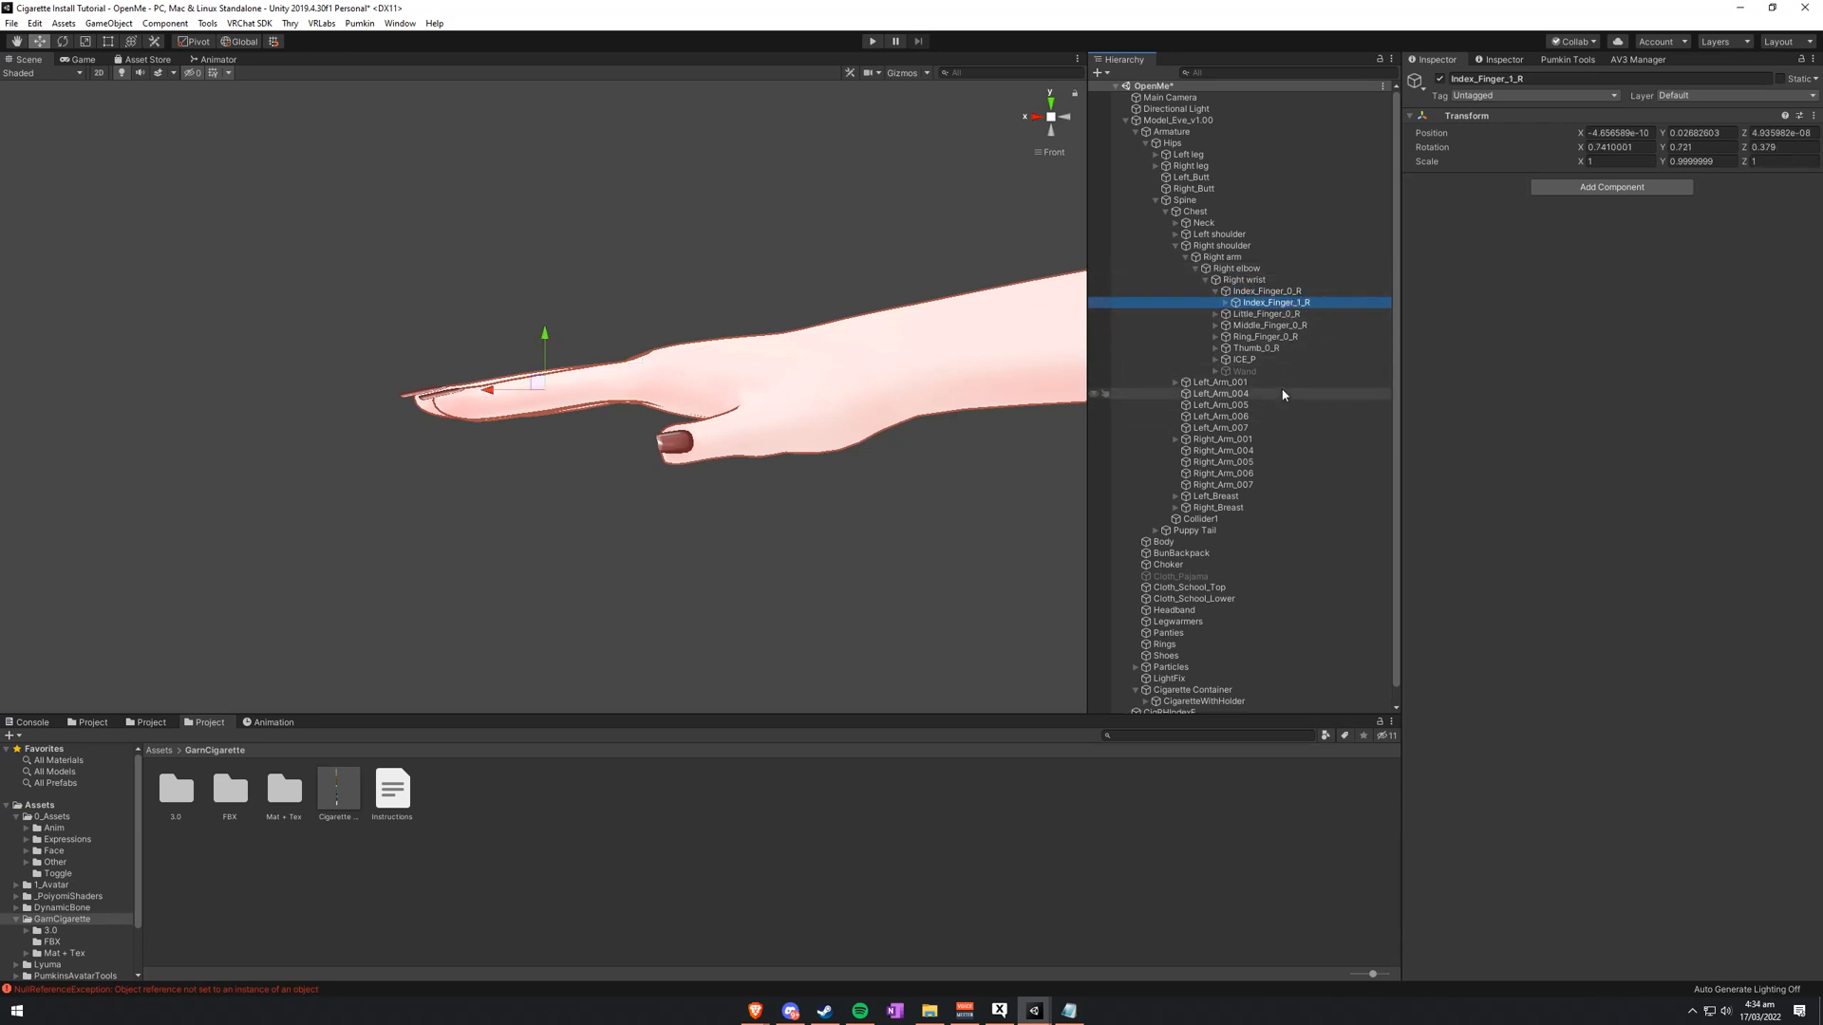
{"action": "left_click", "coordinate": [1270, 296]}
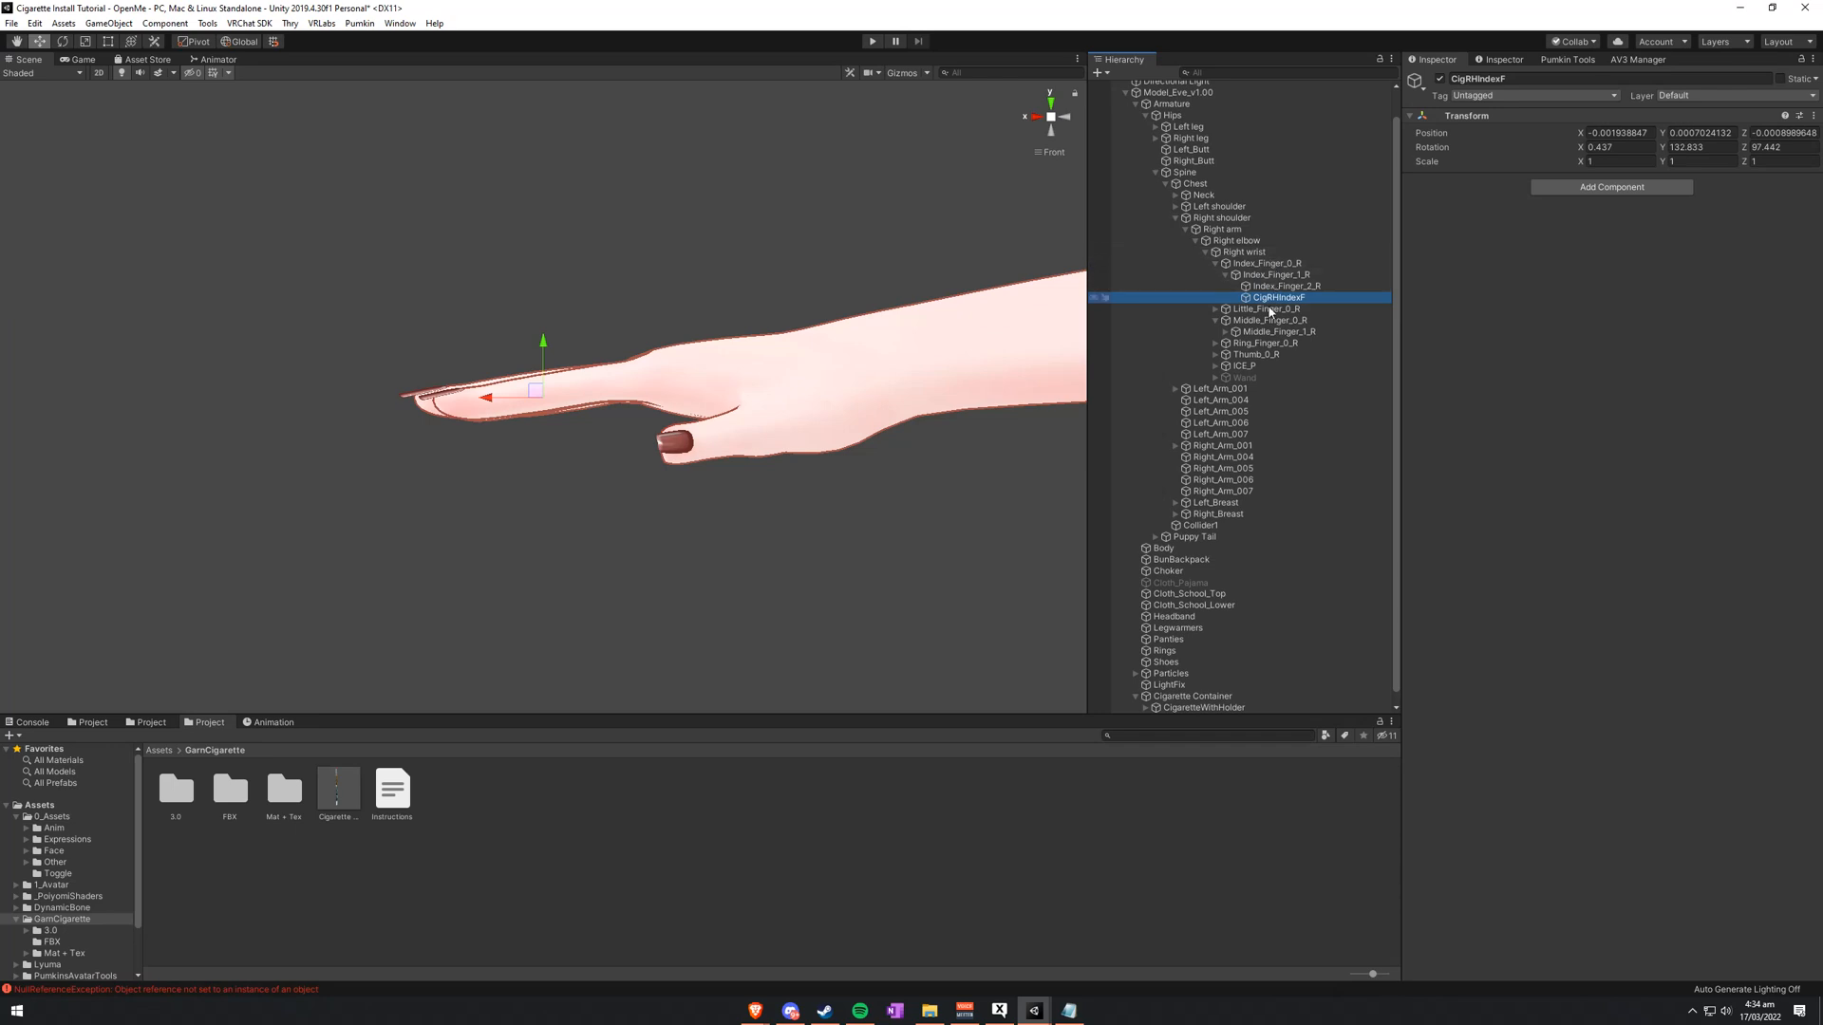
{"action": "left_click", "coordinate": [1268, 274]}
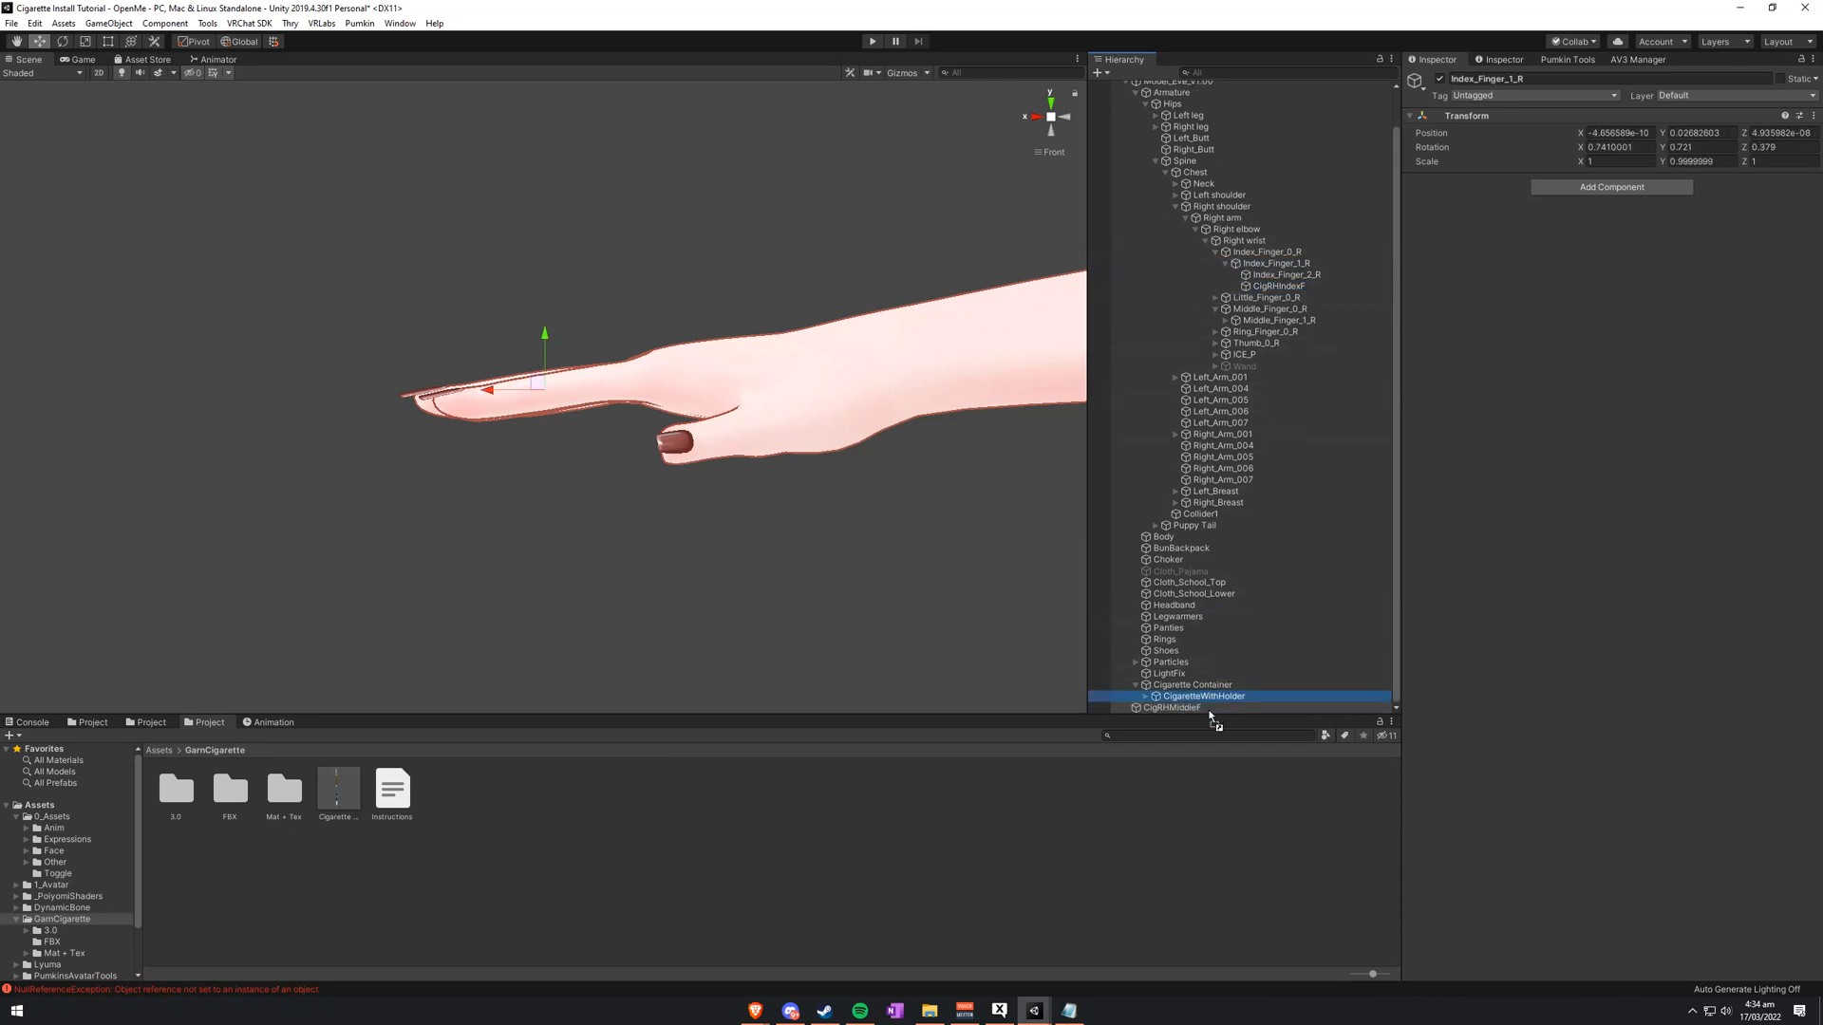
{"action": "left_click", "coordinate": [1170, 707]}
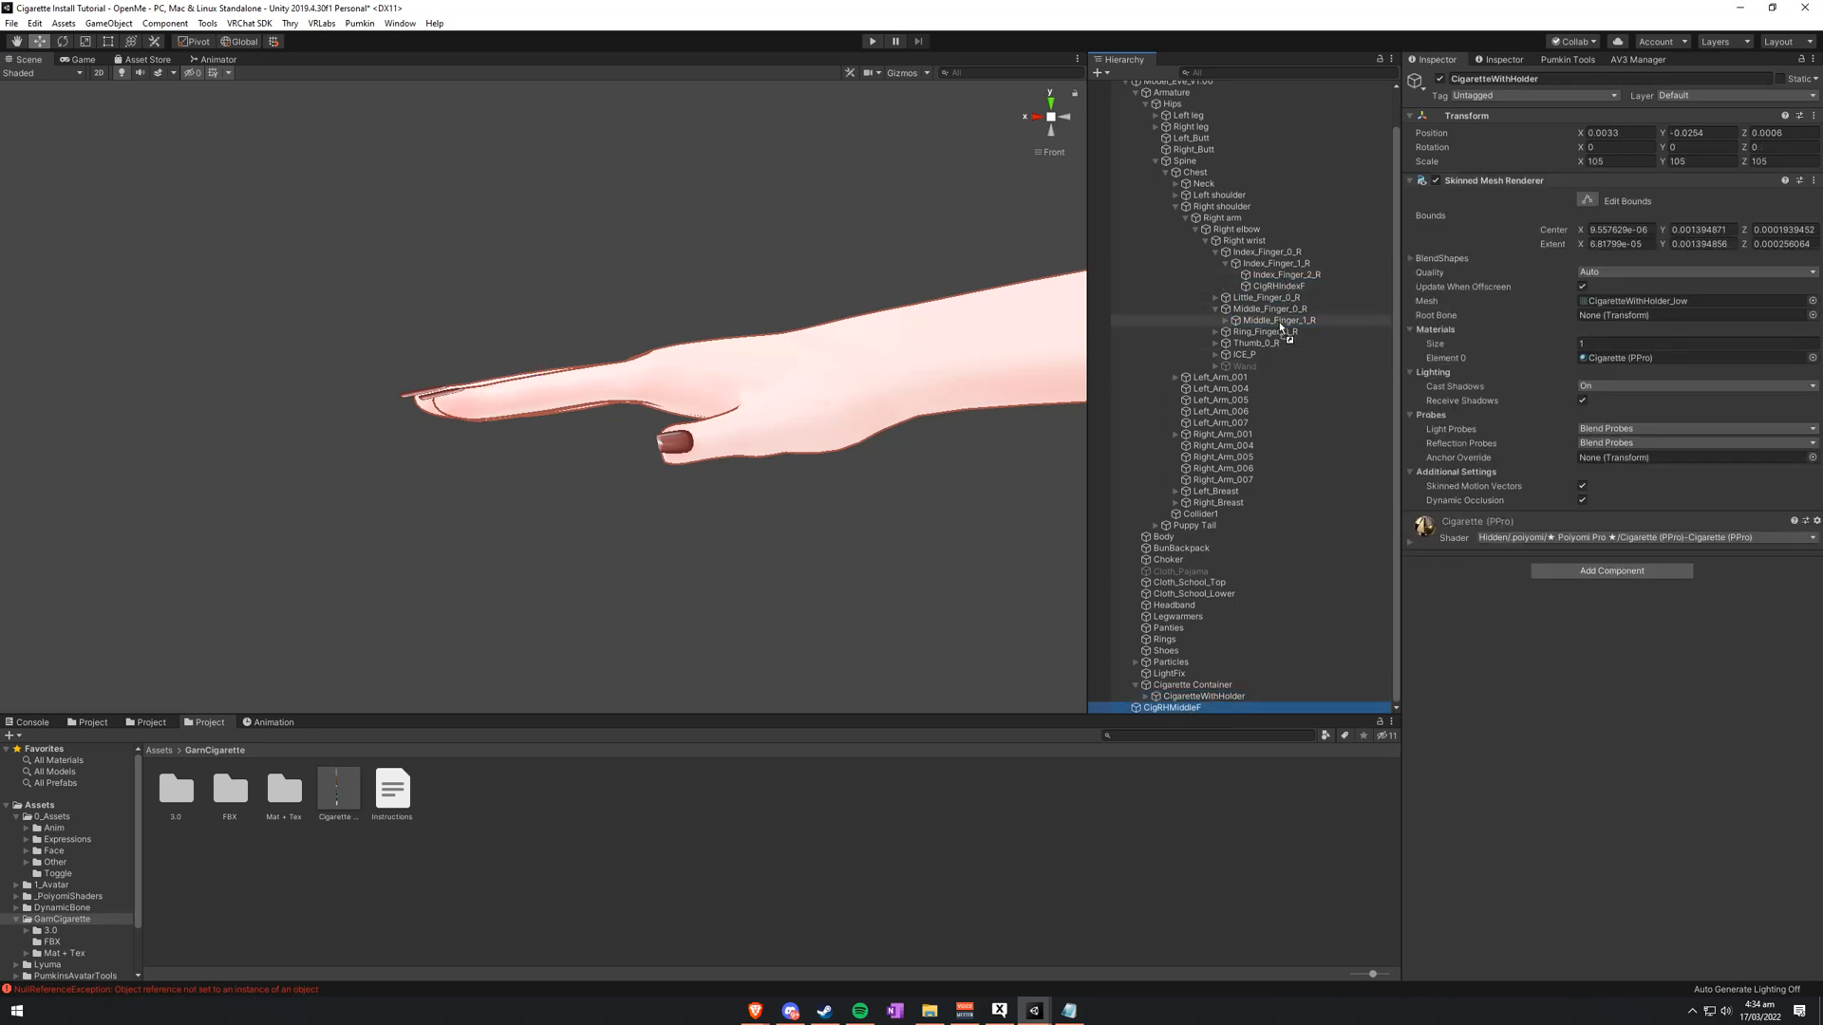
{"action": "left_click", "coordinate": [1278, 343]}
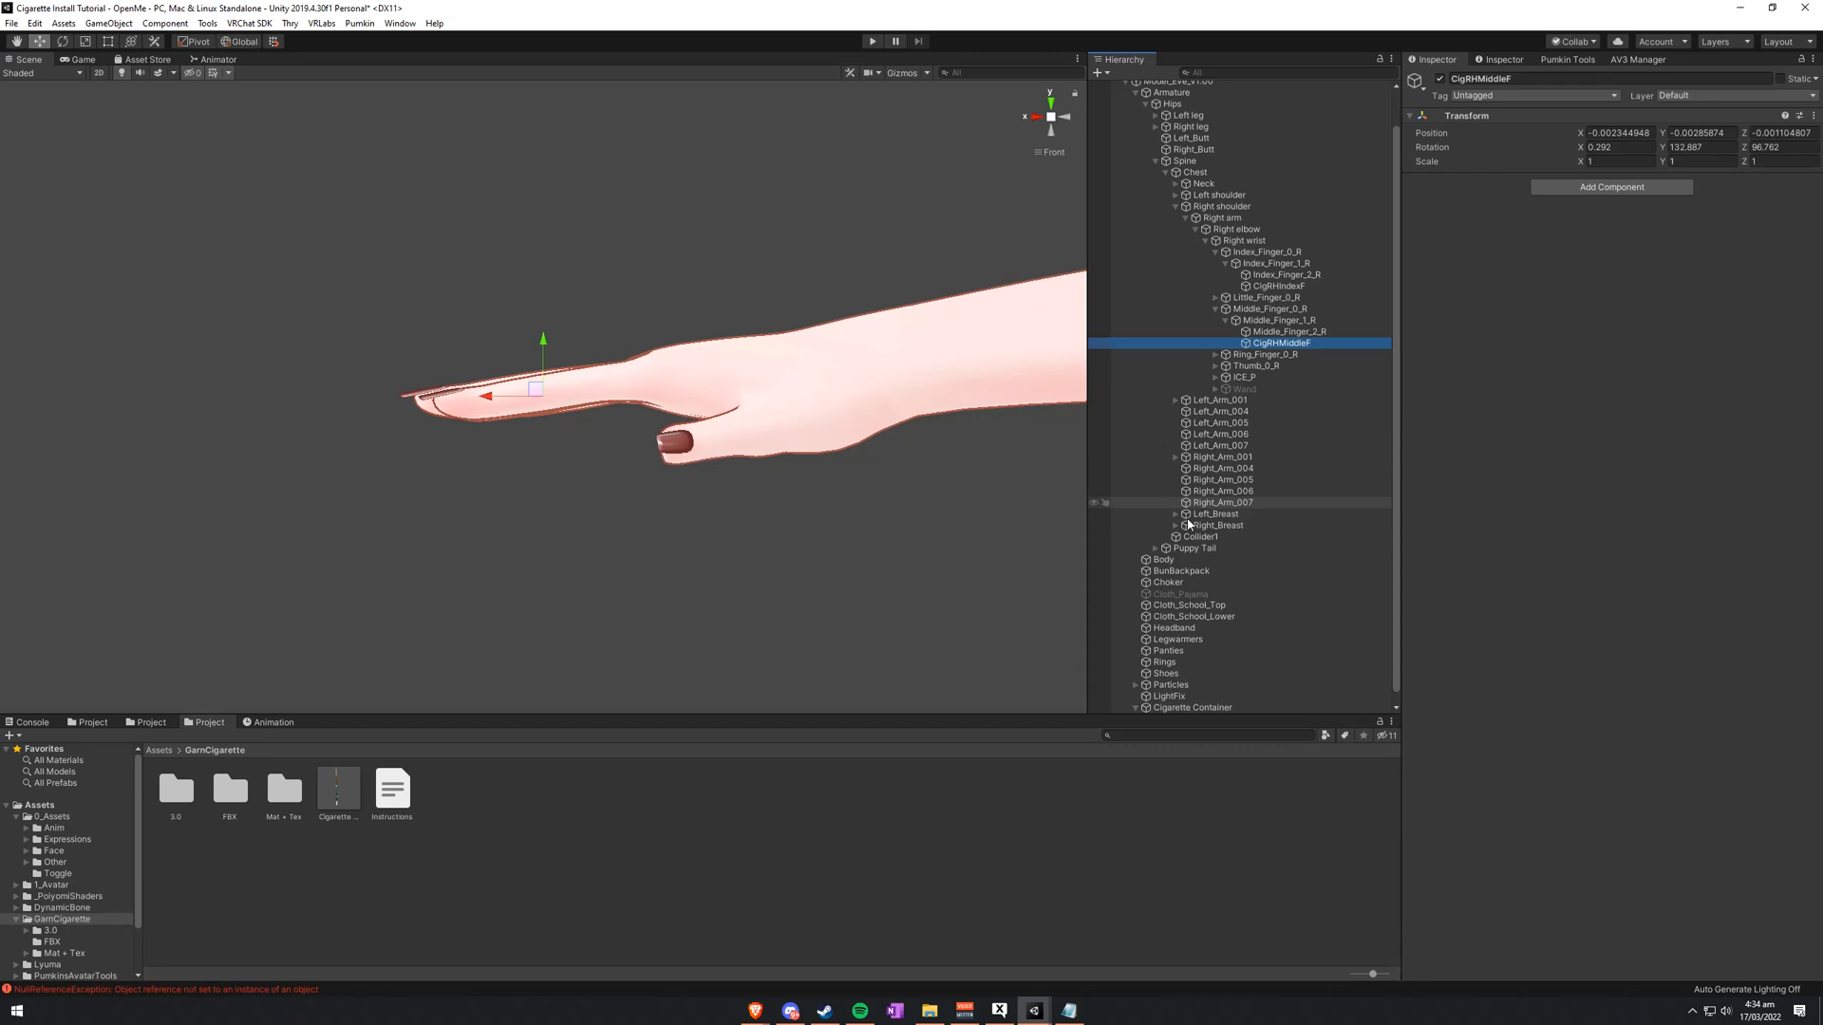
Step: Unlock Cigarette Container's Parent Constraint, adjust the cigarette's angle, and activate it
{"action": "left_click", "coordinate": [1203, 706]}
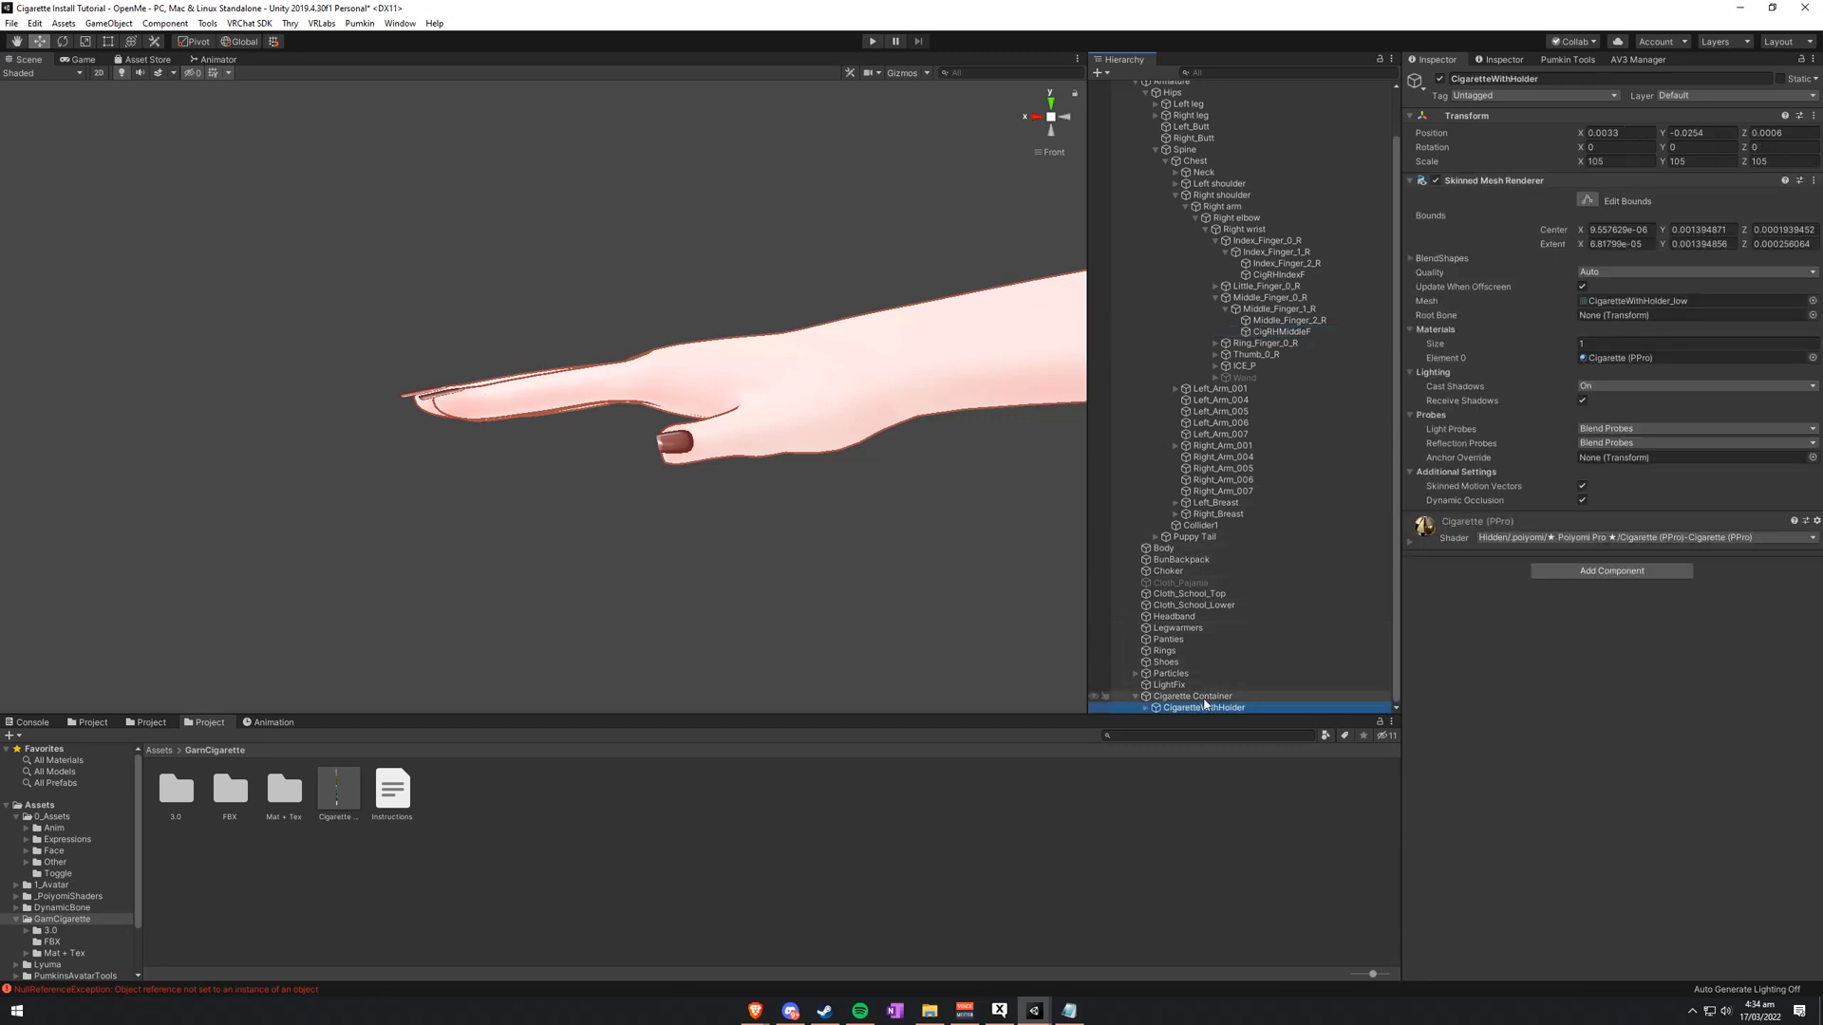
{"action": "left_click", "coordinate": [1191, 695]}
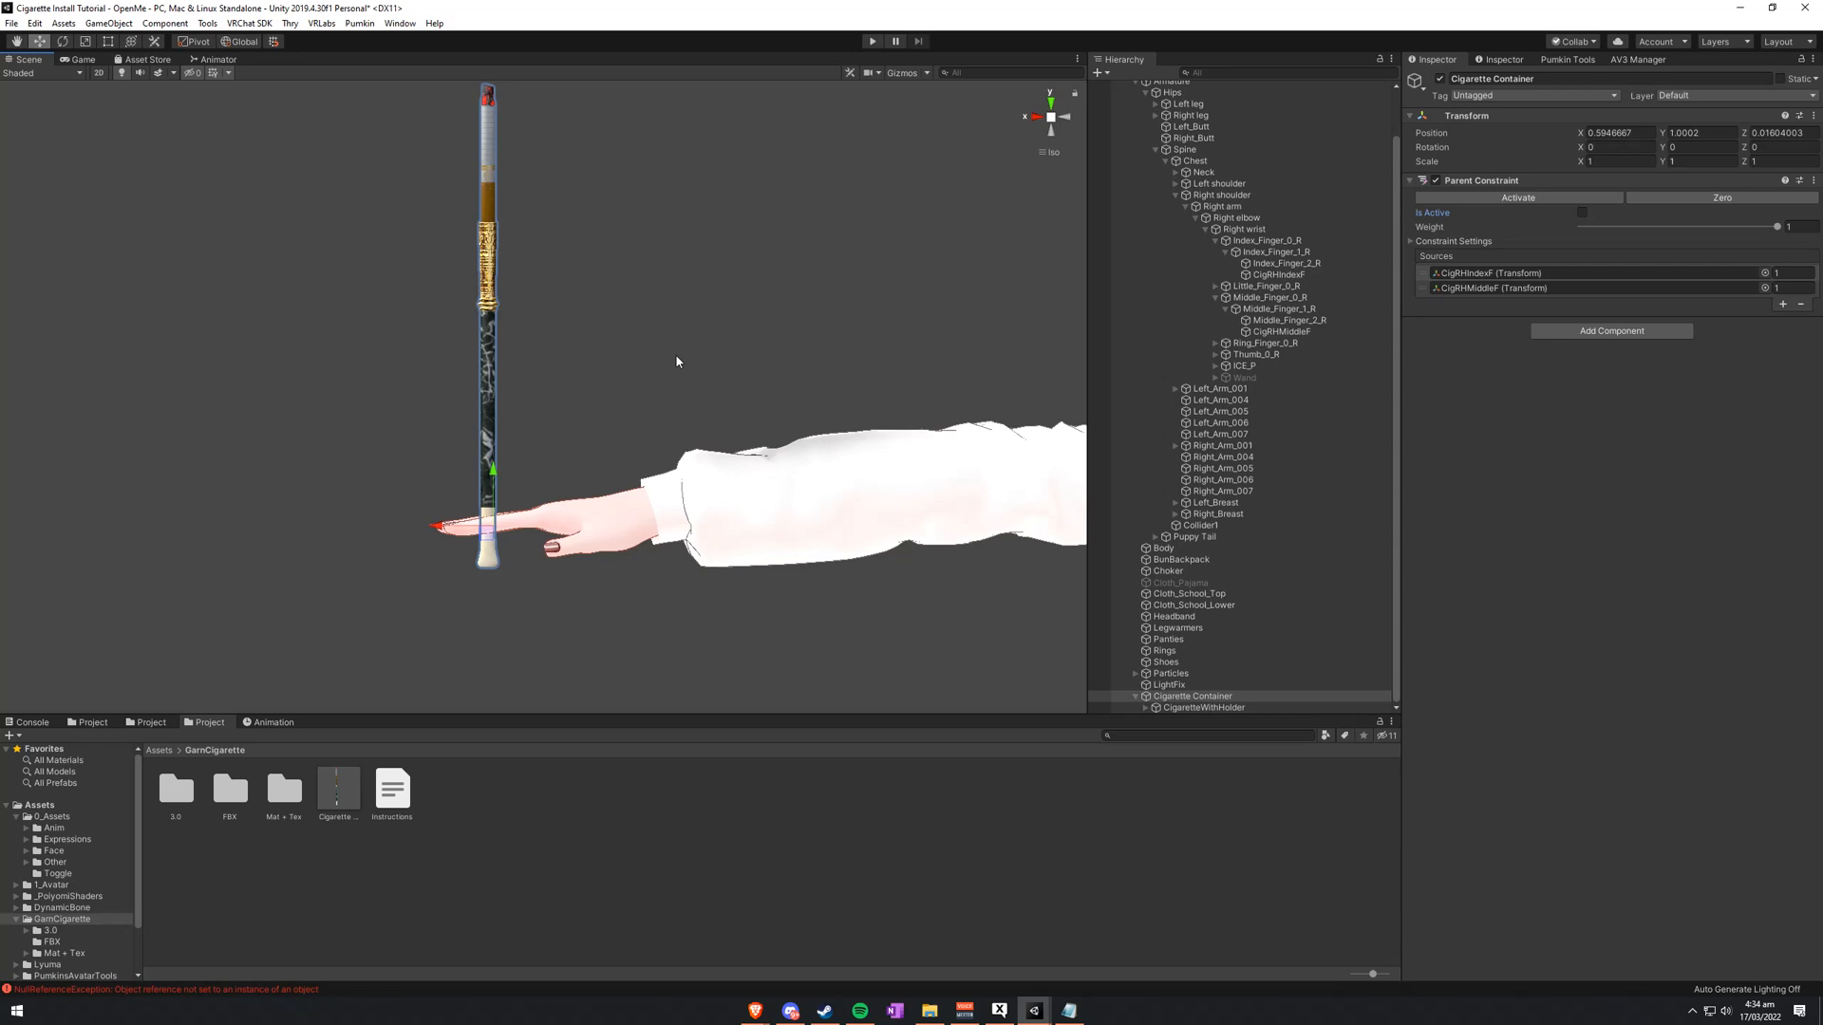
{"action": "left_click", "coordinate": [1412, 240]}
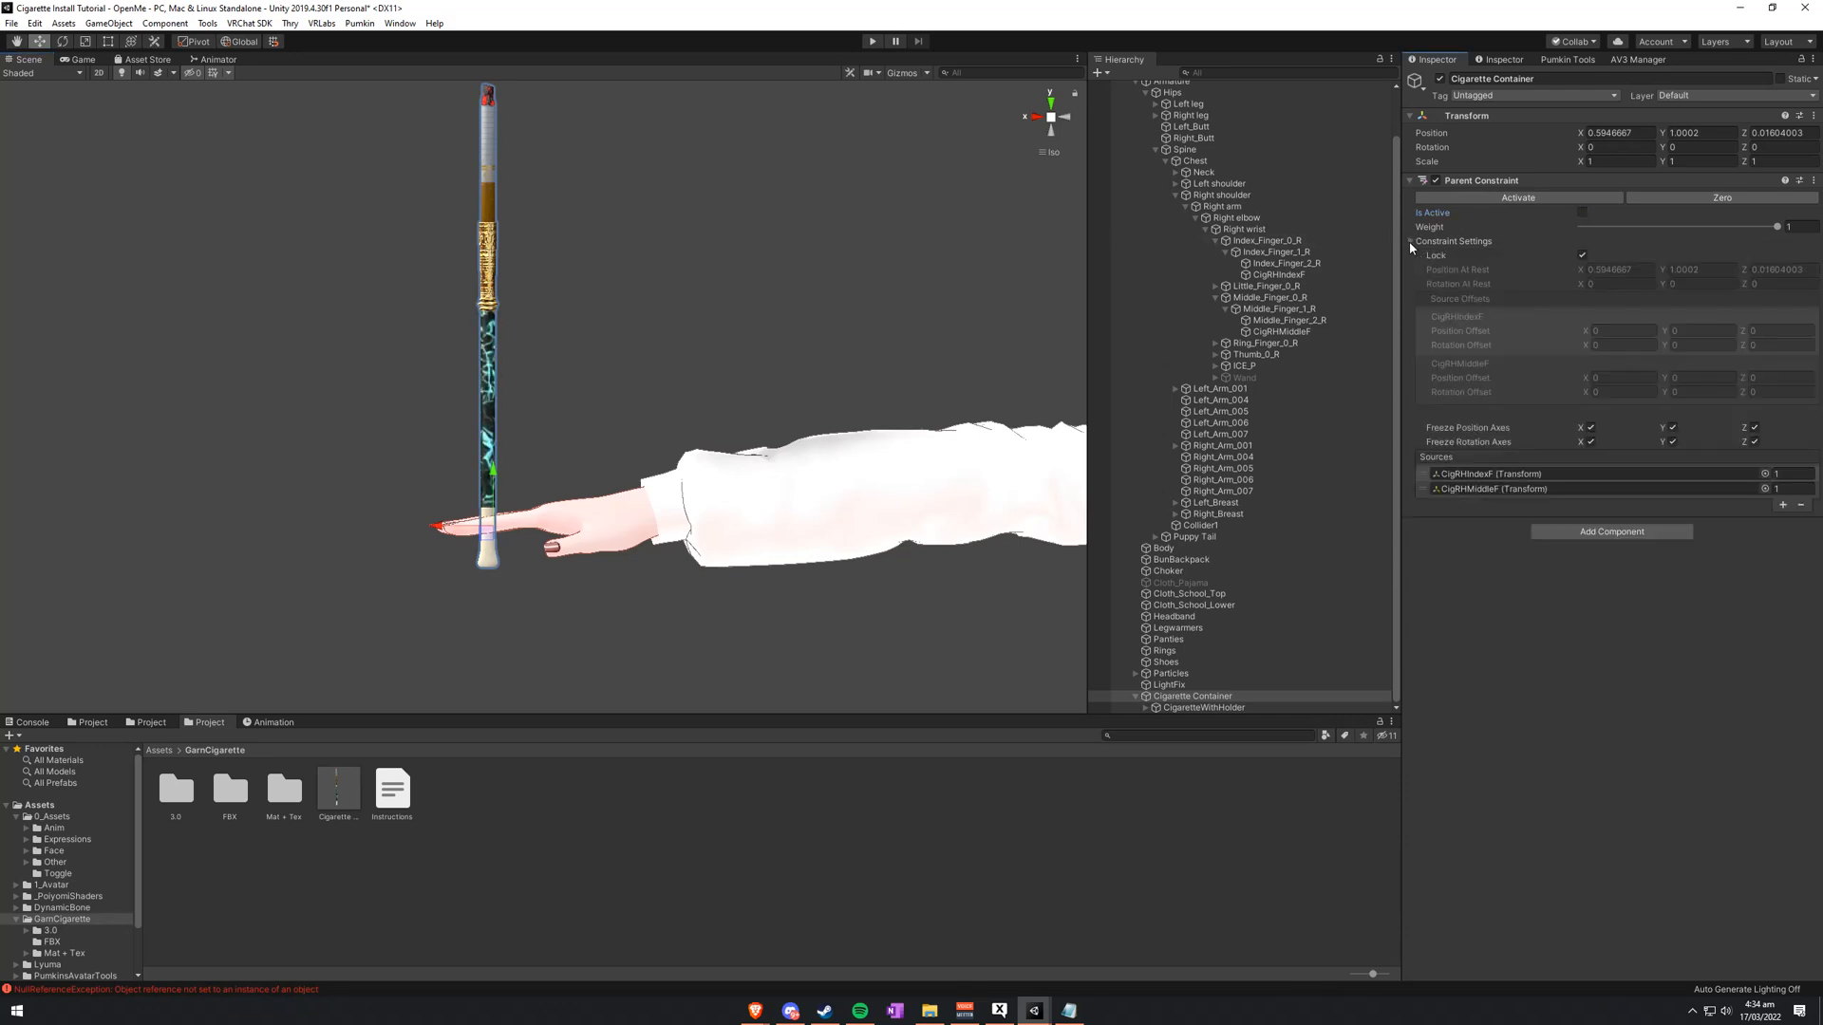
{"action": "left_click", "coordinate": [1581, 255]}
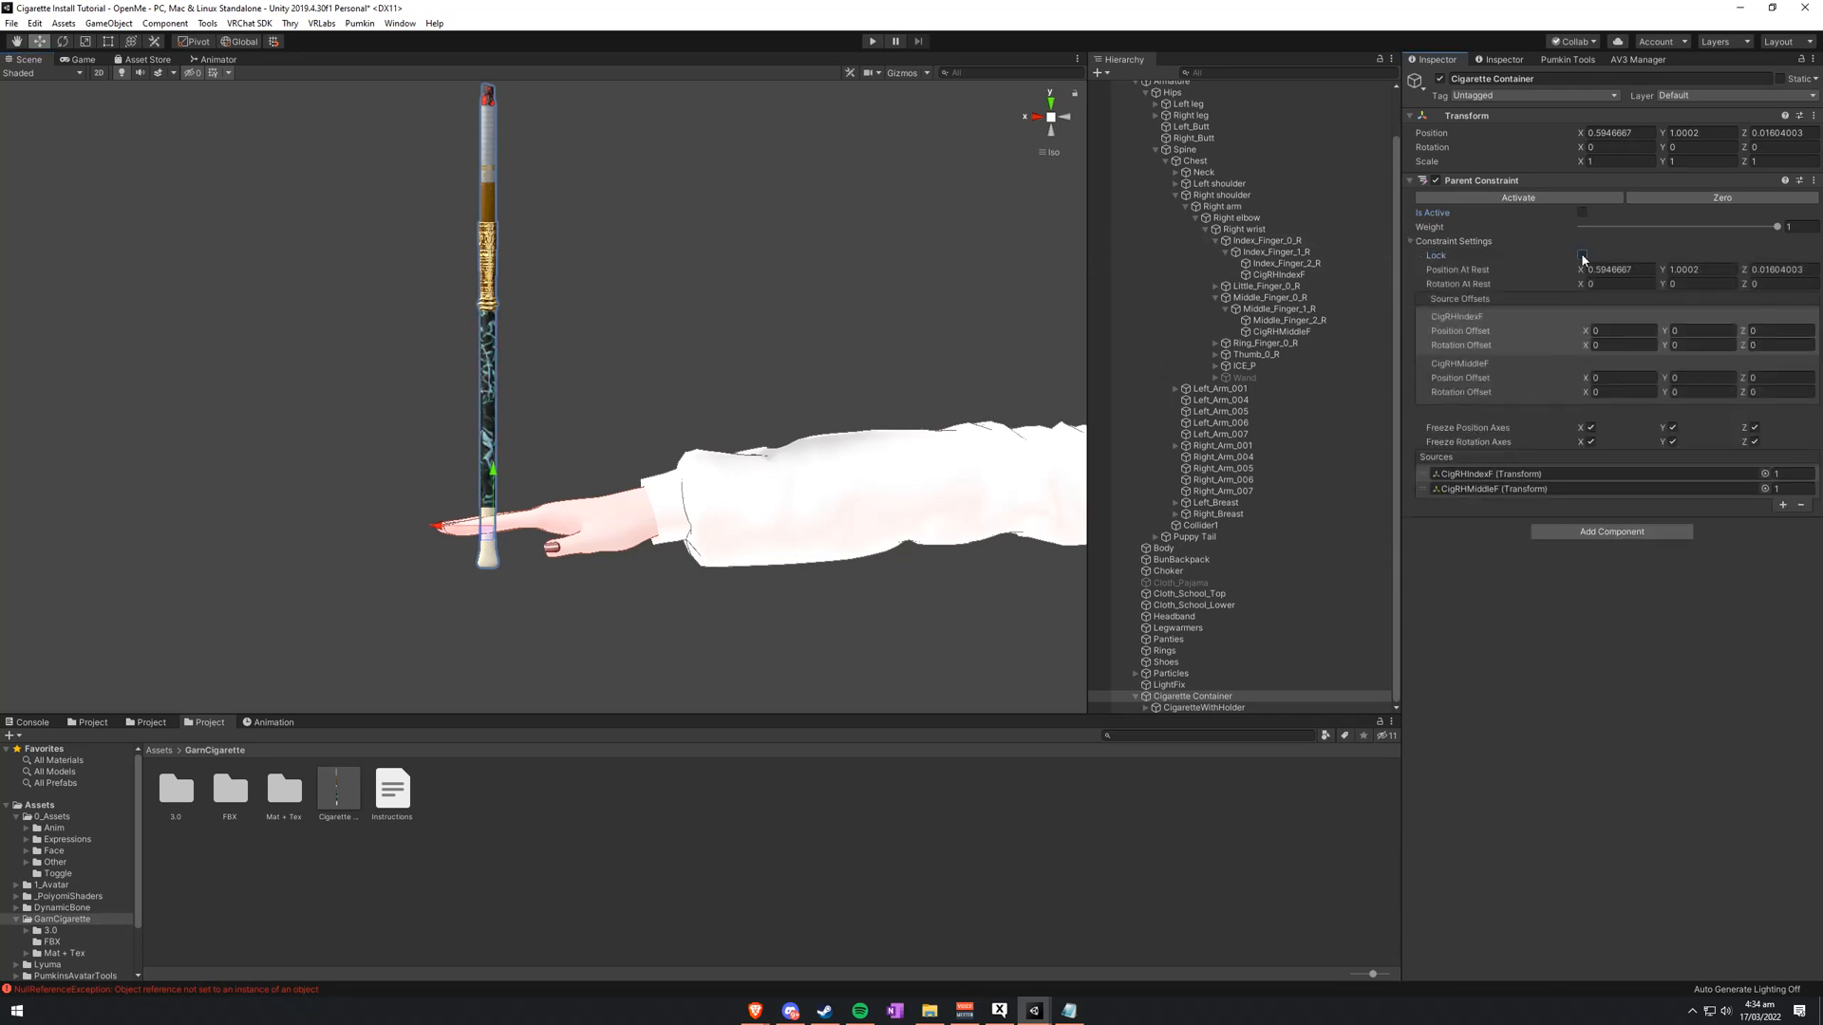
{"action": "left_click", "coordinate": [1581, 255]}
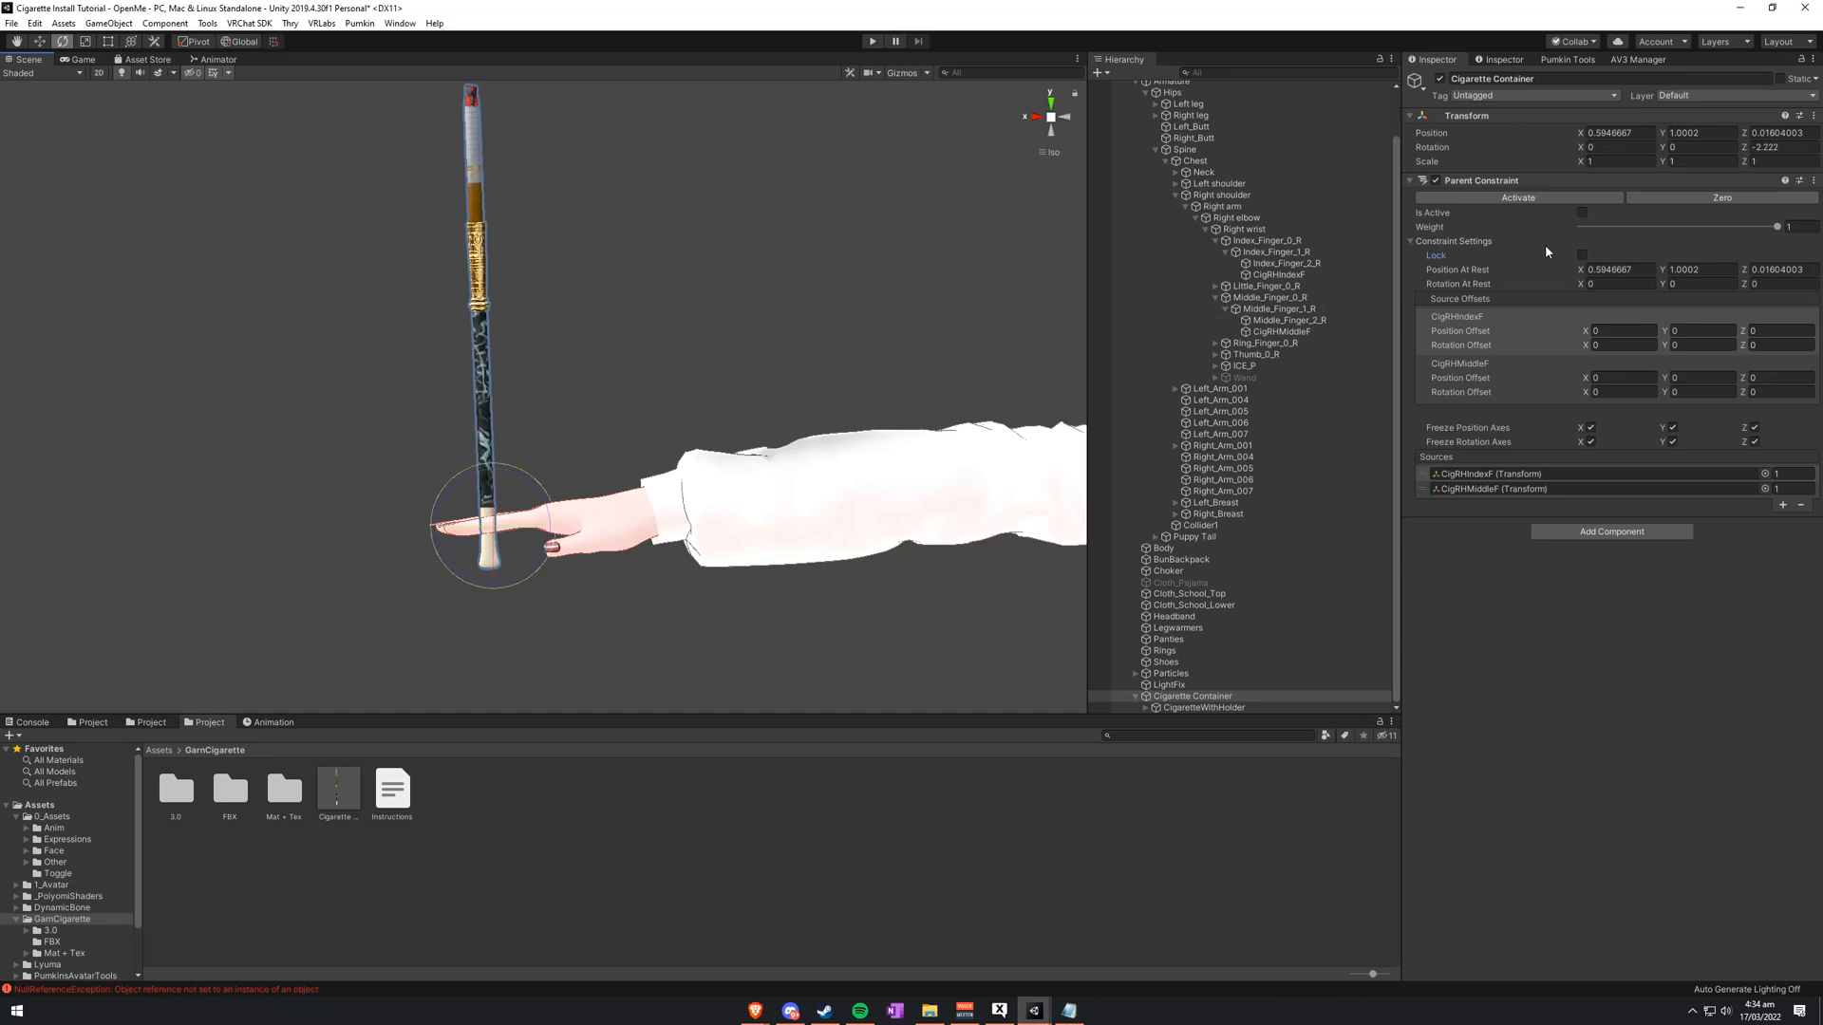
{"action": "mouse_move", "coordinate": [1517, 196]}
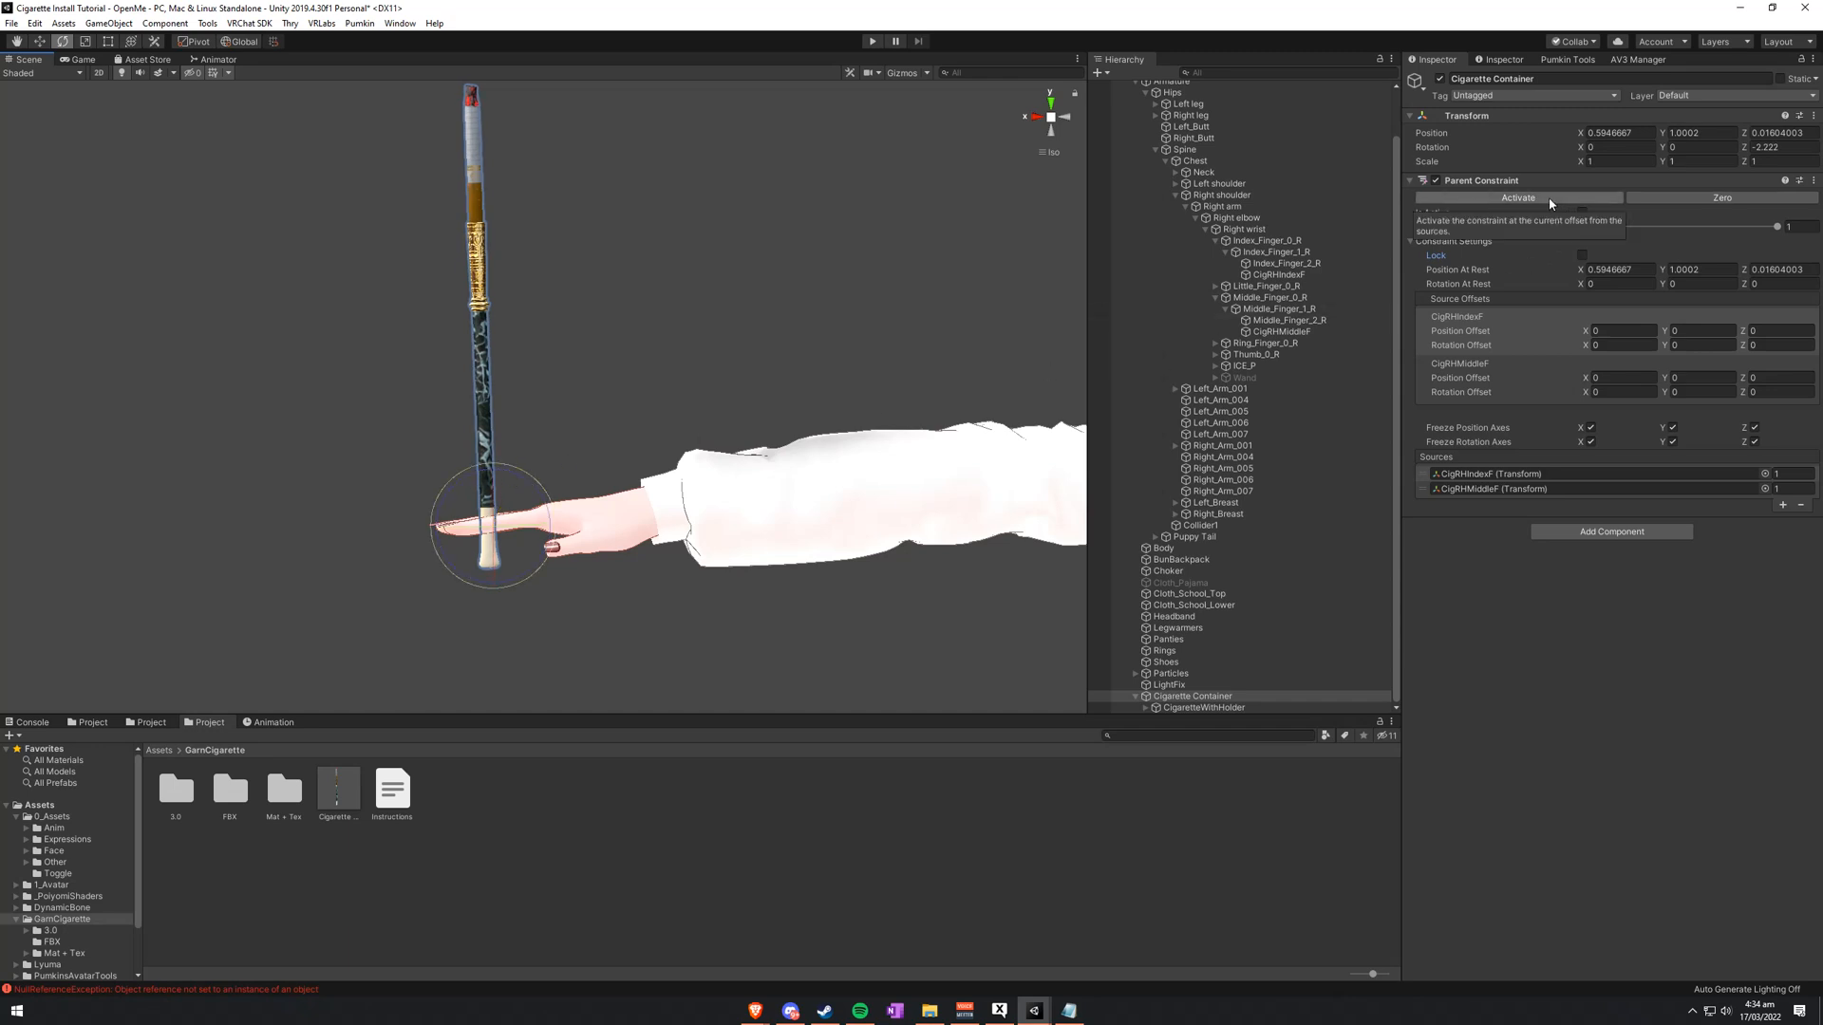
{"action": "left_click", "coordinate": [1517, 198]}
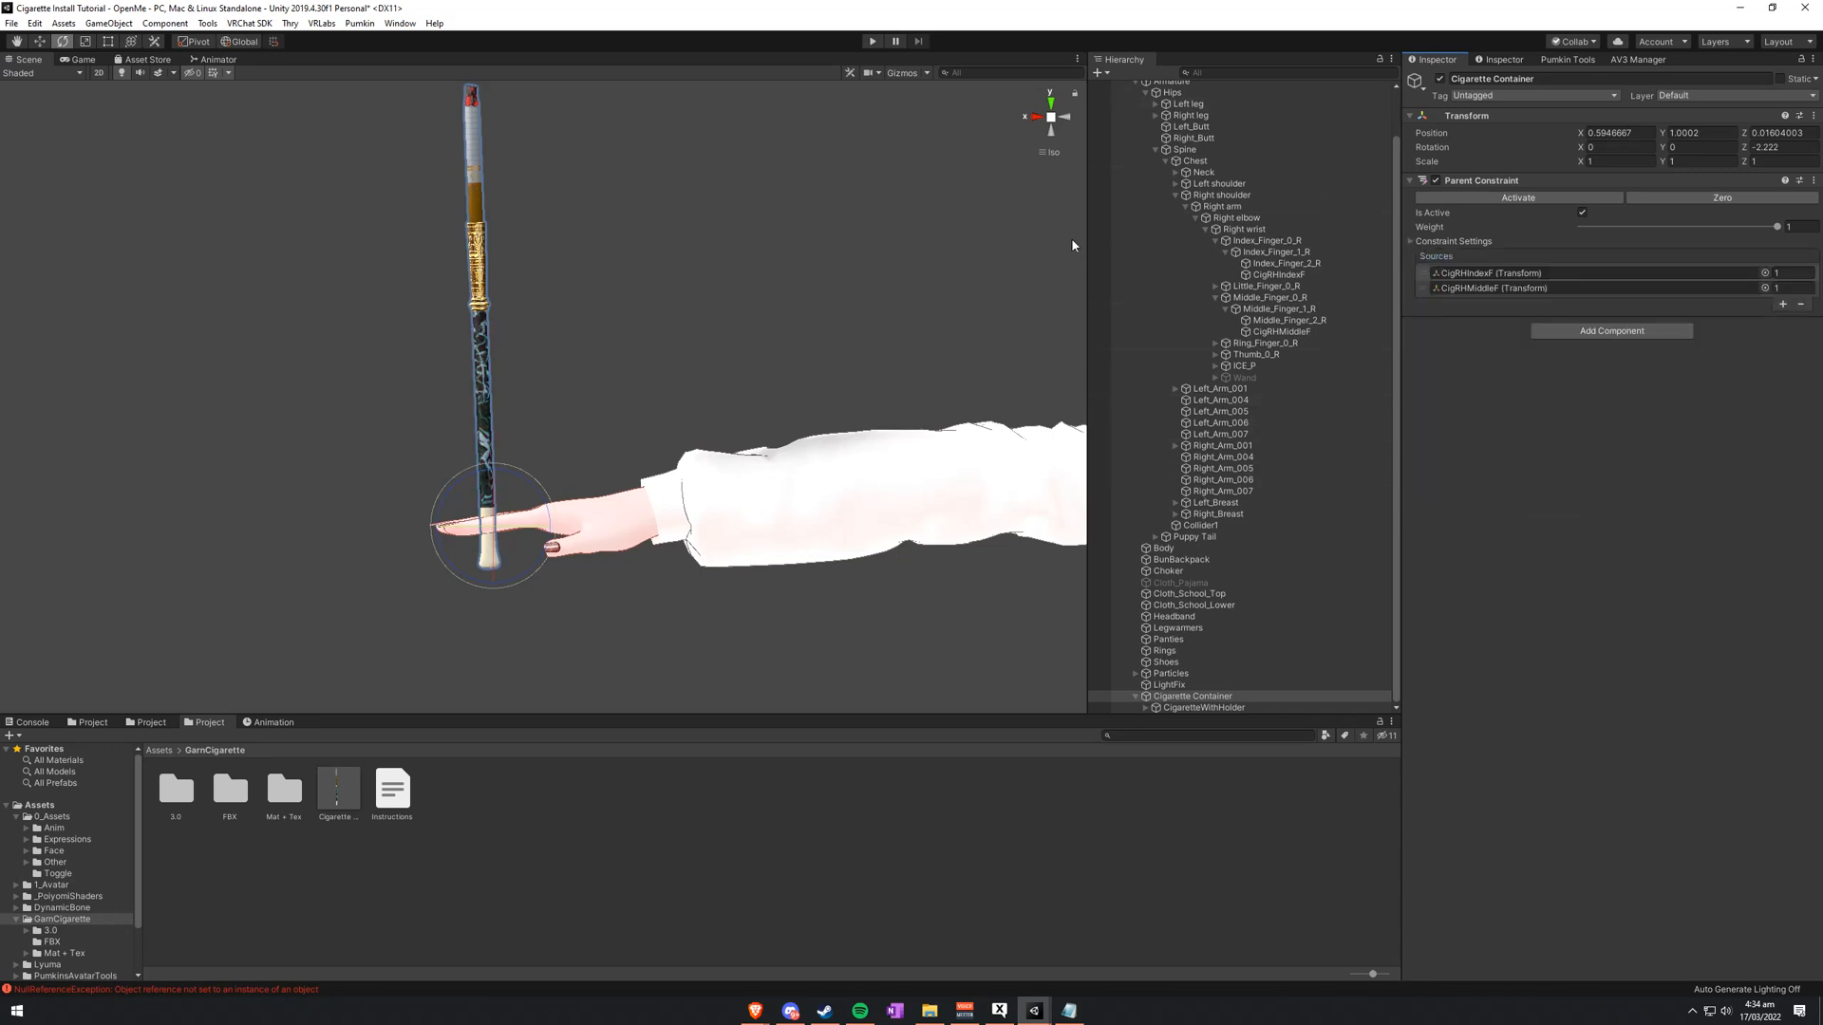
{"action": "left_click", "coordinate": [1278, 274]}
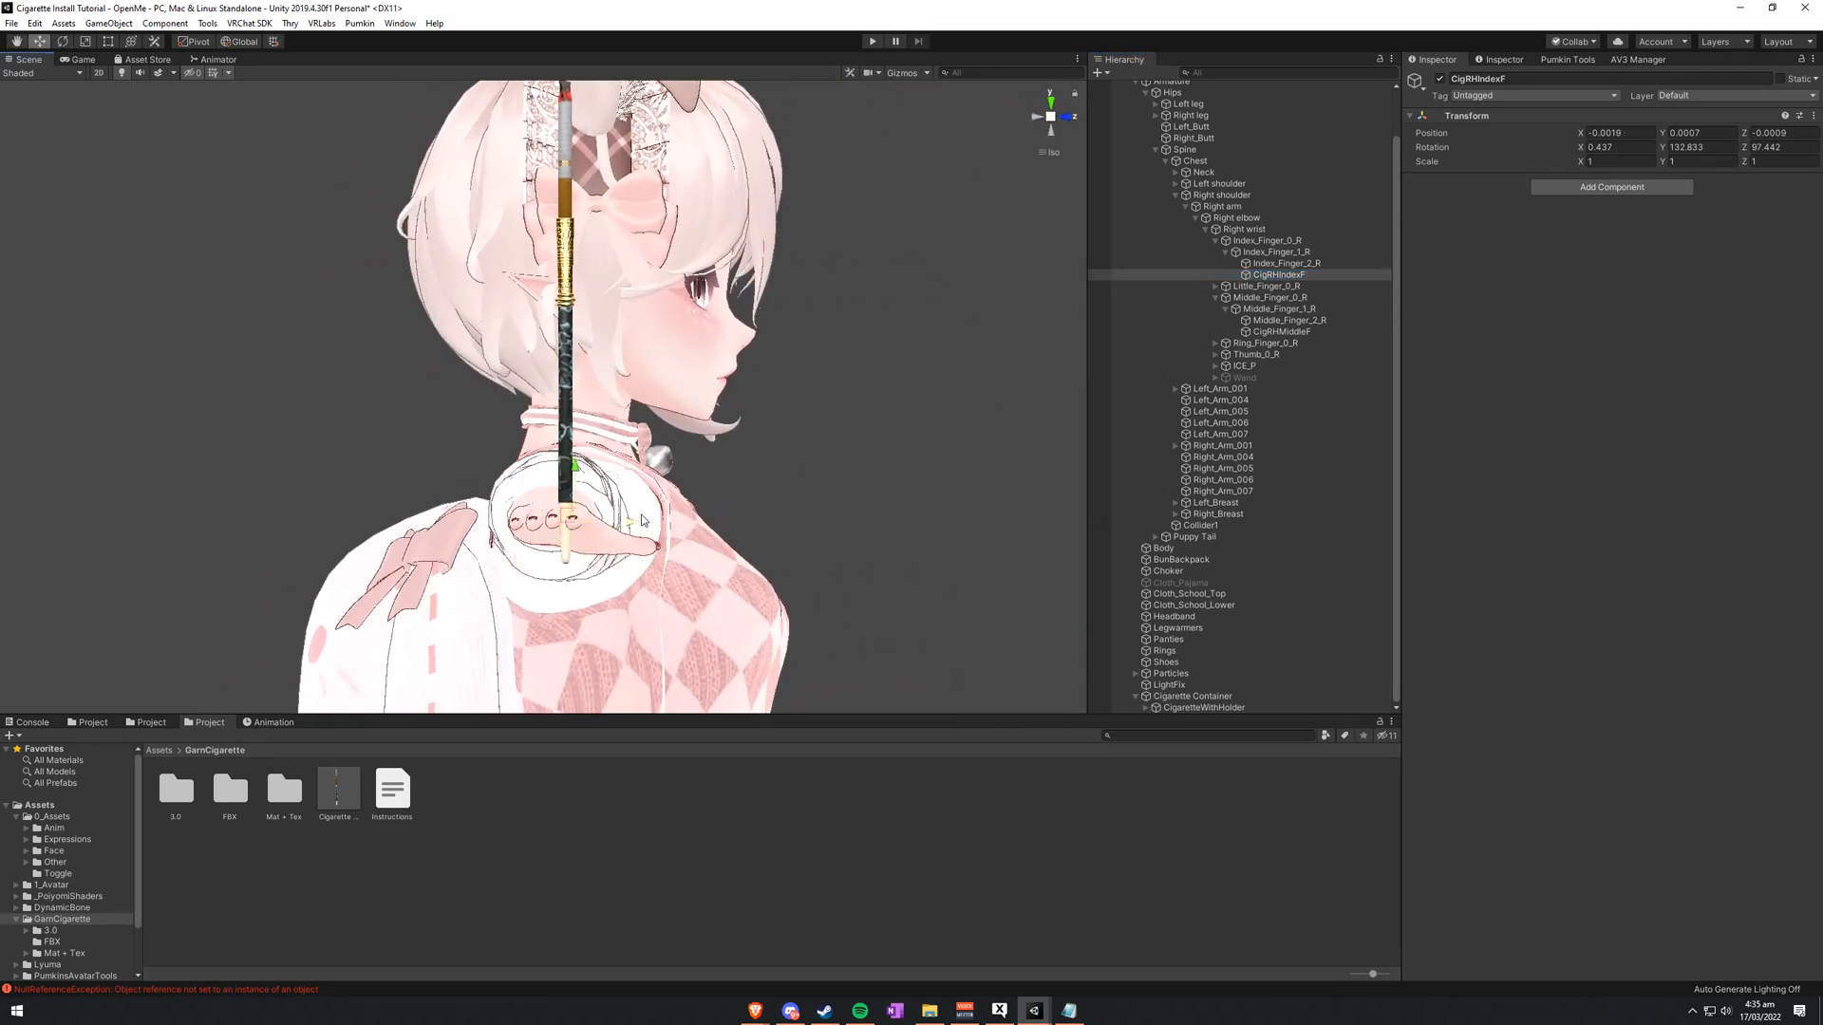
{"action": "left_click", "coordinate": [1287, 320]}
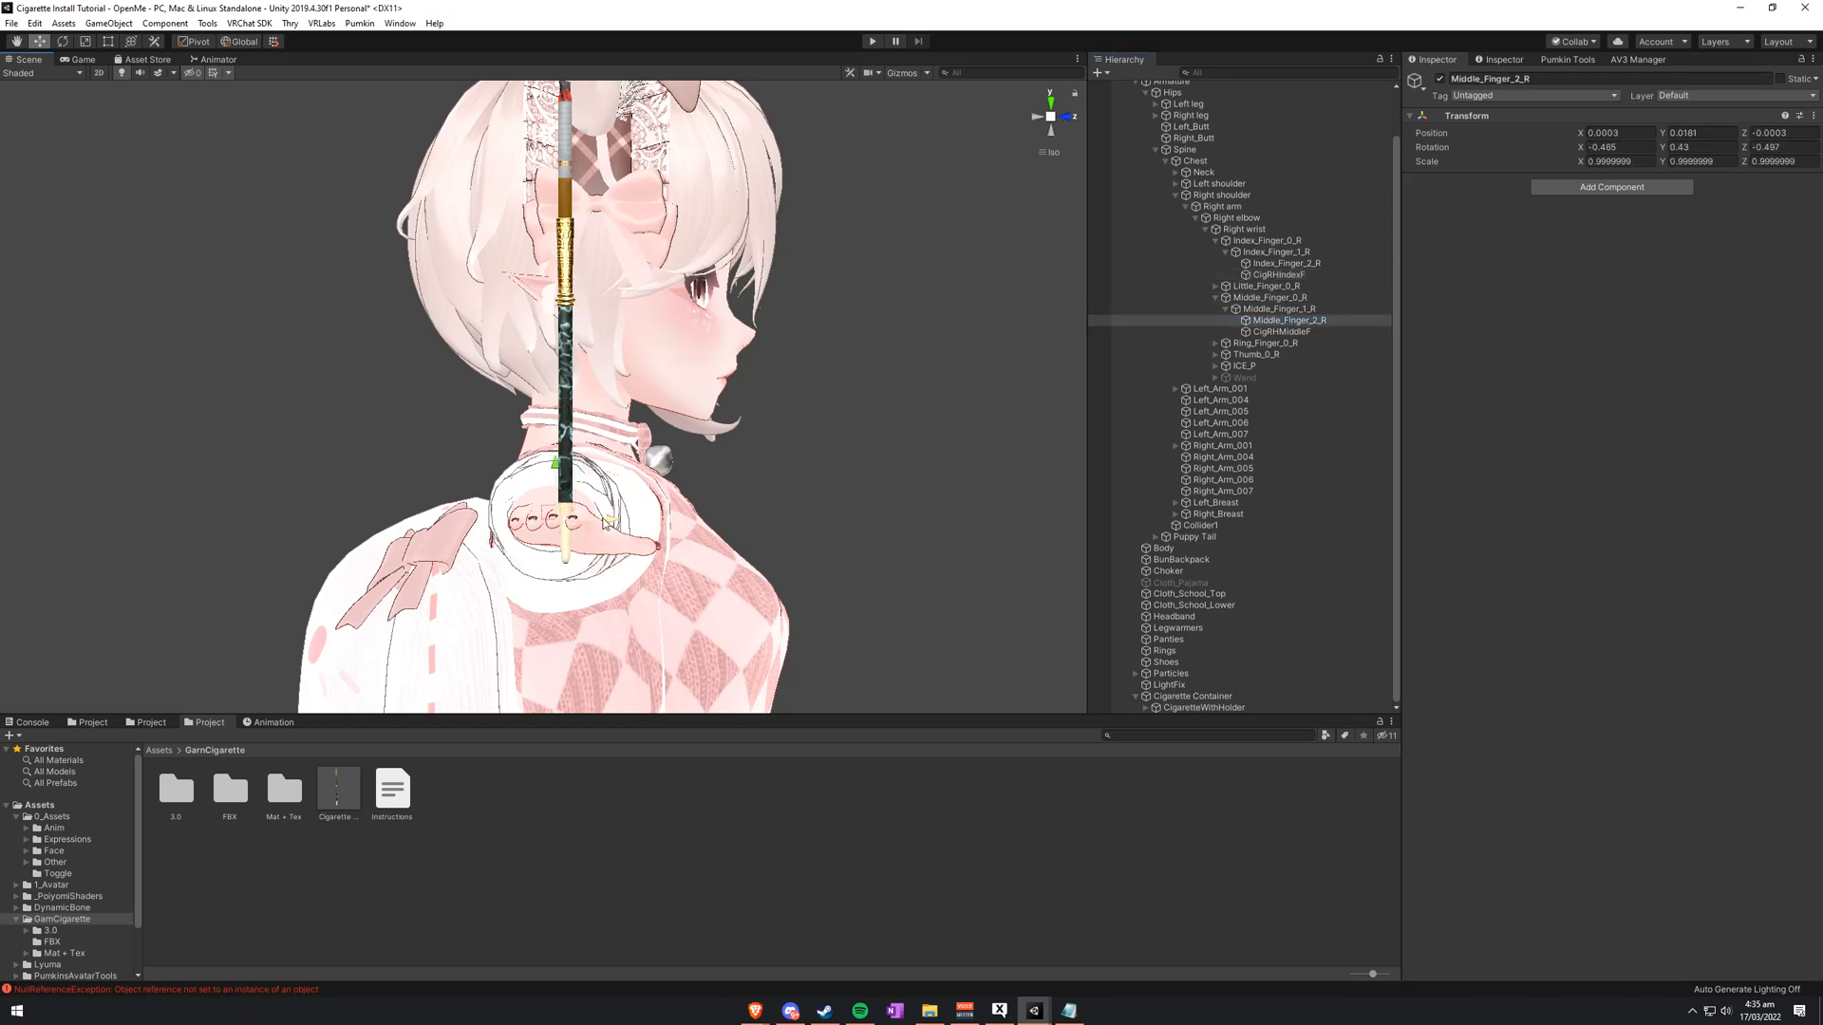
{"action": "left_click", "coordinate": [1279, 331]}
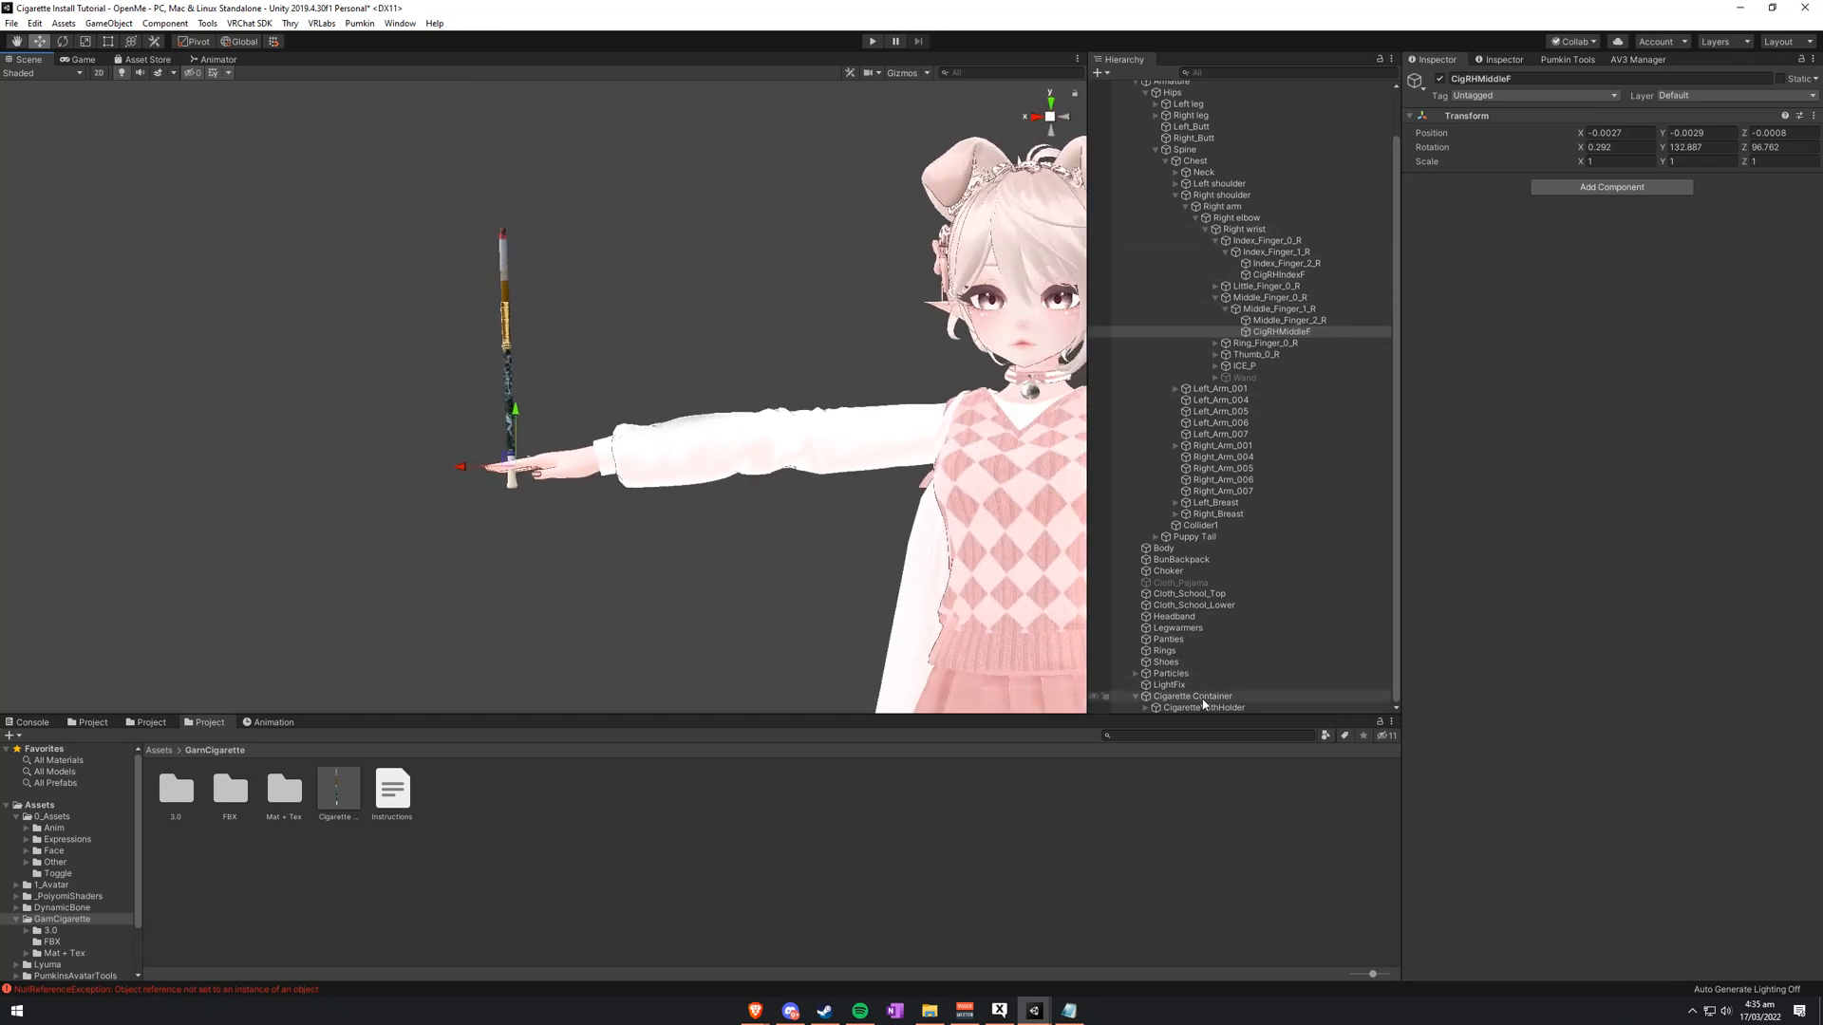
{"action": "left_click", "coordinate": [1191, 695]}
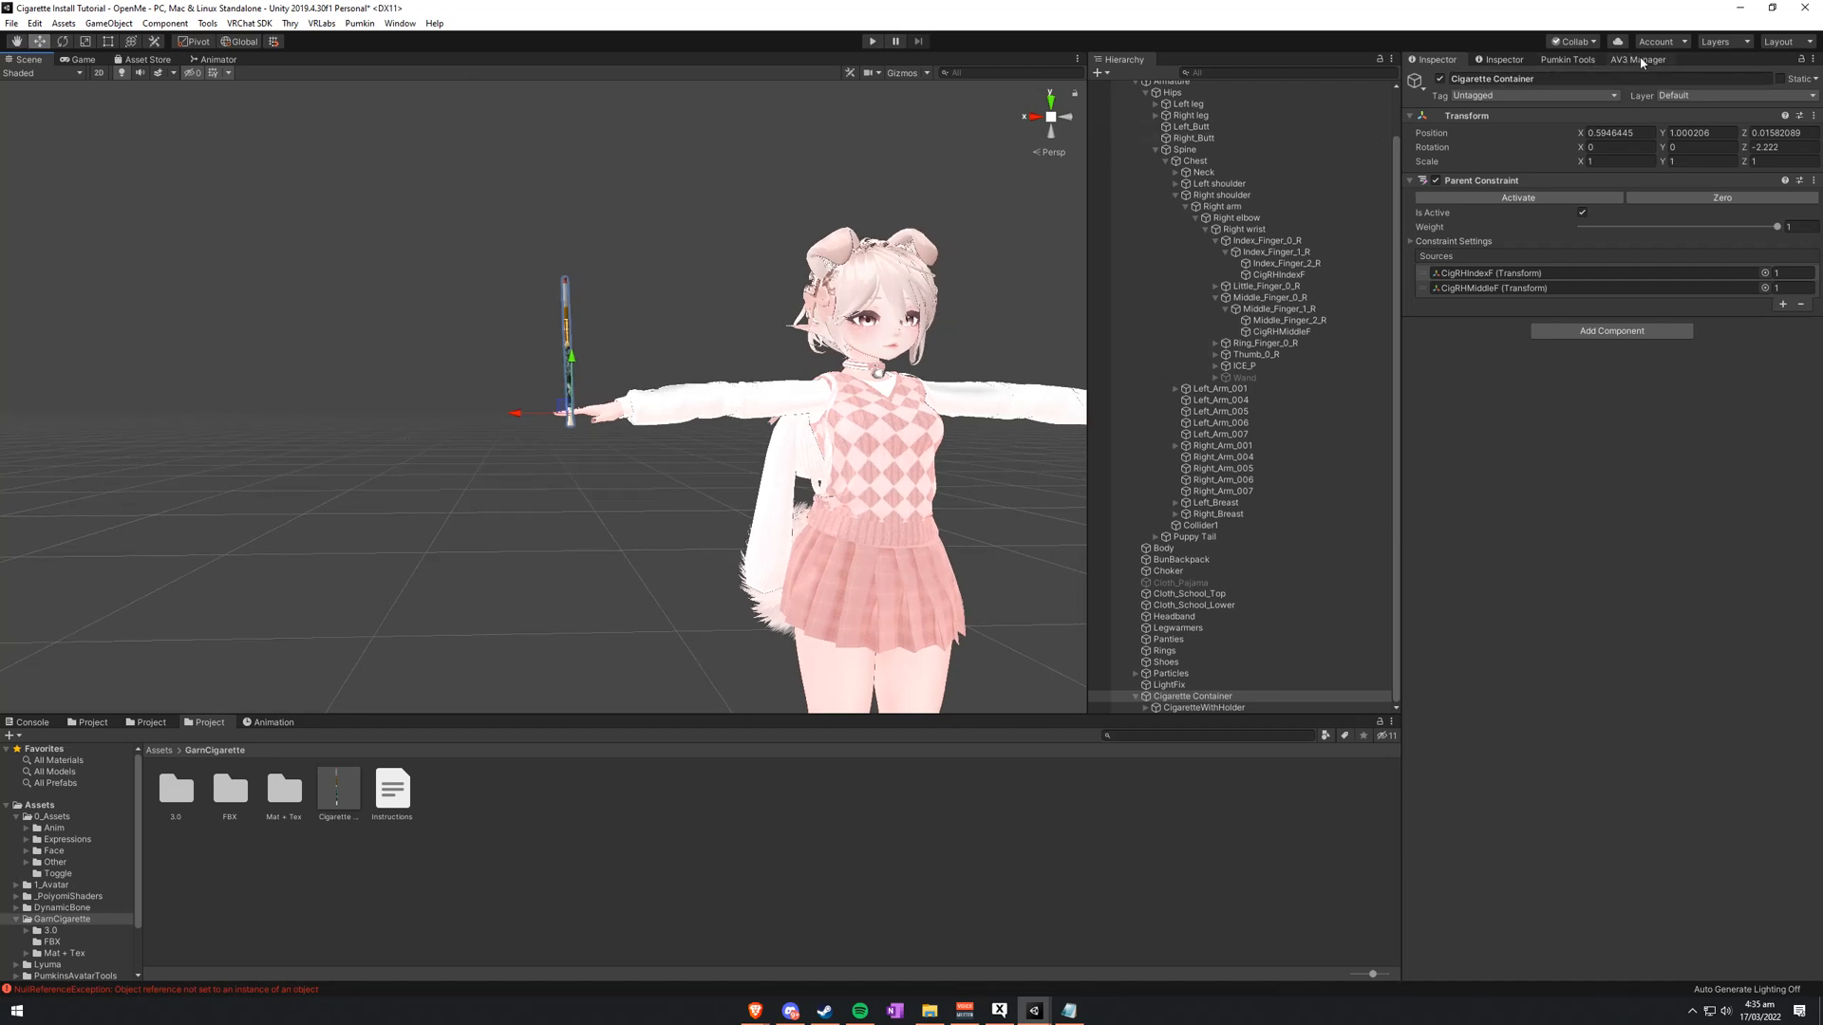
Step: Merge CigFX (Merge) into the avatar's FX layer in Avatars 3.0 Manager and sync its parameters
{"action": "left_click", "coordinate": [1636, 59]}
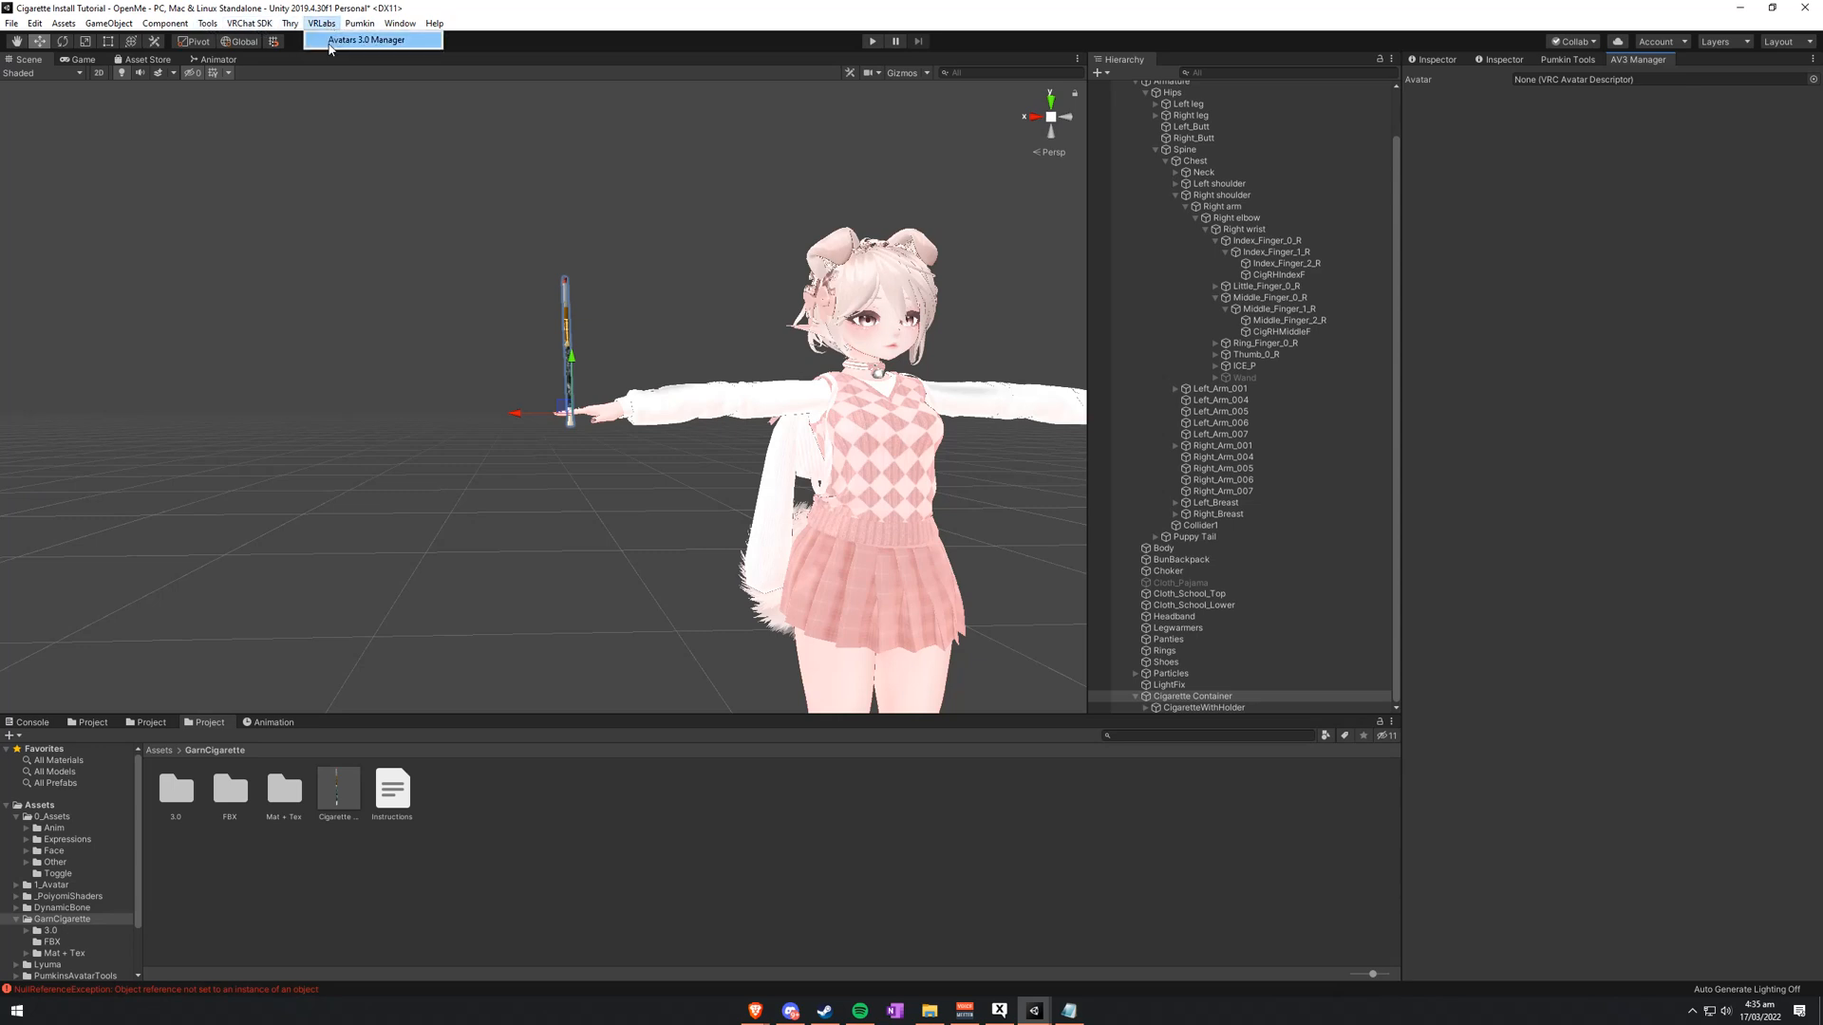
{"action": "mouse_move", "coordinate": [479, 46]}
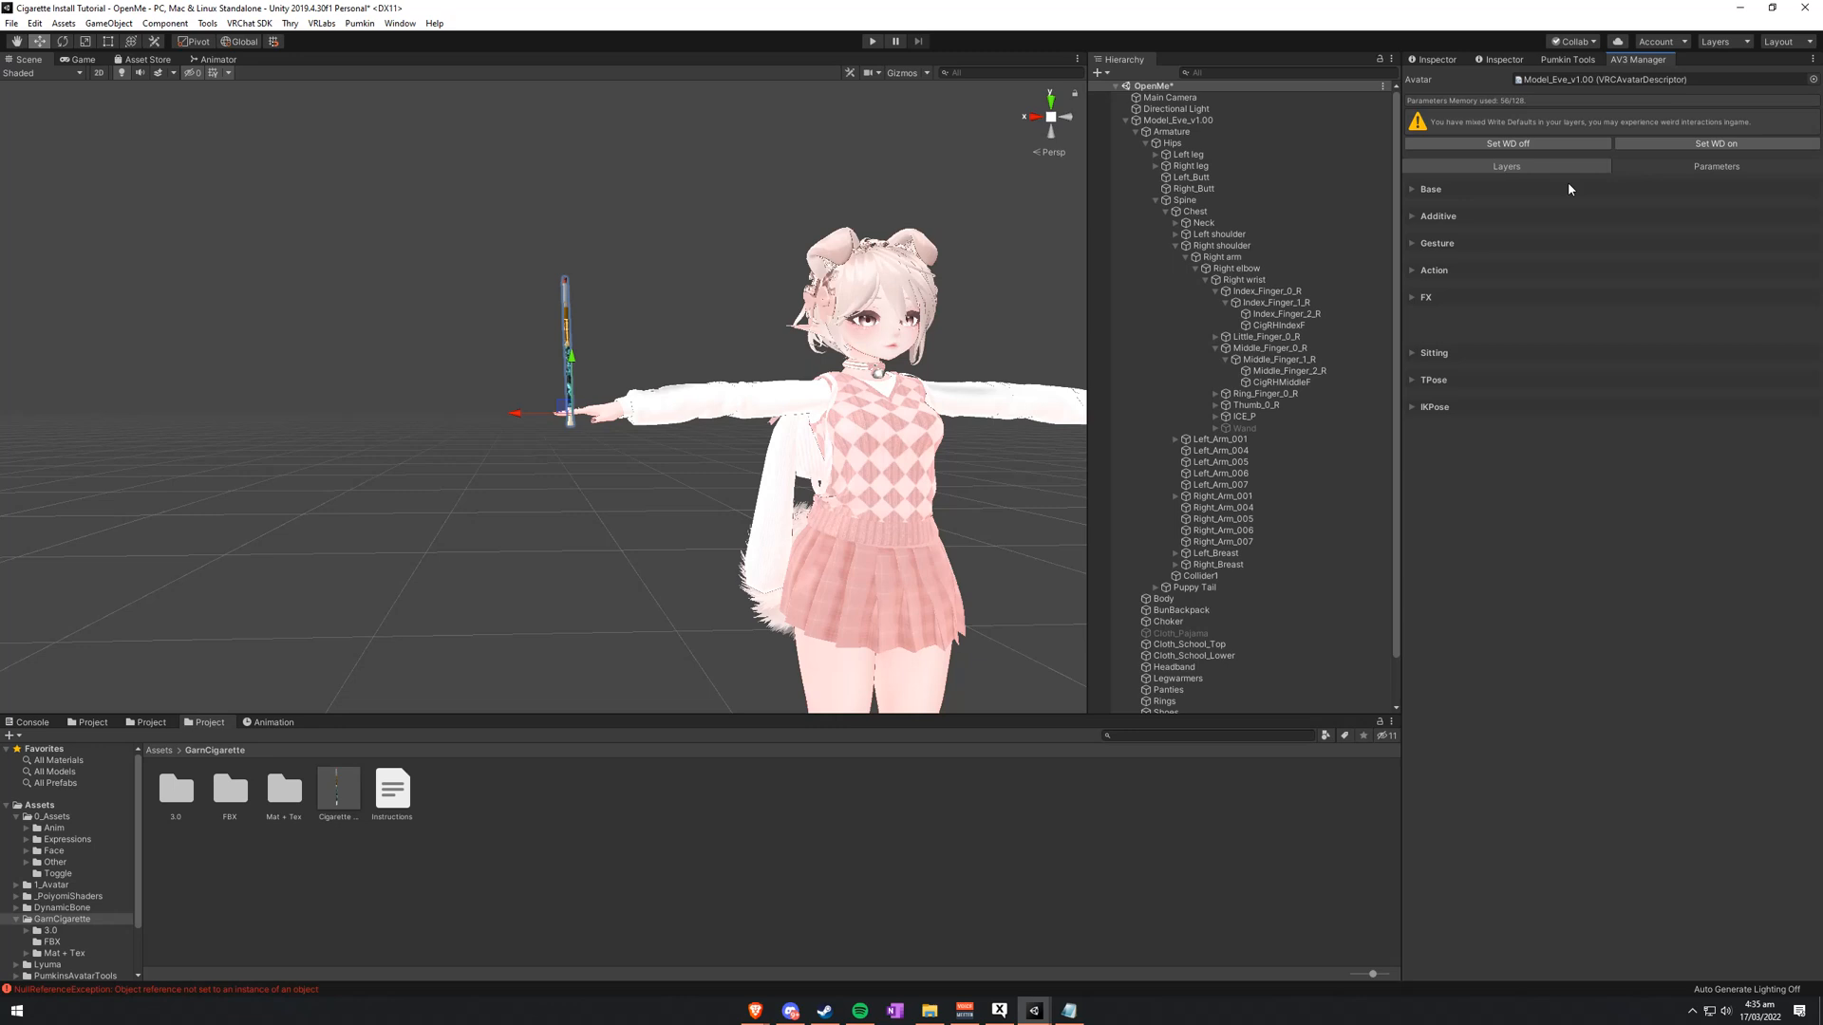
{"action": "left_click", "coordinate": [1426, 296]}
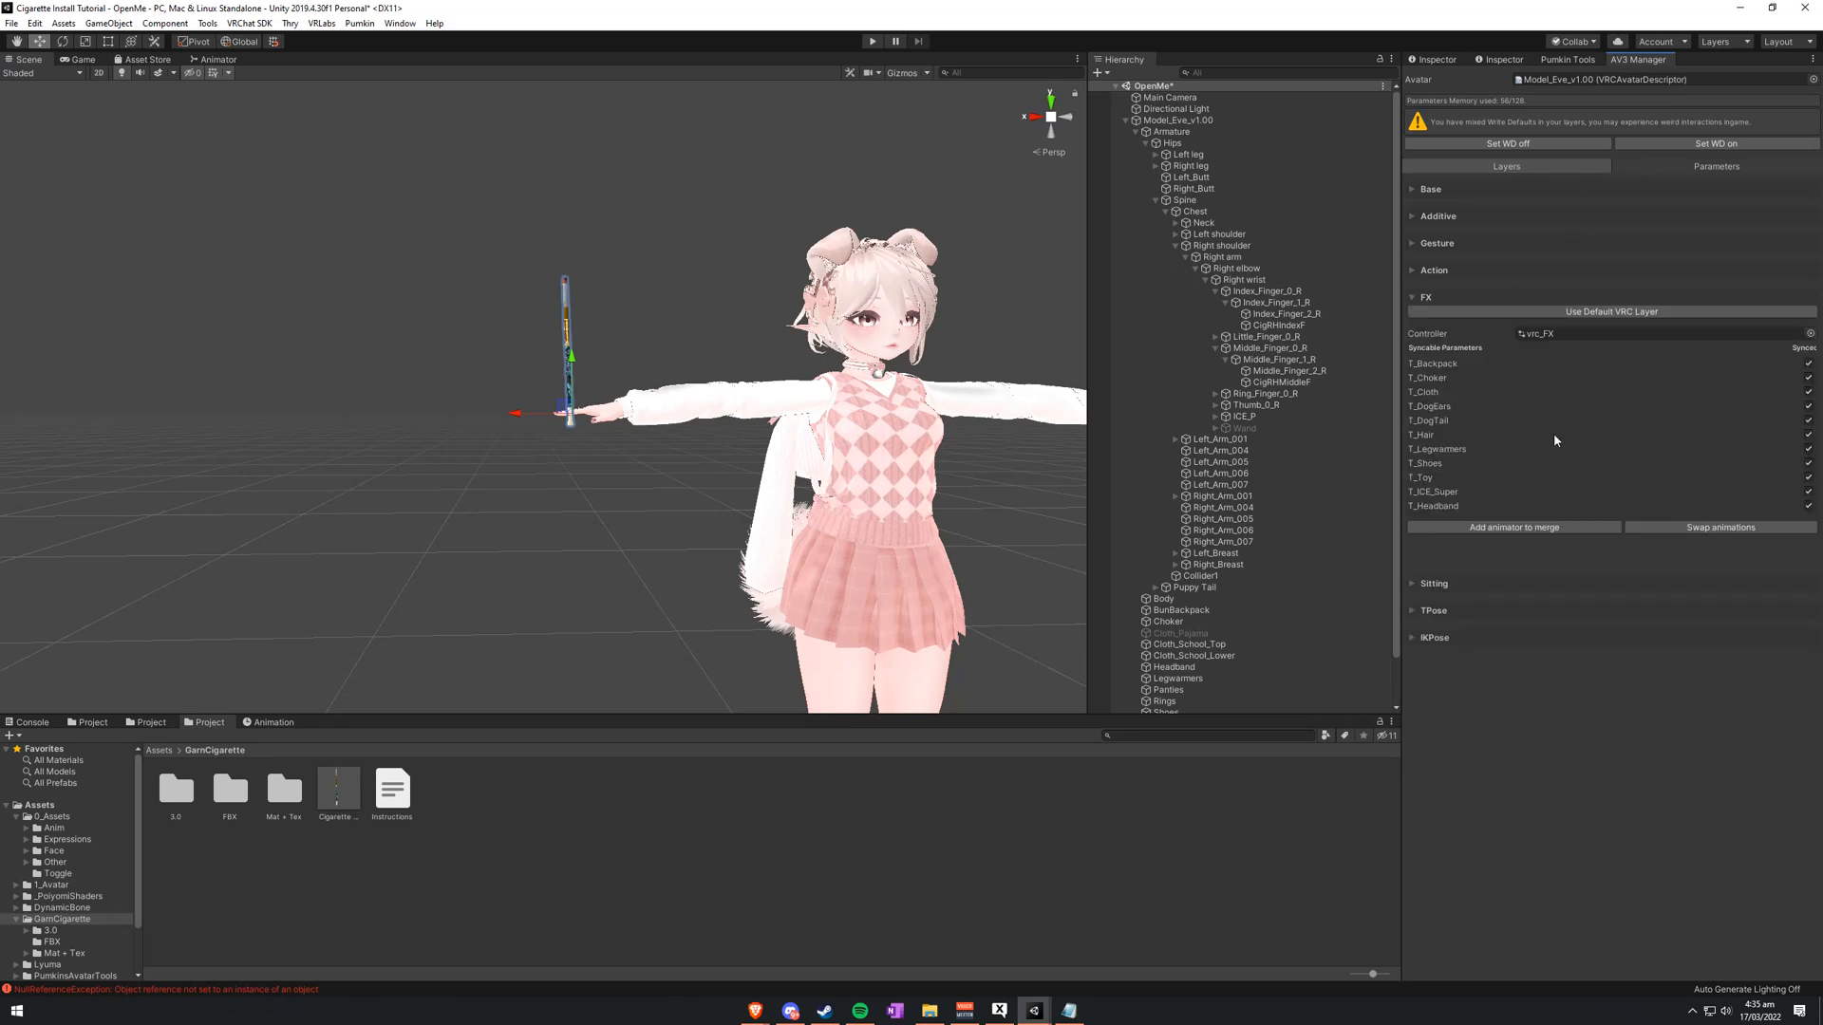
{"action": "left_click", "coordinate": [1512, 527]}
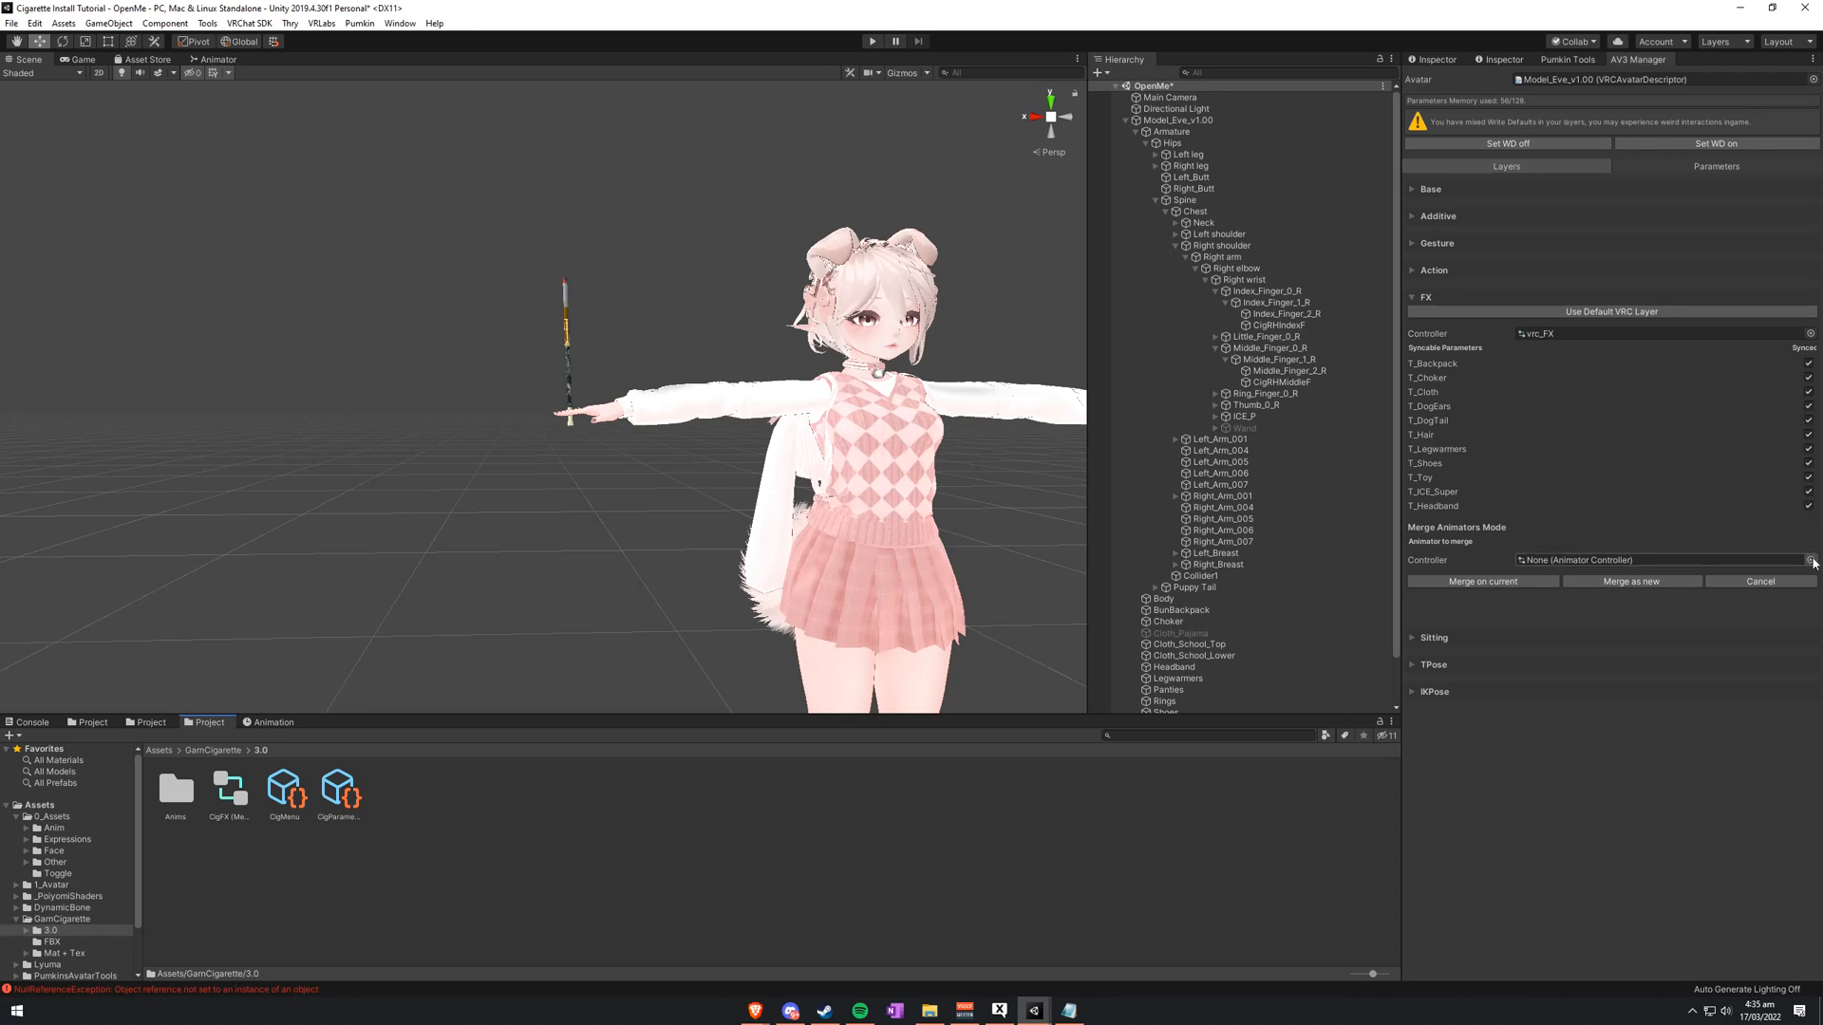
{"action": "left_click", "coordinate": [1808, 559]}
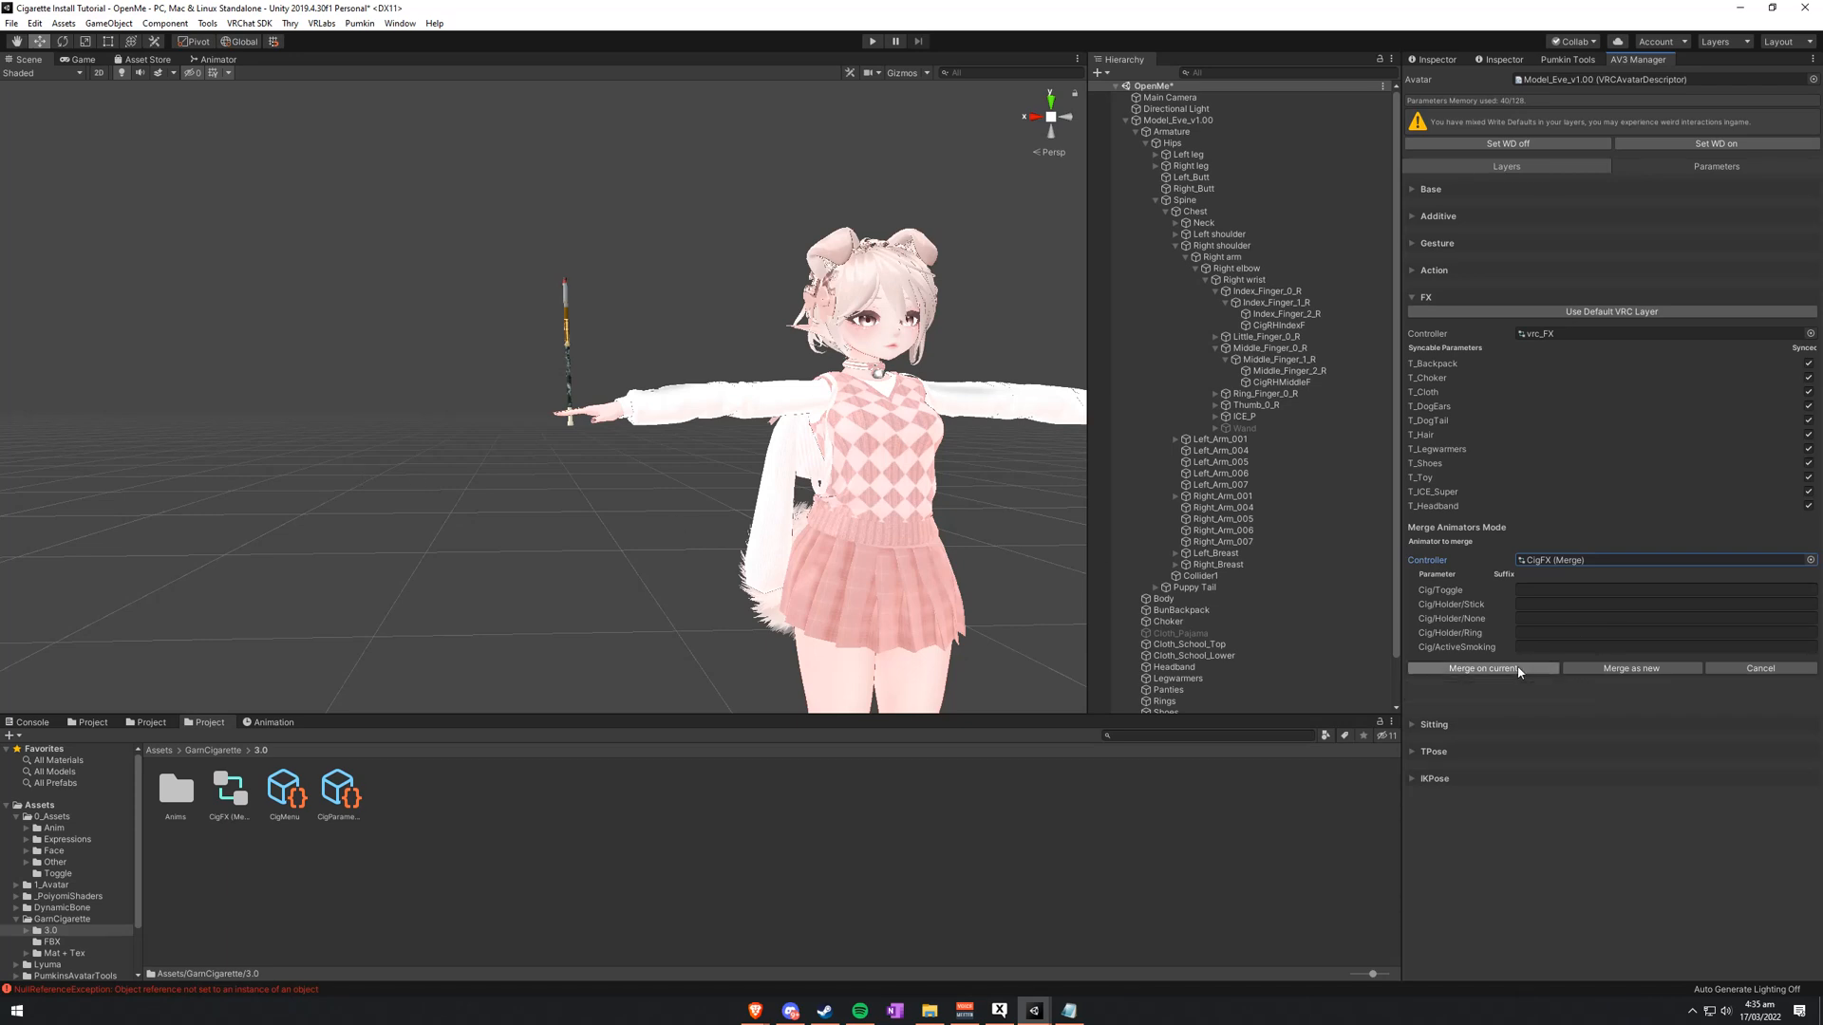
{"action": "left_click", "coordinate": [1482, 668]}
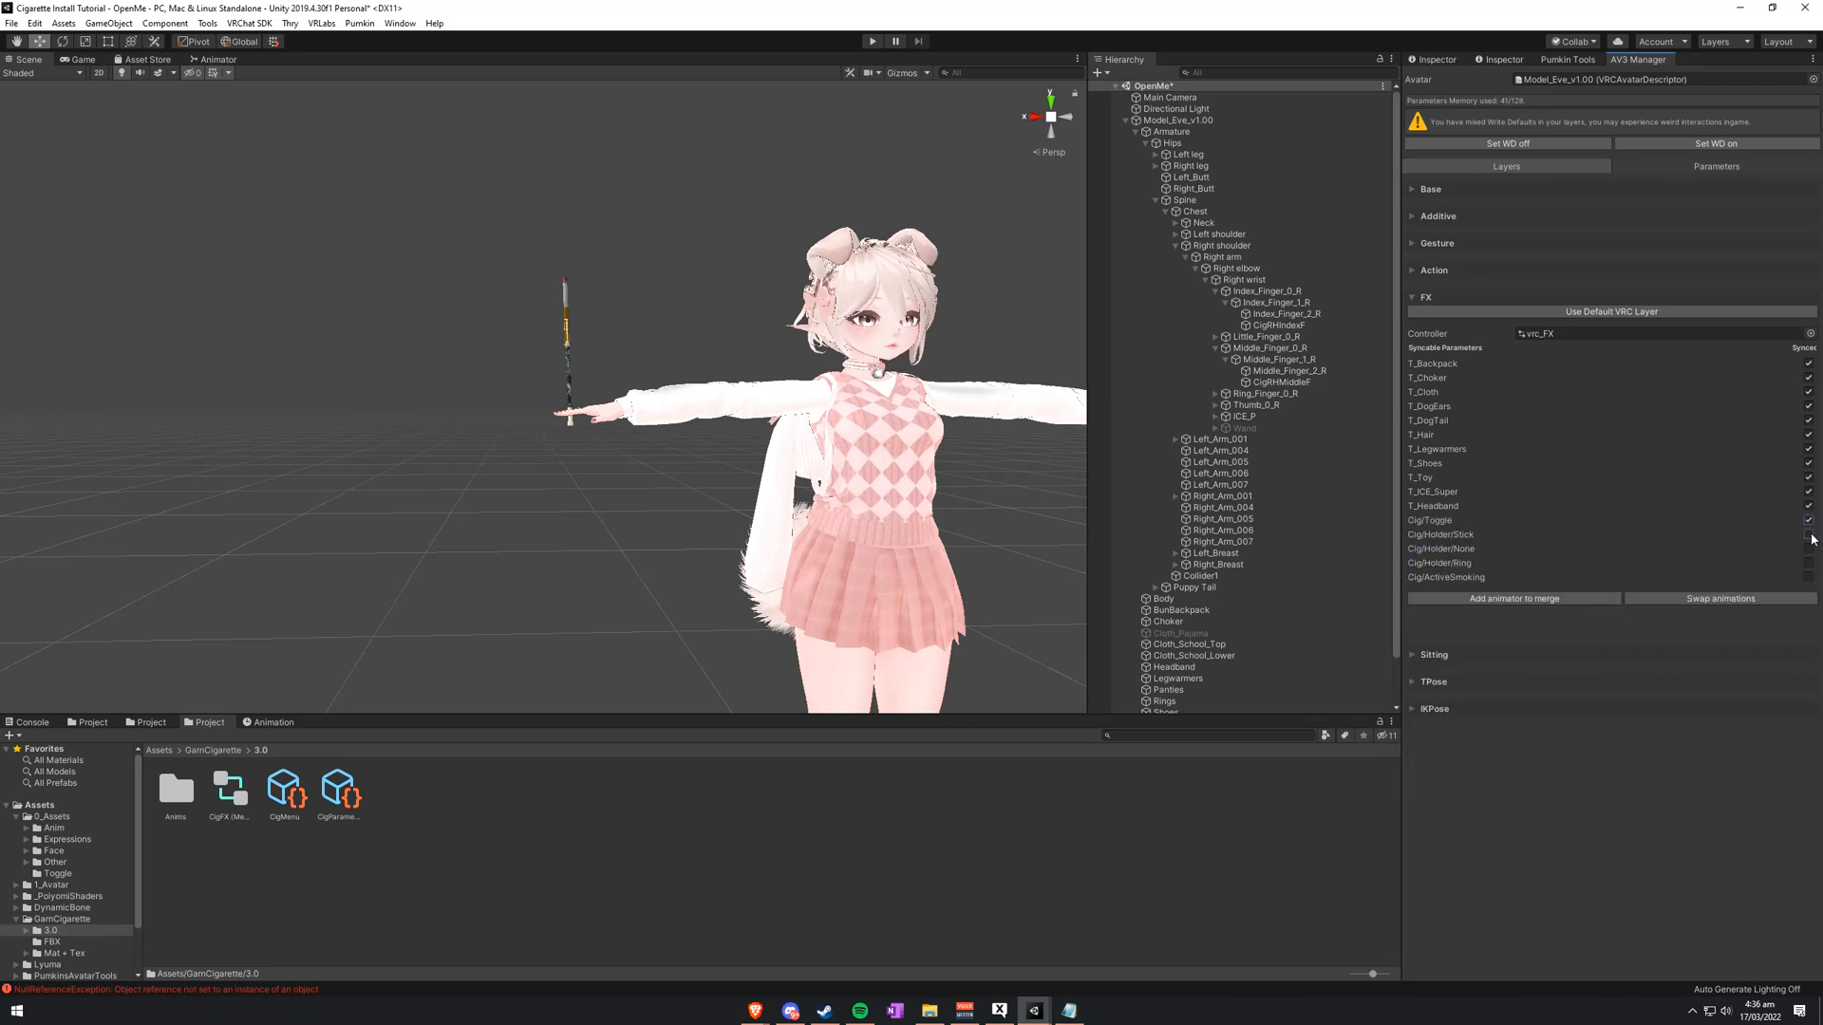
{"action": "left_click", "coordinate": [1808, 579]}
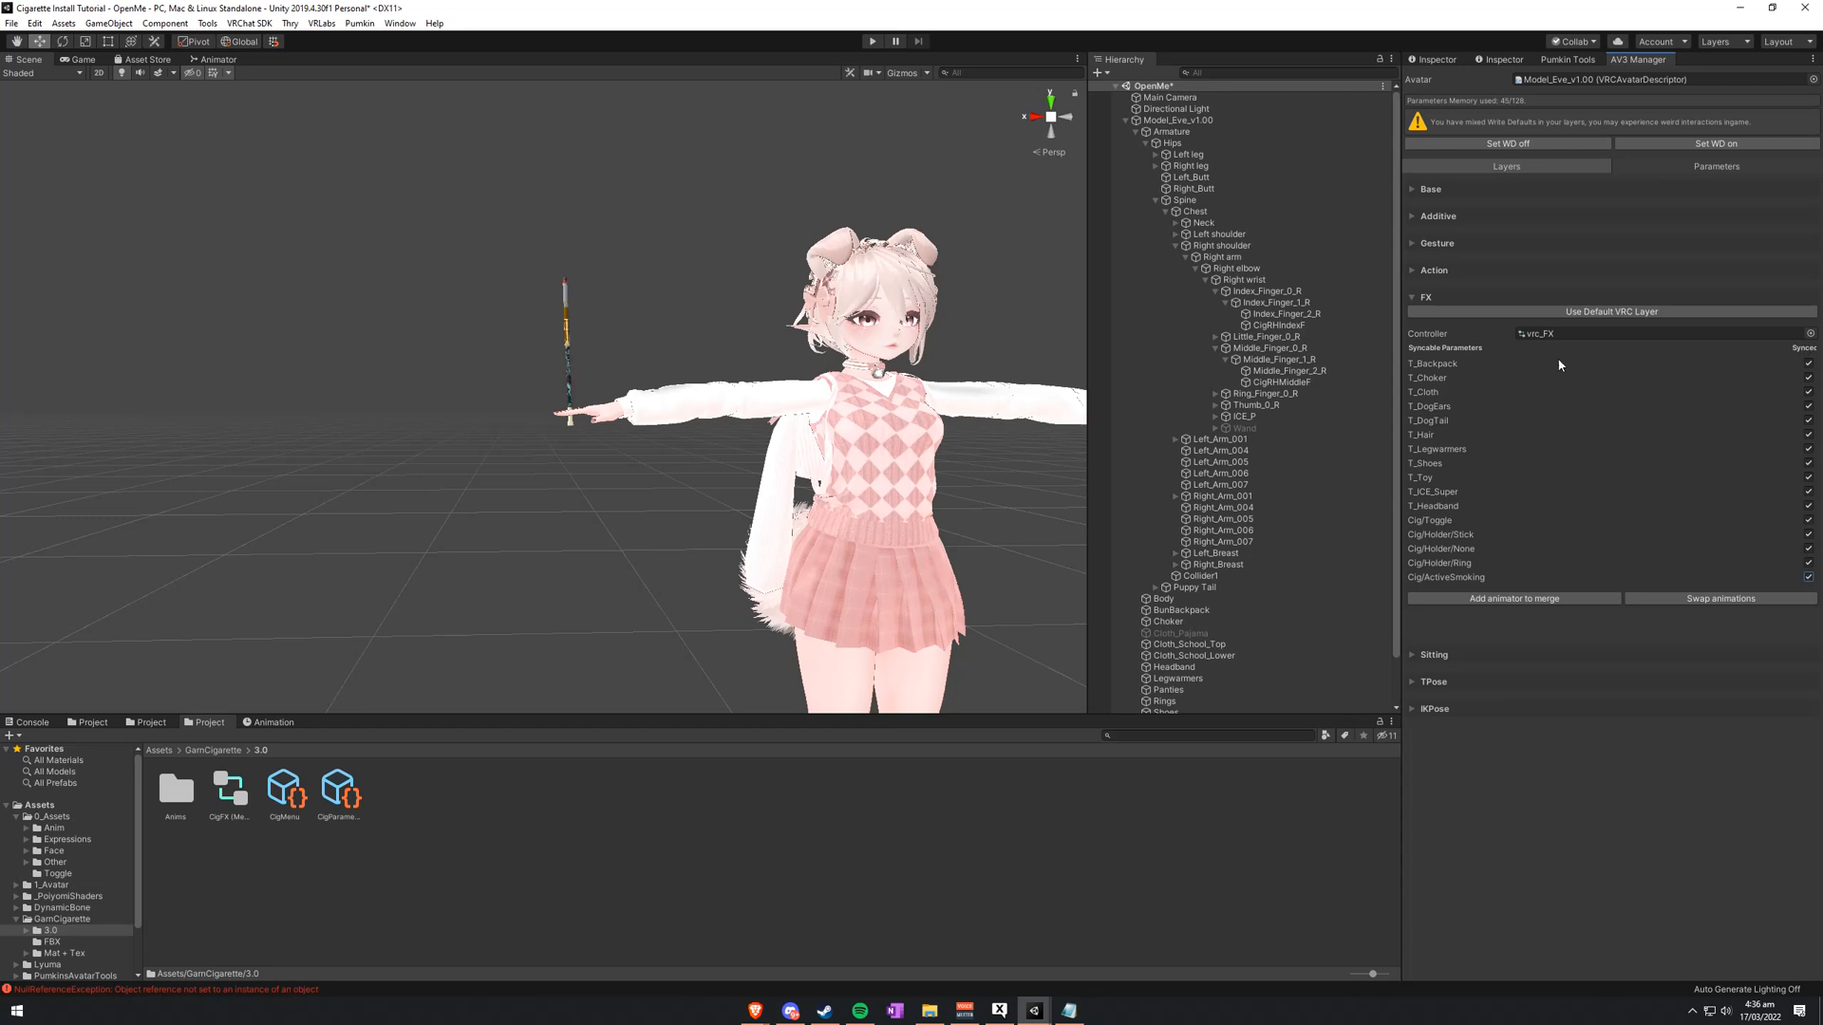
Step: Check the five Cig expression parameters and set Cig/Holder/Stick on by default
{"action": "left_click", "coordinate": [1716, 166]}
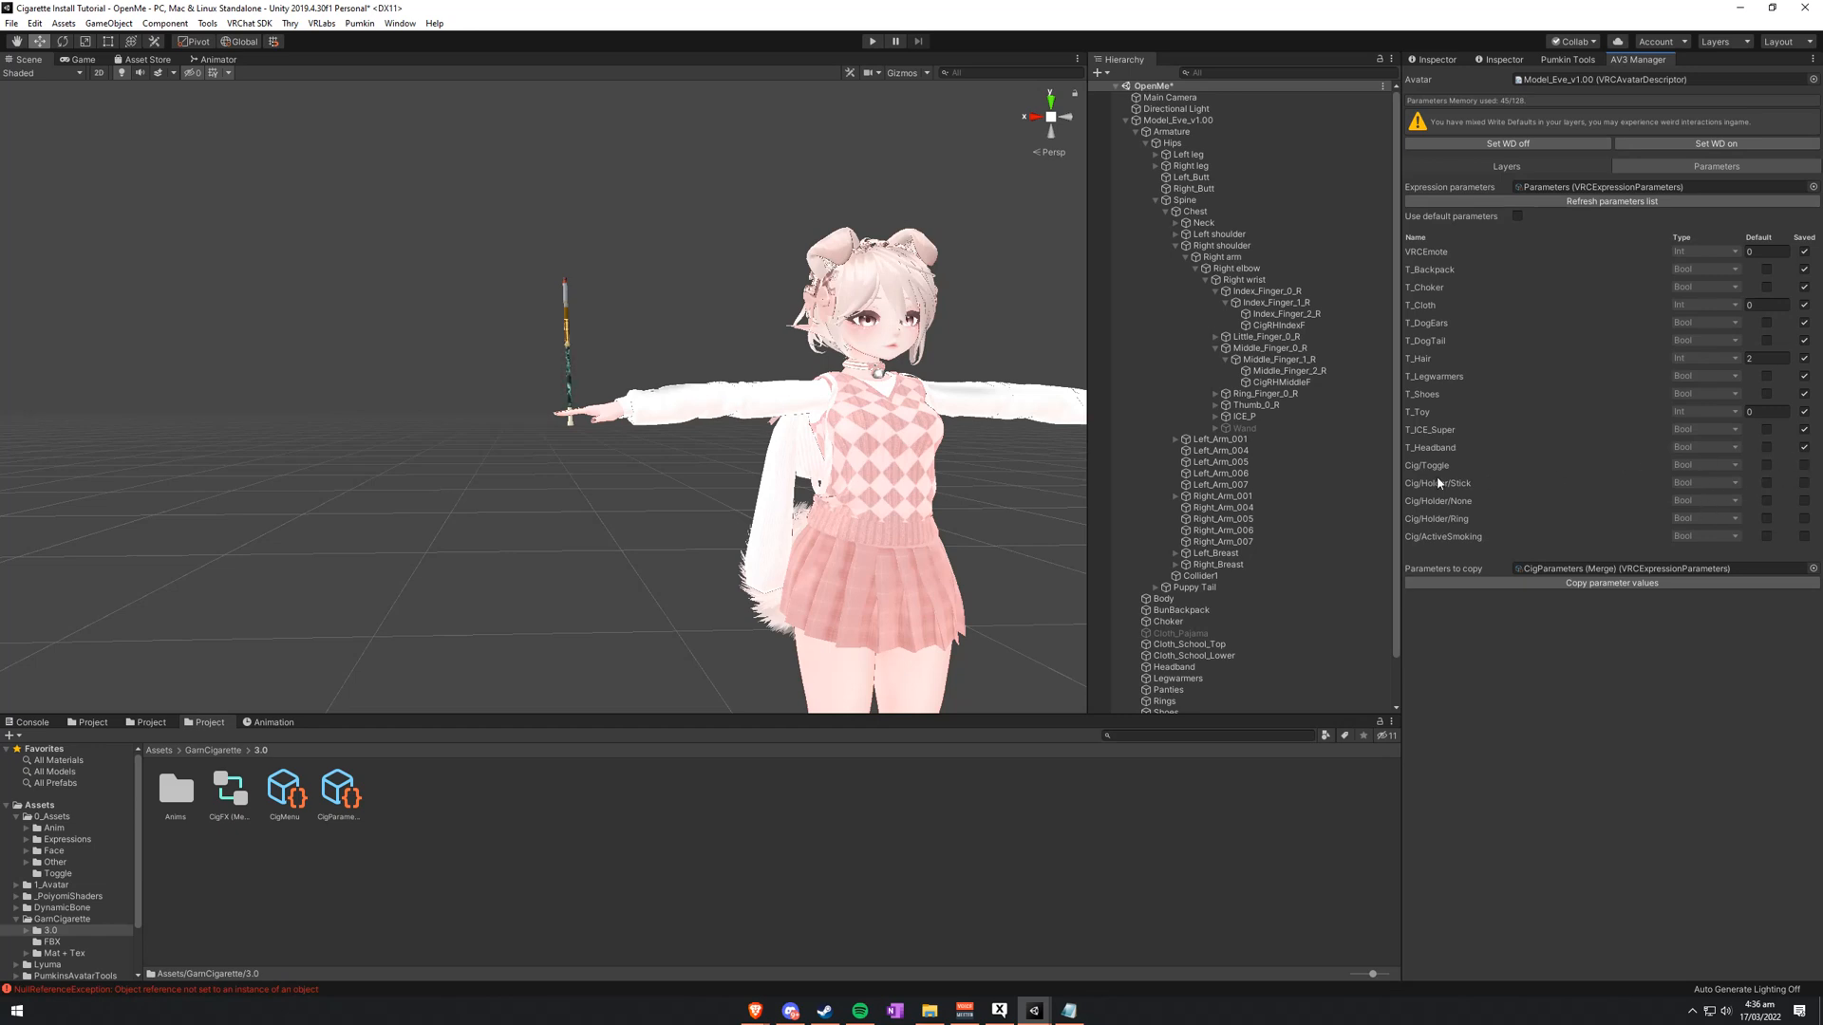
{"action": "mouse_move", "coordinate": [1501, 638]}
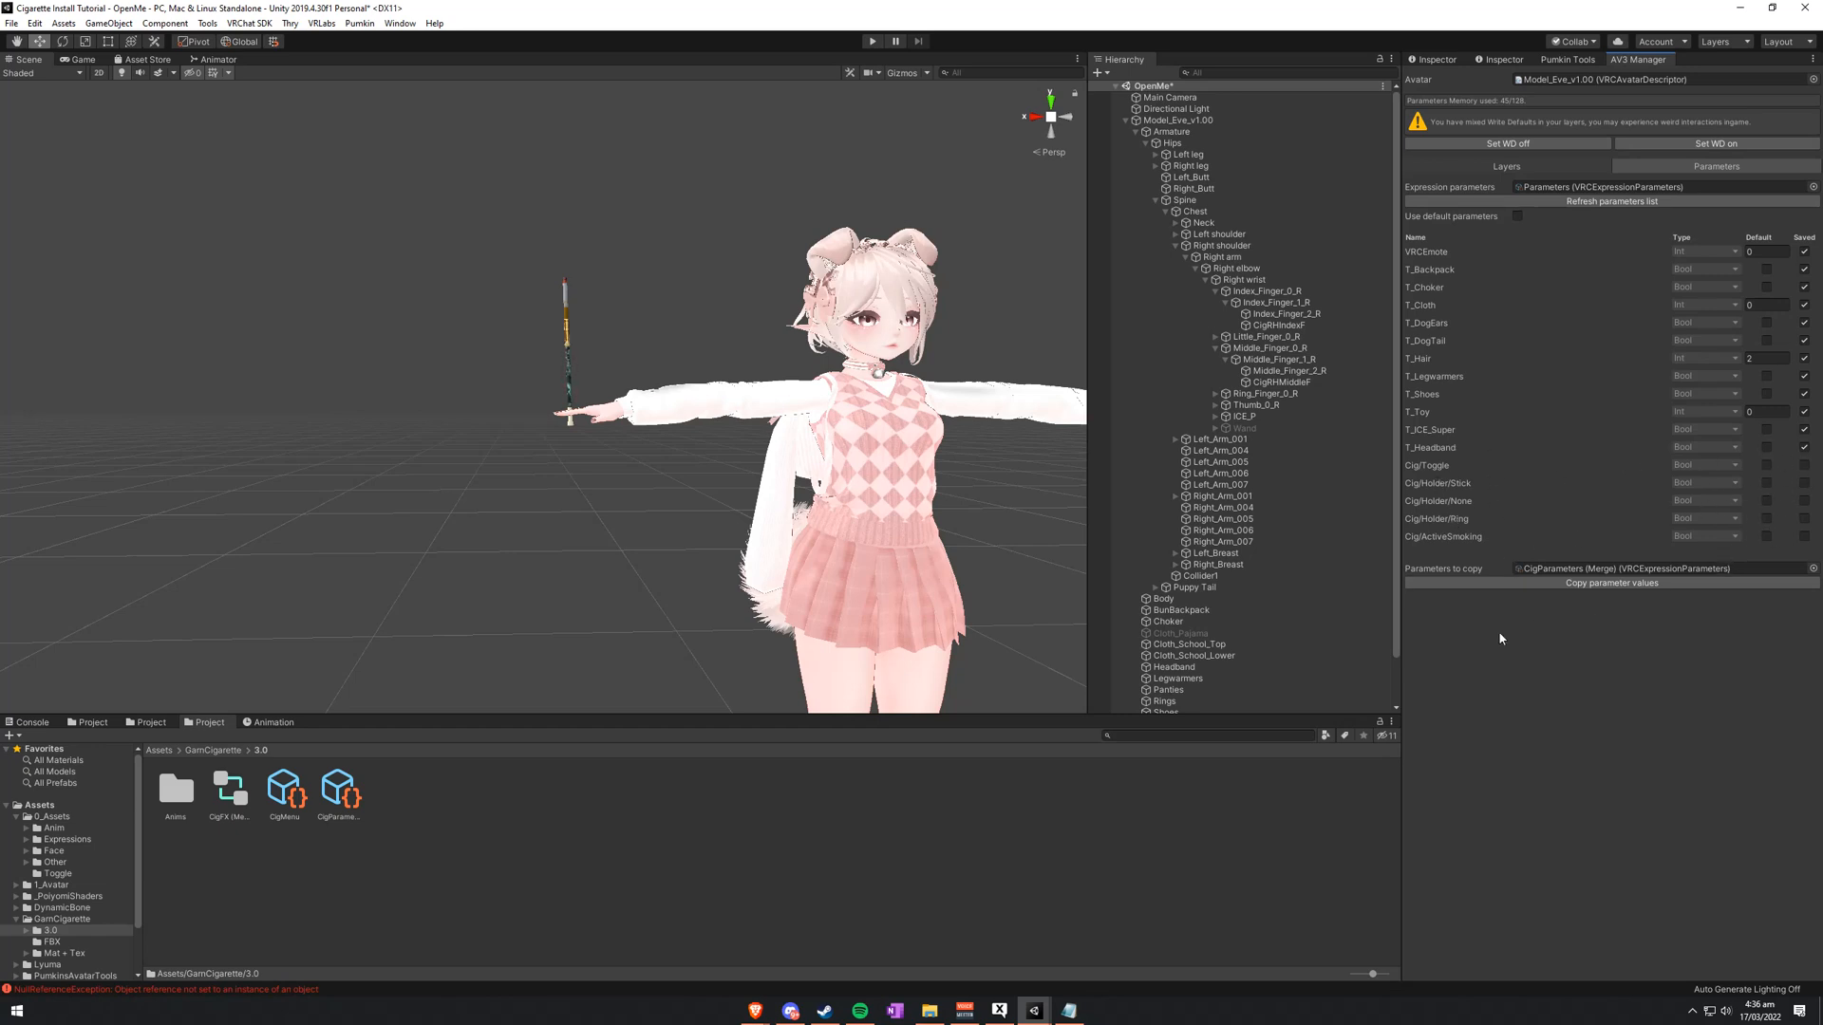
{"action": "scroll", "scroll_direction": "down", "scroll_amount": 3}
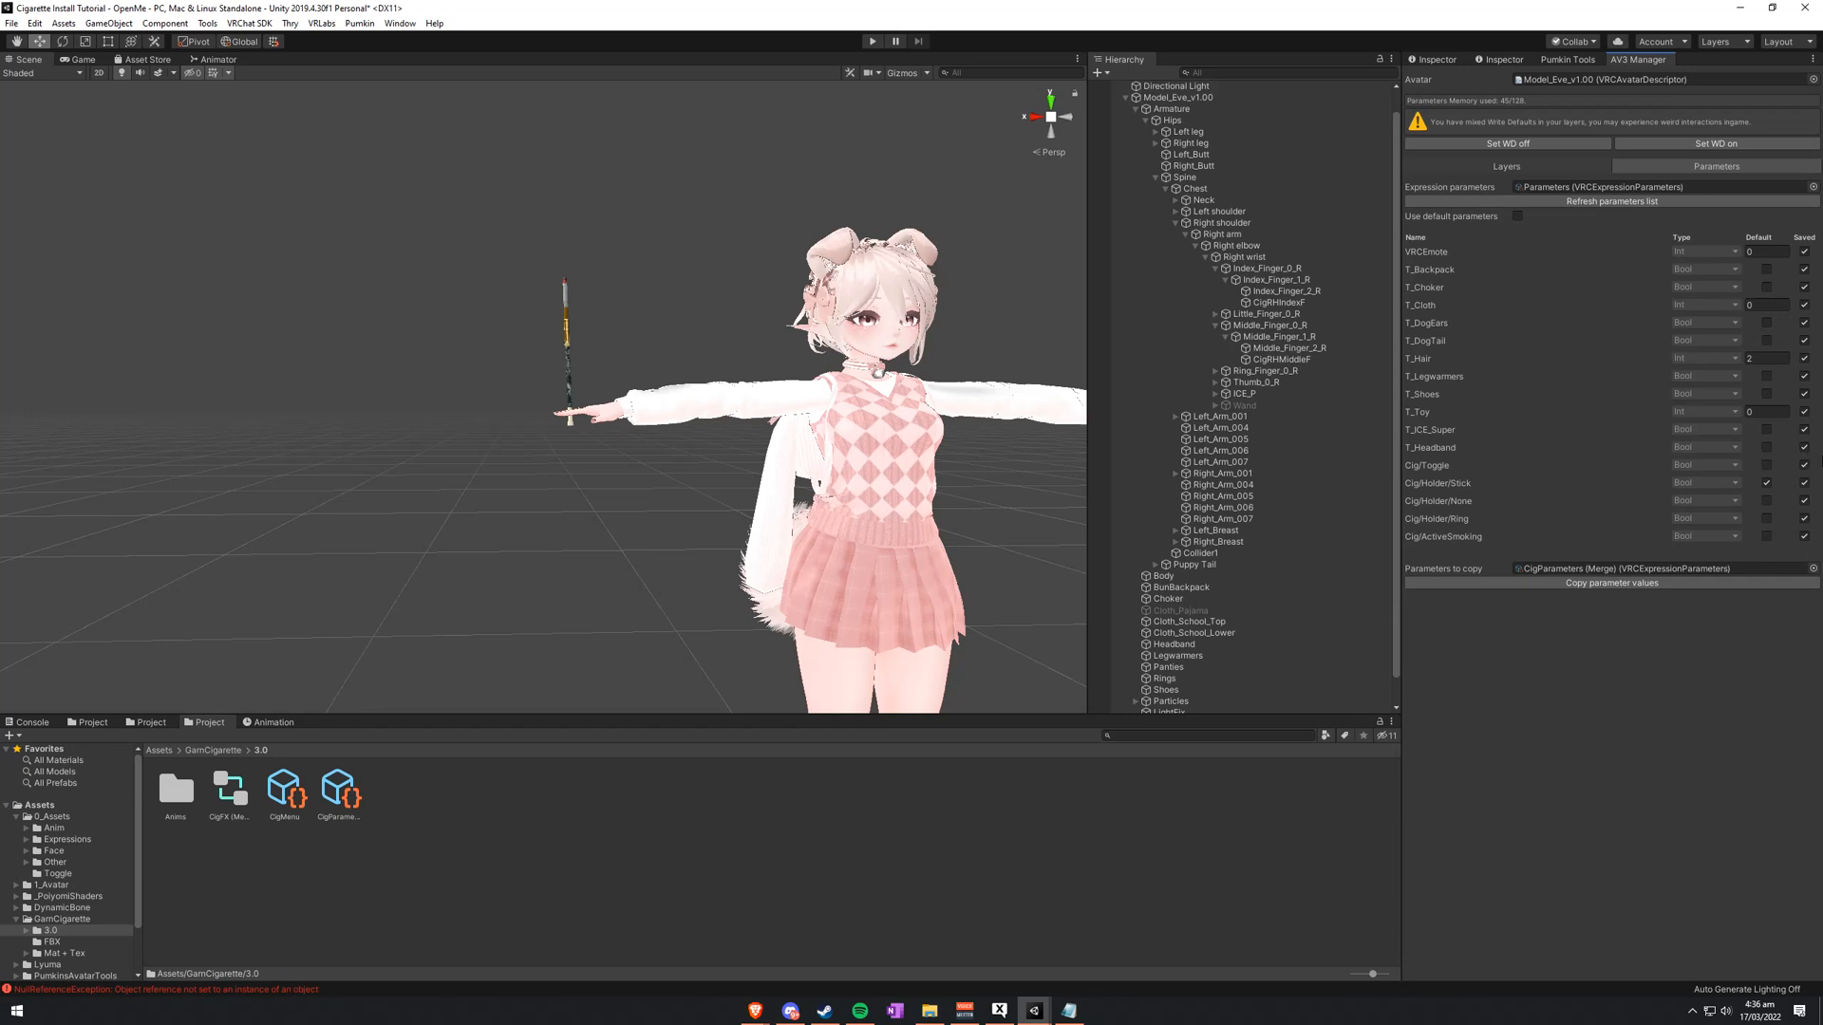
{"action": "left_click", "coordinate": [1767, 501]}
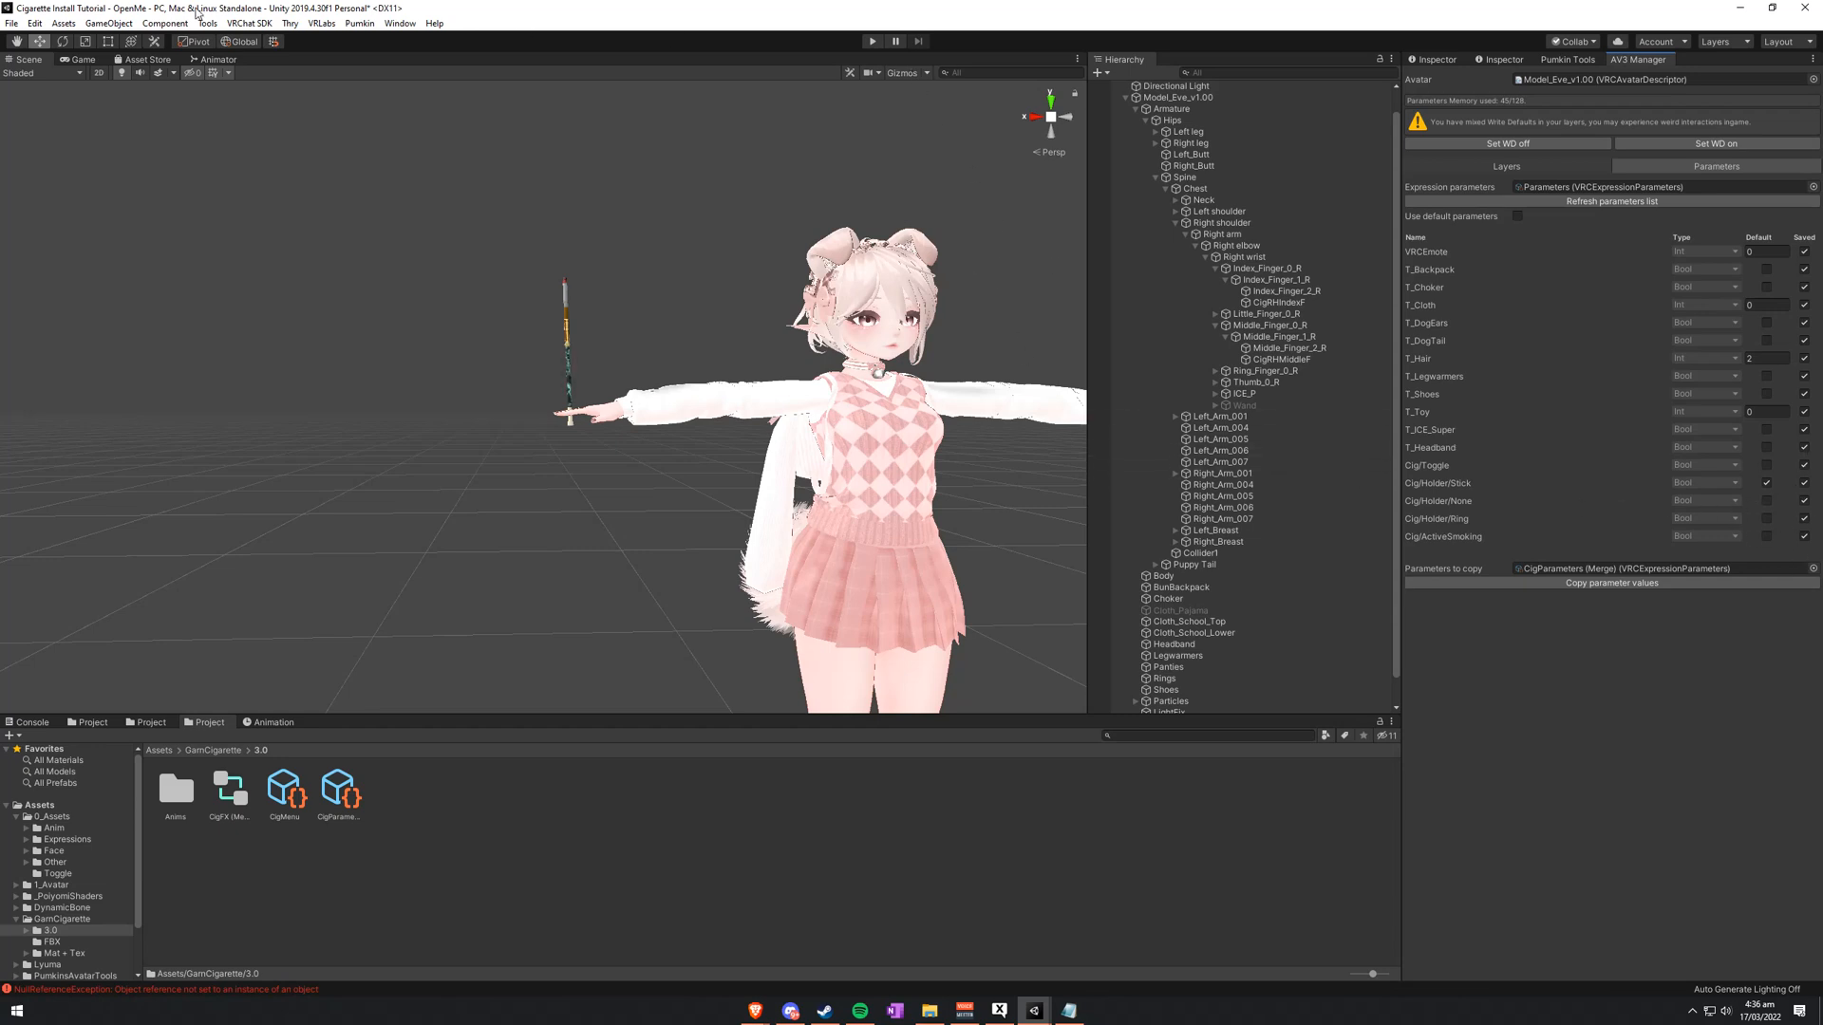
Step: Enable the Avatars 3.0 Emulator, test the avatar in Play mode, then select the avatar
{"action": "left_click", "coordinate": [206, 22]}
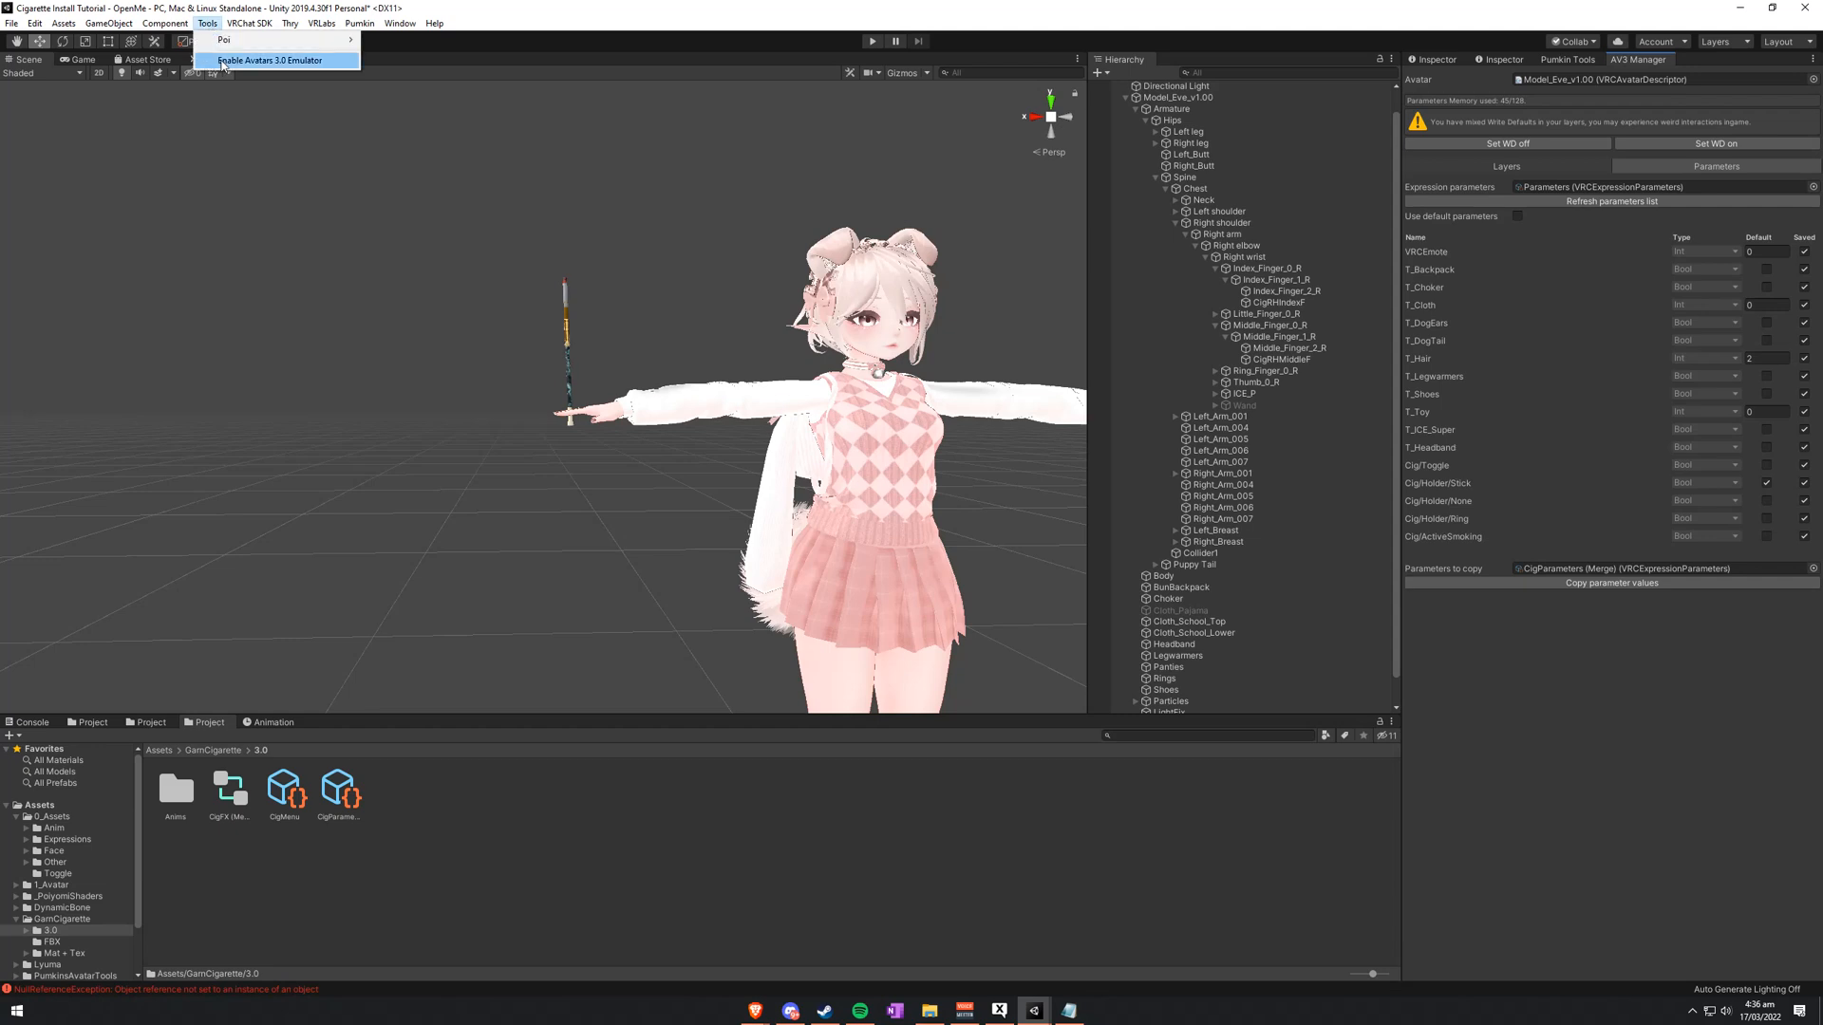
{"action": "left_click", "coordinate": [269, 59]}
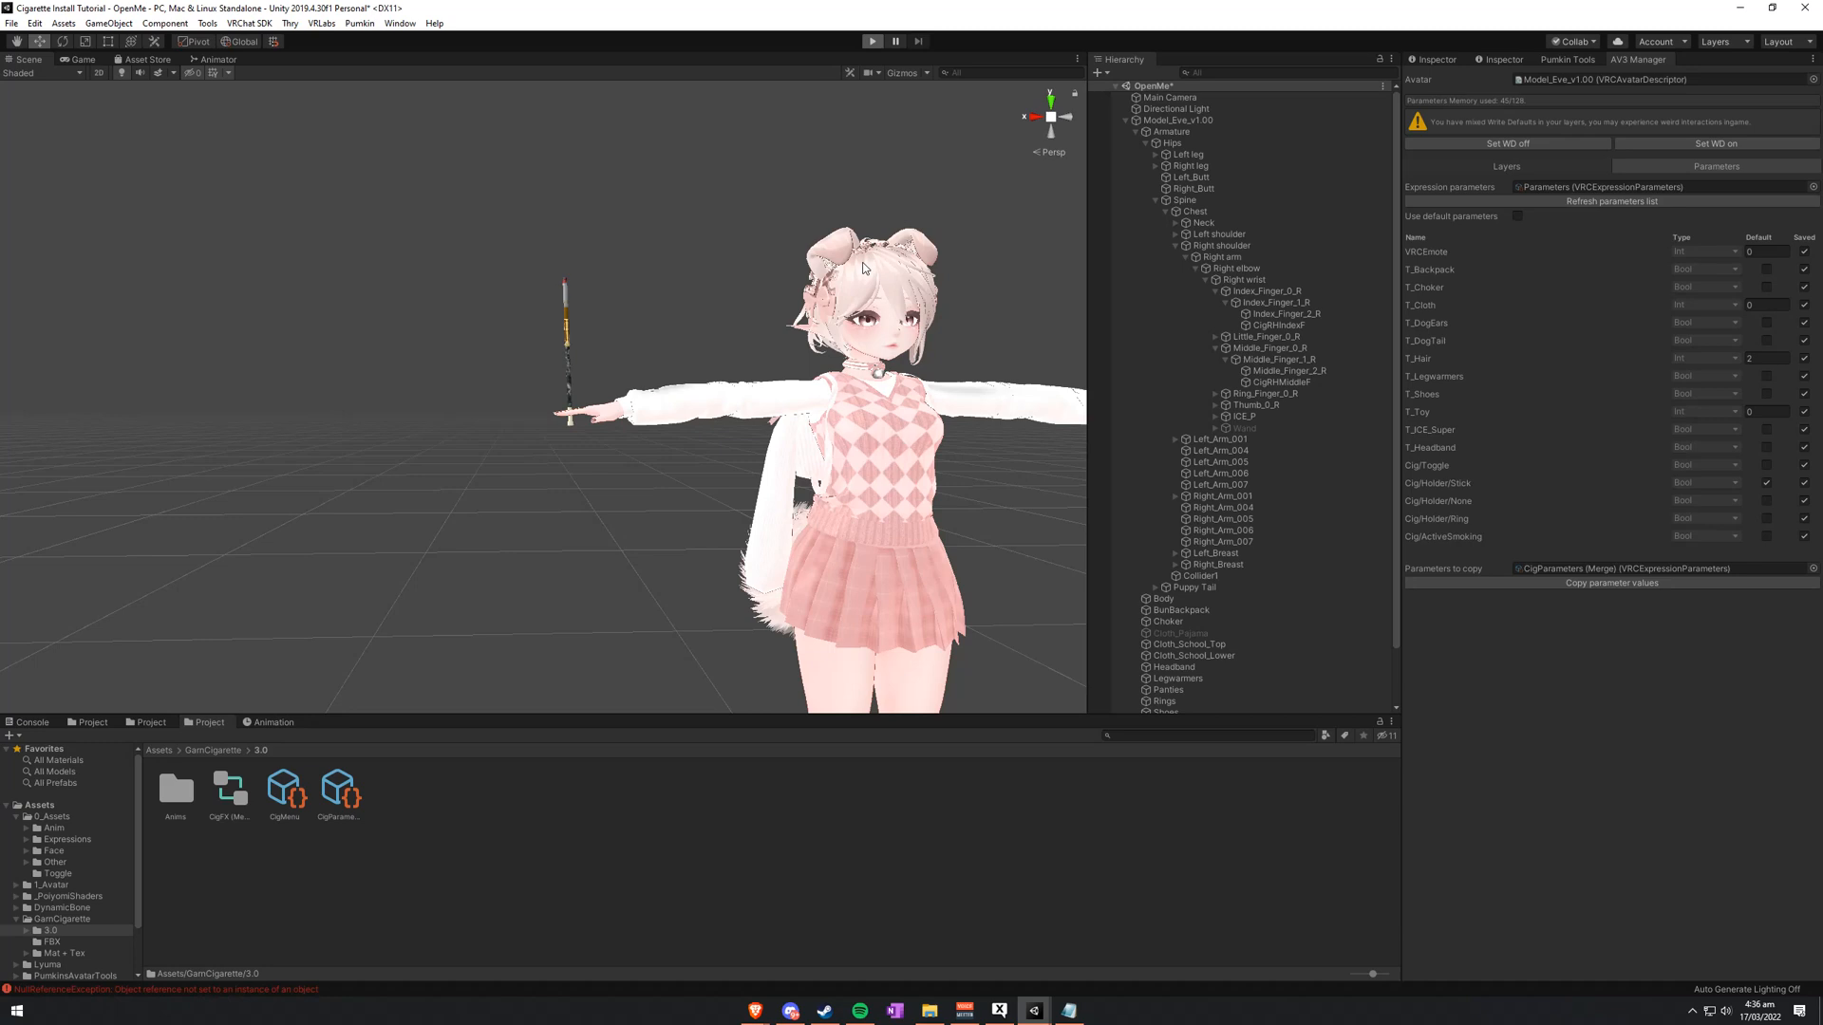
{"action": "left_click", "coordinate": [871, 40]}
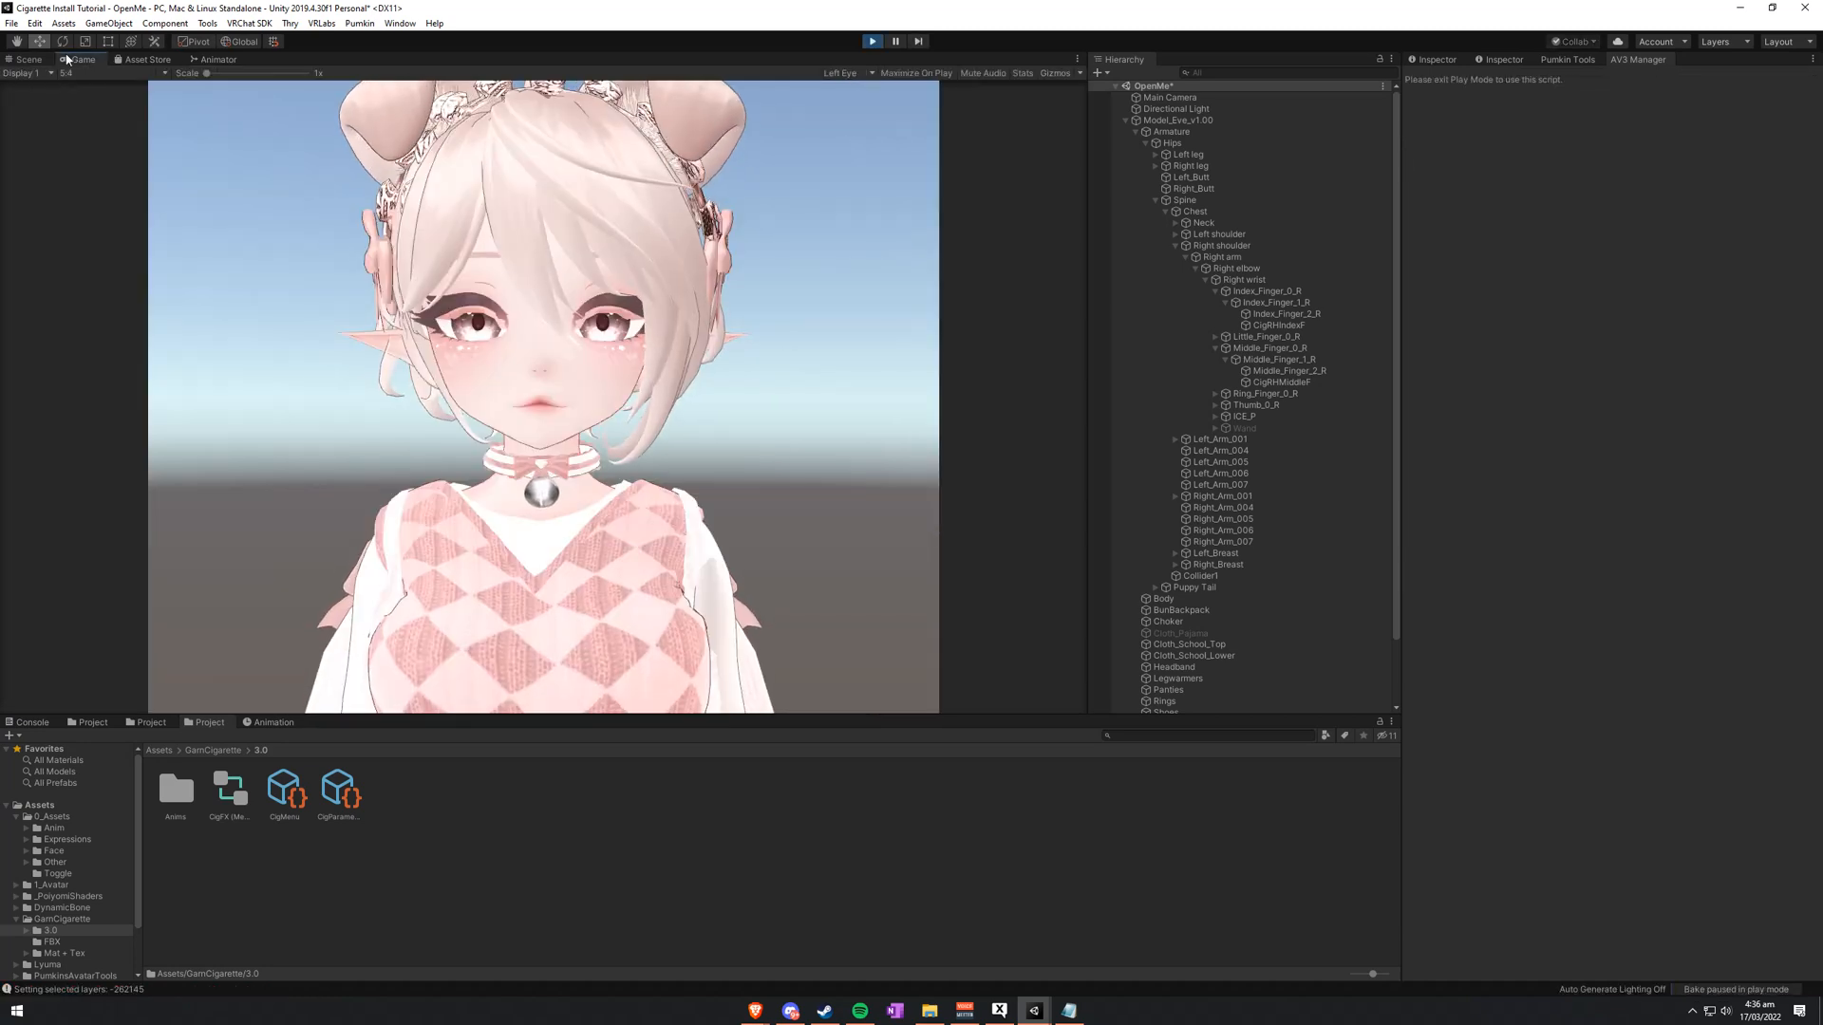
{"action": "left_click", "coordinate": [25, 59]}
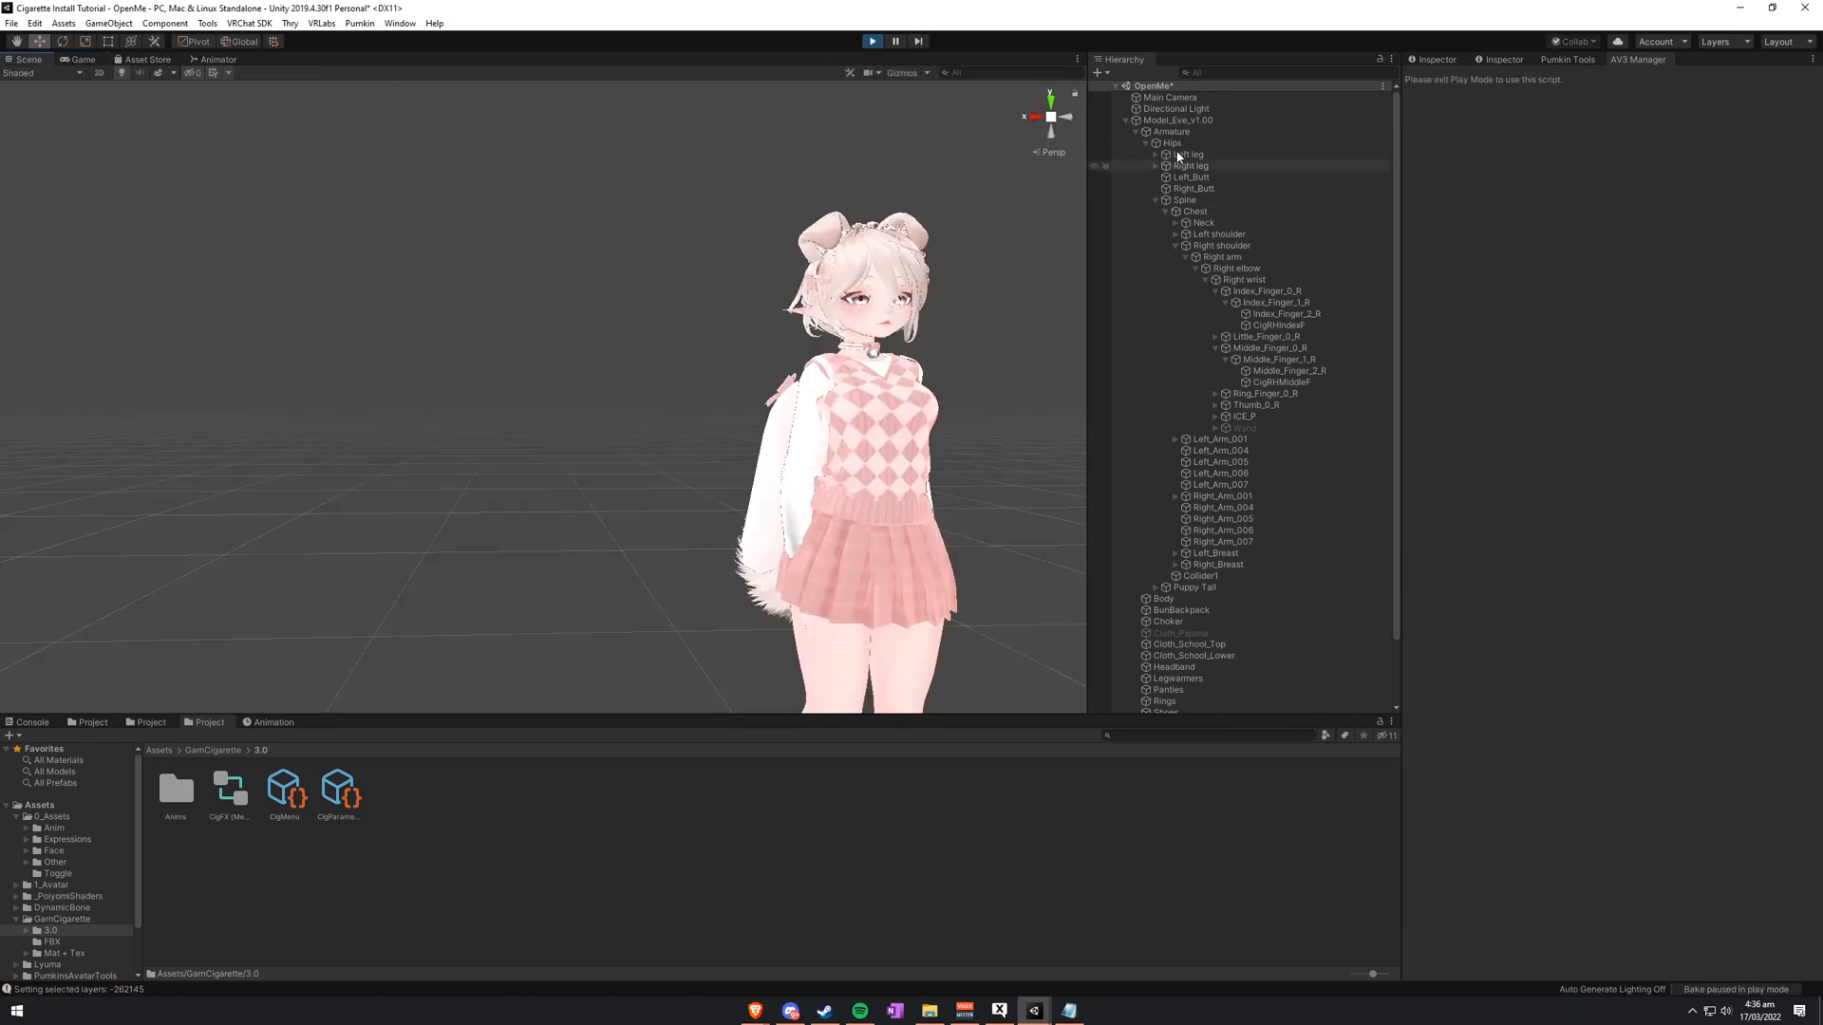
{"action": "left_click", "coordinate": [1176, 120]}
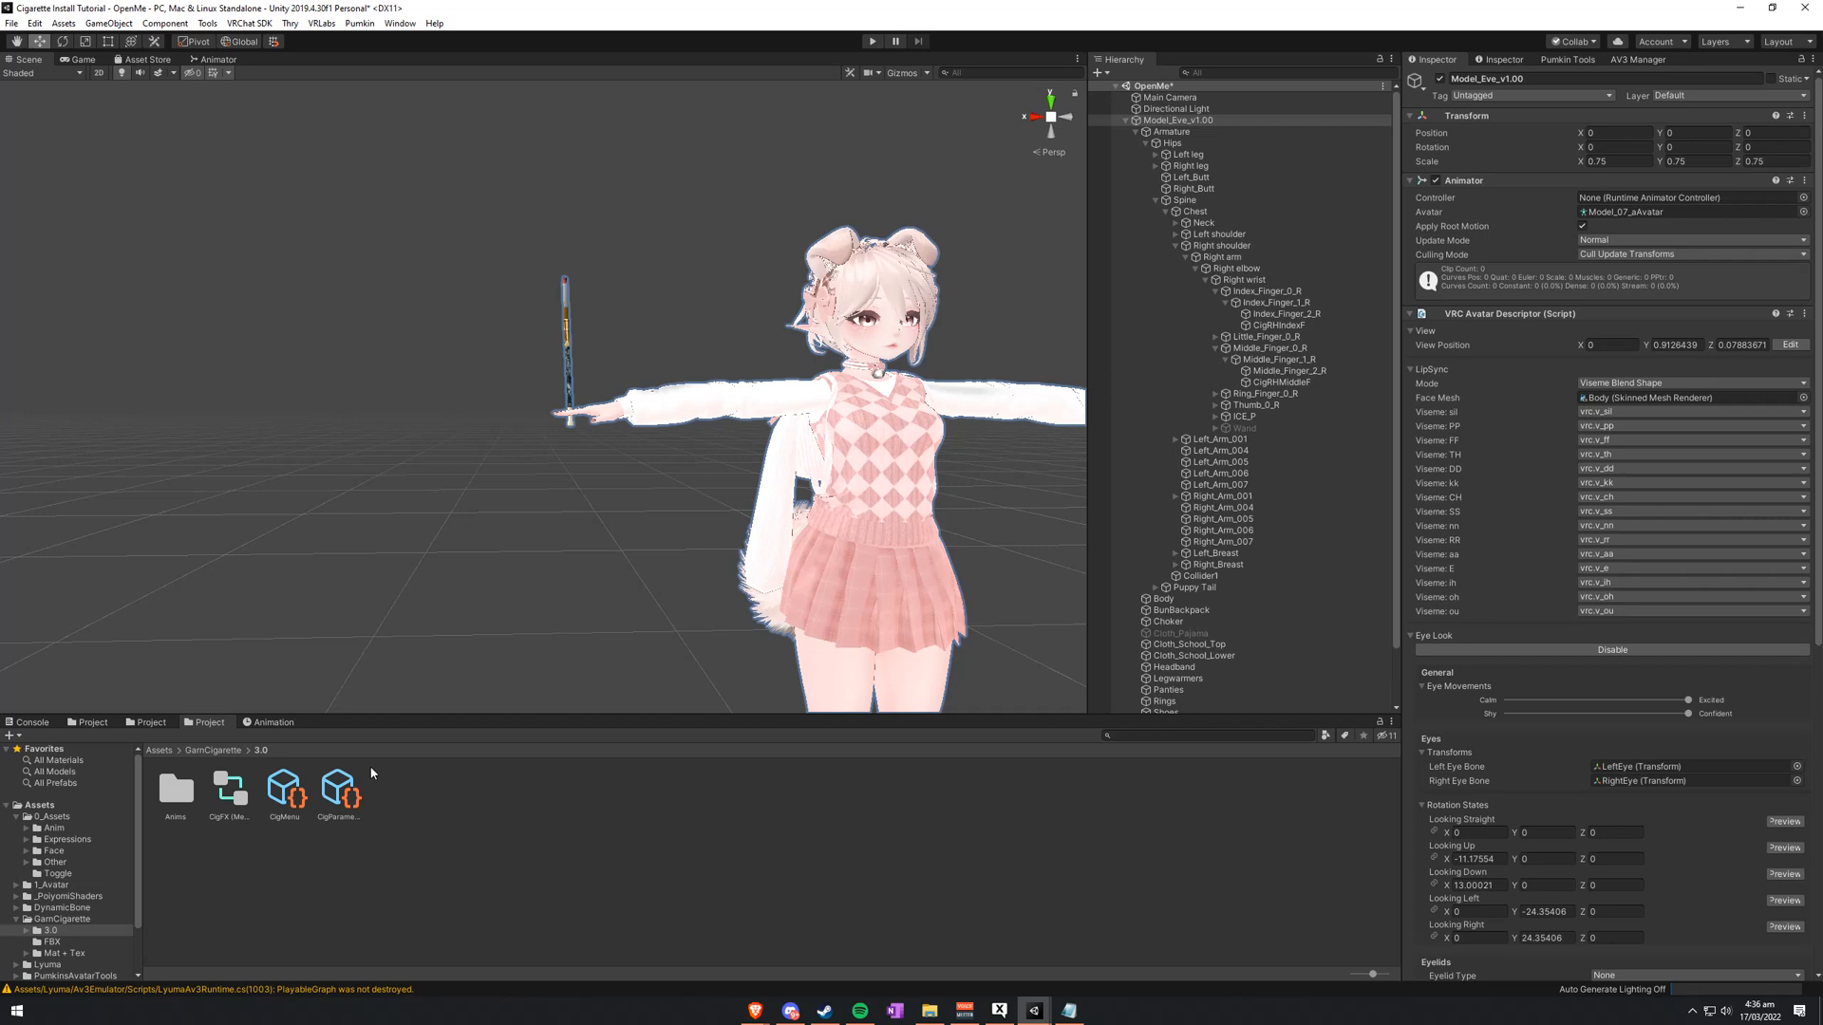
{"action": "left_click", "coordinate": [1179, 119]}
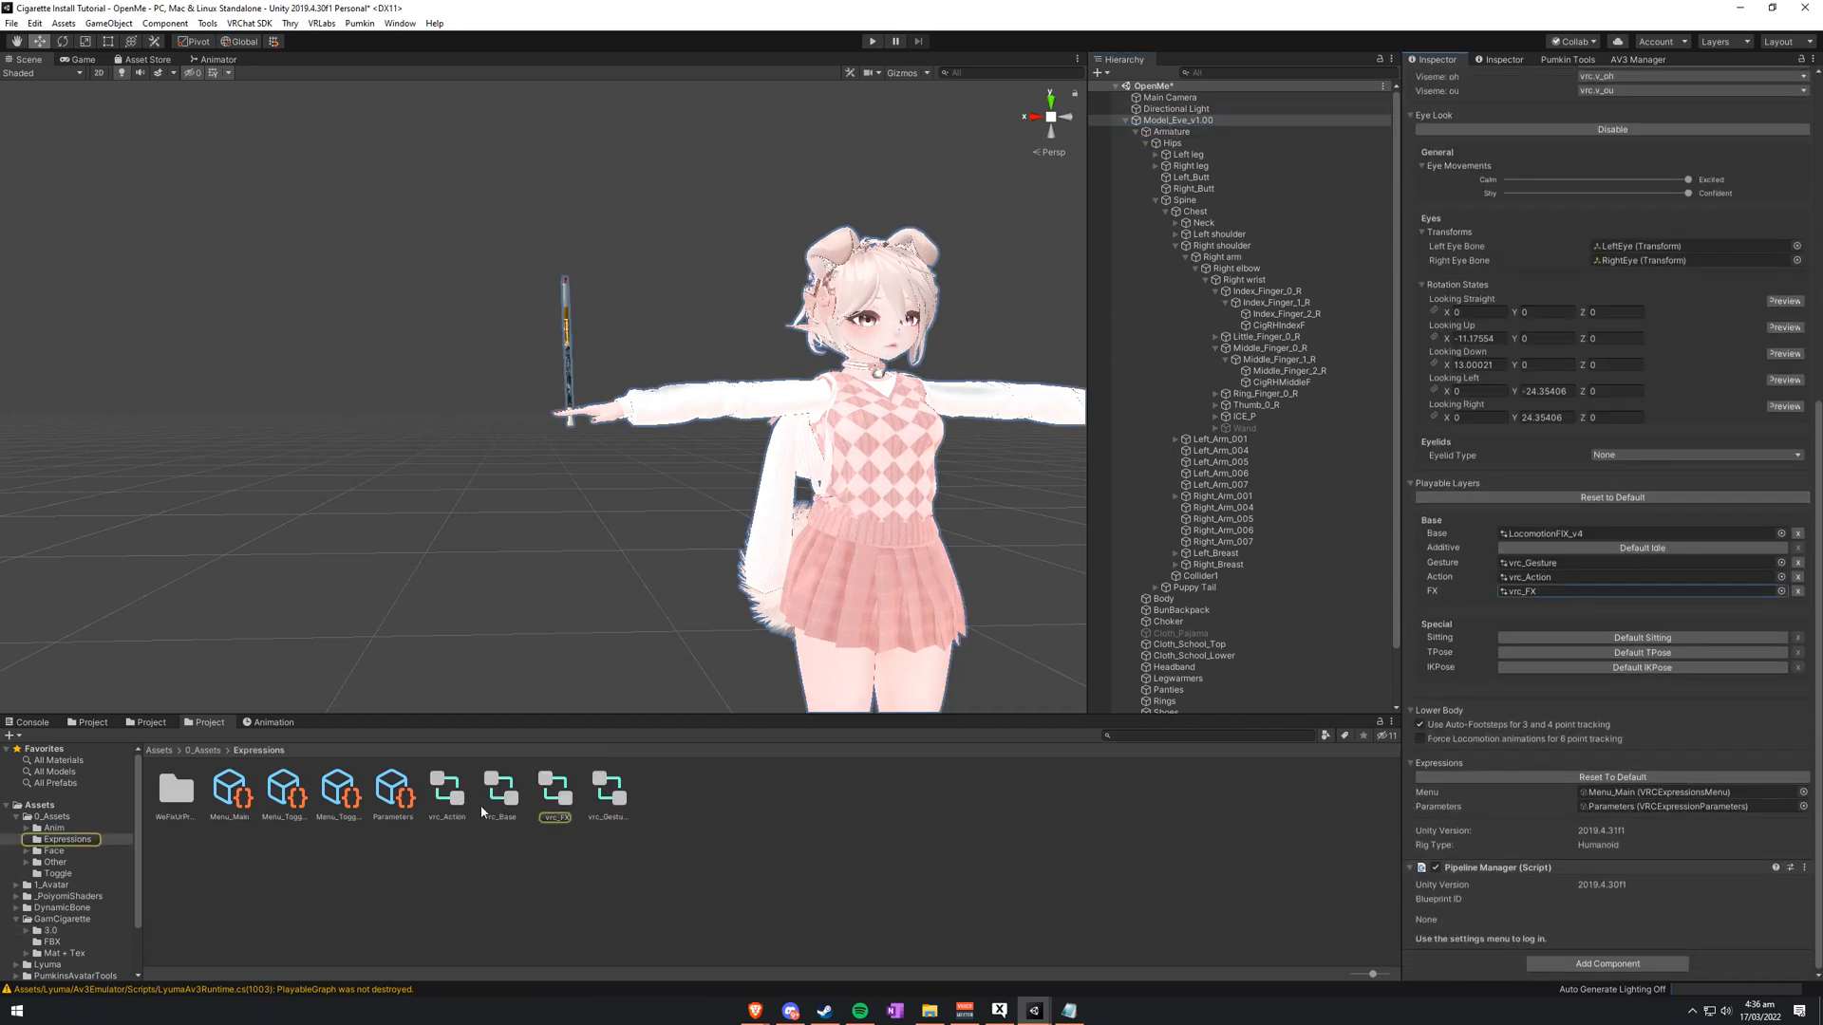
Step: Add a 'Cigarette' Sub Menu control to Menu_Main opening CigMenu, then enter play mode
{"action": "left_click", "coordinate": [229, 791]}
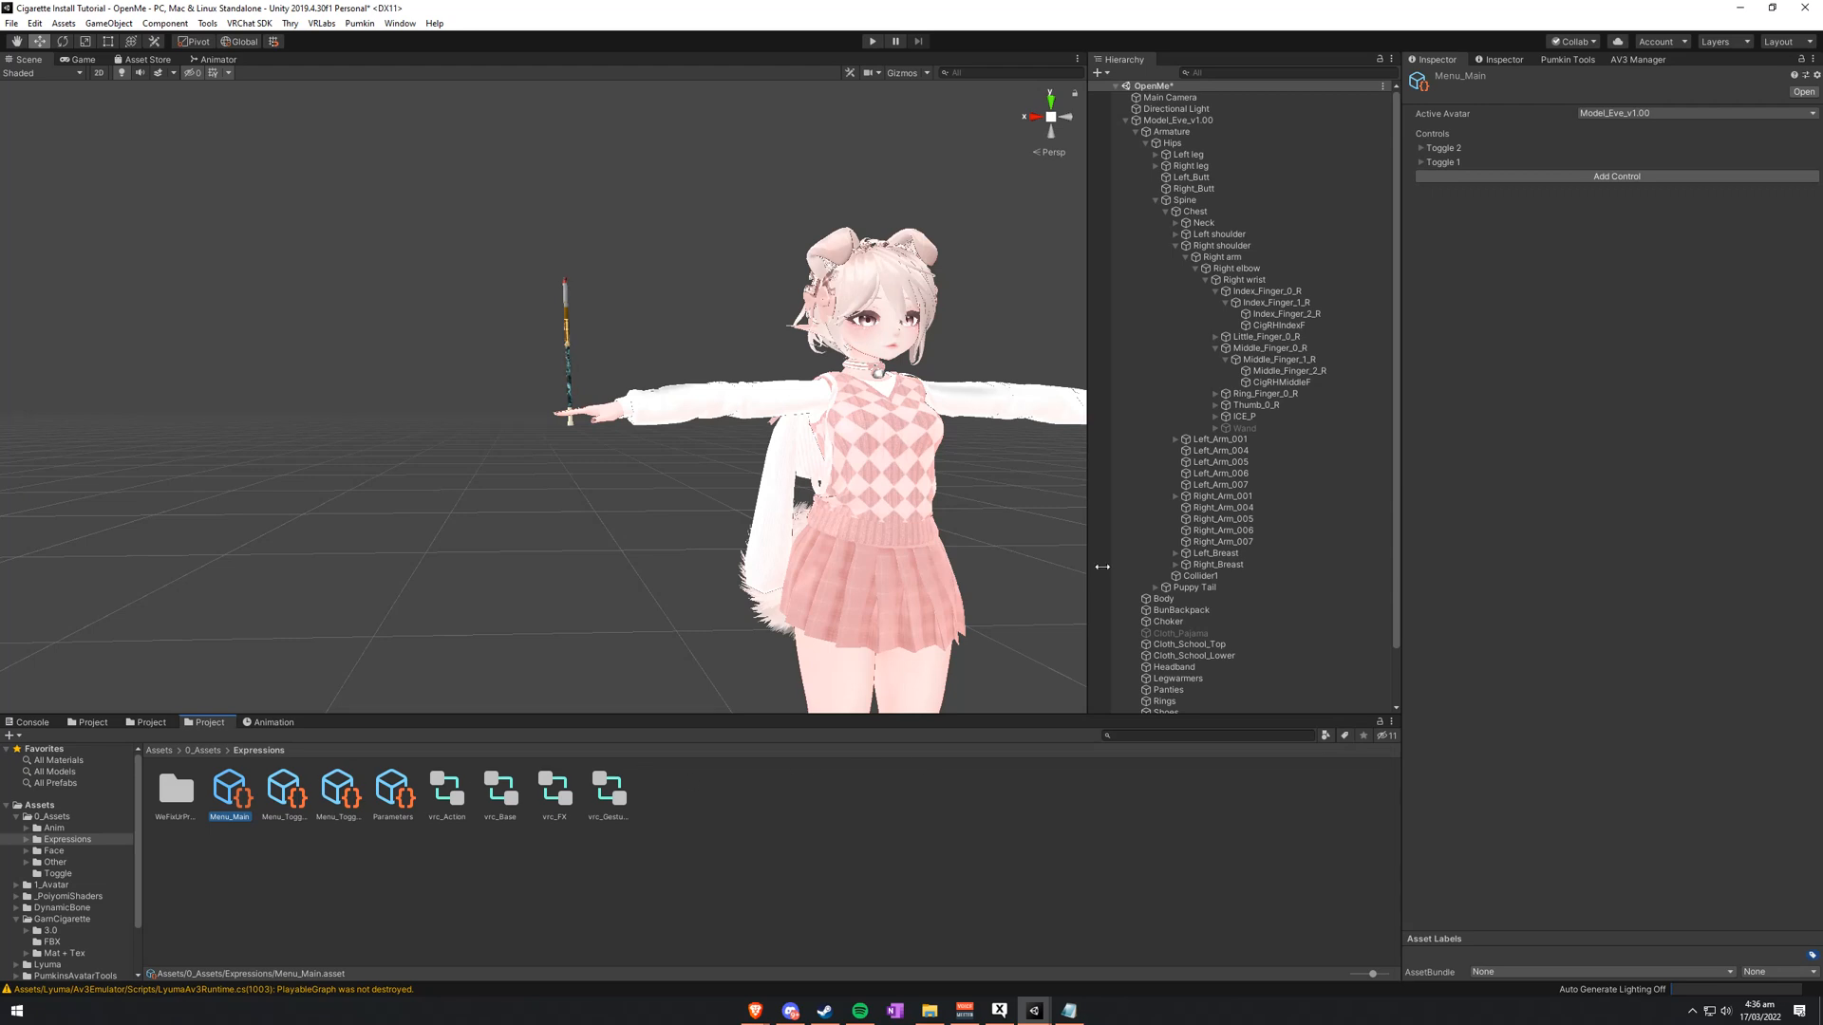
{"action": "left_click", "coordinate": [1614, 176]}
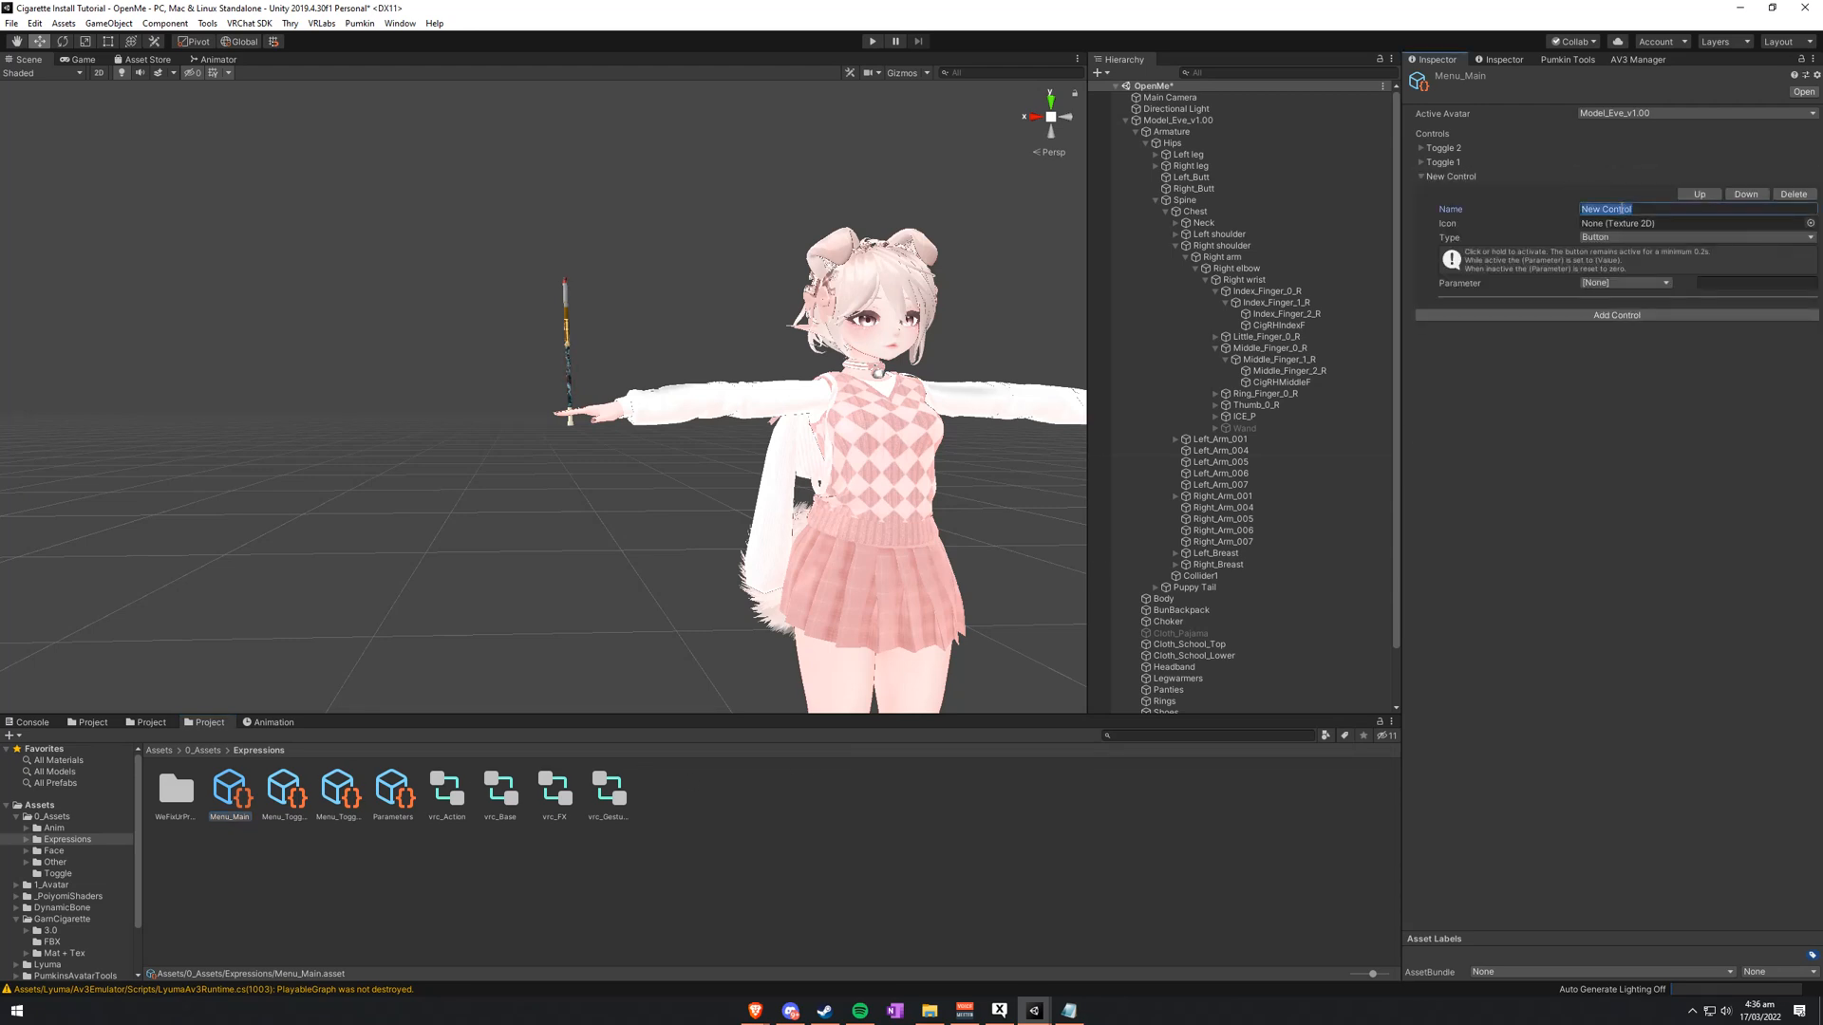
{"action": "type", "text": "Cigare"}
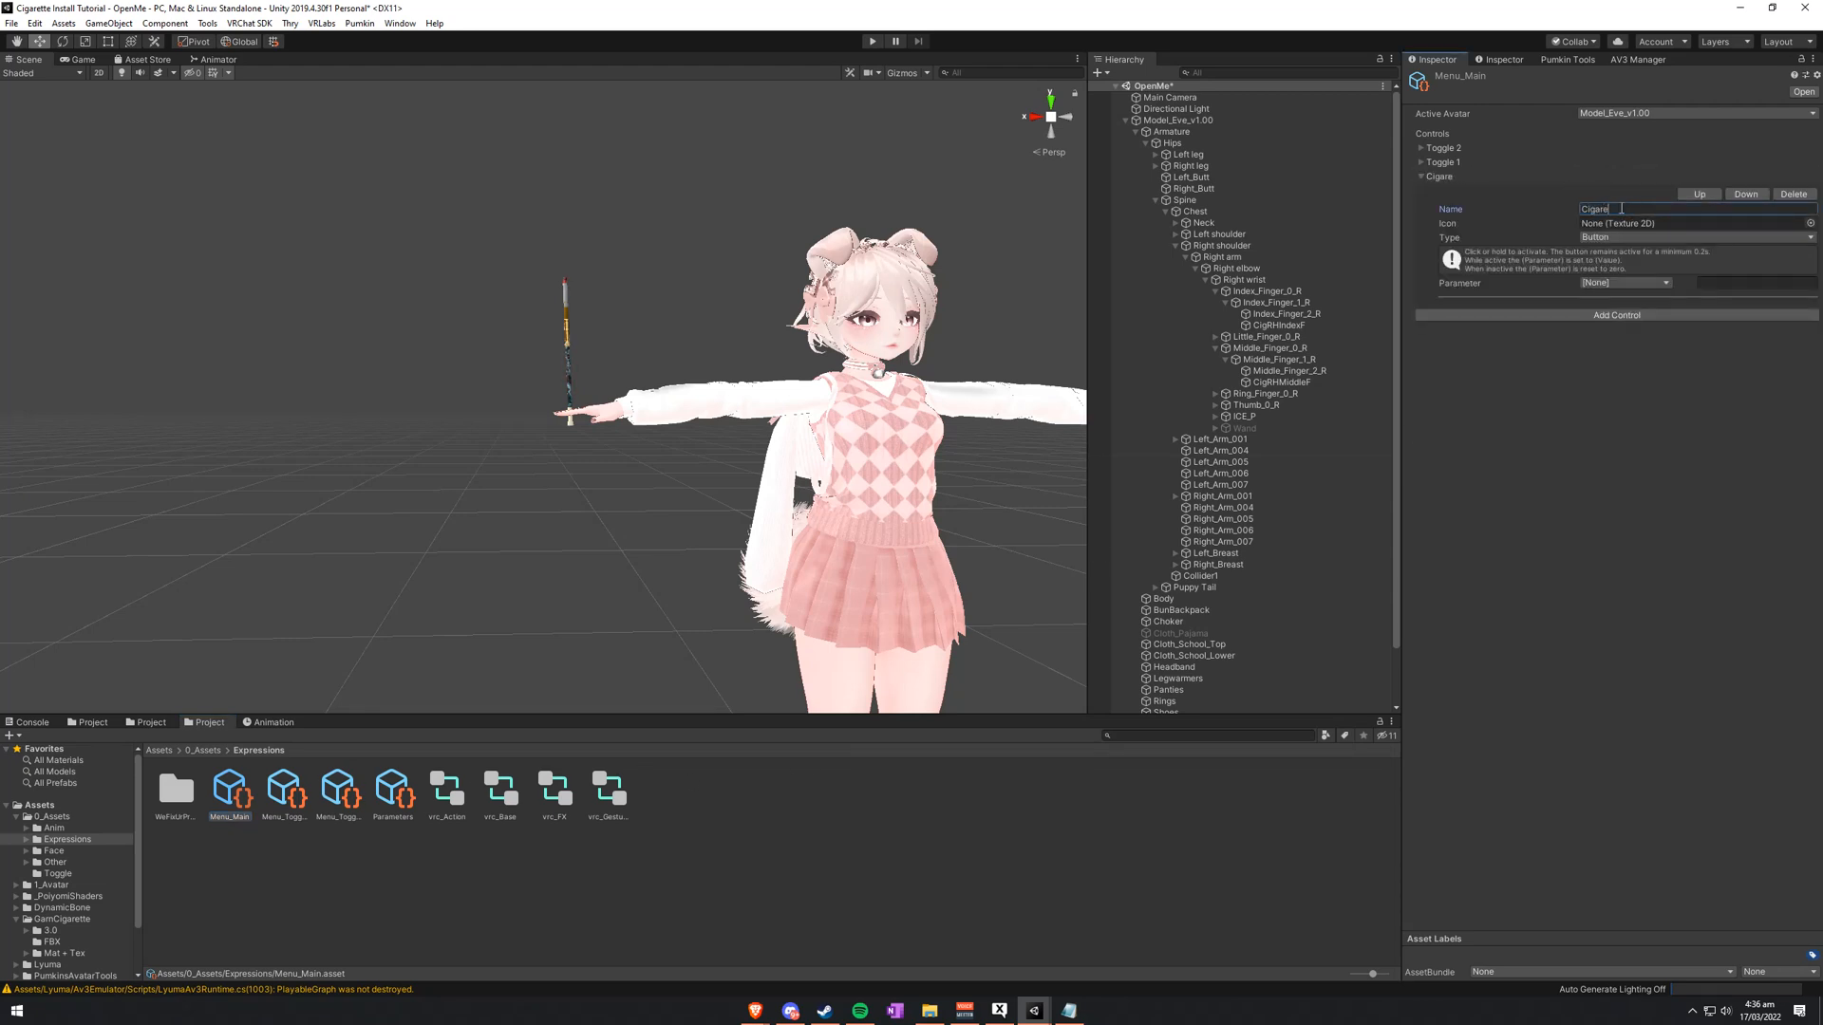
{"action": "left_click", "coordinate": [1692, 237]}
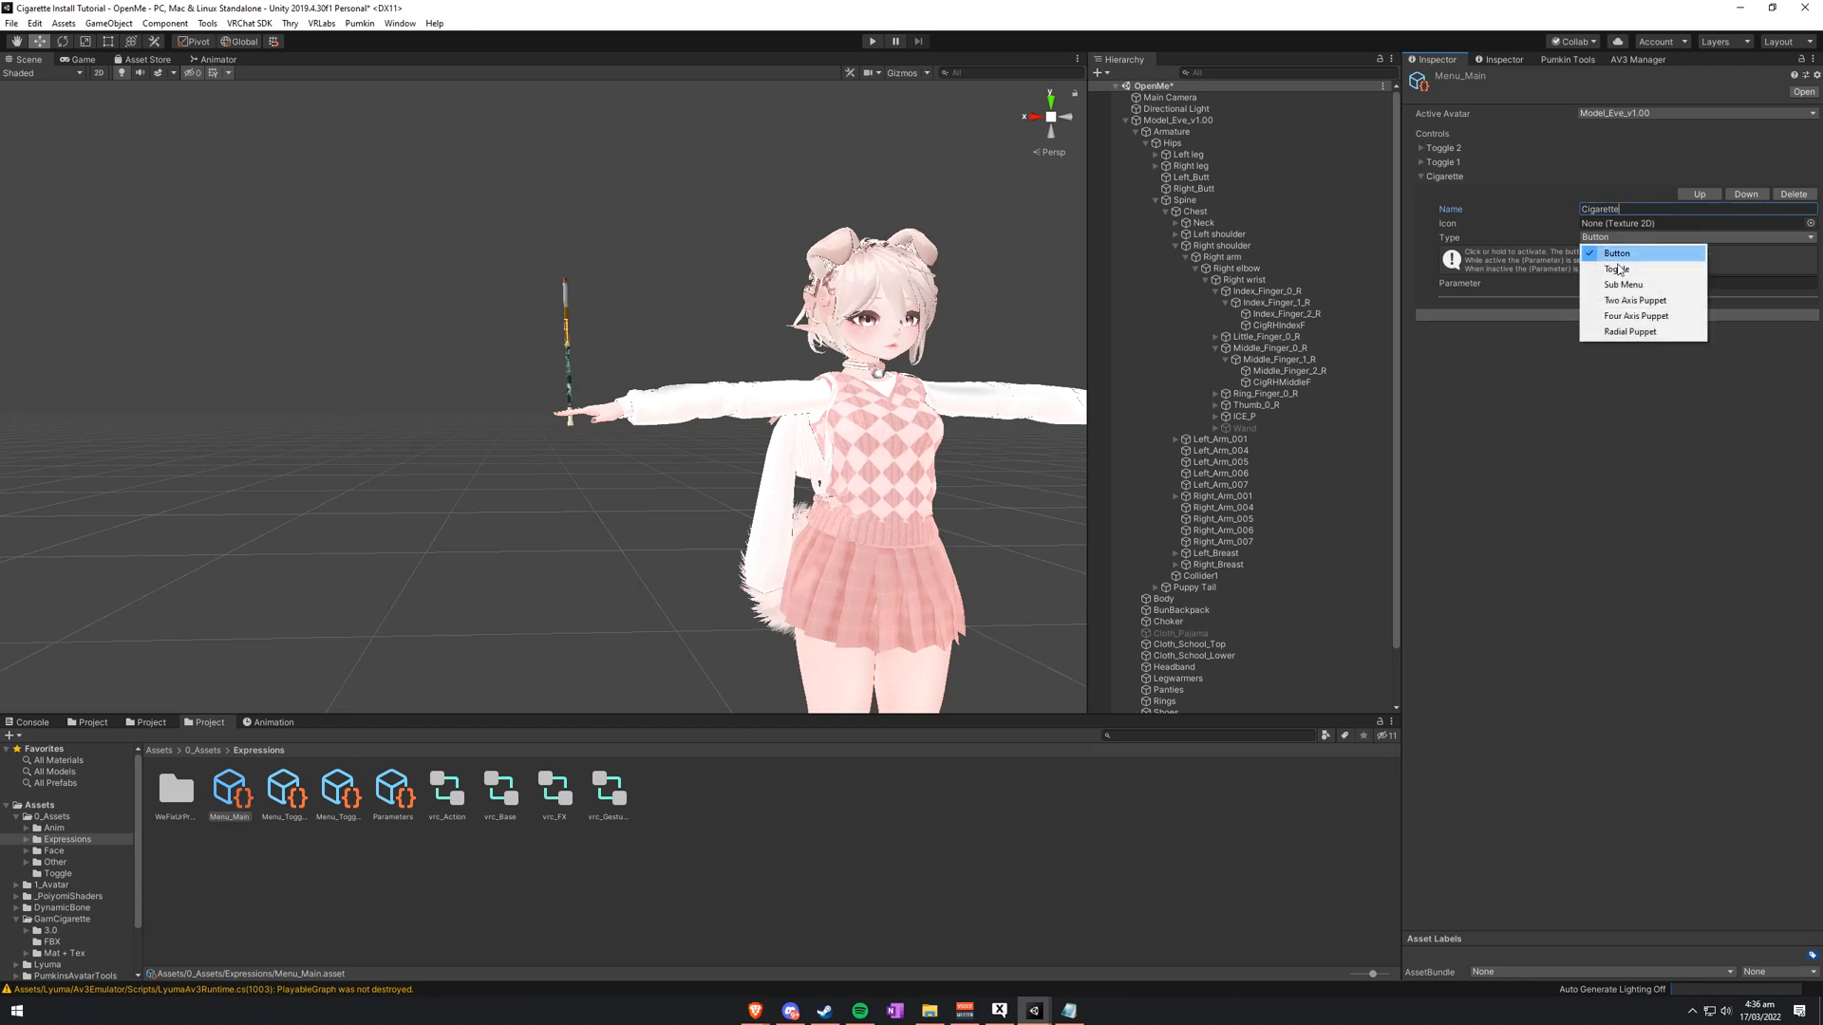
{"action": "left_click", "coordinate": [1624, 284]}
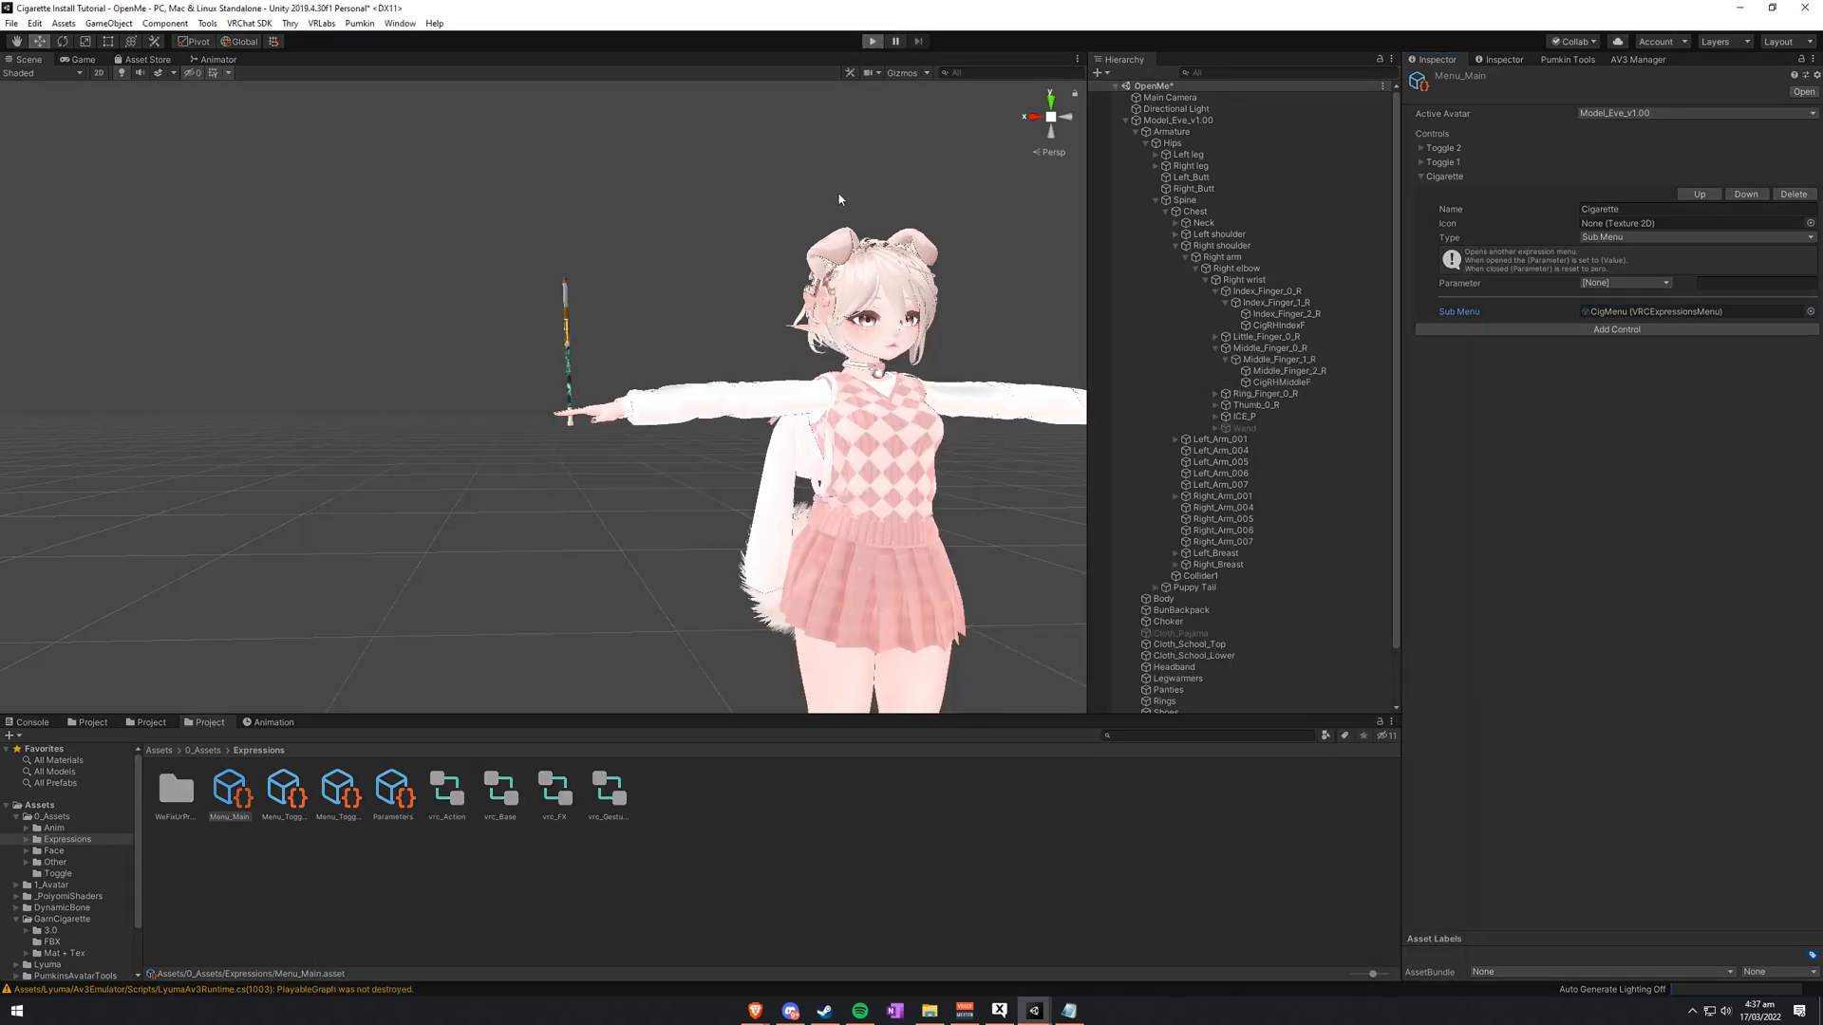
{"action": "left_click", "coordinate": [871, 40]}
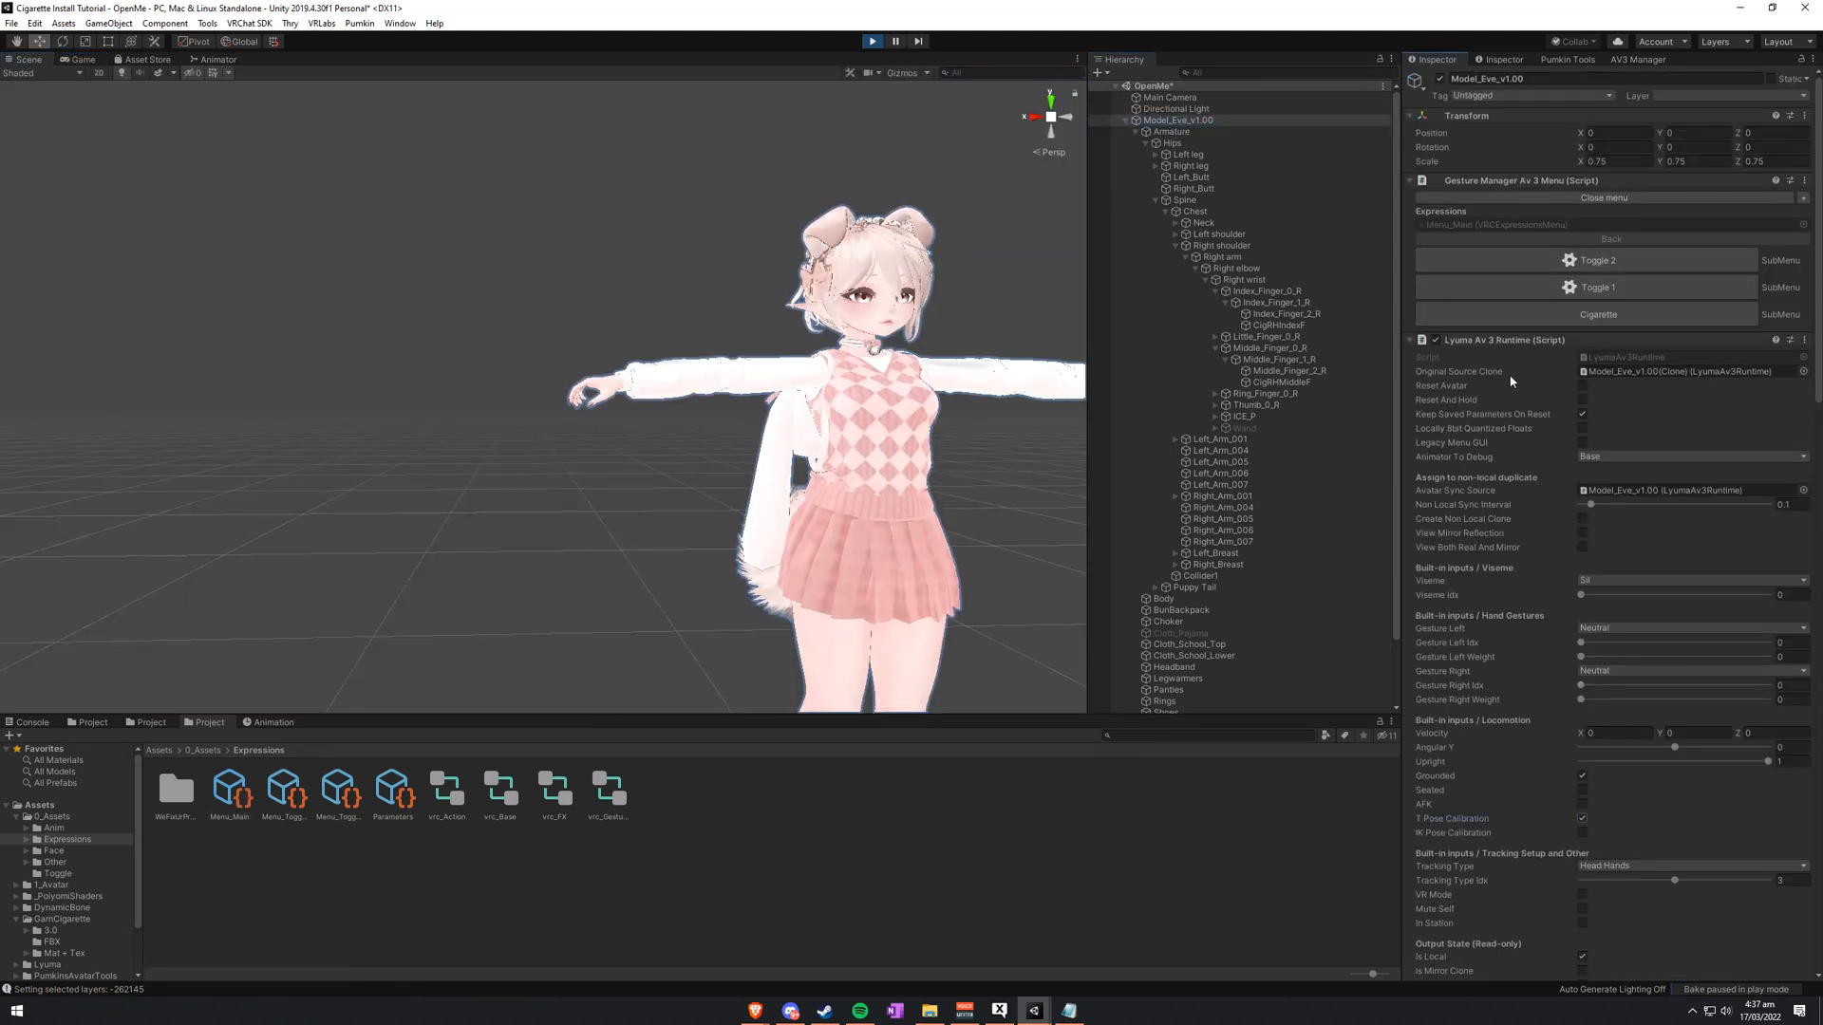
Step: In the emulated menu, open Cigarette, switch to the ring holder and select CigRHIndexF
{"action": "left_click", "coordinate": [1598, 314]}
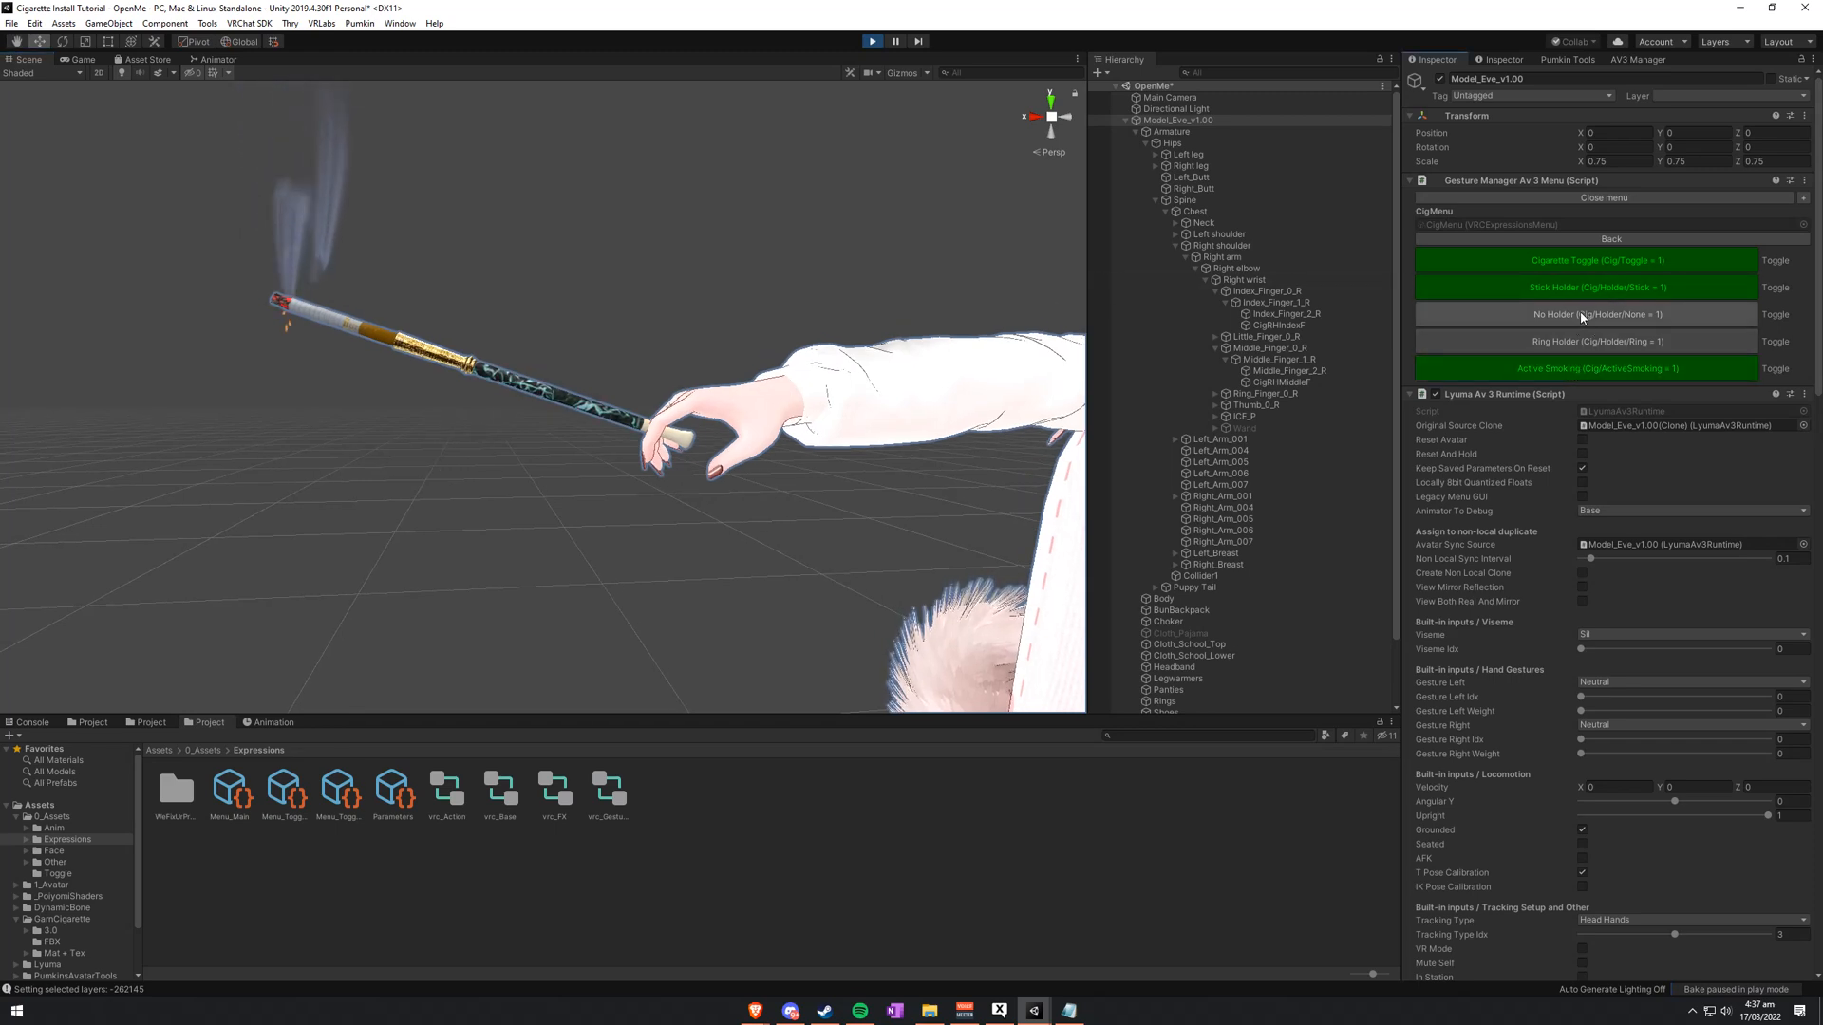
{"action": "left_click", "coordinate": [1590, 315]}
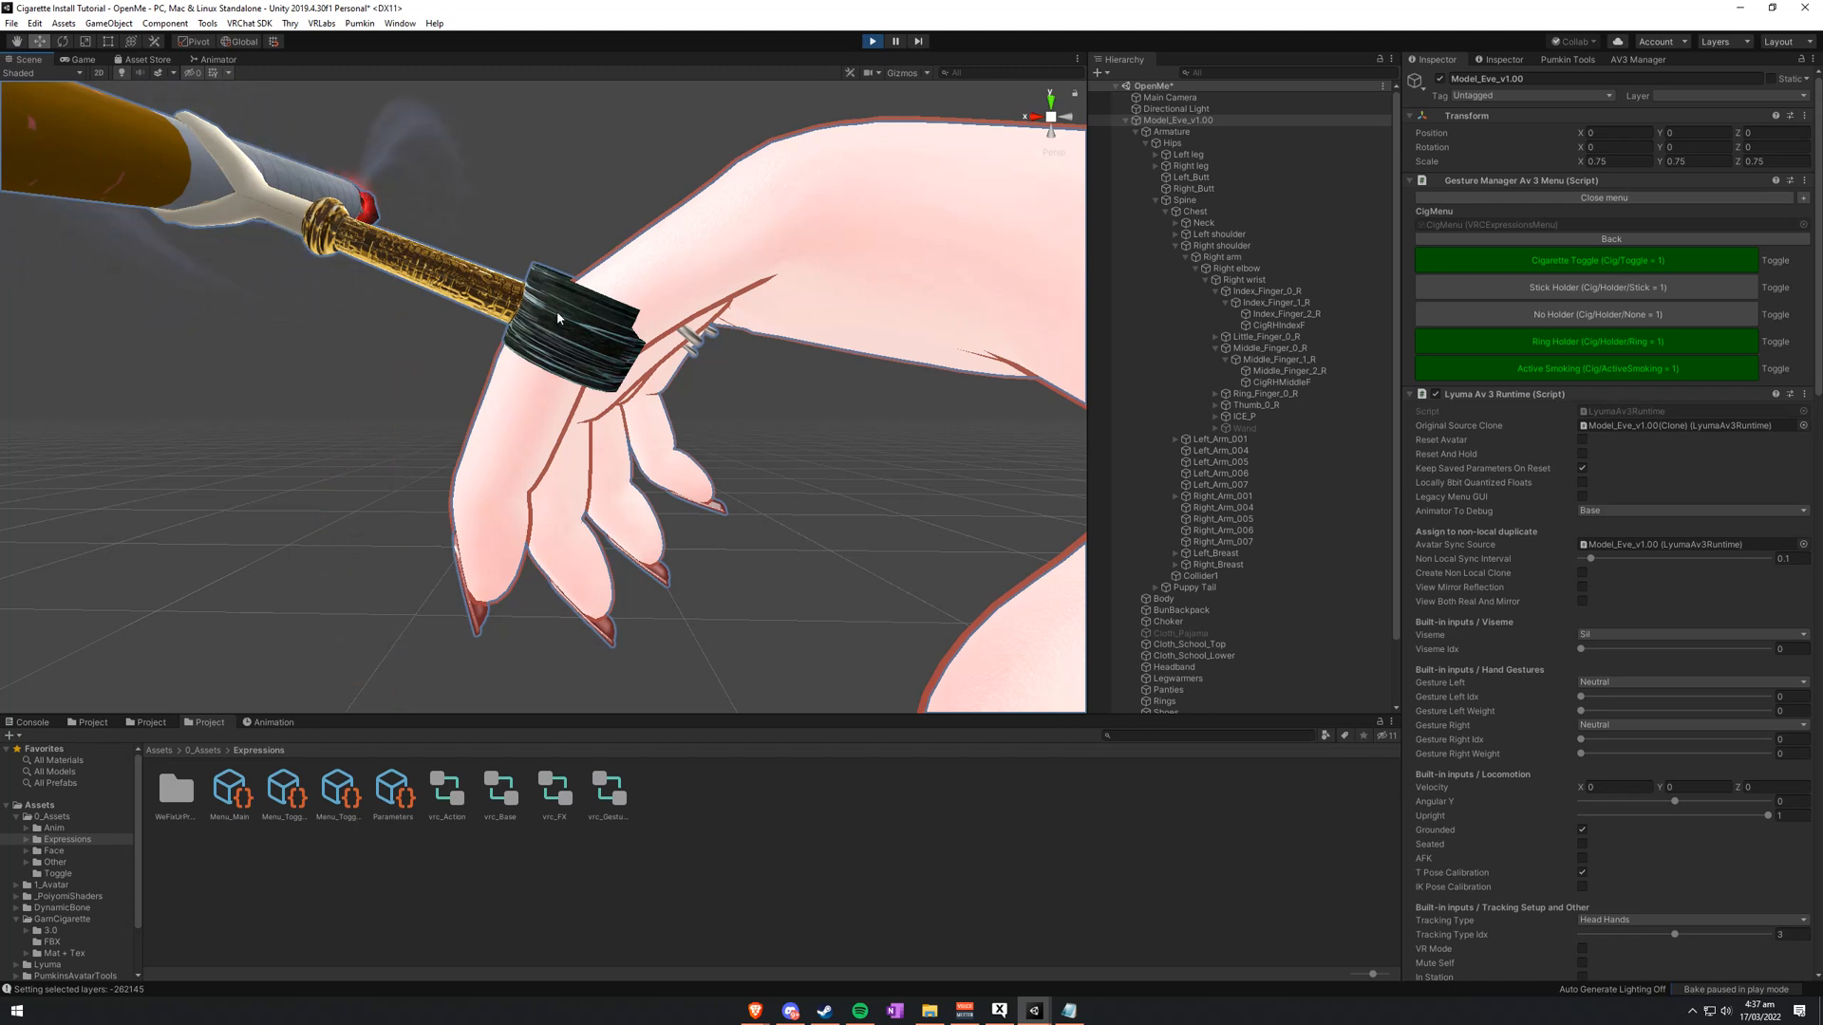
{"action": "left_click", "coordinate": [1276, 324]}
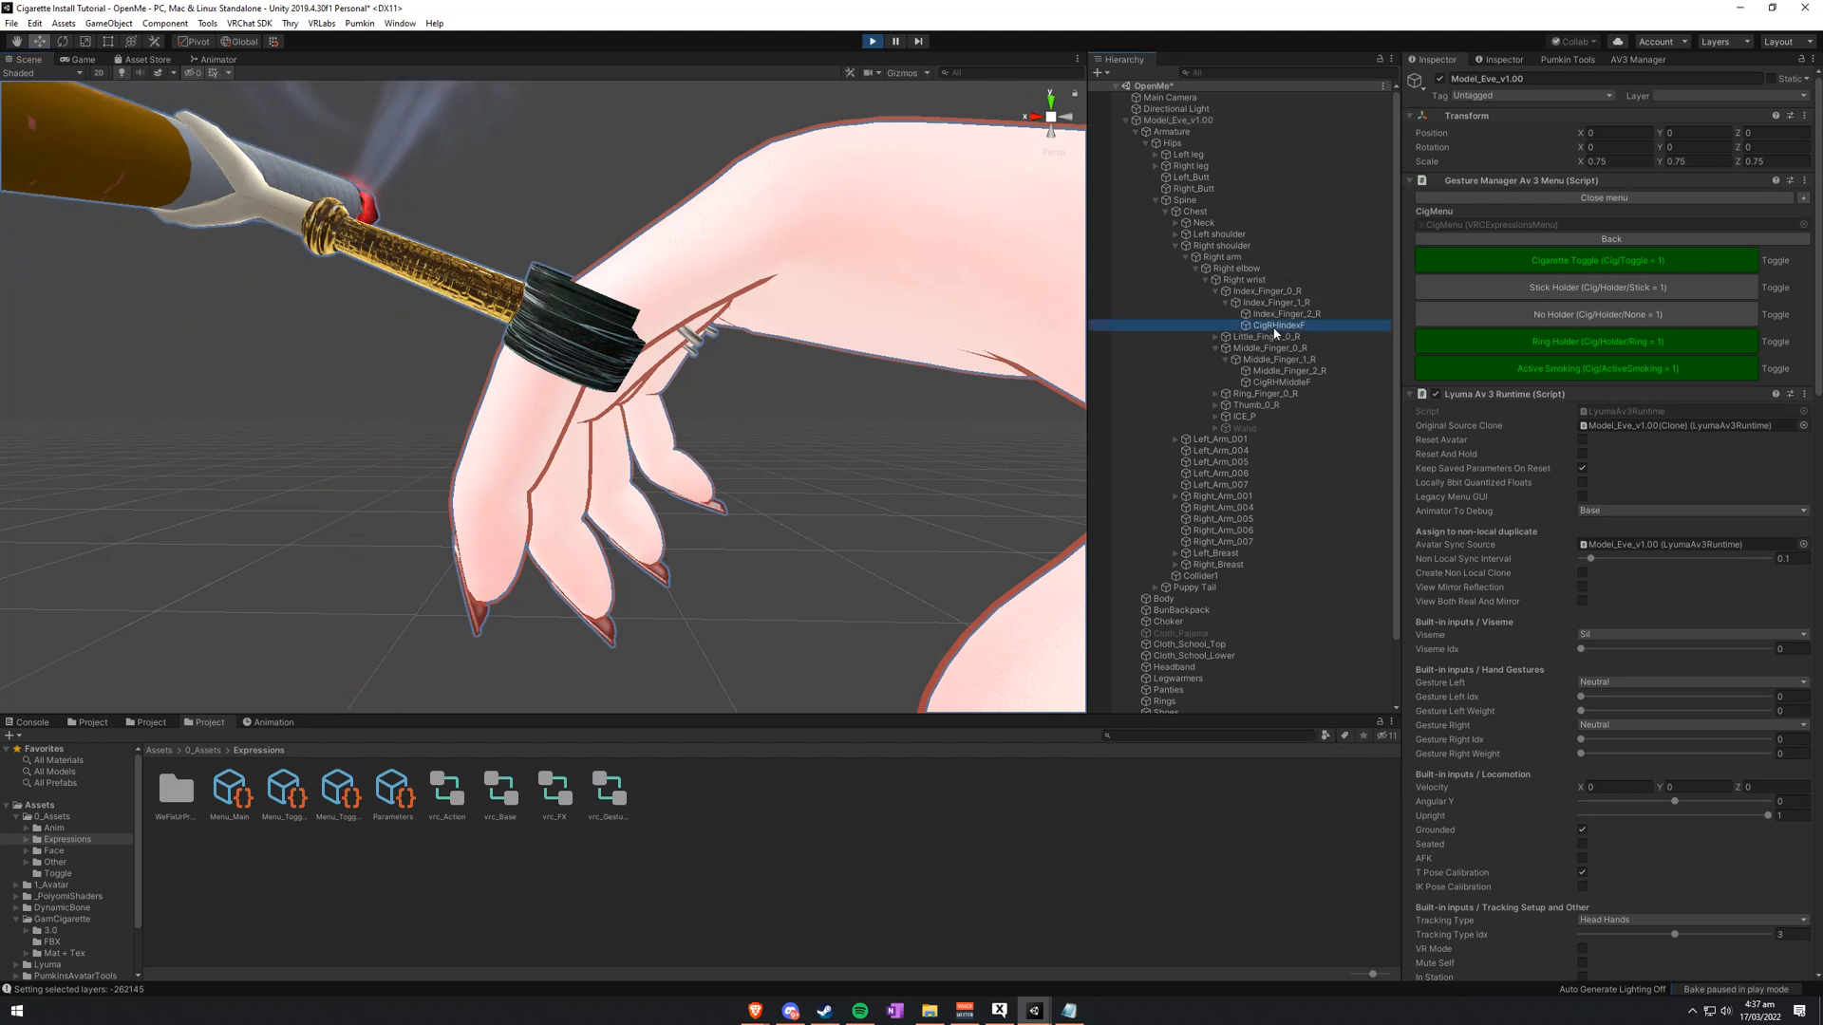
{"action": "left_click", "coordinate": [1285, 314]}
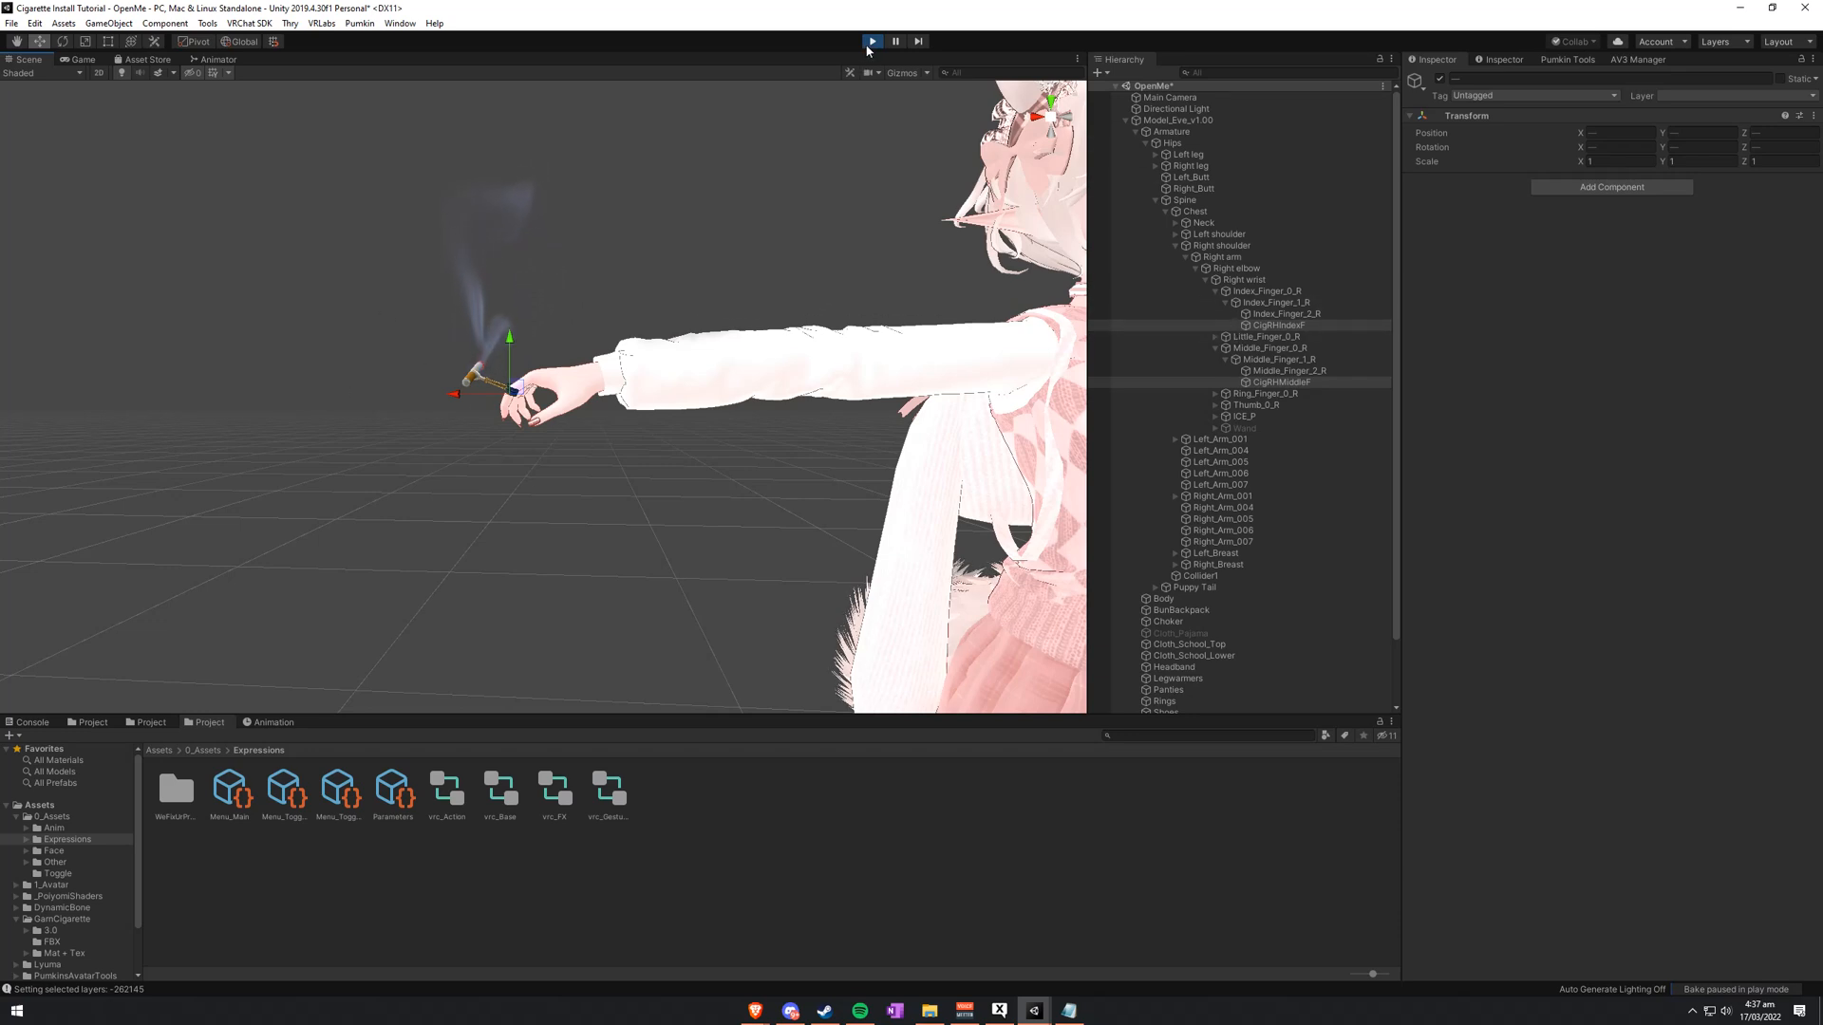
Step: Exit play mode and assign the Cigarette controller to Model_Eve_v1.00's Animator
{"action": "left_click", "coordinate": [872, 40]}
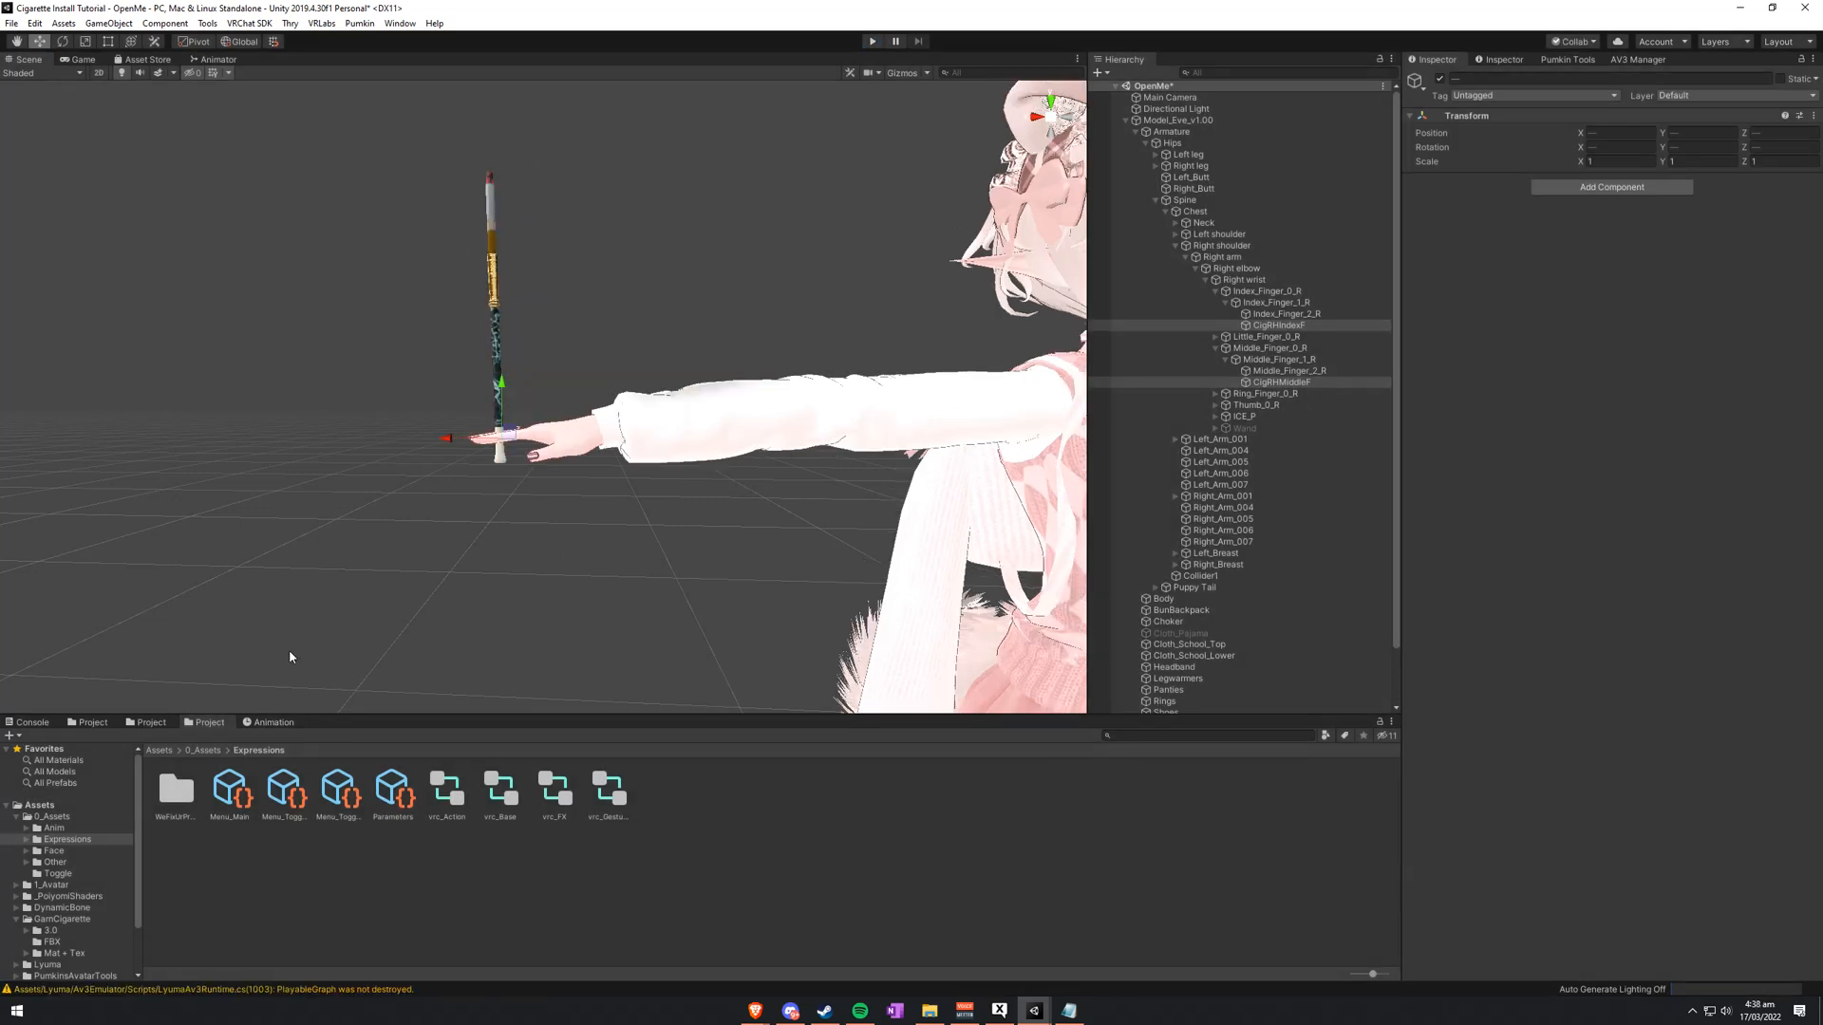
{"action": "left_click", "coordinate": [1176, 119]}
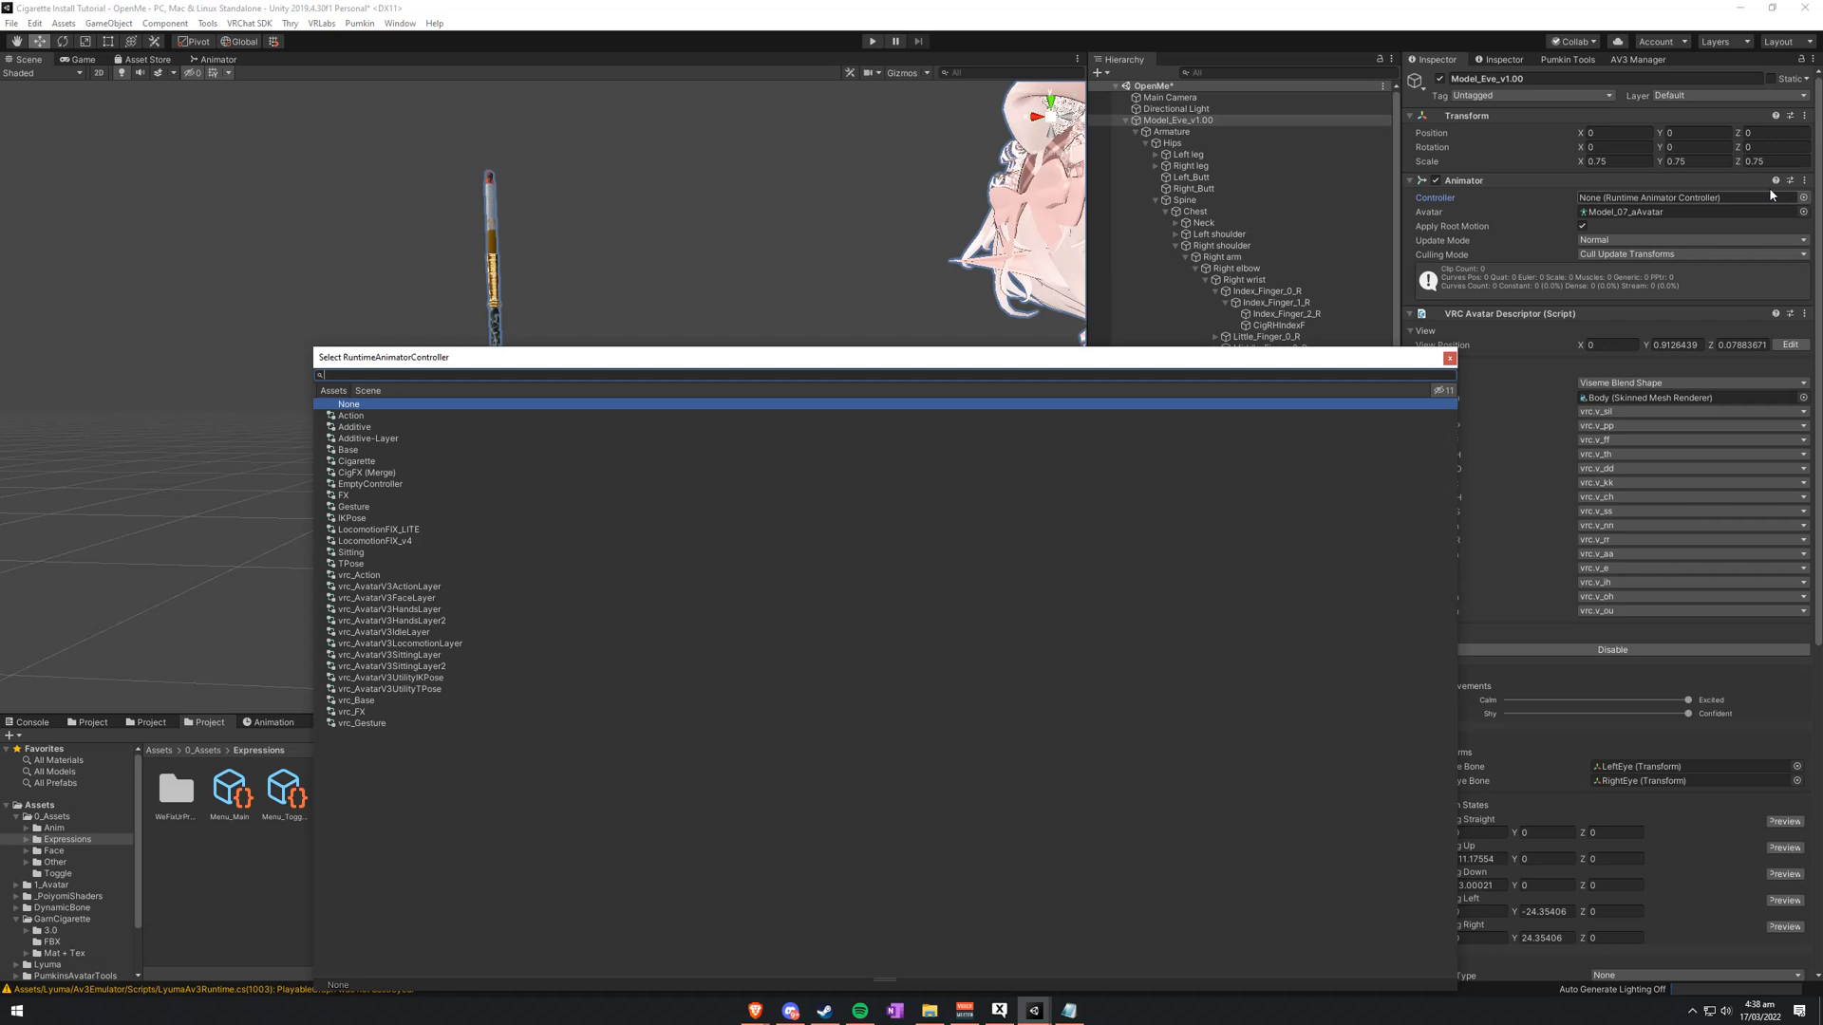
{"action": "left_click", "coordinate": [358, 460]}
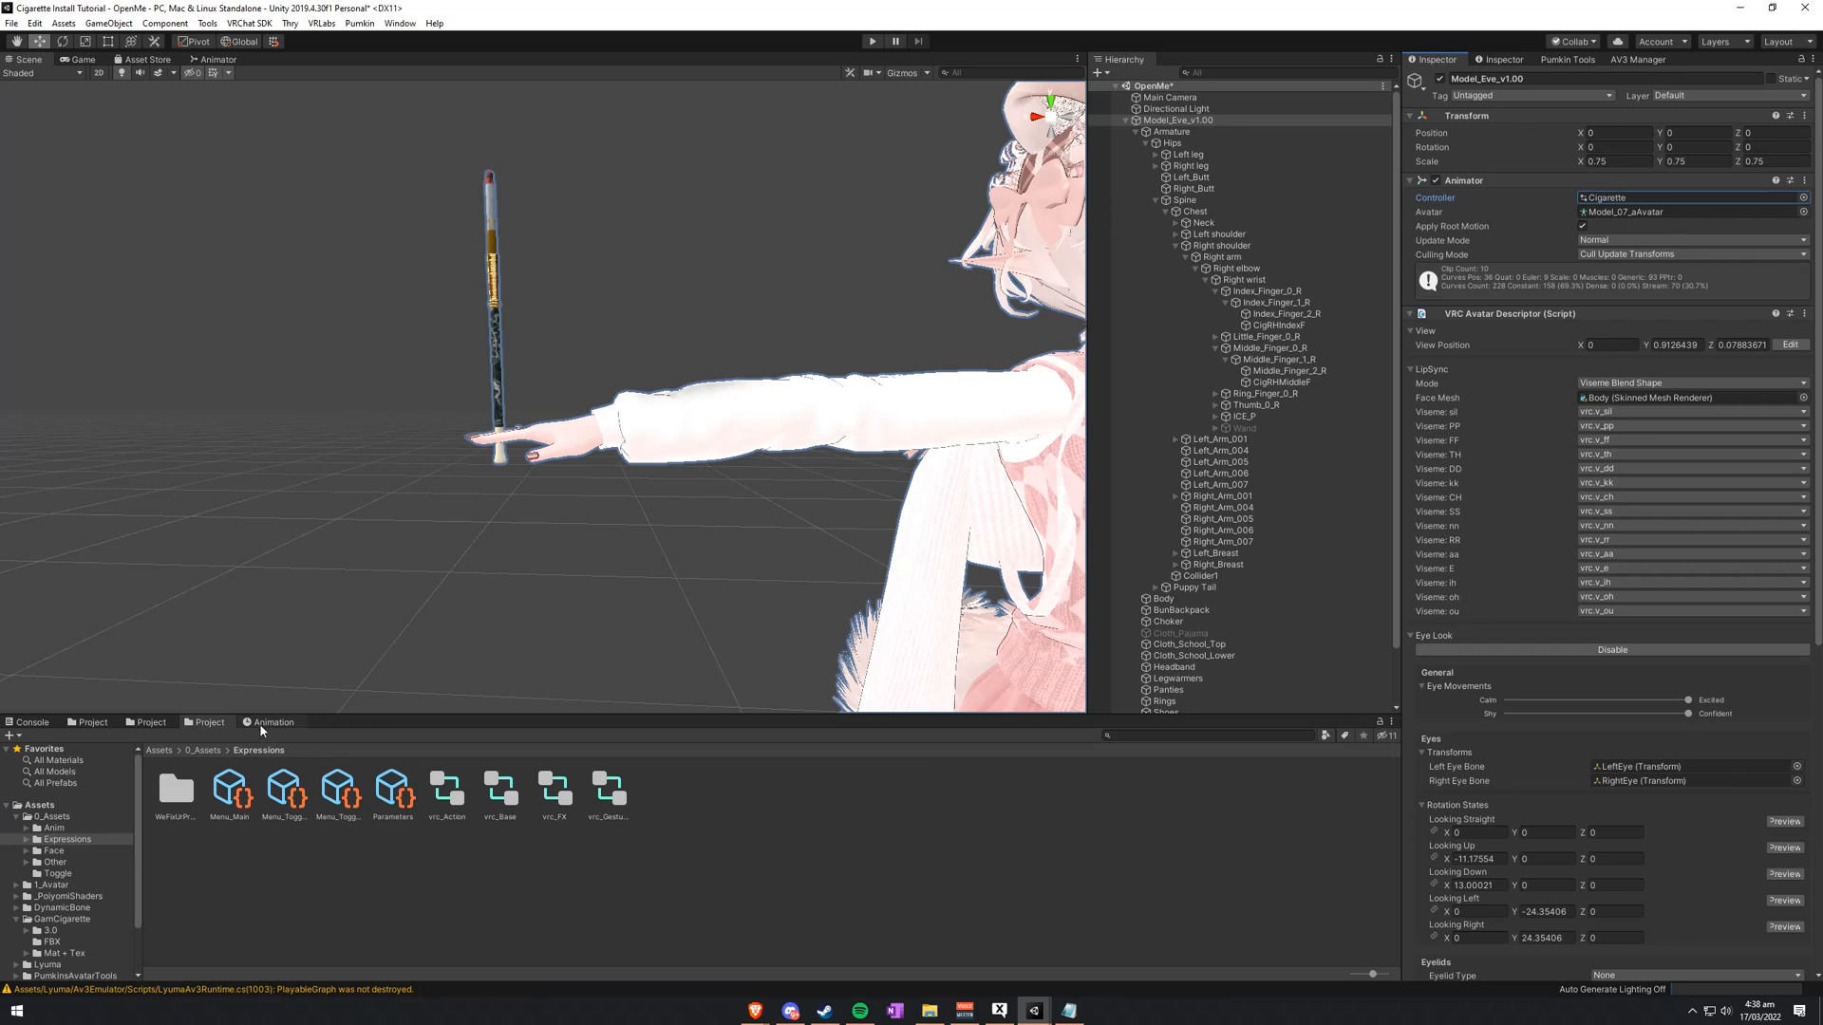
Step: Preview the CigRingHolder clip in the Animation window
{"action": "left_click", "coordinate": [272, 721]}
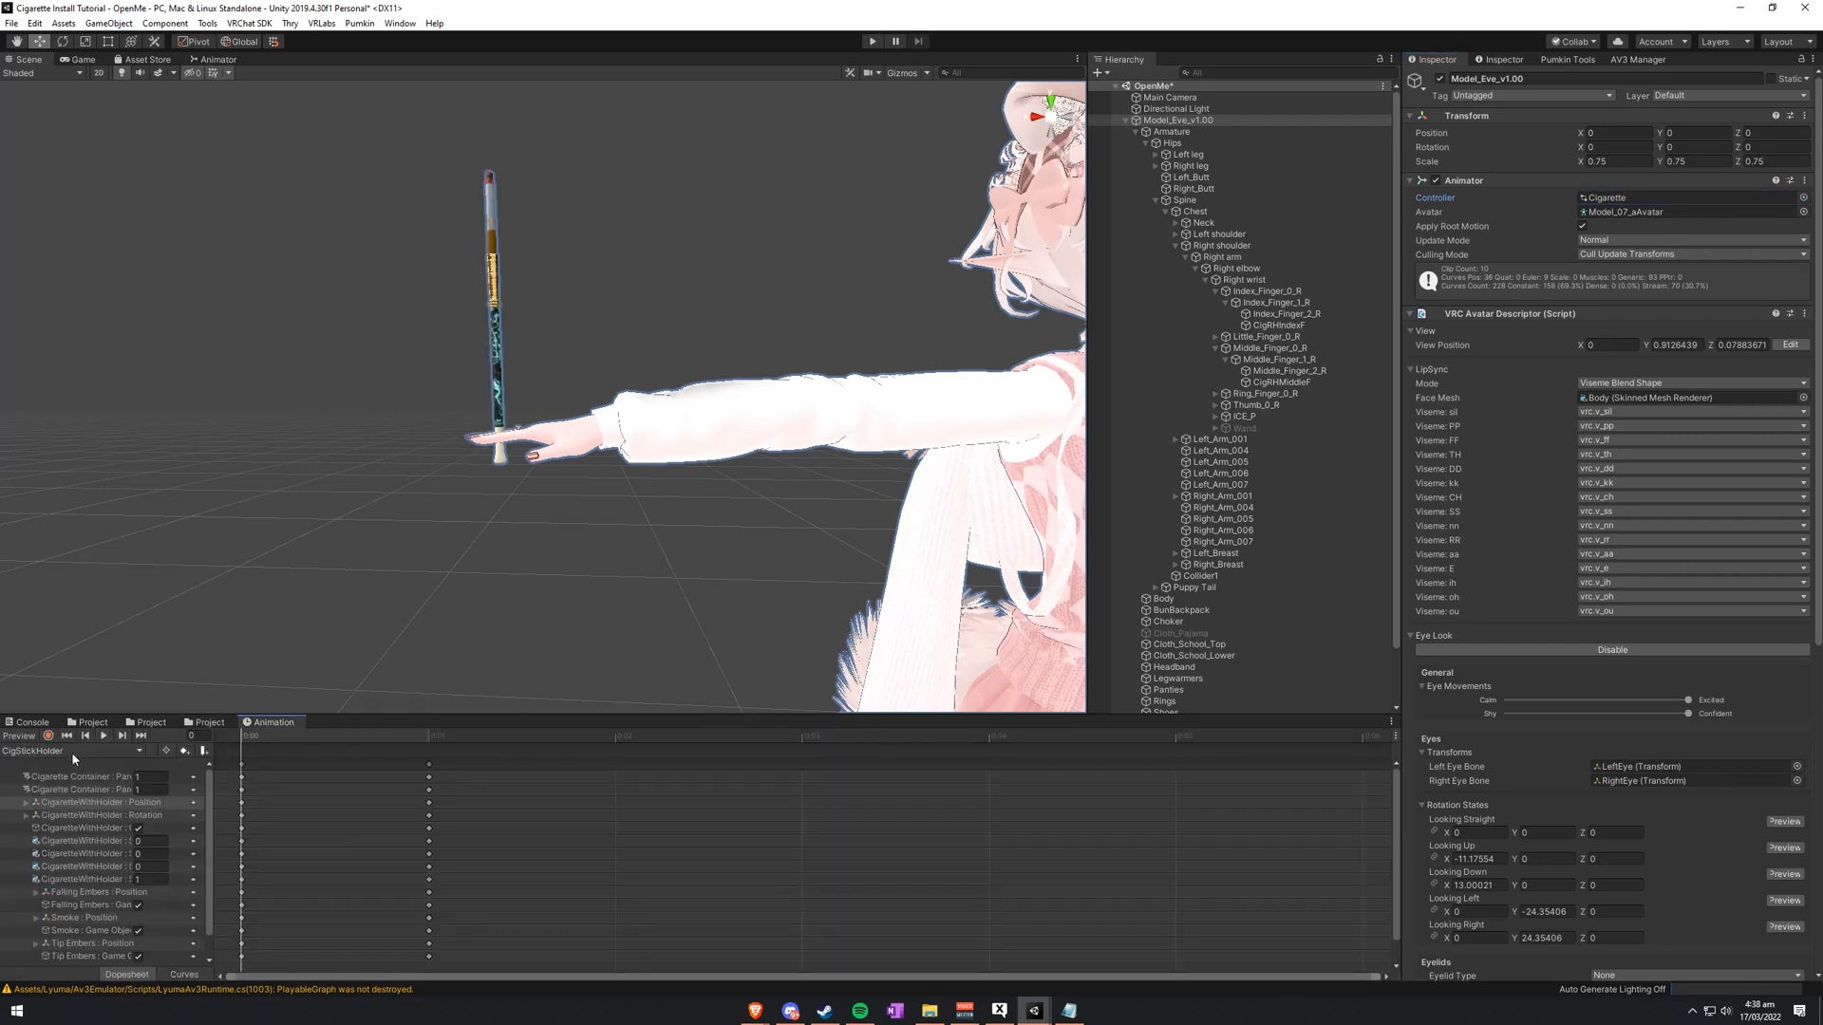
{"action": "left_click", "coordinate": [33, 750]}
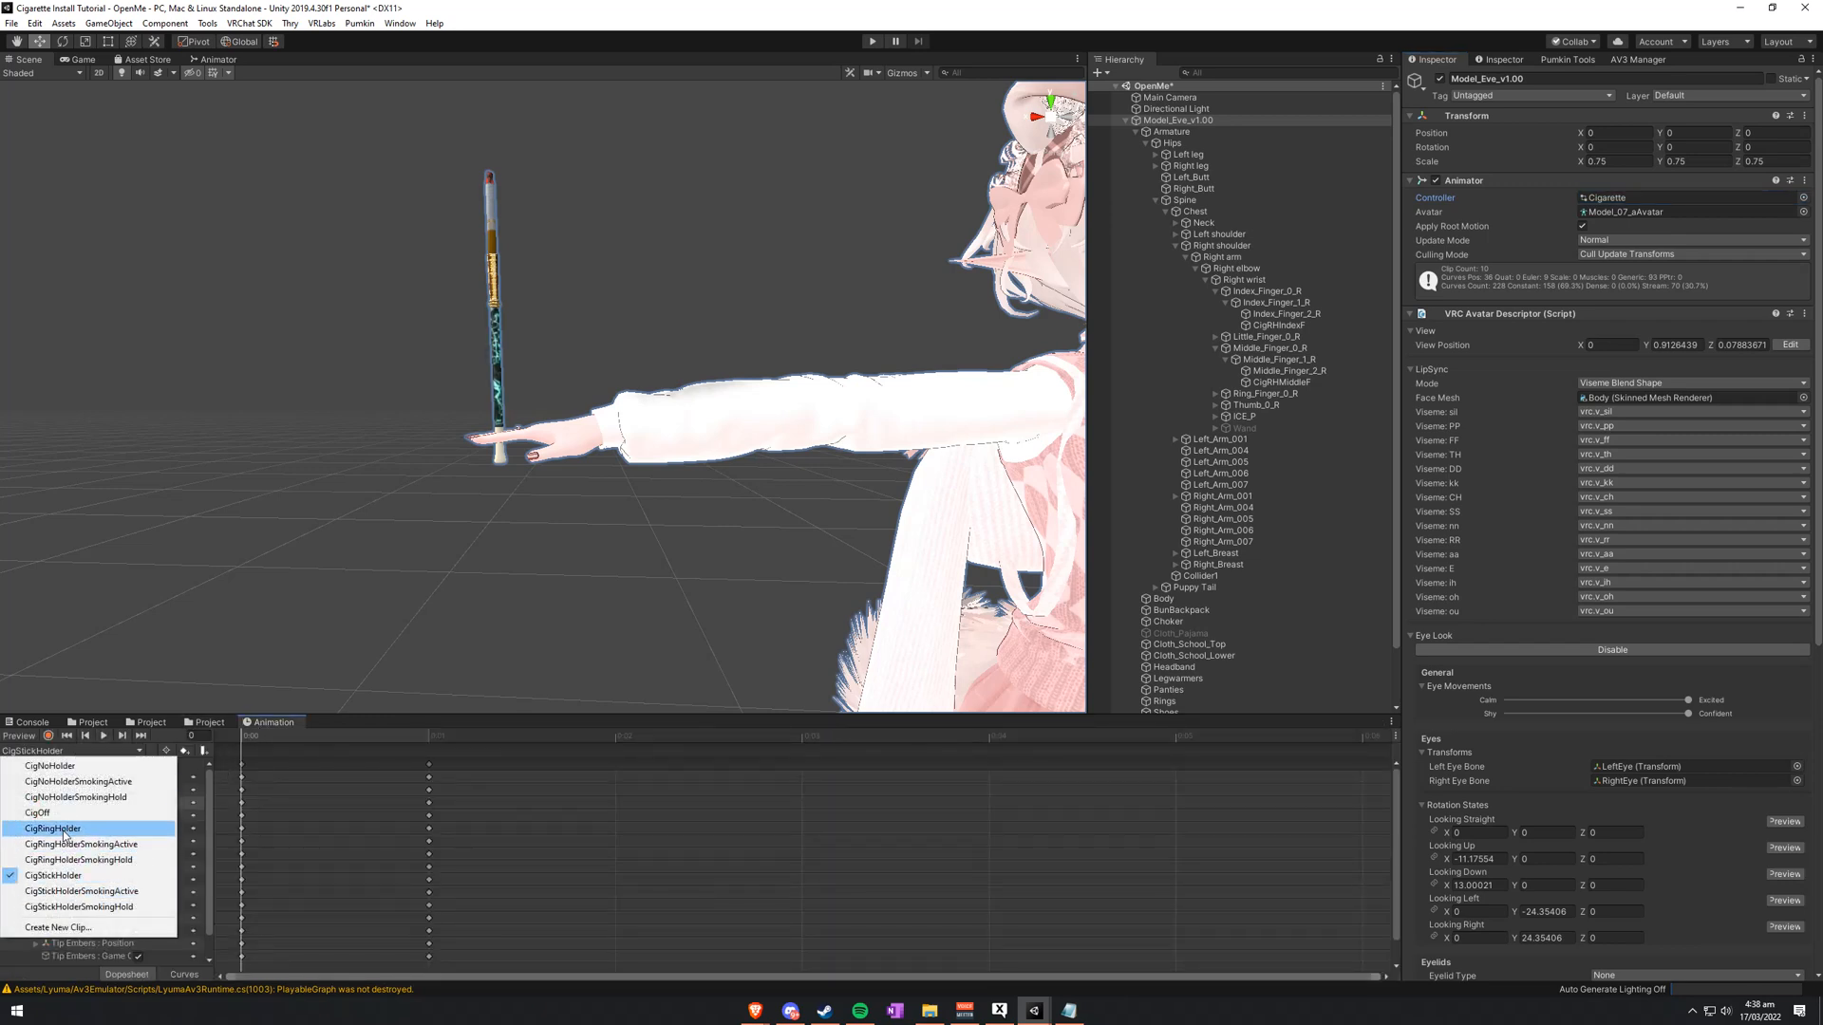
{"action": "left_click", "coordinate": [51, 828]}
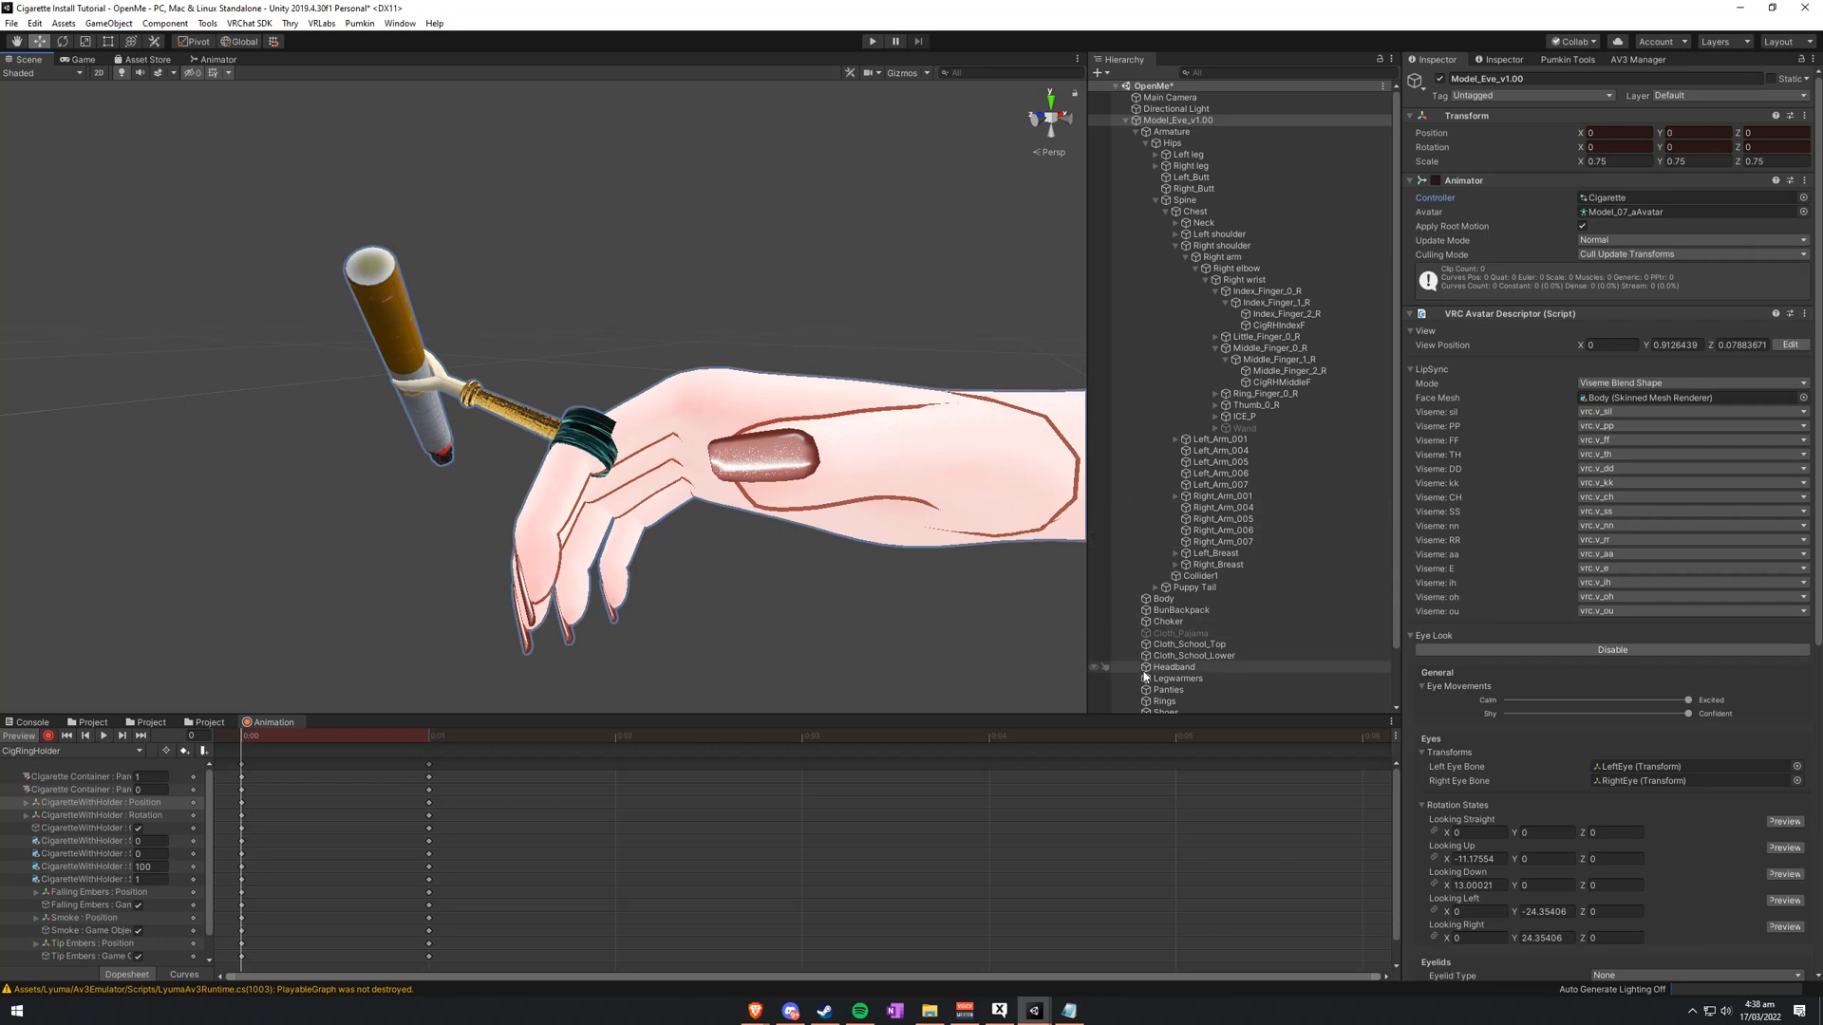
Step: Select CigaretteWithHolder and inspect the CigRingHolderSmokingActive clip's keyframes up to frame 1800
{"action": "left_click", "coordinate": [1194, 695]}
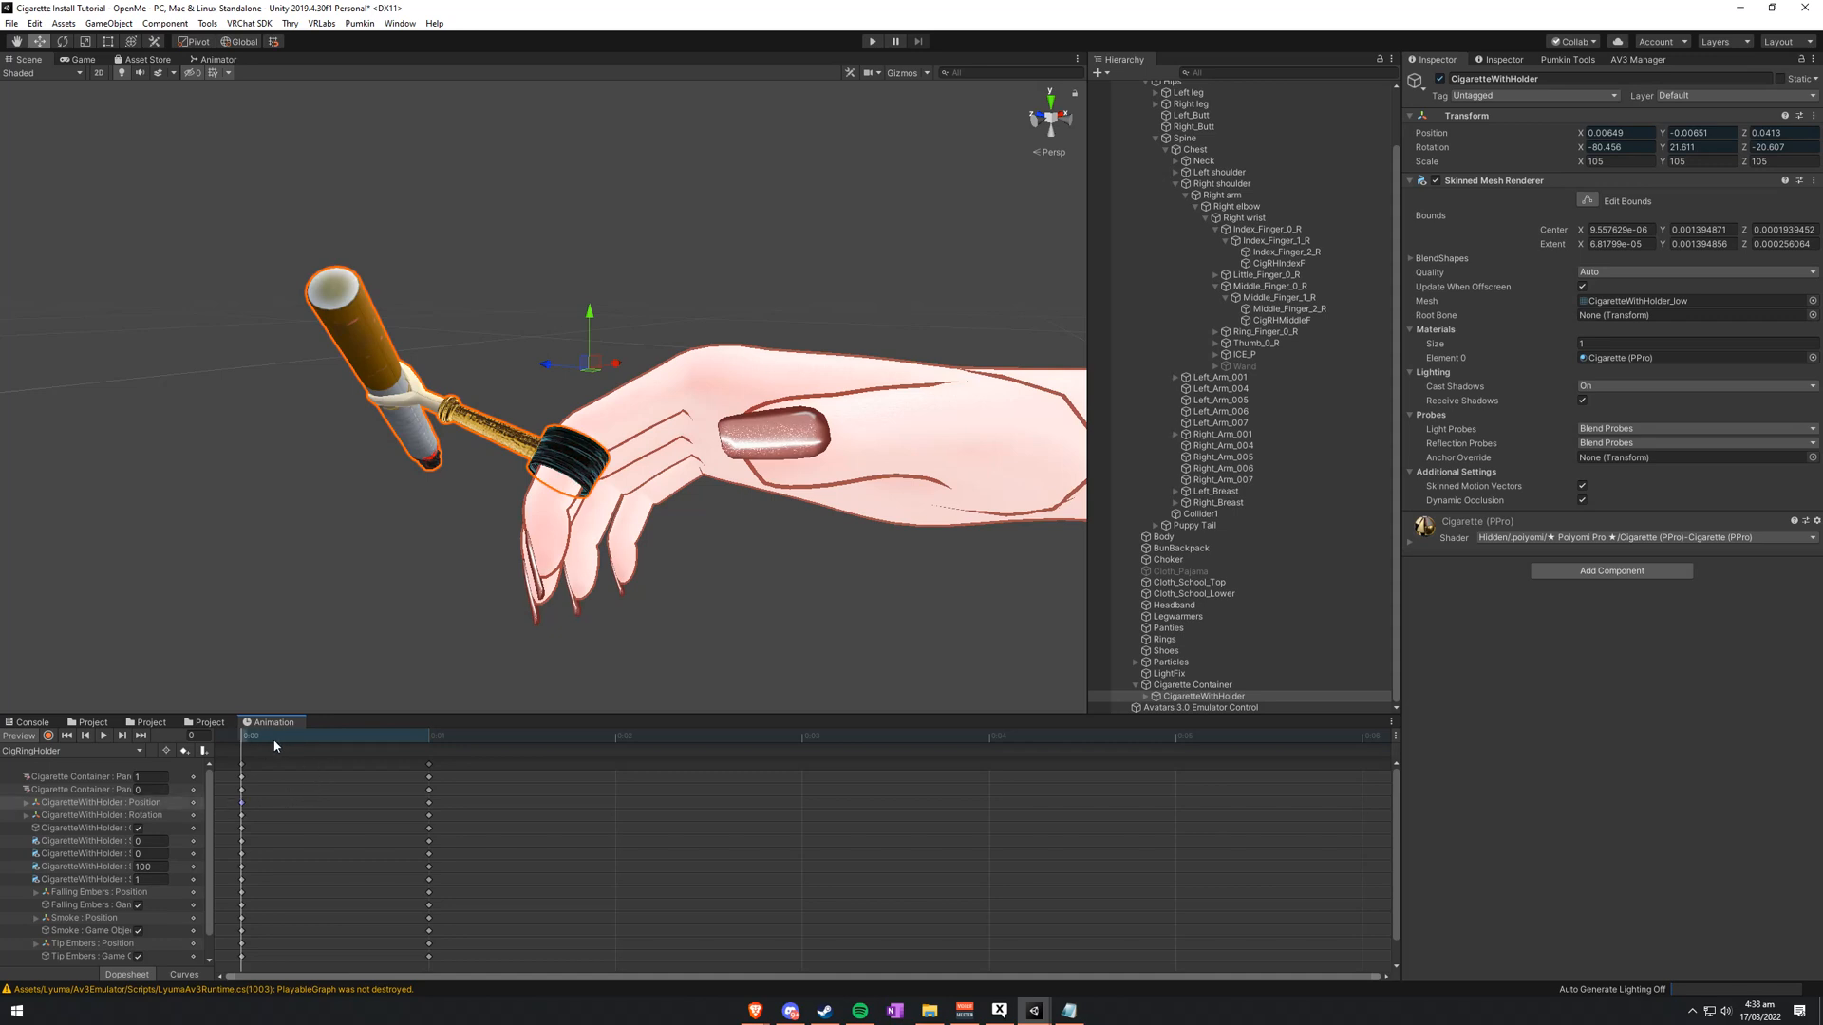
{"action": "left_click", "coordinate": [484, 736]}
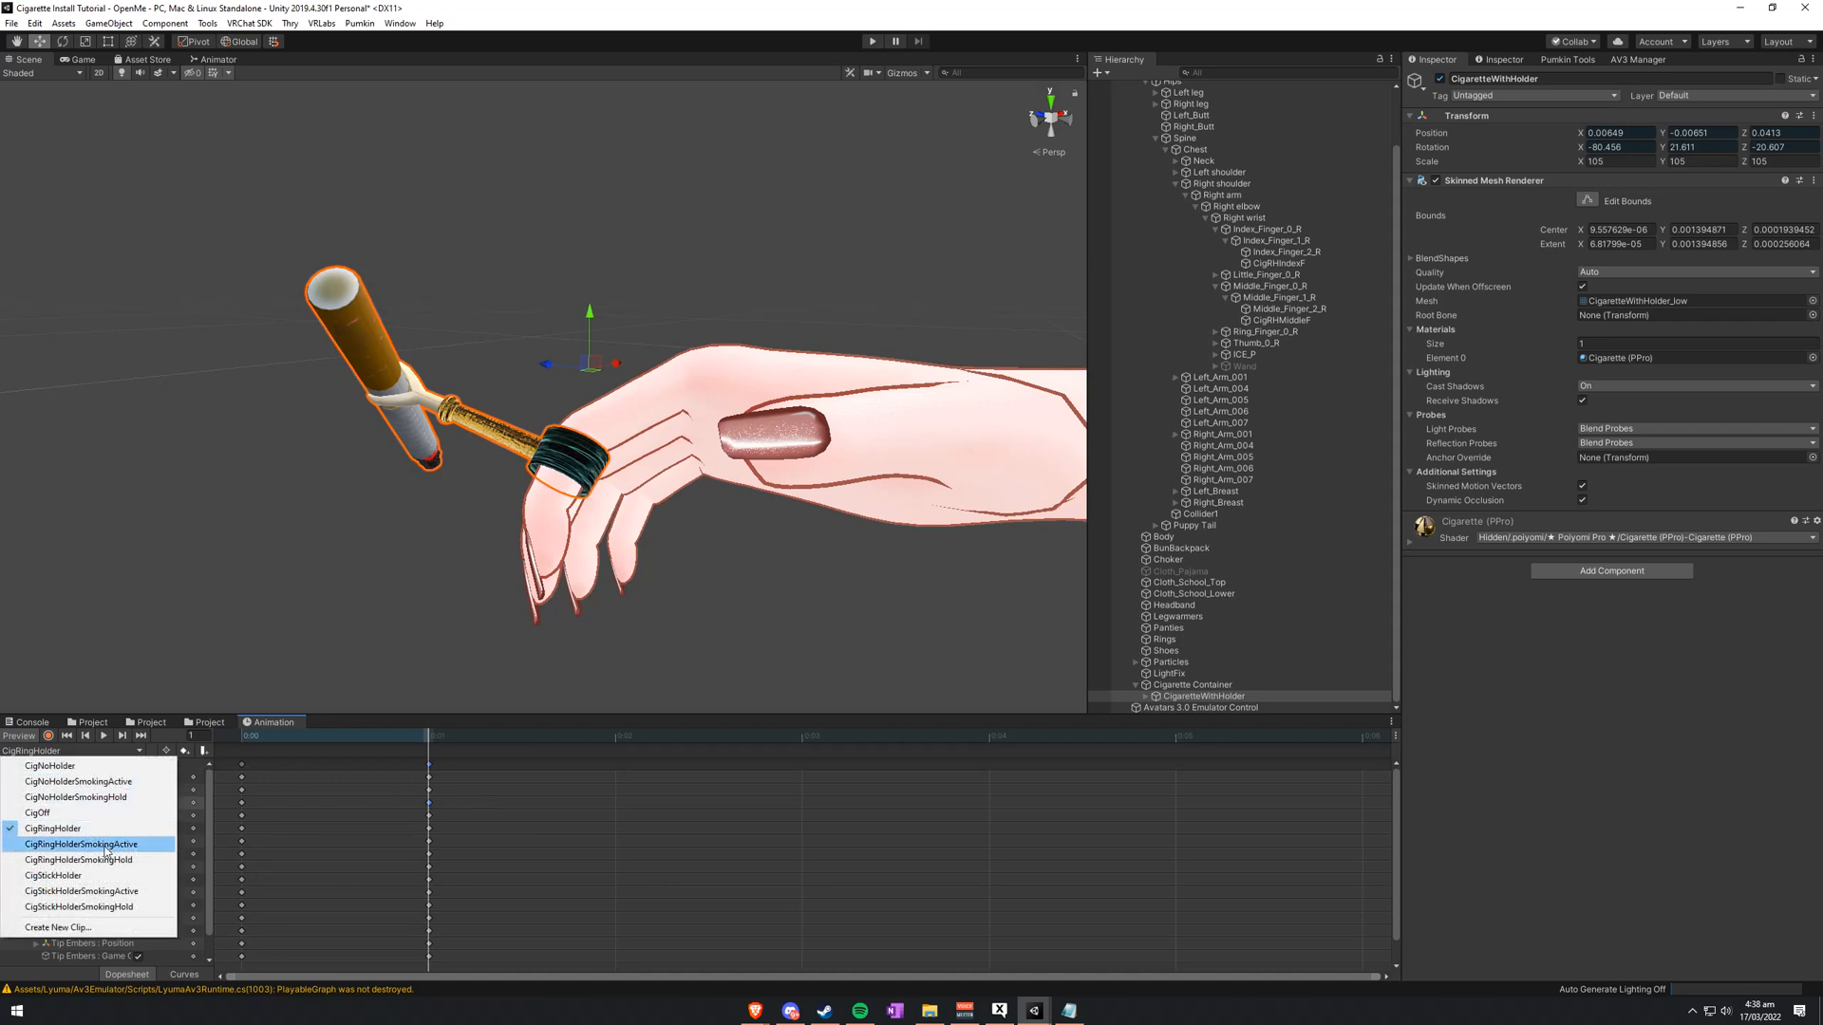
{"action": "left_click", "coordinate": [82, 844]}
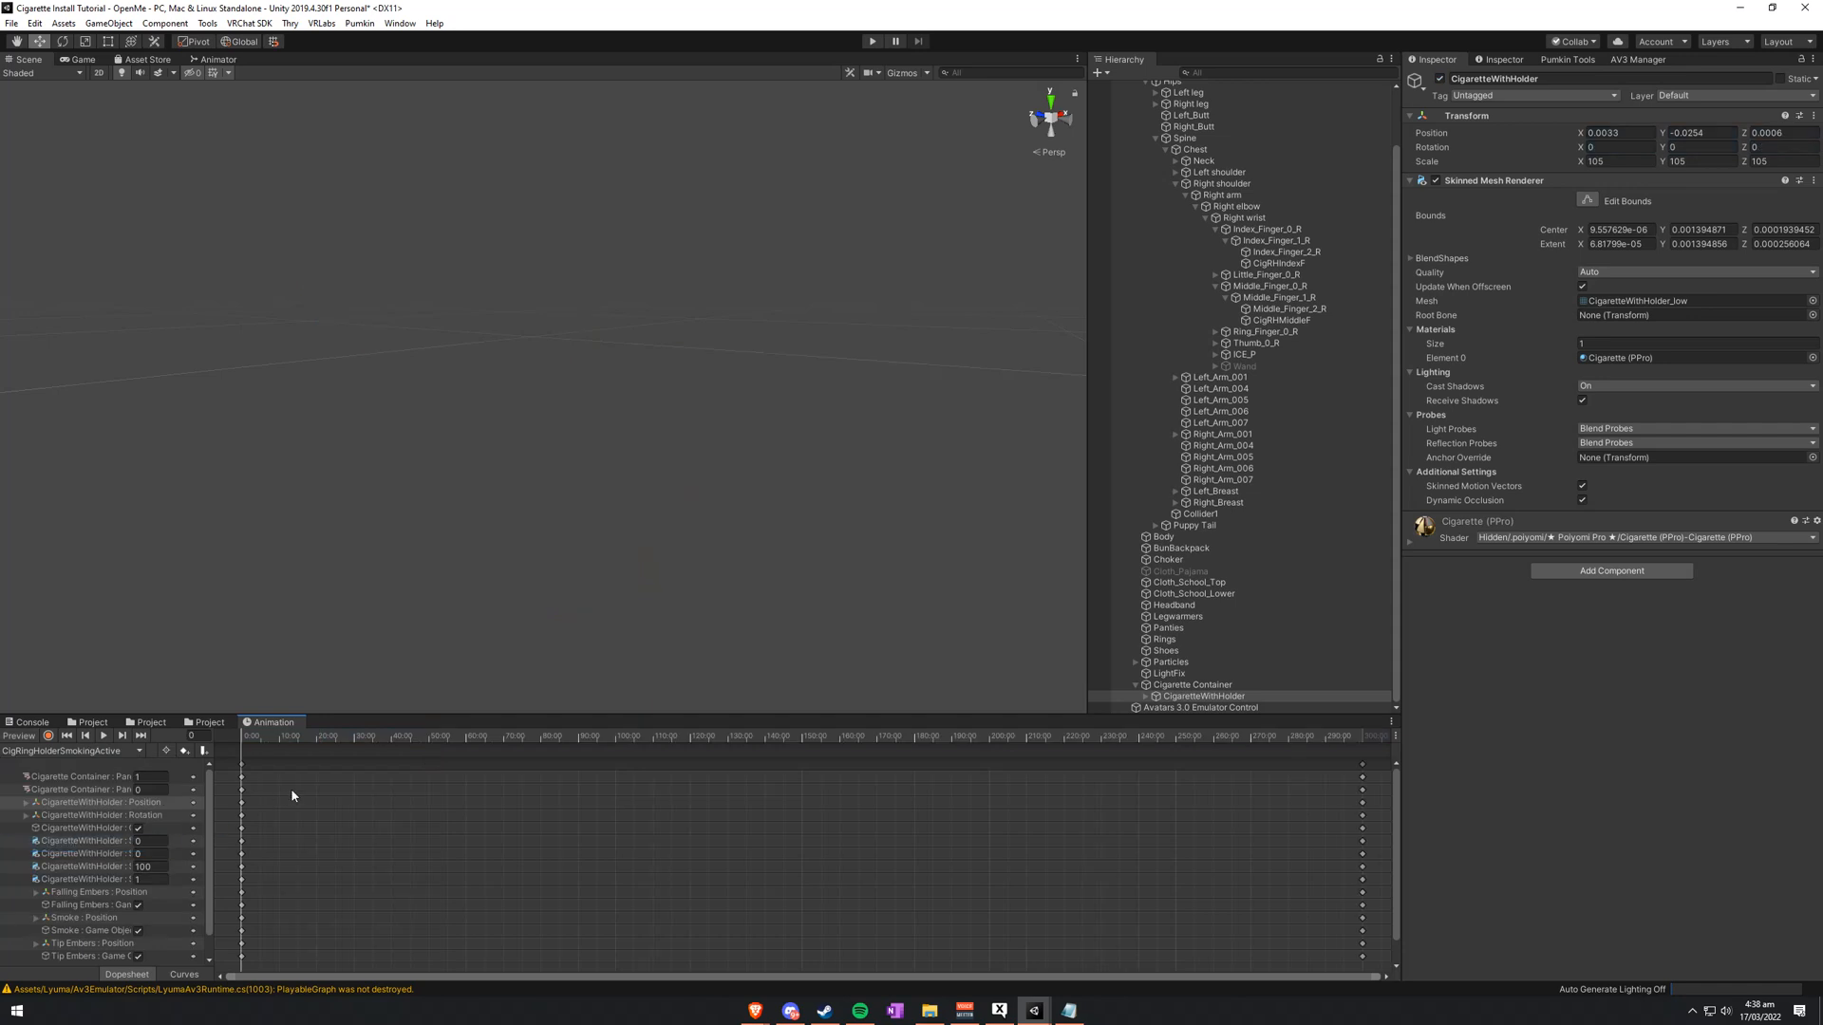
{"action": "left_click", "coordinate": [48, 736]}
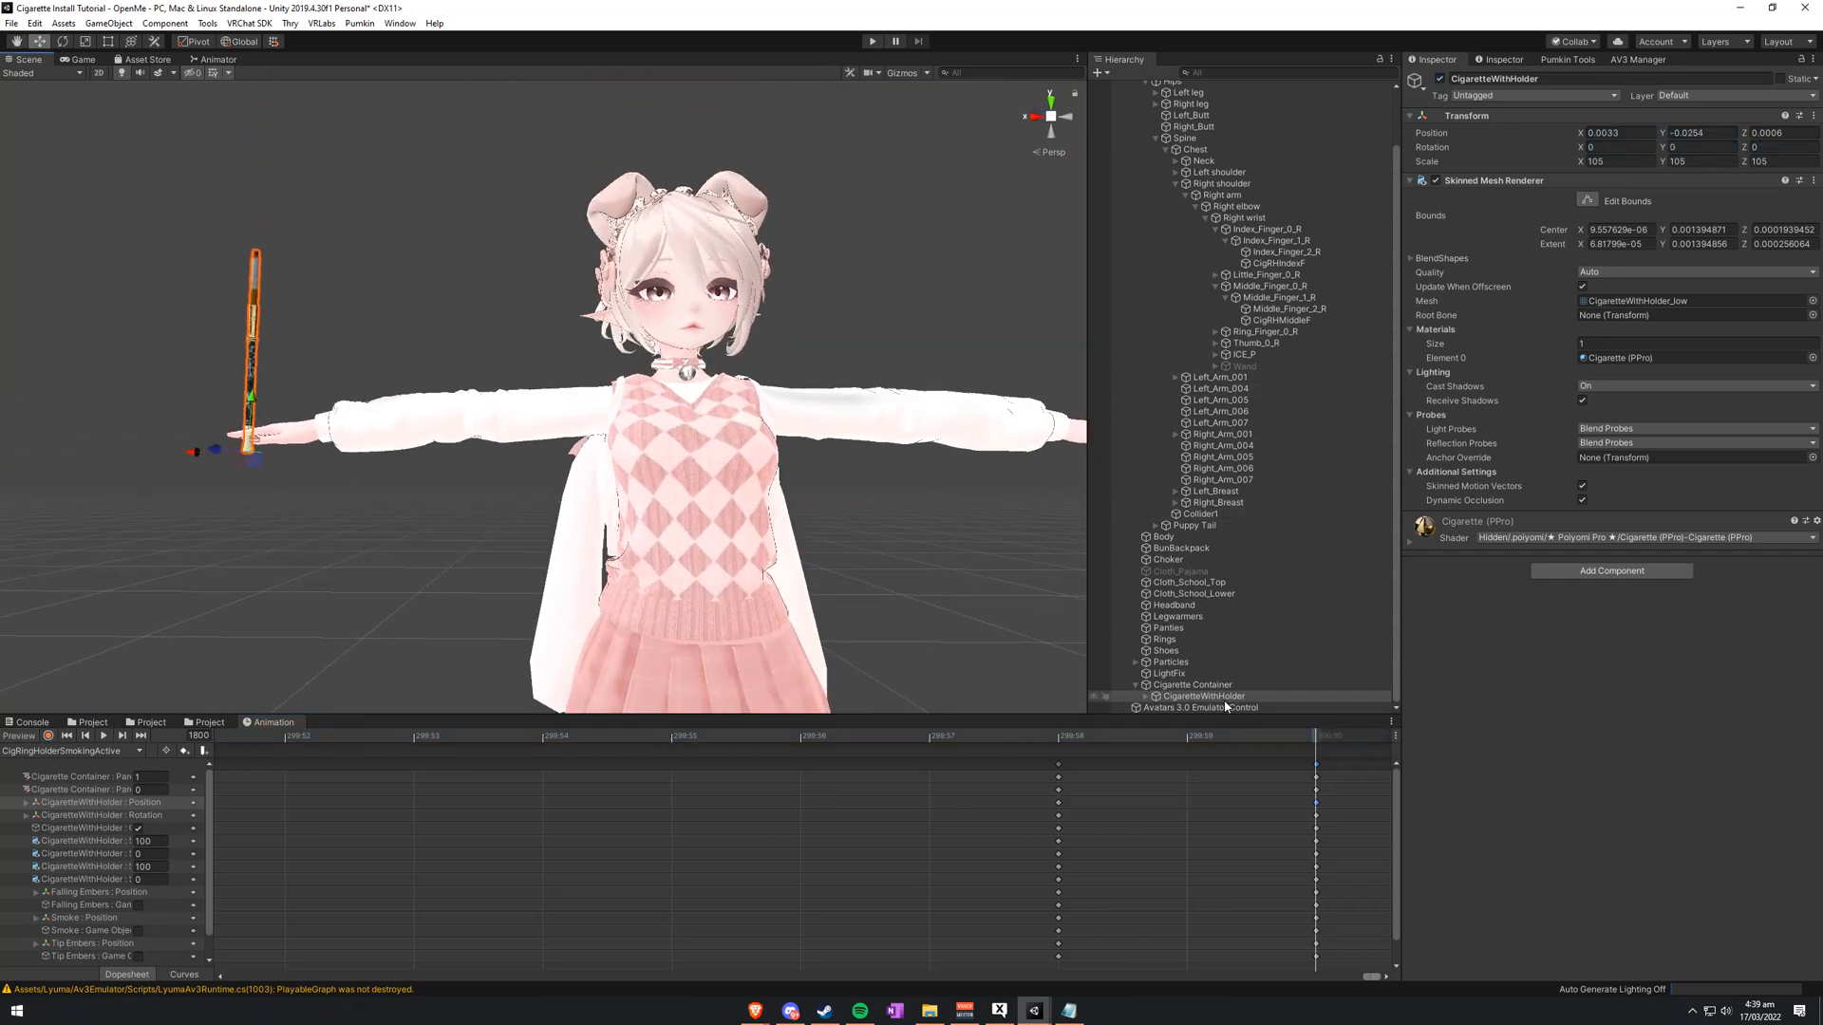
{"action": "left_click", "coordinate": [1201, 696]}
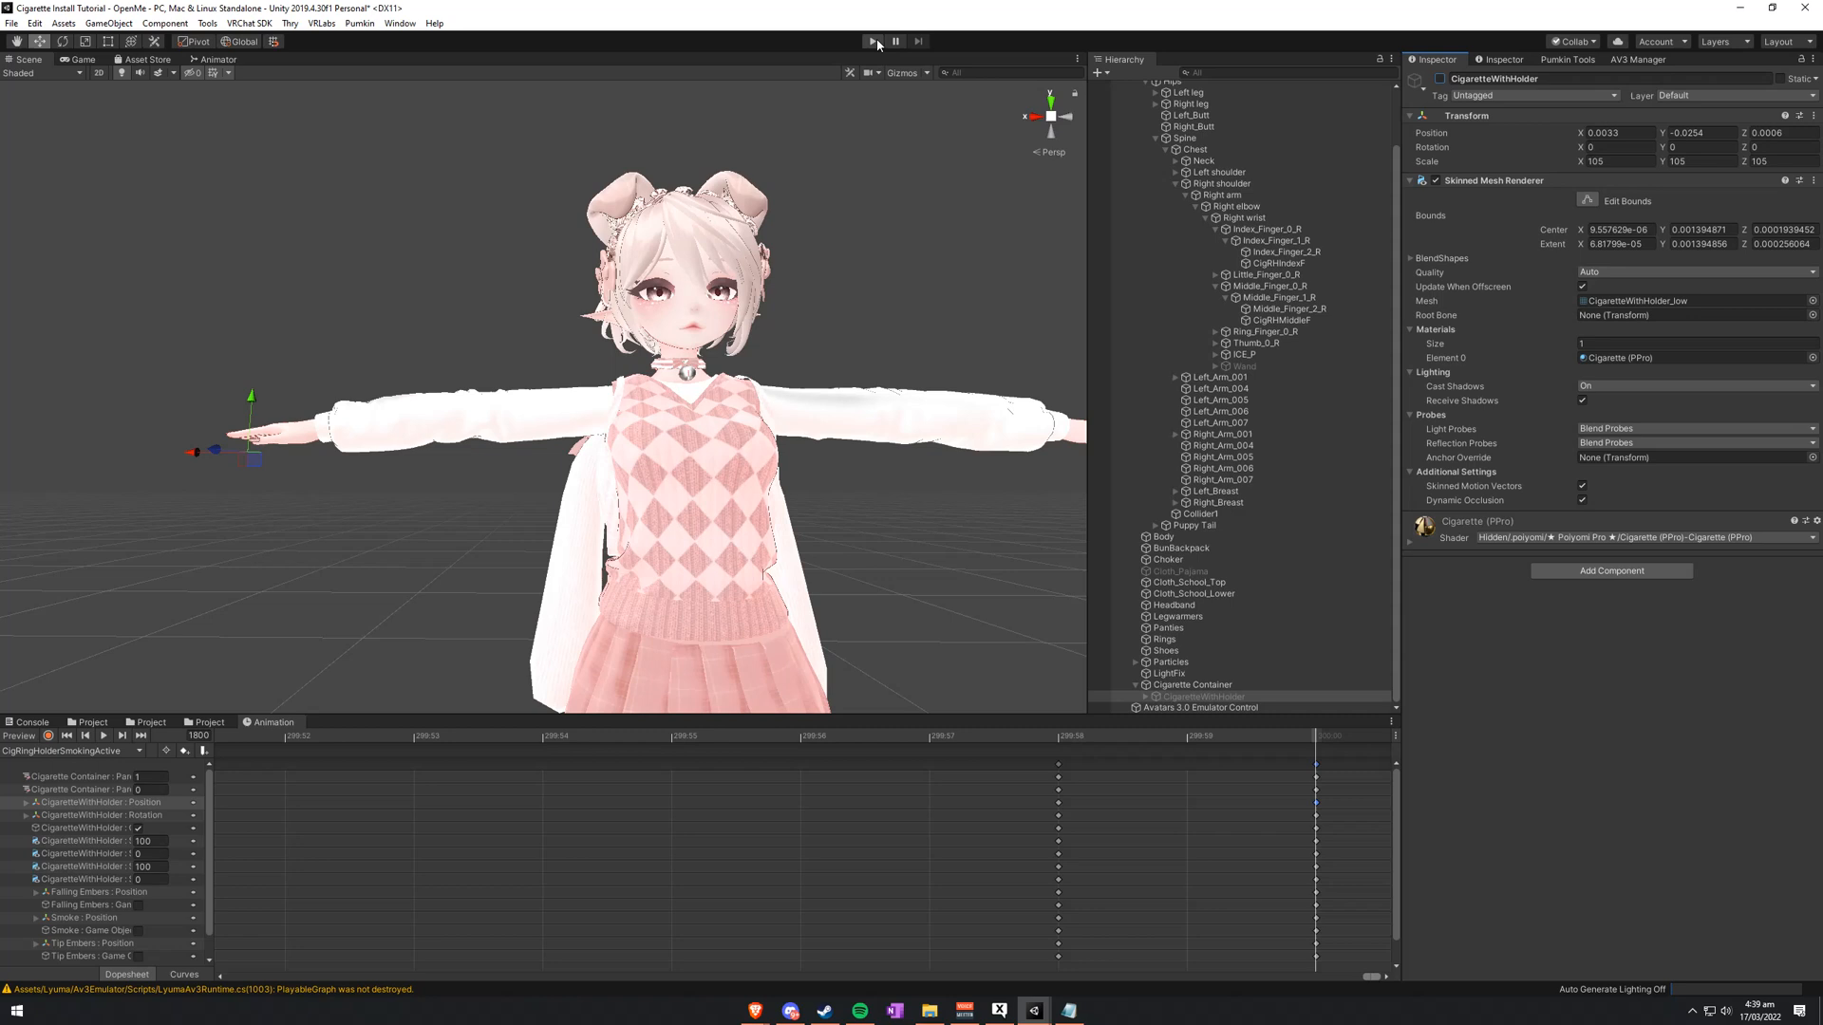
Step: In play mode, test the Stick, Ring and No Holder toggles and right-hand gesture, then stop
{"action": "left_click", "coordinate": [871, 41]}
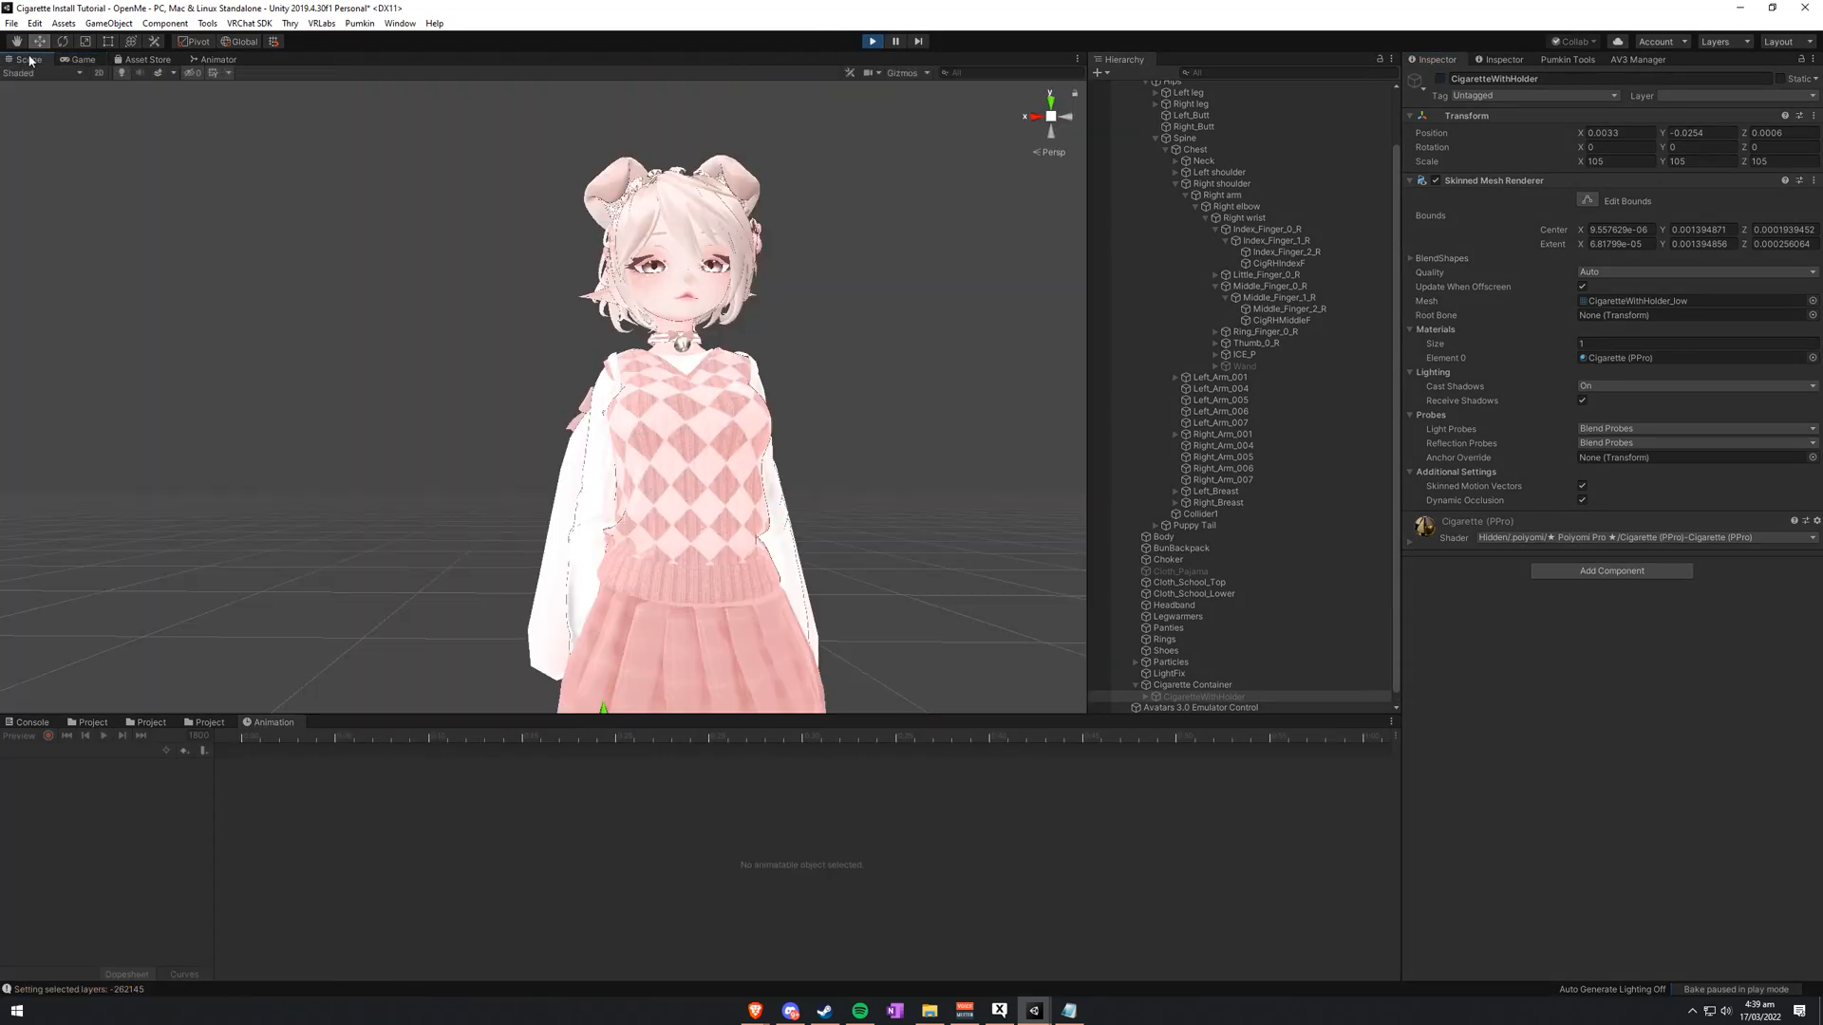
{"action": "left_click", "coordinate": [1178, 120]}
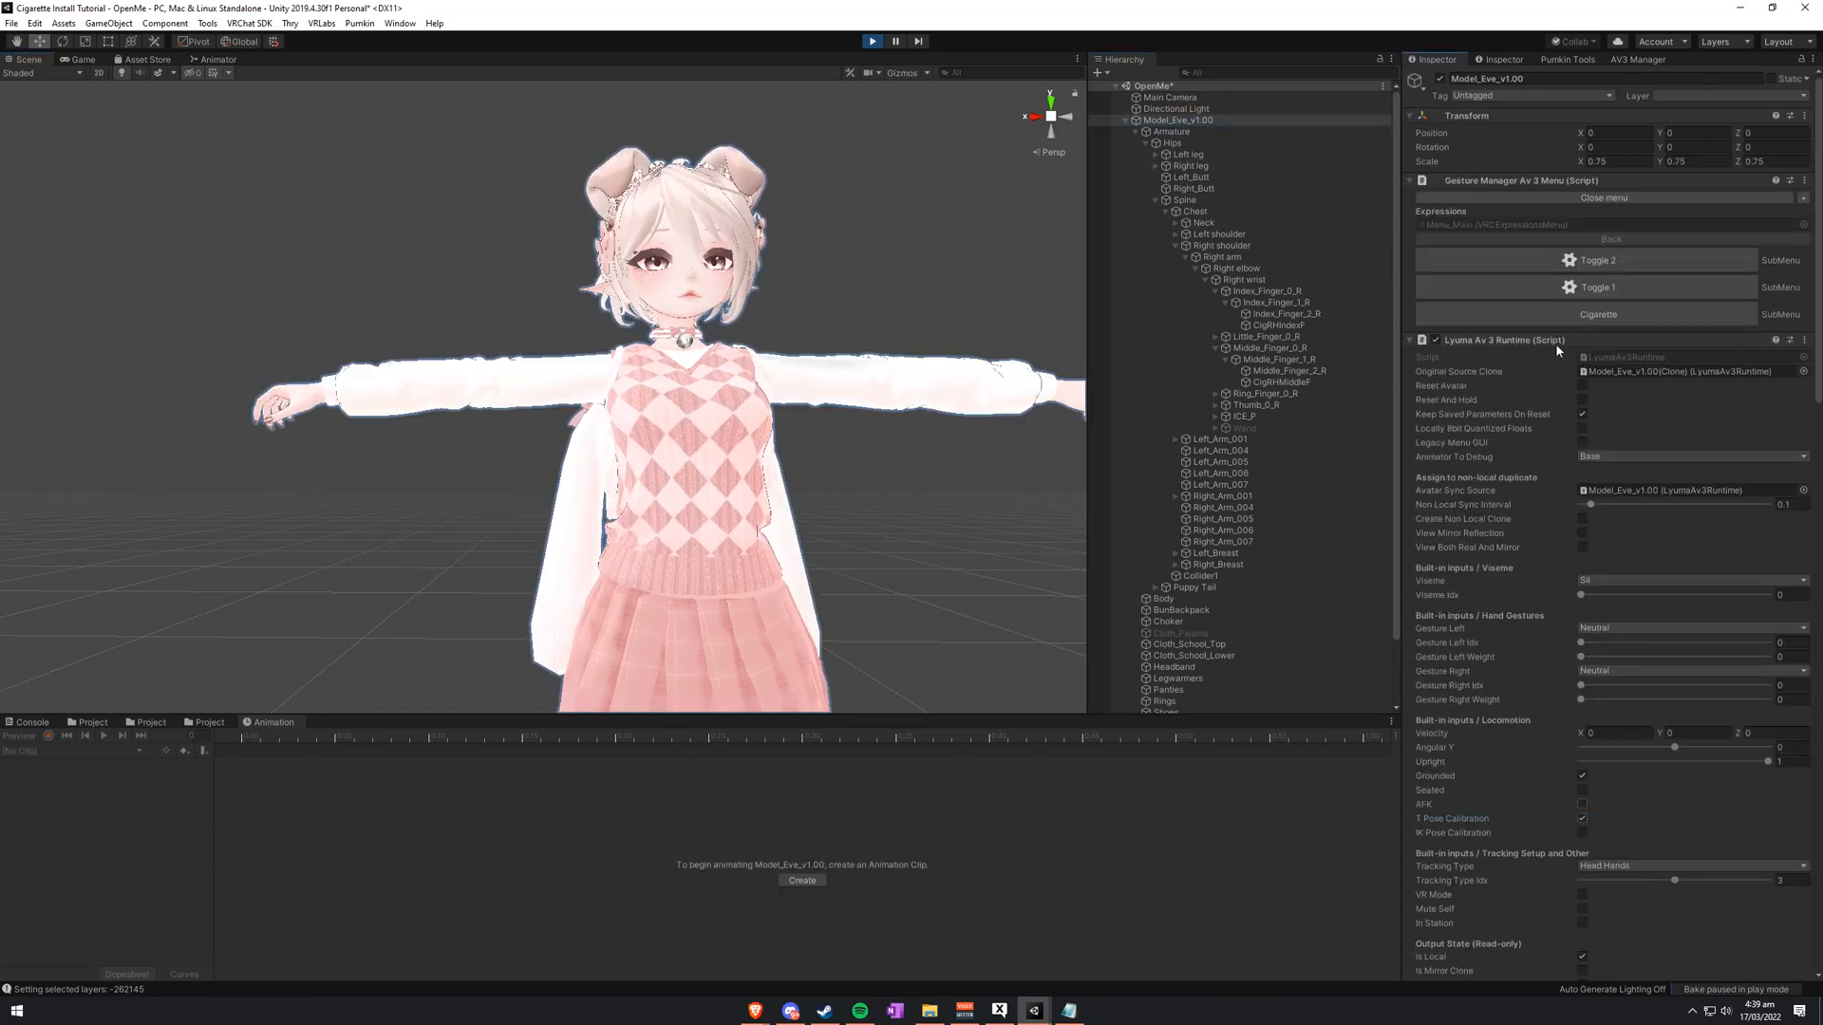
{"action": "left_click", "coordinate": [1599, 314]}
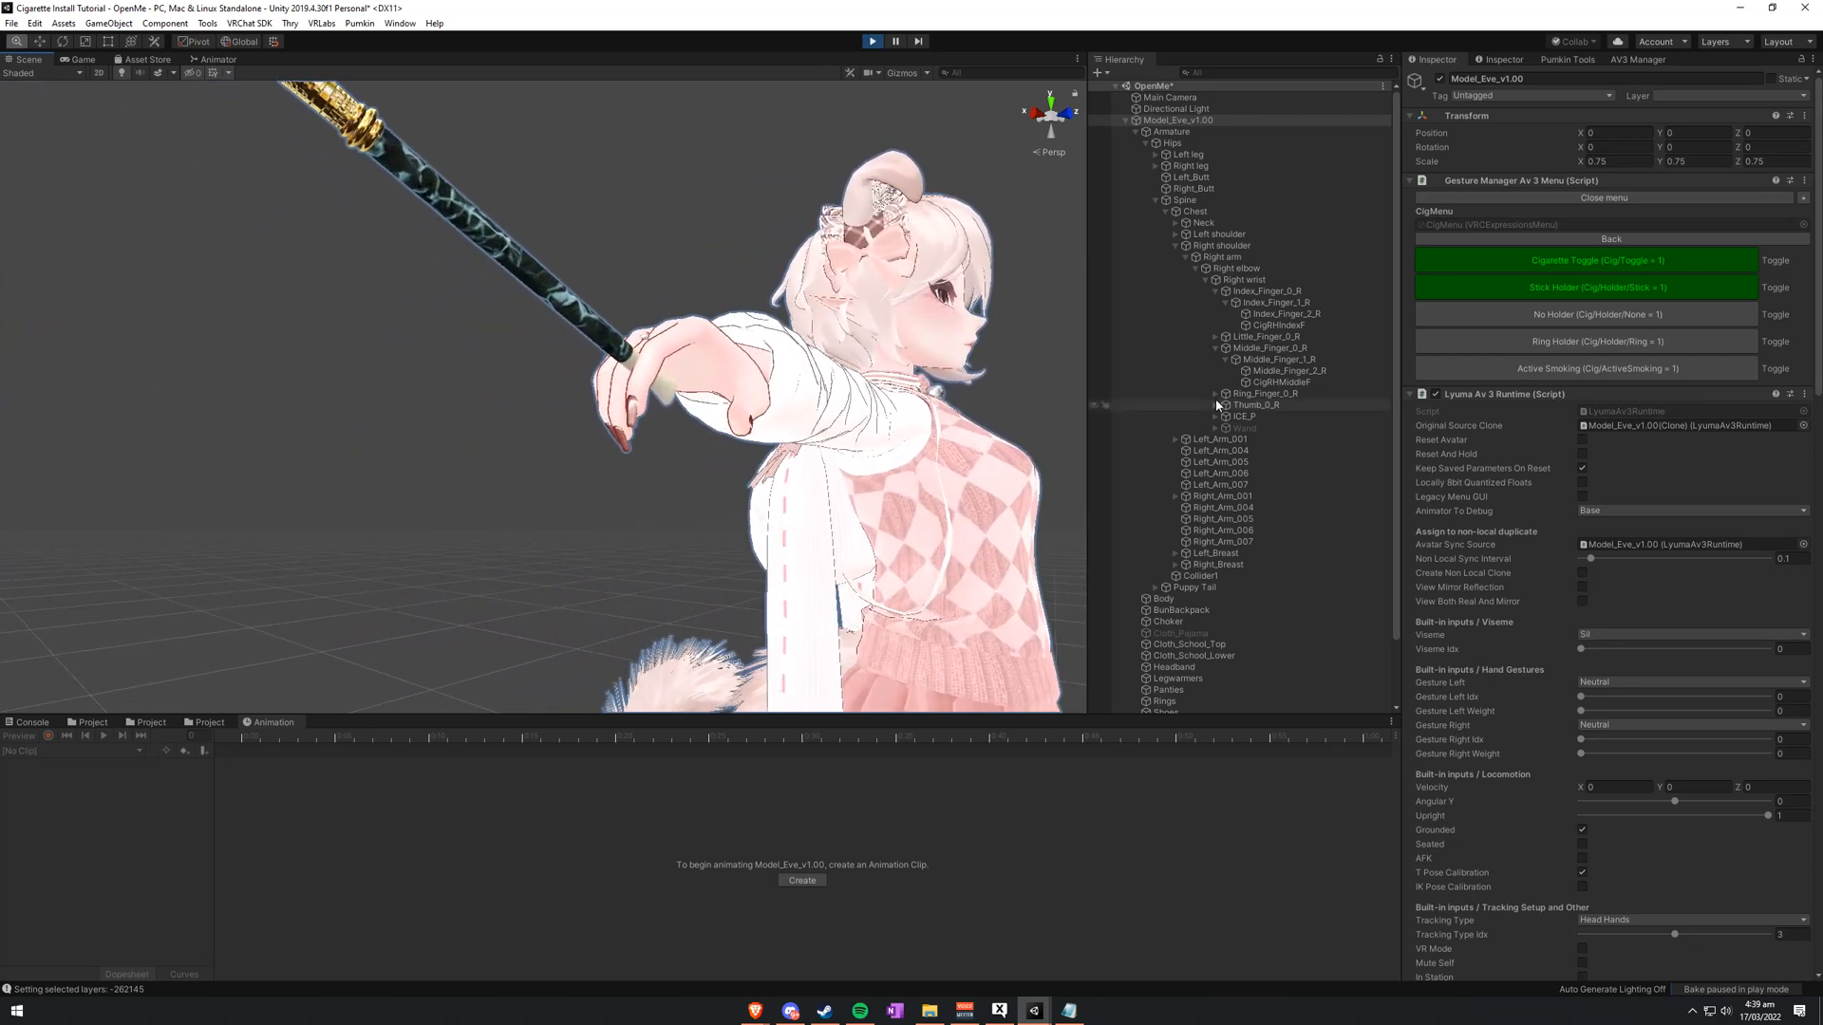
{"action": "left_click", "coordinate": [1597, 341]}
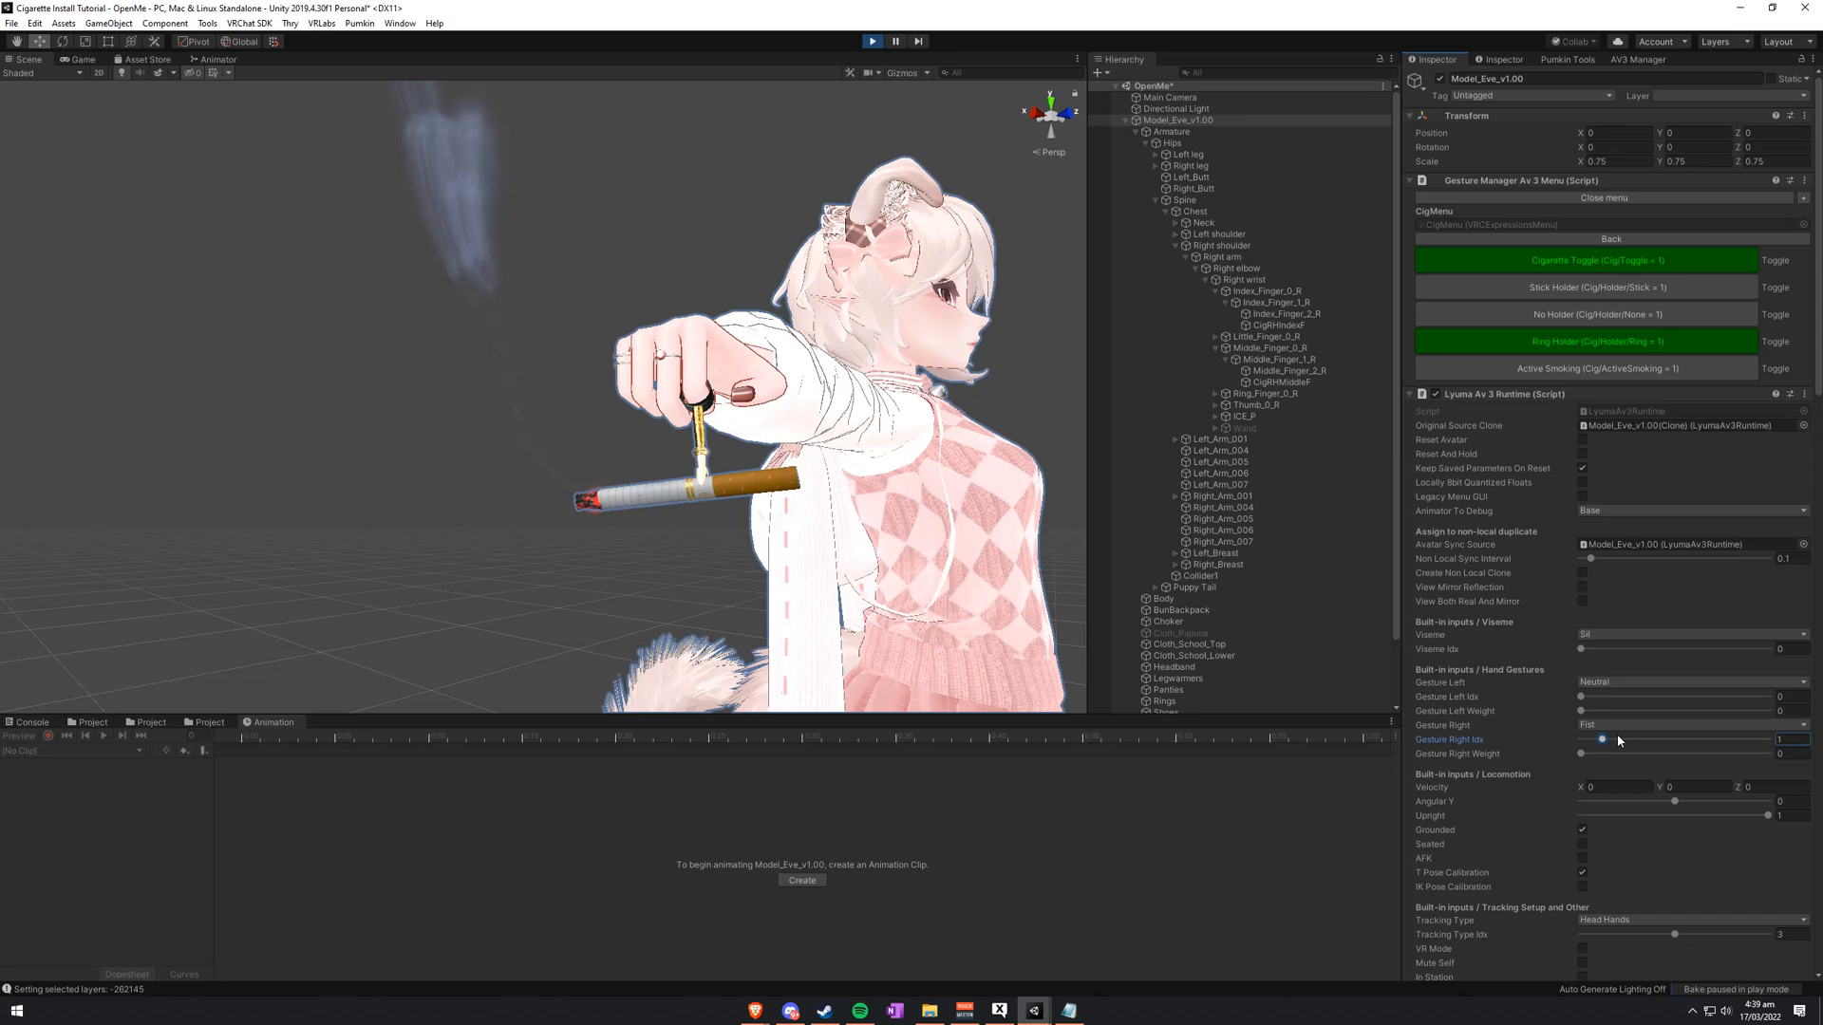
{"action": "left_click", "coordinate": [1687, 724]}
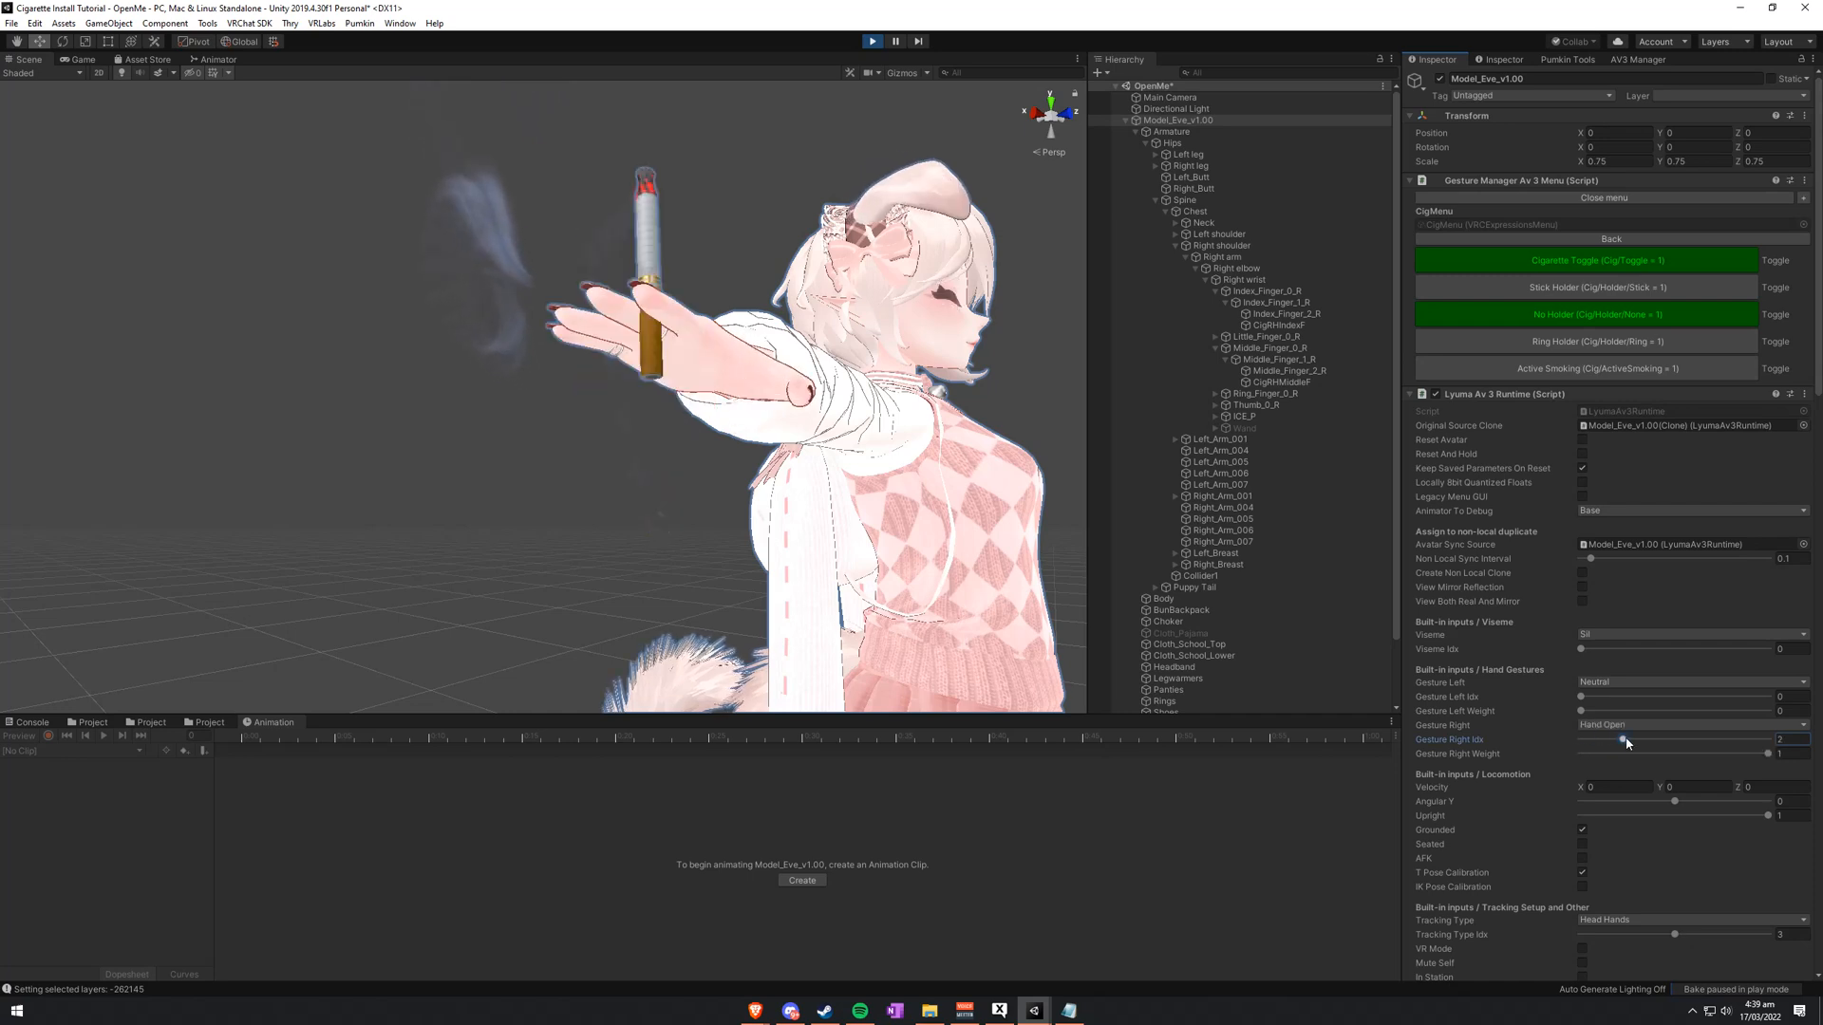
{"action": "left_click_drag", "start_coordinate": [1625, 739], "coordinate": [1643, 738]}
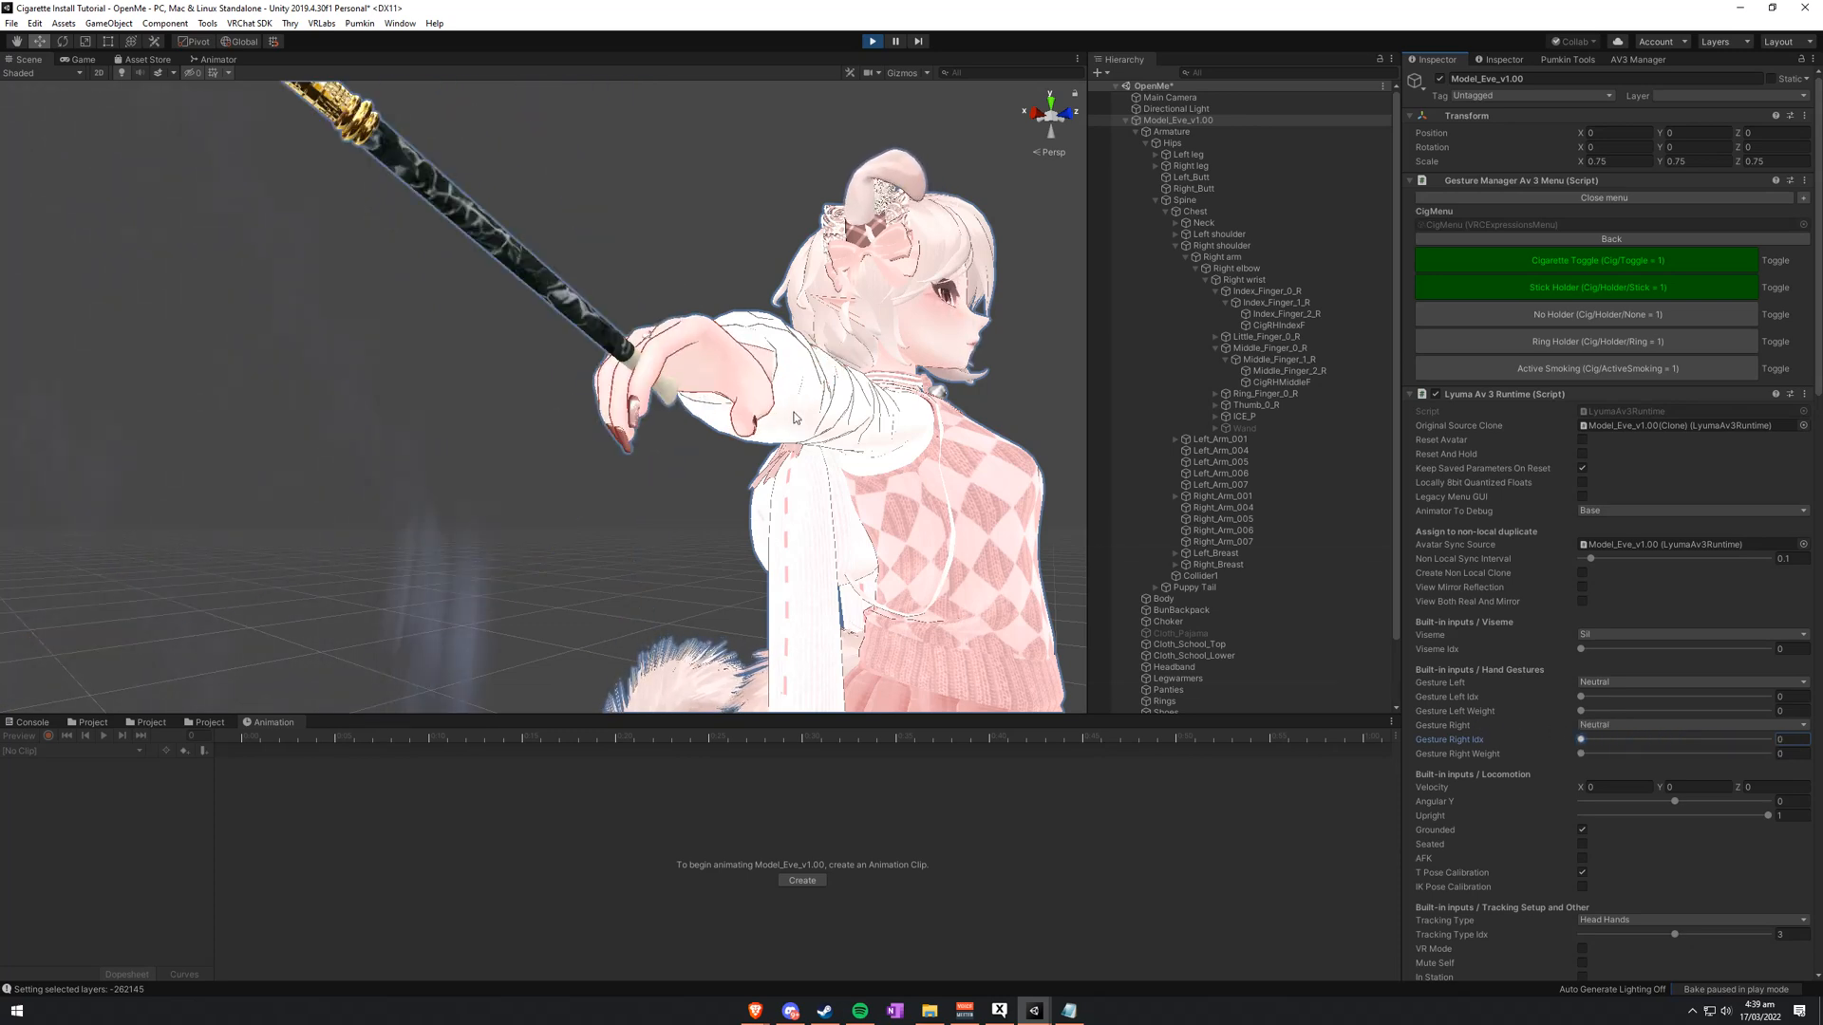
{"action": "left_click", "coordinate": [872, 41]}
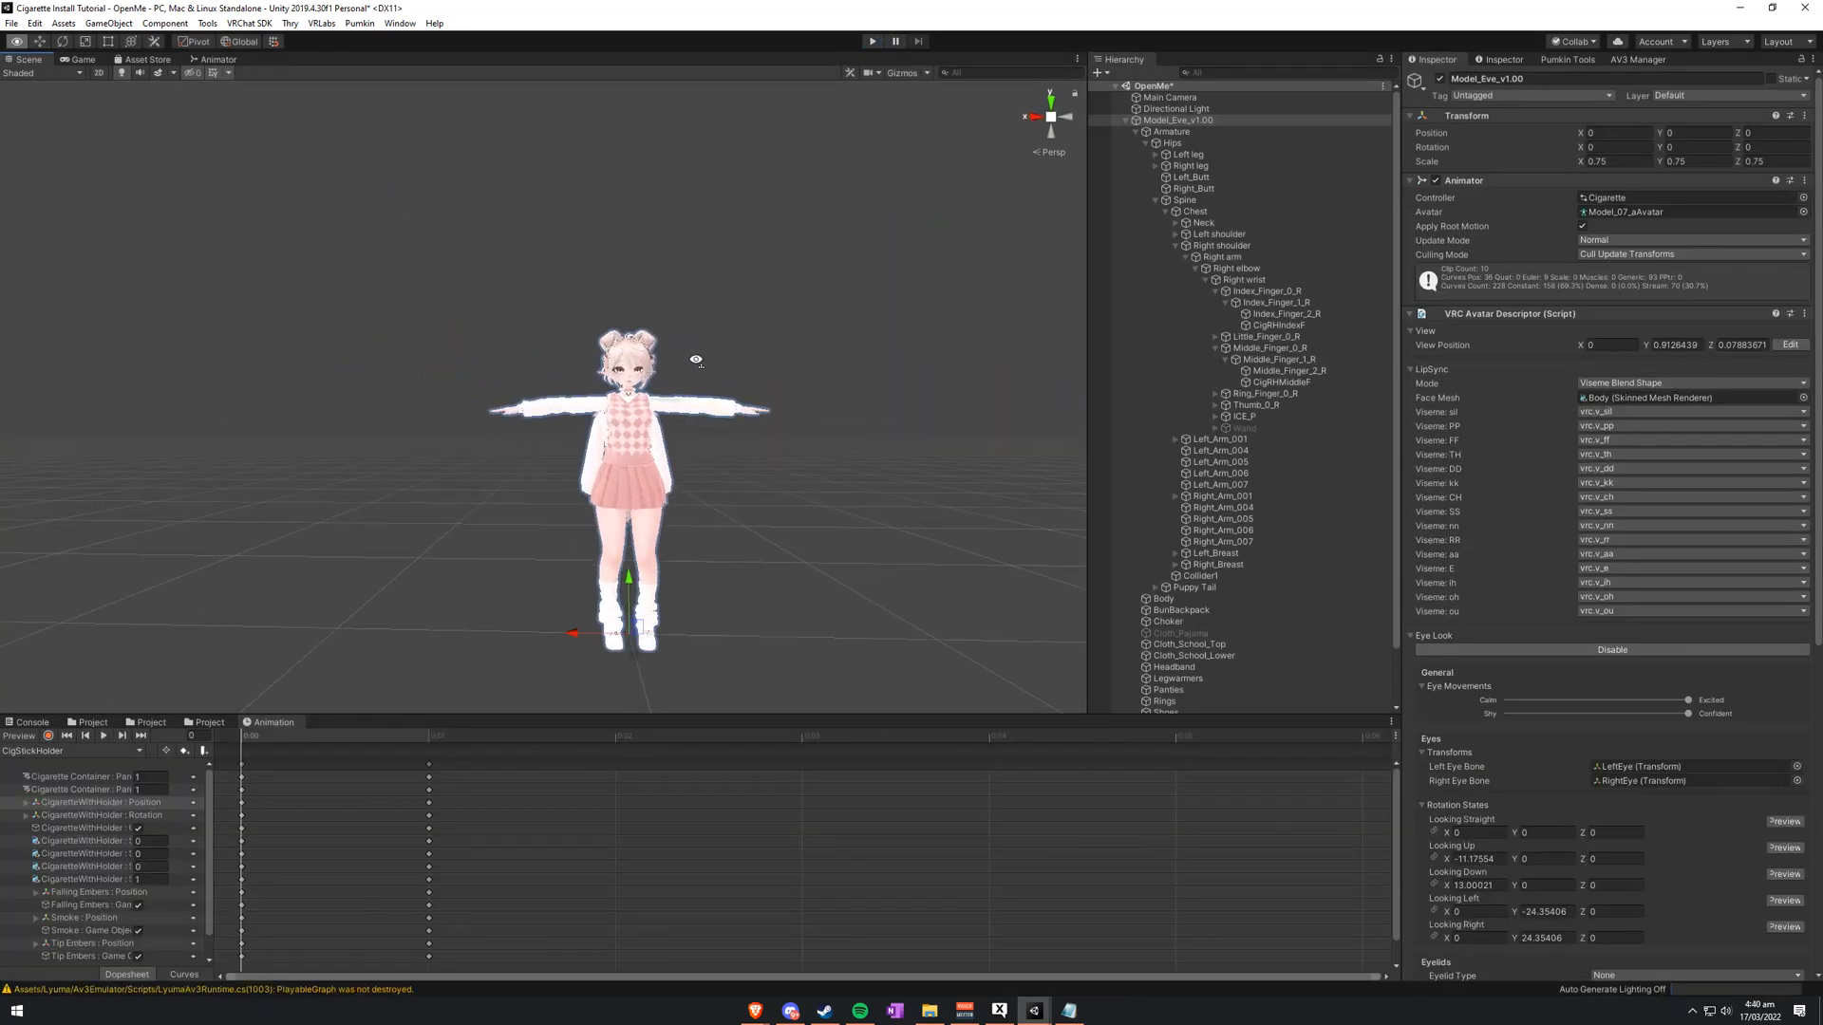
Step: Inspect the Cigarette (PToon) material in Mat + Tex and CigaretteWithHolder's current Element 0 material
{"action": "left_click", "coordinate": [1200, 696]}
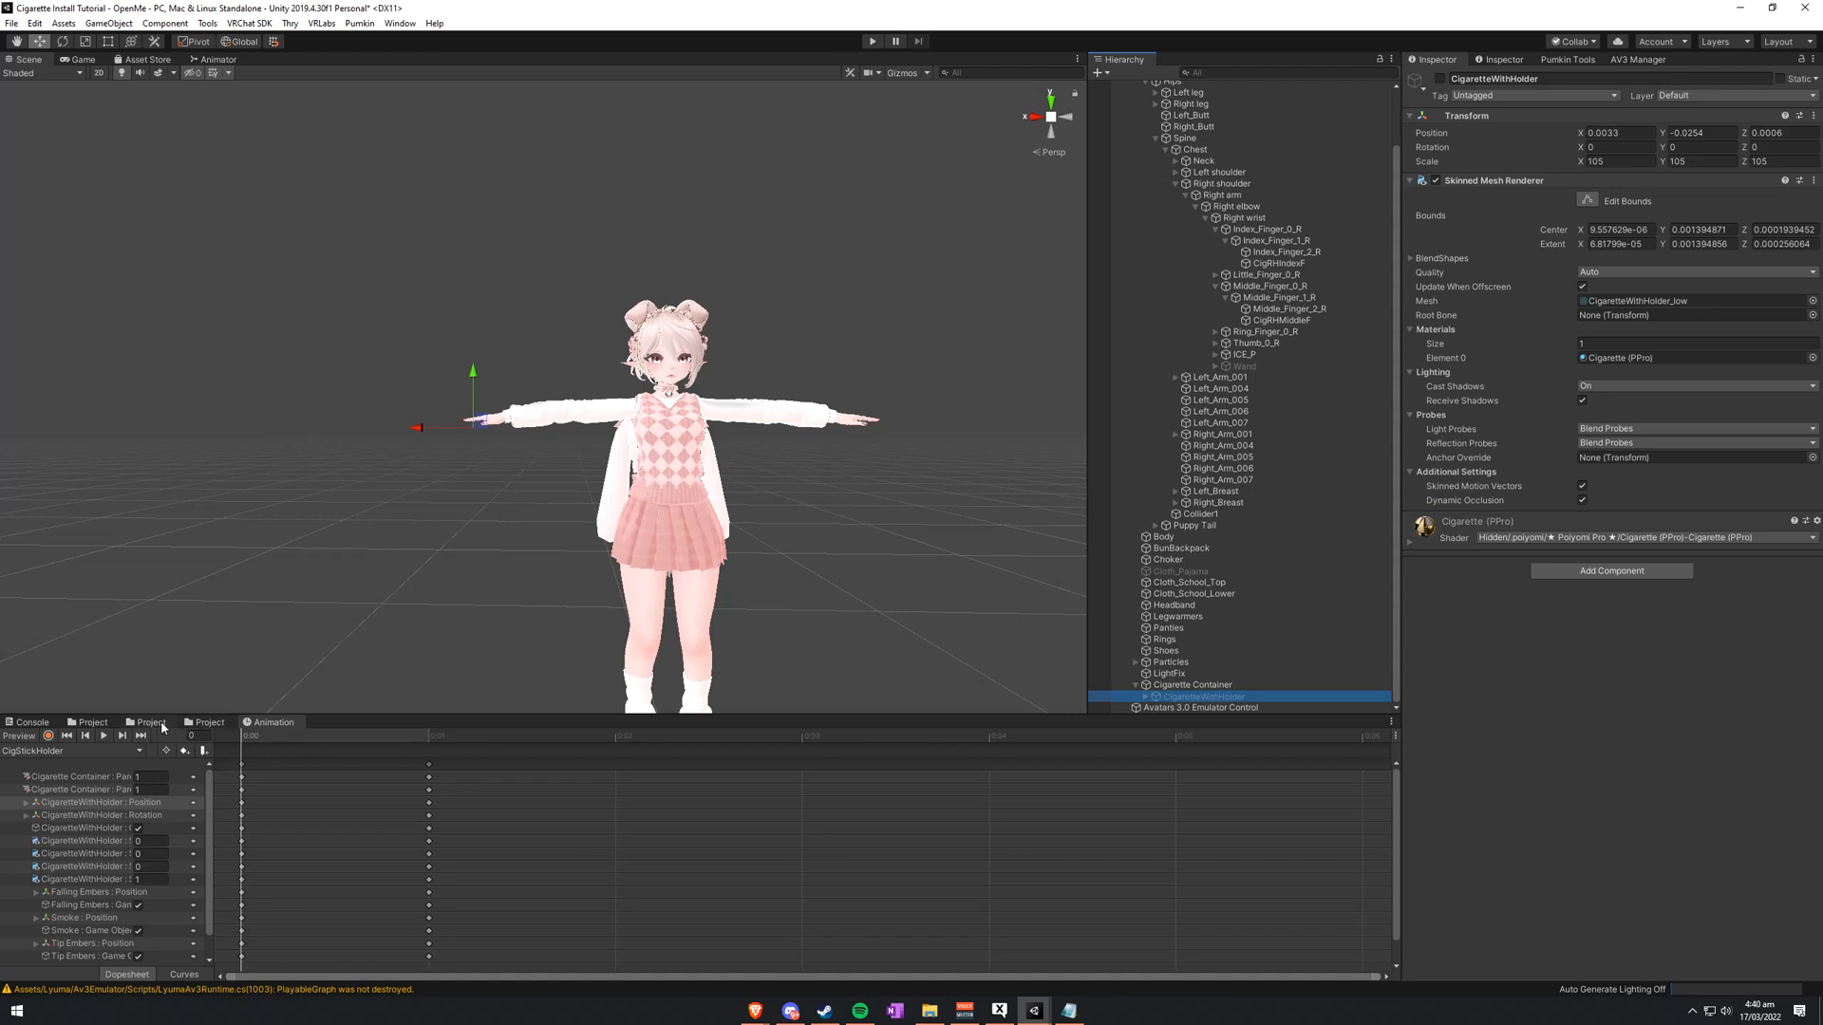
{"action": "left_click", "coordinate": [207, 722]}
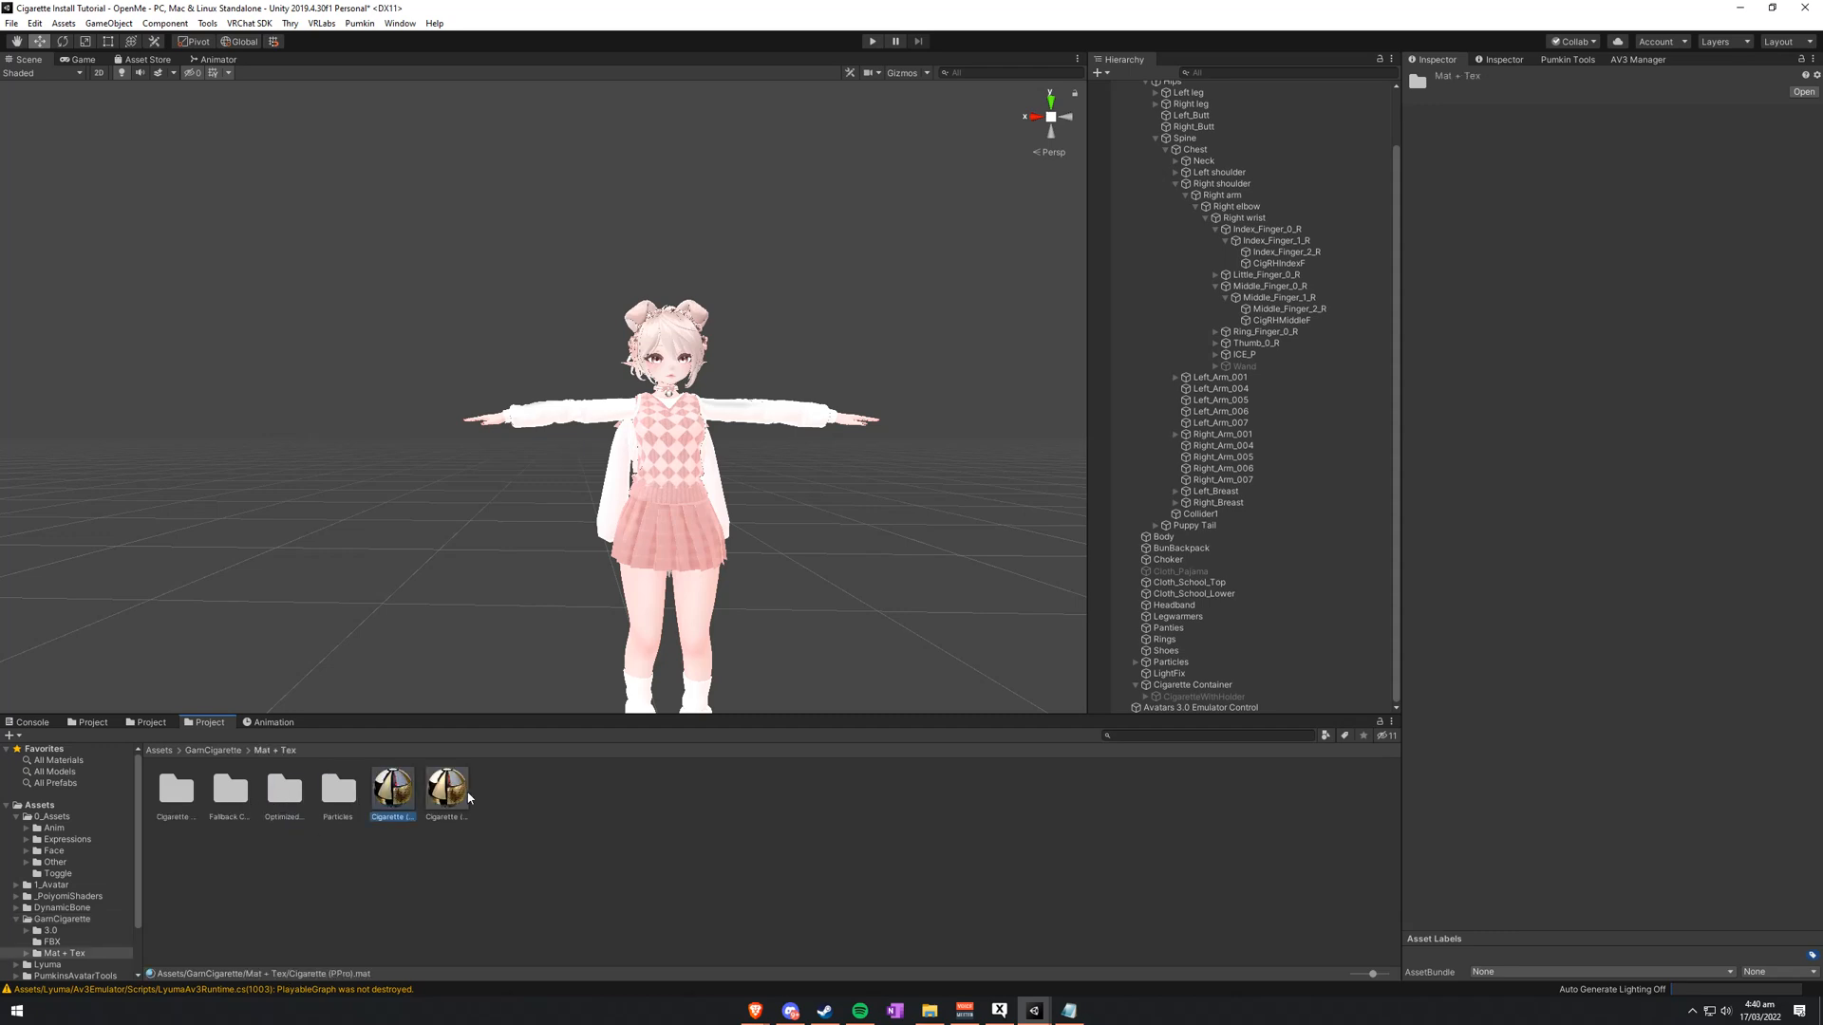
{"action": "left_click", "coordinate": [447, 788]}
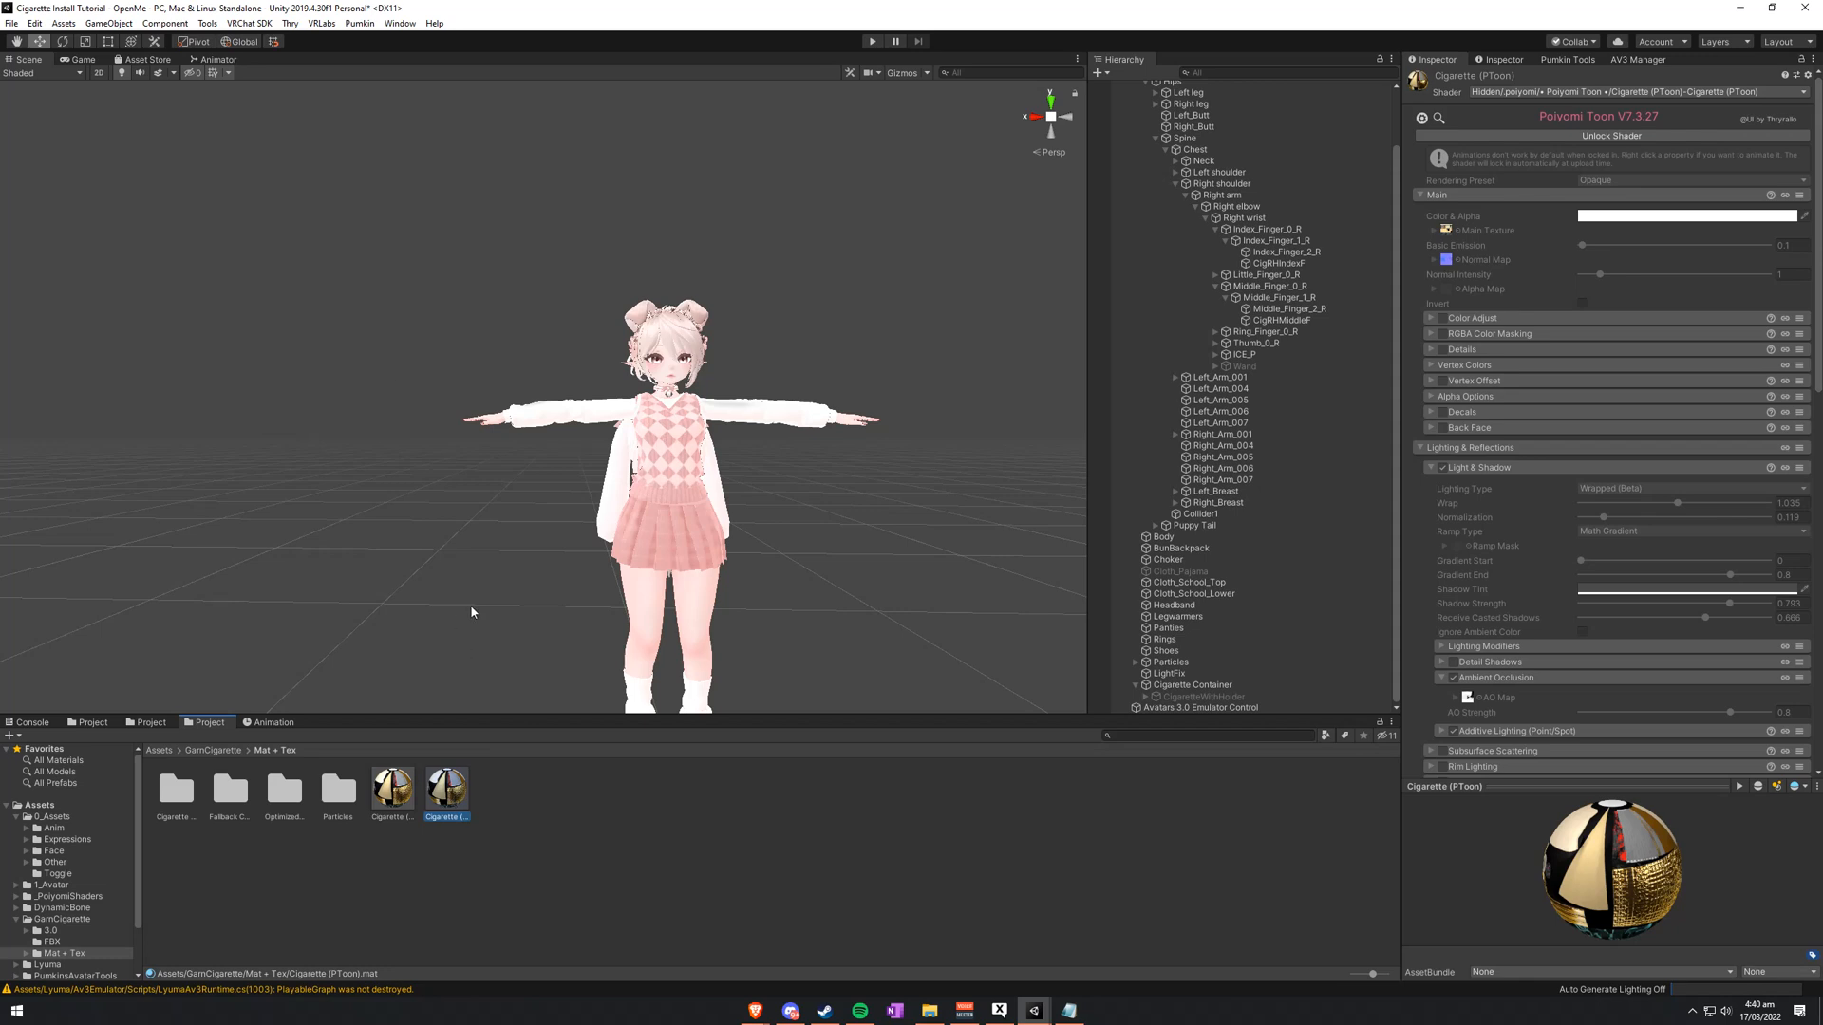
{"action": "left_click", "coordinate": [1203, 695]}
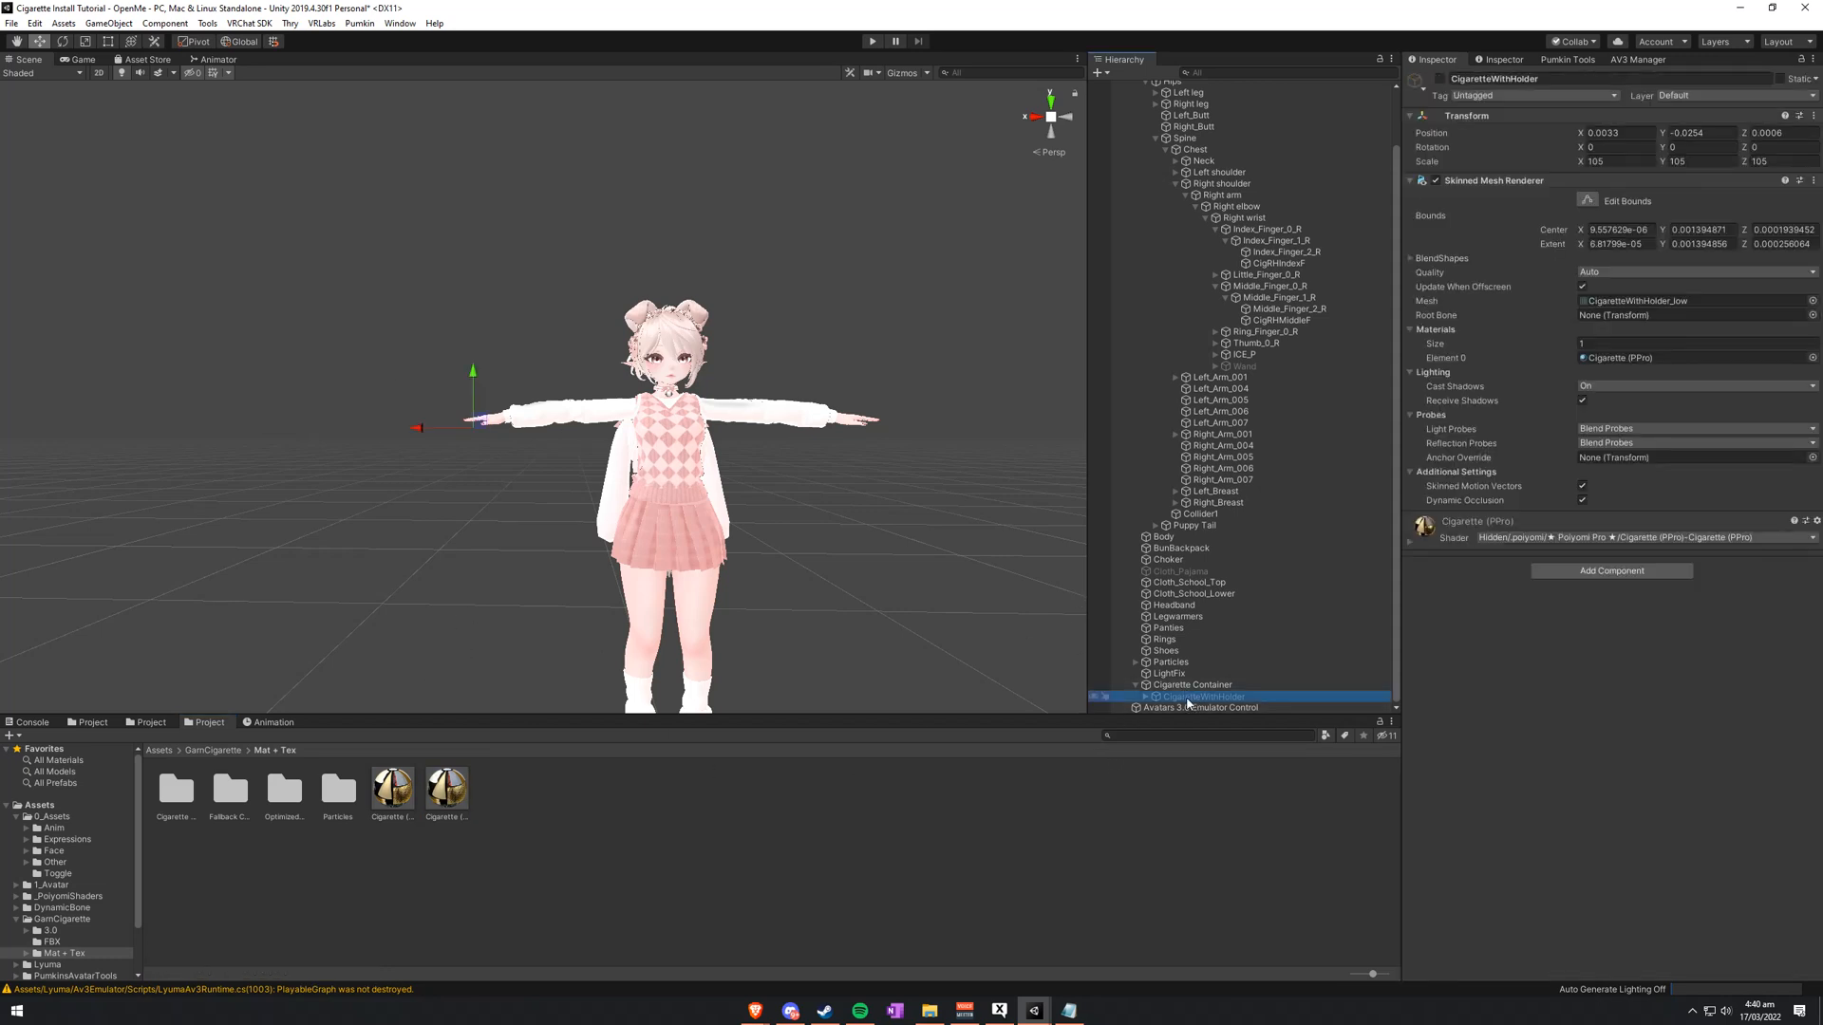
{"action": "left_click", "coordinate": [1651, 358]}
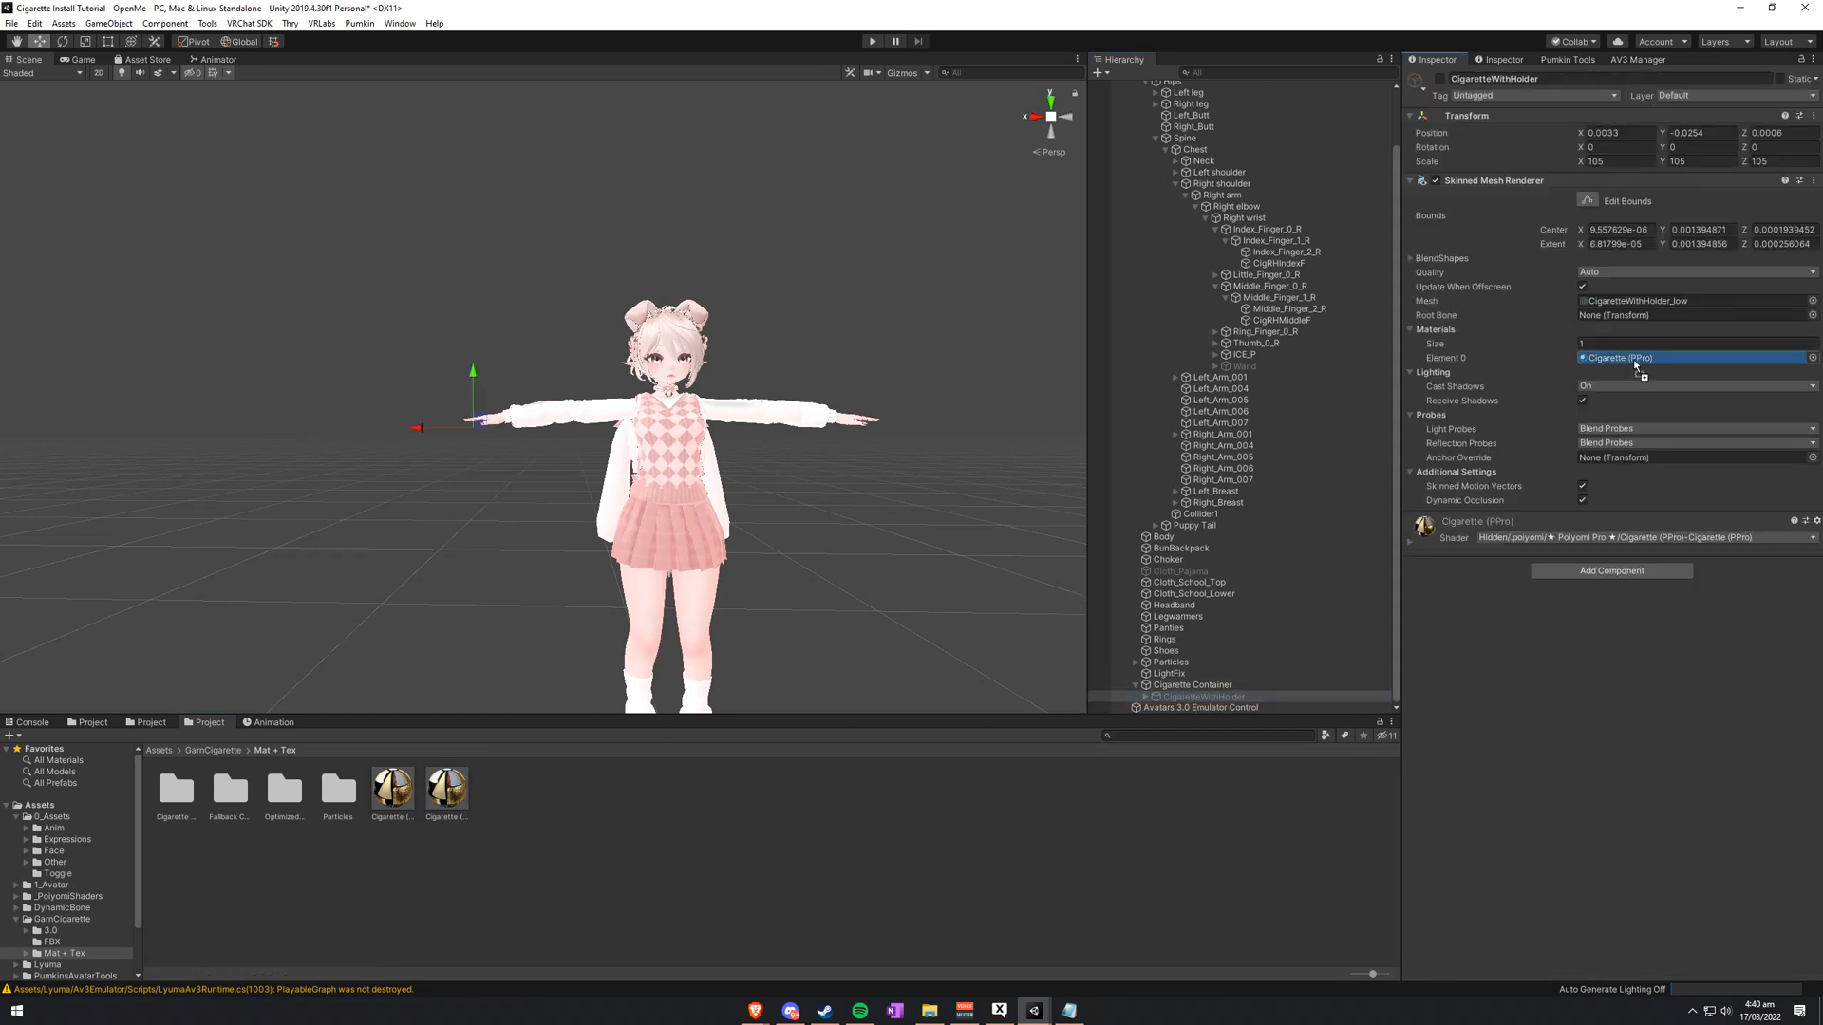